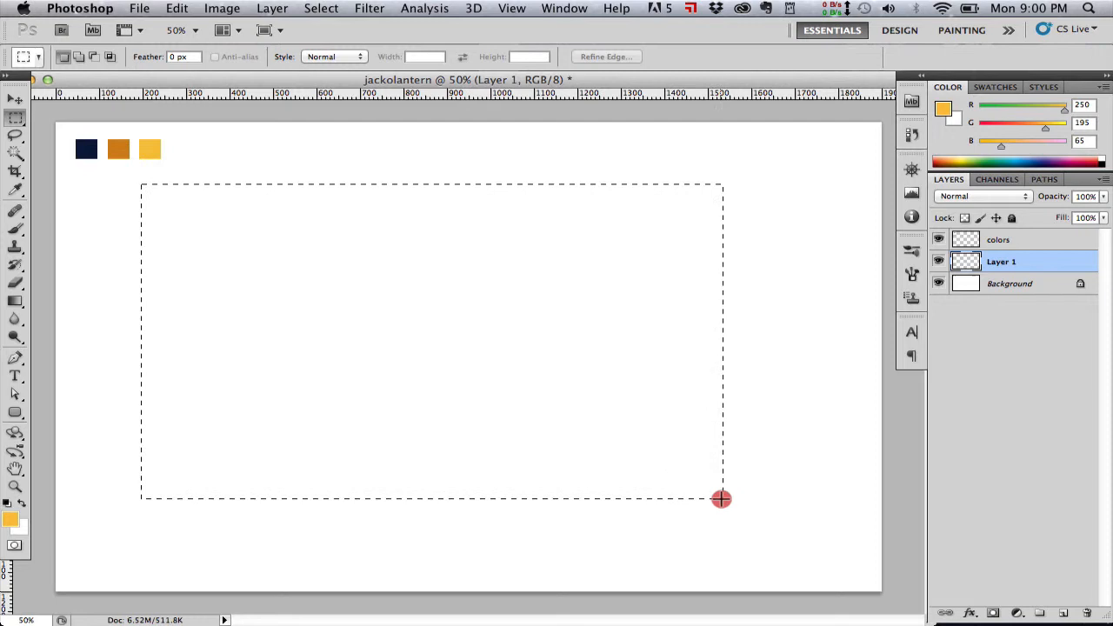
Fill a marquee rectangle with the orange swatch and rename its layer 'pumpkin'.
{"action": "left_click_drag", "start_coordinate": [721, 499], "coordinate": [695, 524]}
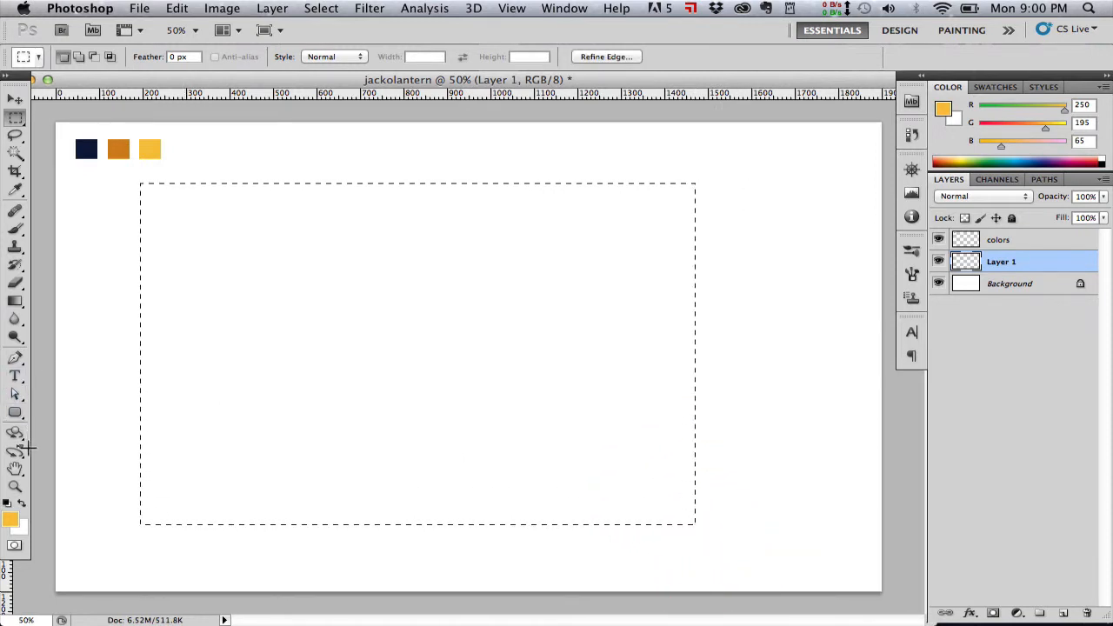
{"action": "left_click", "coordinate": [119, 149]}
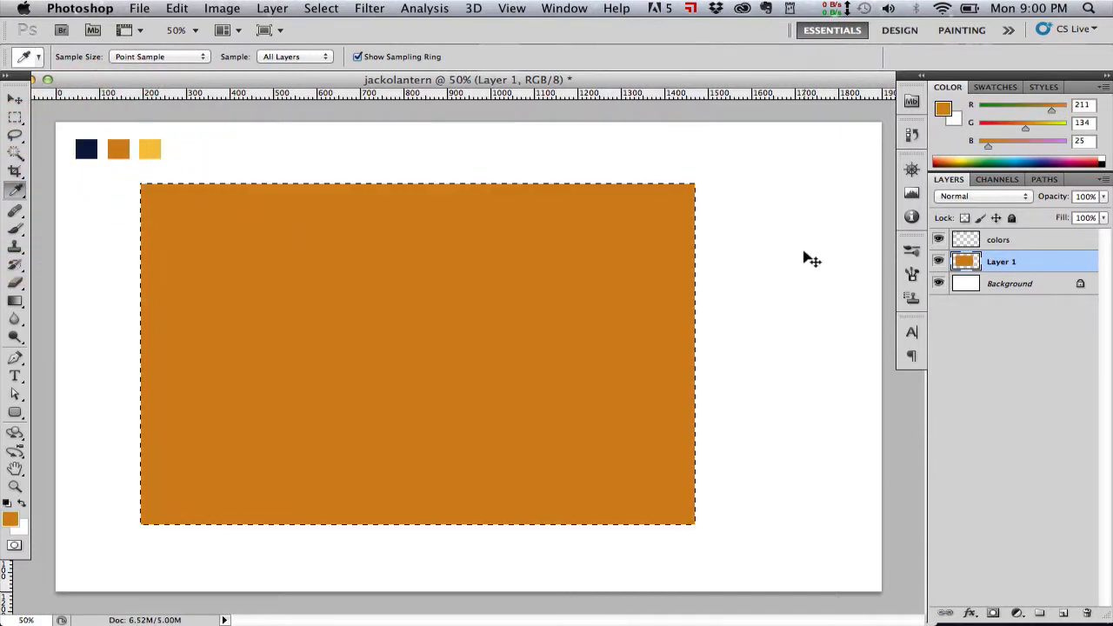
{"action": "double_click", "coordinate": [1000, 261]}
{"action": "type", "text": "pumpkin"}
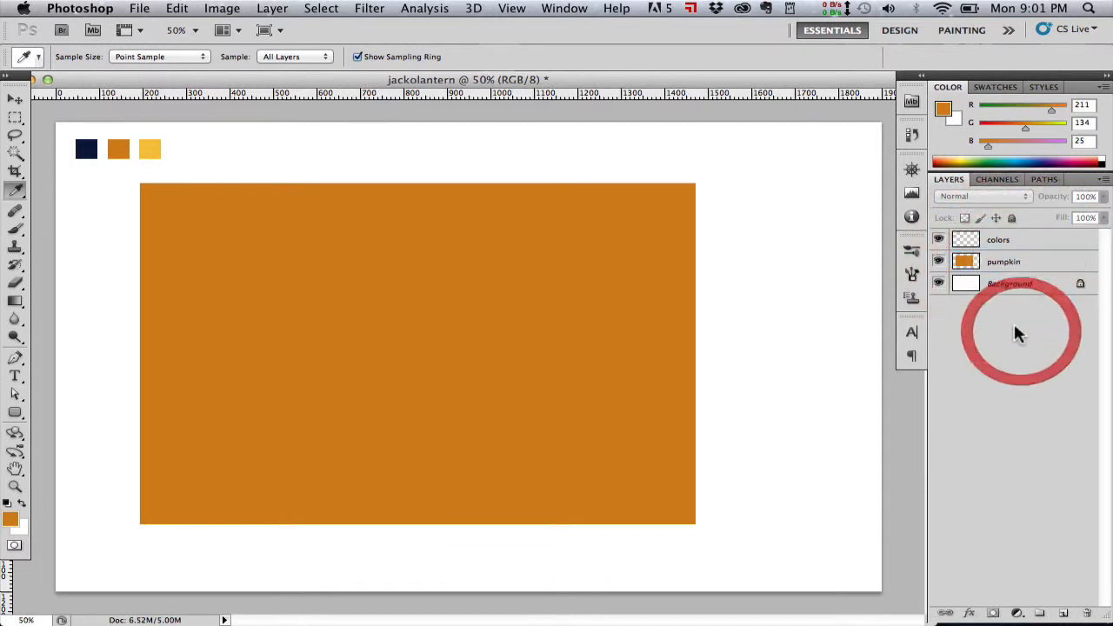
{"action": "left_click", "coordinate": [16, 80]}
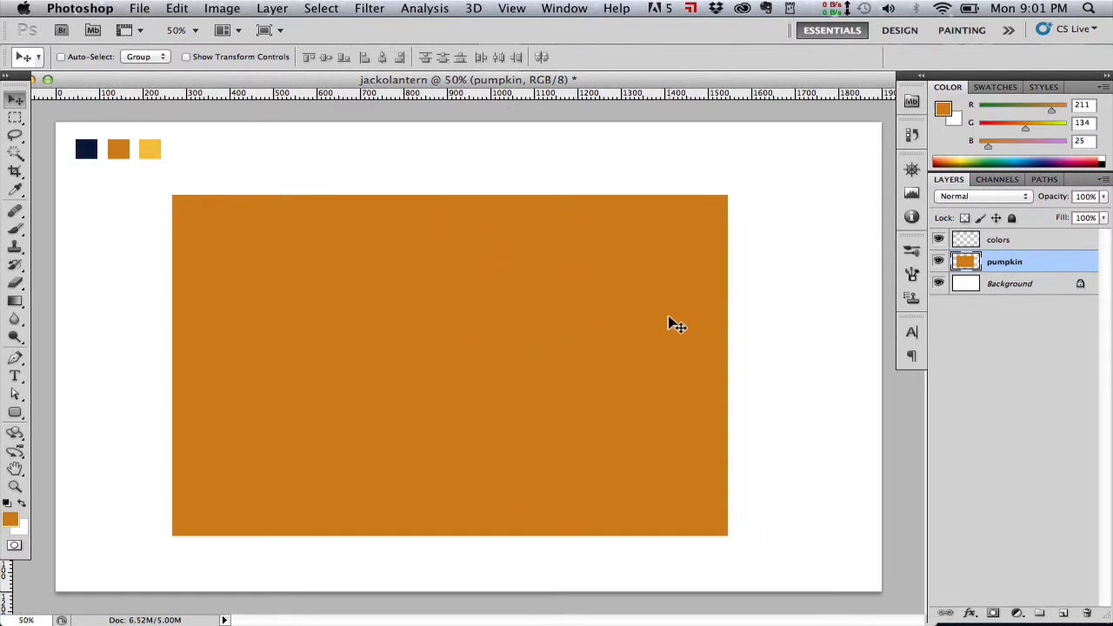
{"action": "mouse_move", "coordinate": [1078, 604]}
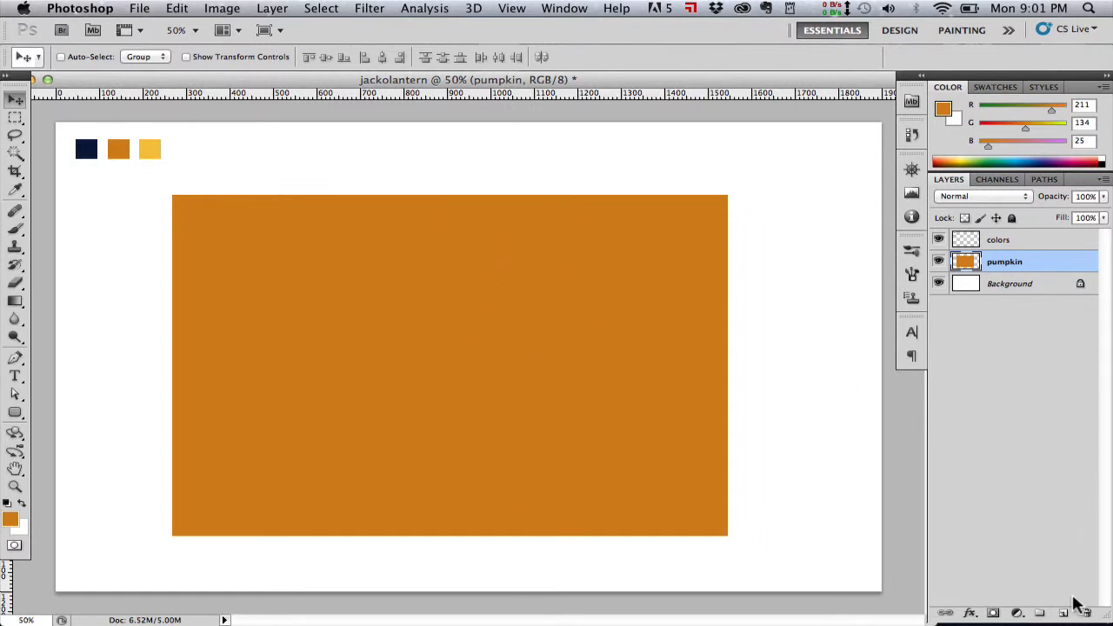
Lock the pumpkin's transparent pixels and paint light-yellow vertical stripes with a soft round brush.
{"action": "left_click", "coordinate": [965, 218]}
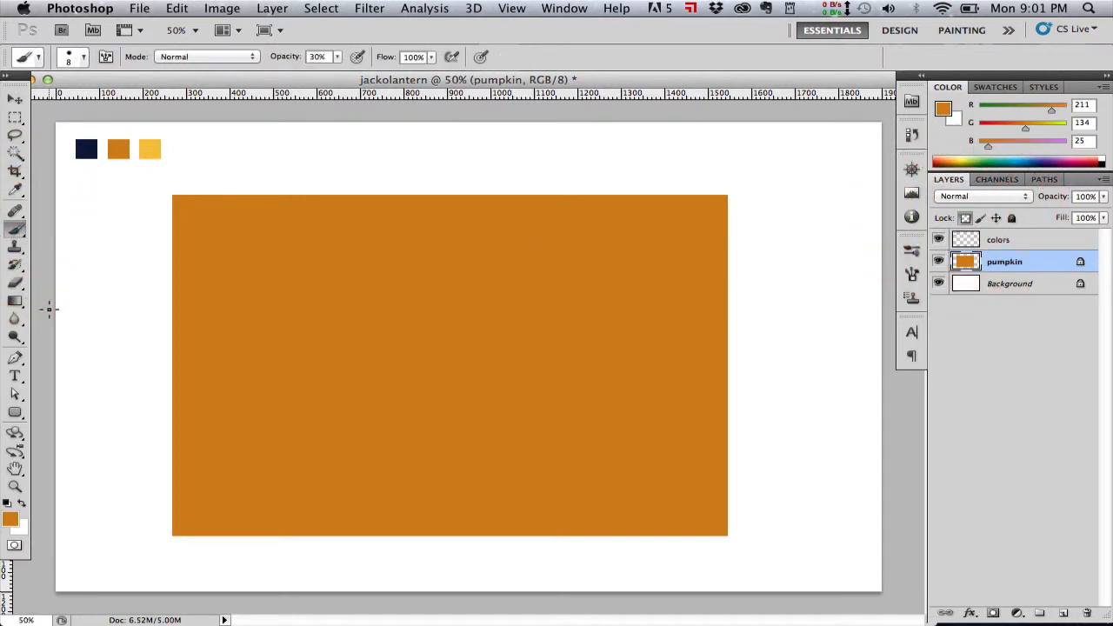
{"action": "mouse_move", "coordinate": [16, 196]}
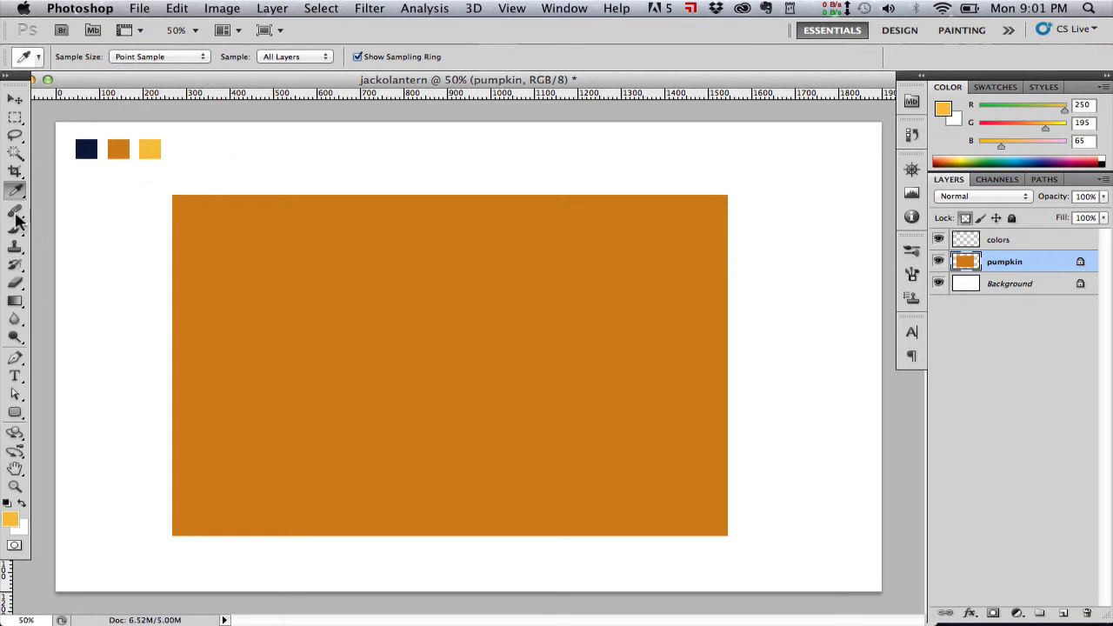
{"action": "left_click", "coordinate": [15, 230]}
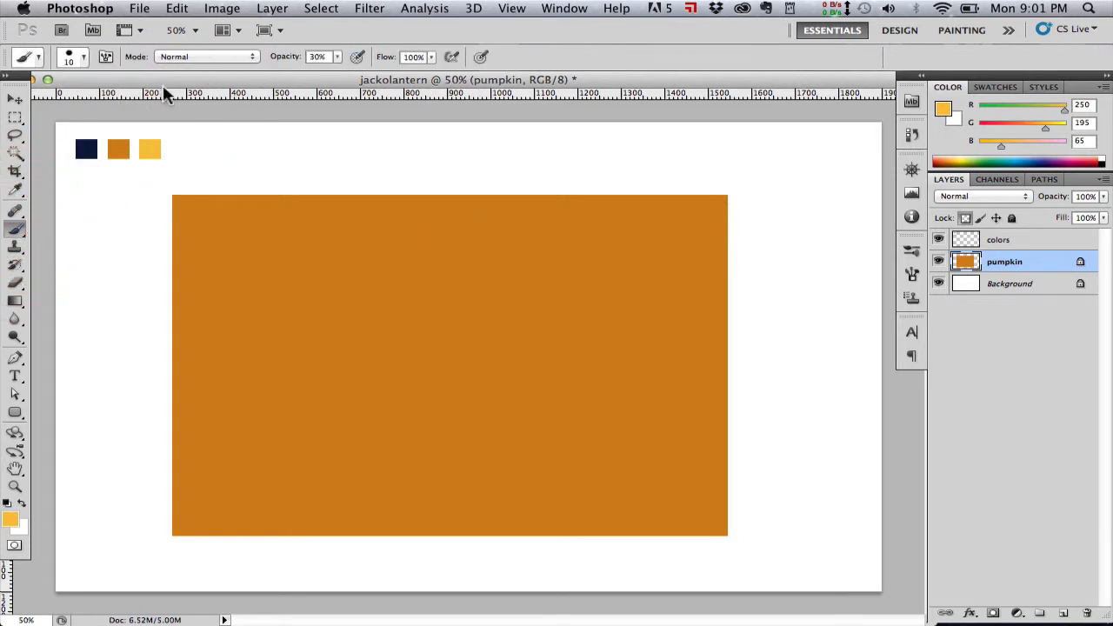
{"action": "left_click", "coordinate": [83, 56]}
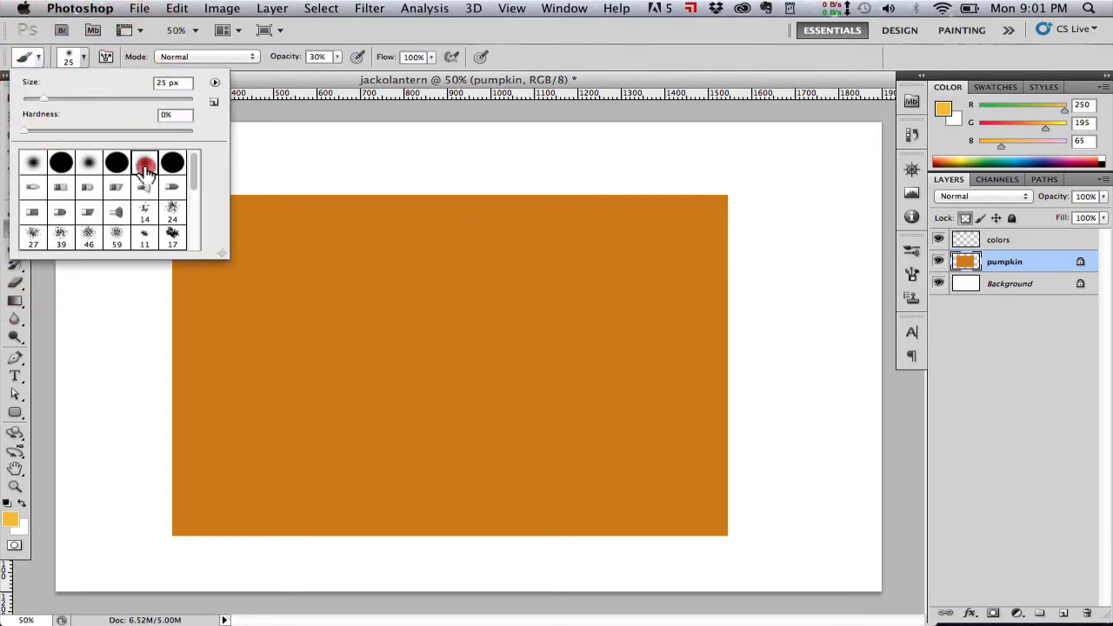
{"action": "left_click", "coordinate": [144, 163]}
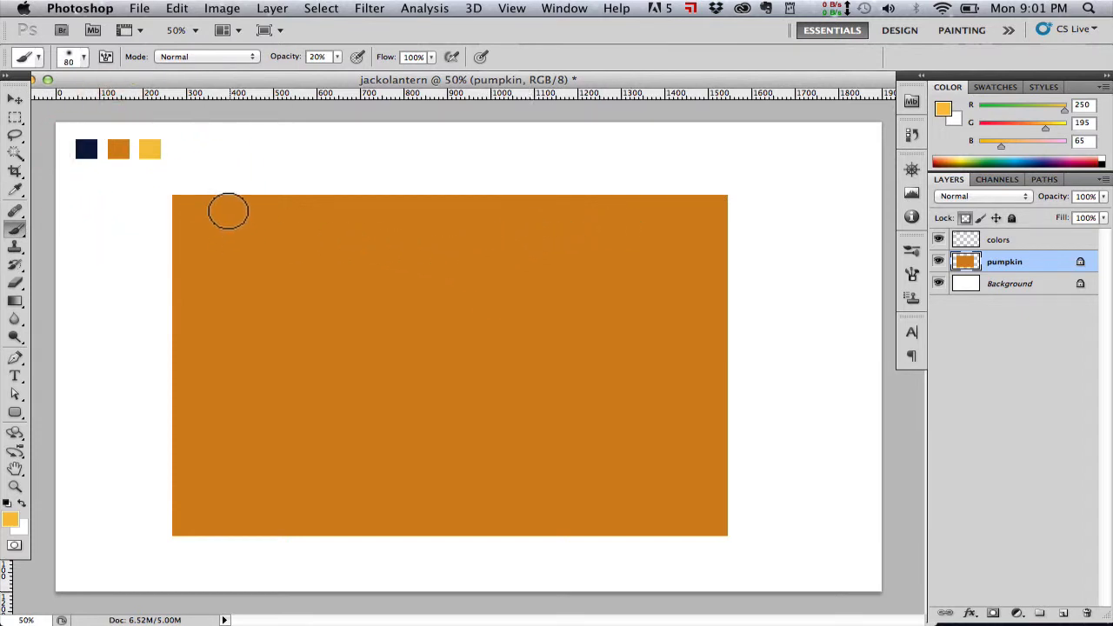
{"action": "left_click_drag", "start_coordinate": [228, 210], "coordinate": [204, 532]}
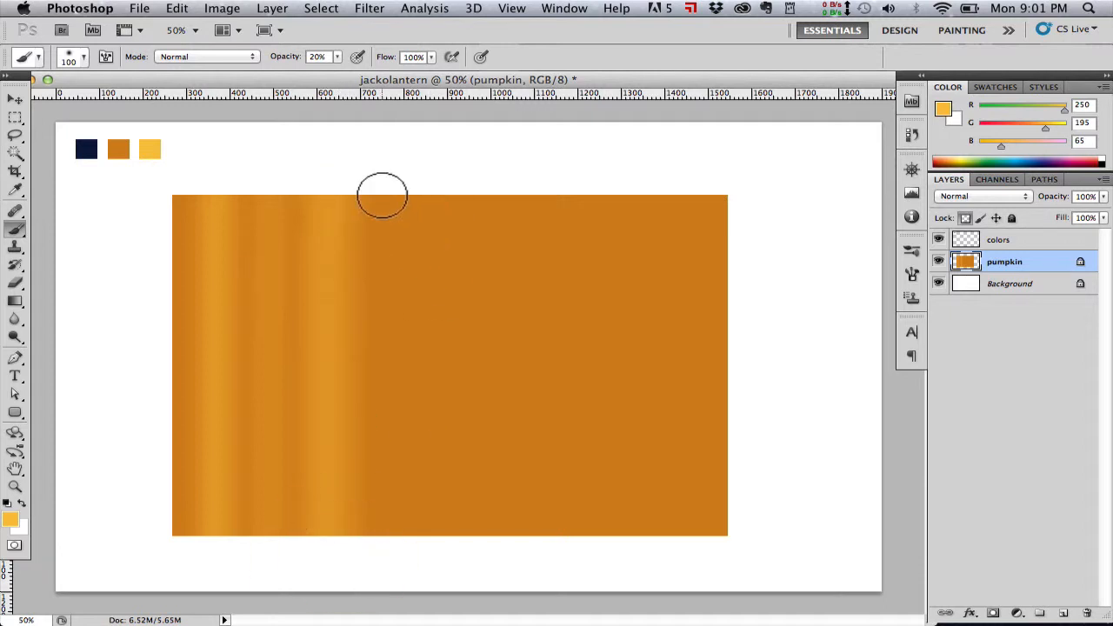
{"action": "left_click", "coordinate": [429, 190]}
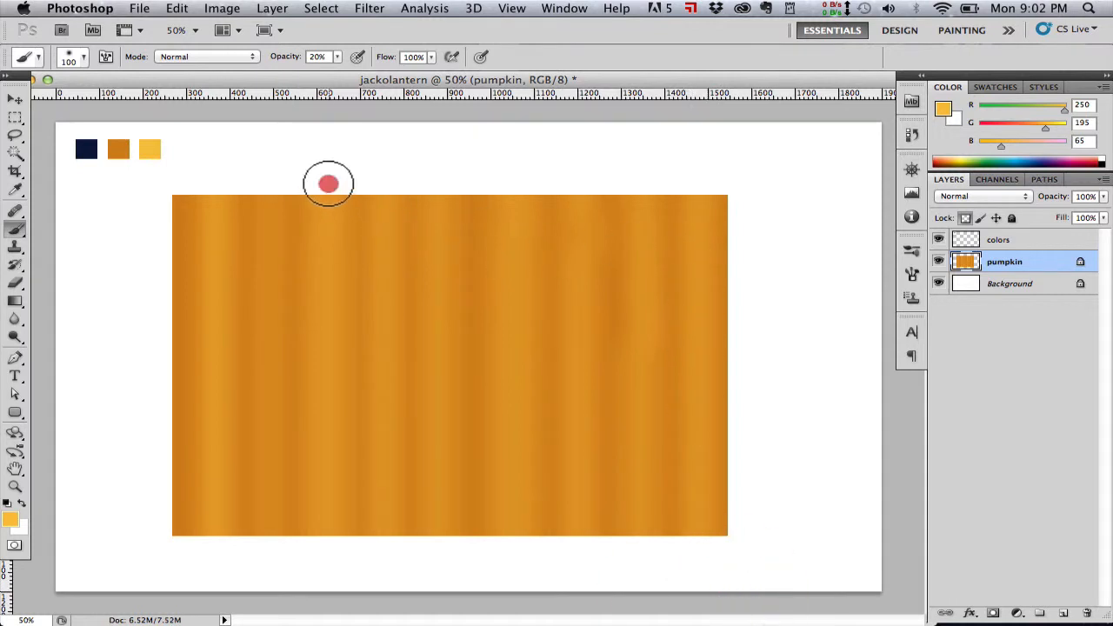
{"action": "mouse_move", "coordinate": [440, 176]}
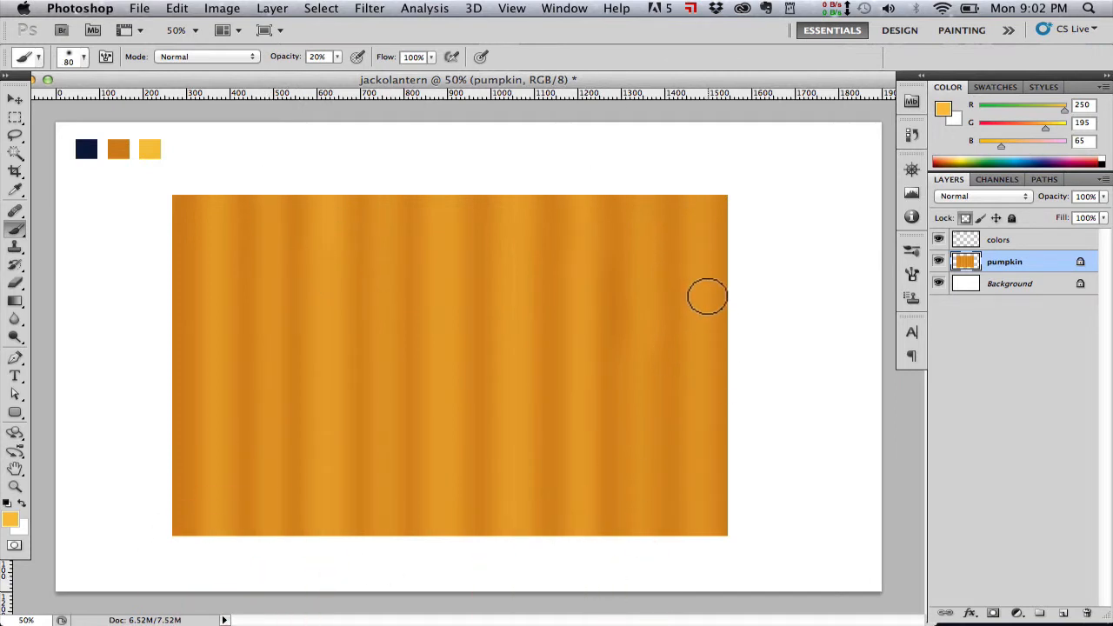
{"action": "mouse_move", "coordinate": [322, 228]}
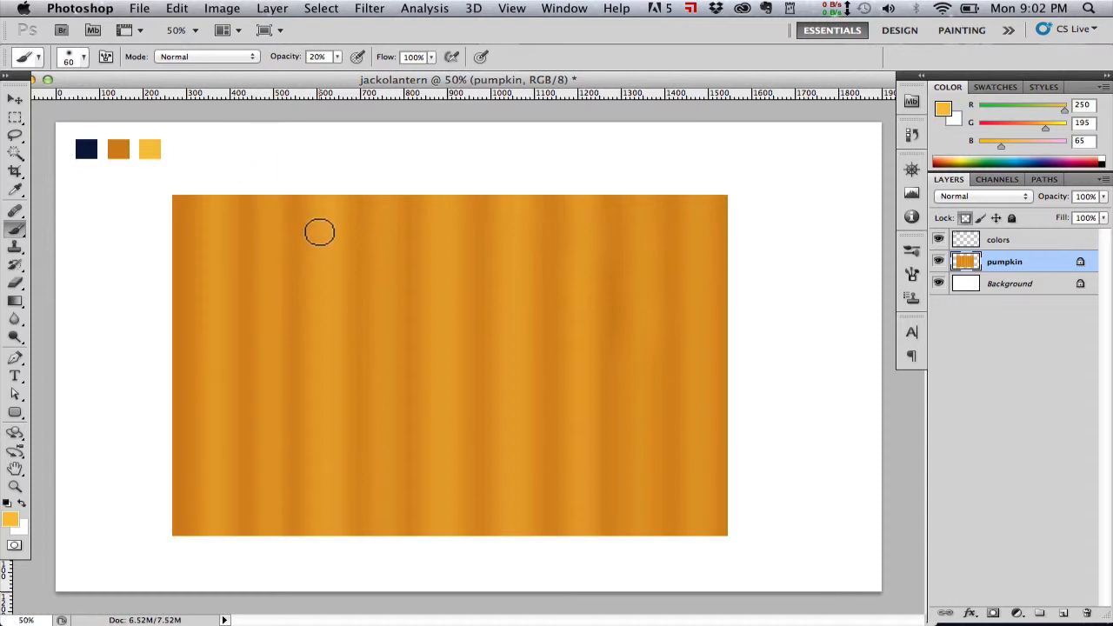
Set the foreground to a deeper orange and paint dark grooves between the yellow stripes.
{"action": "left_click", "coordinate": [14, 190]}
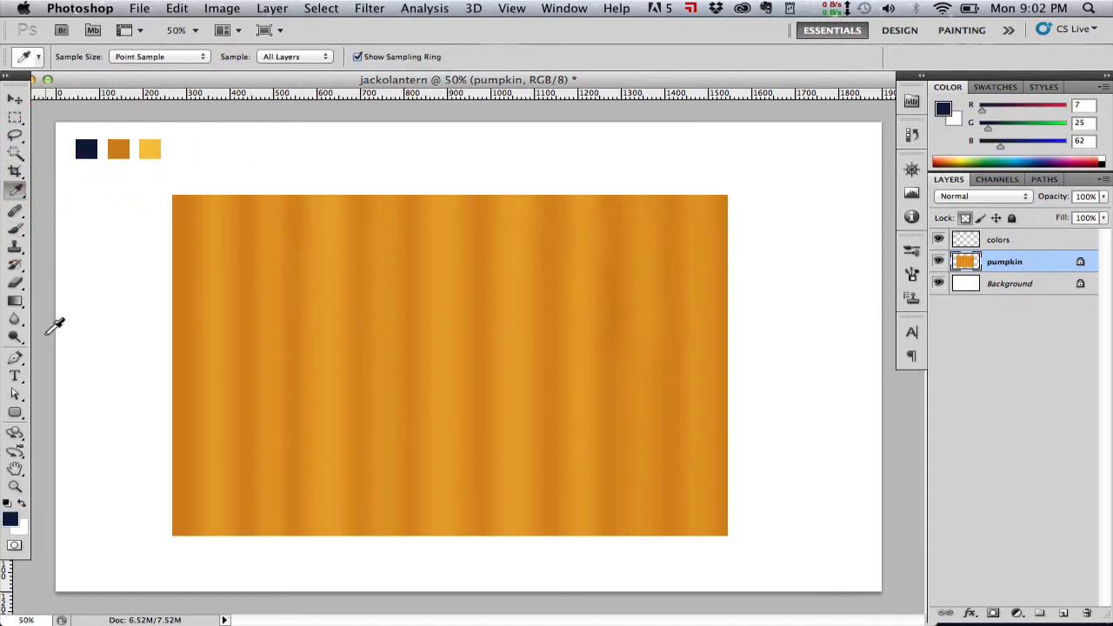
{"action": "left_click", "coordinate": [15, 211]}
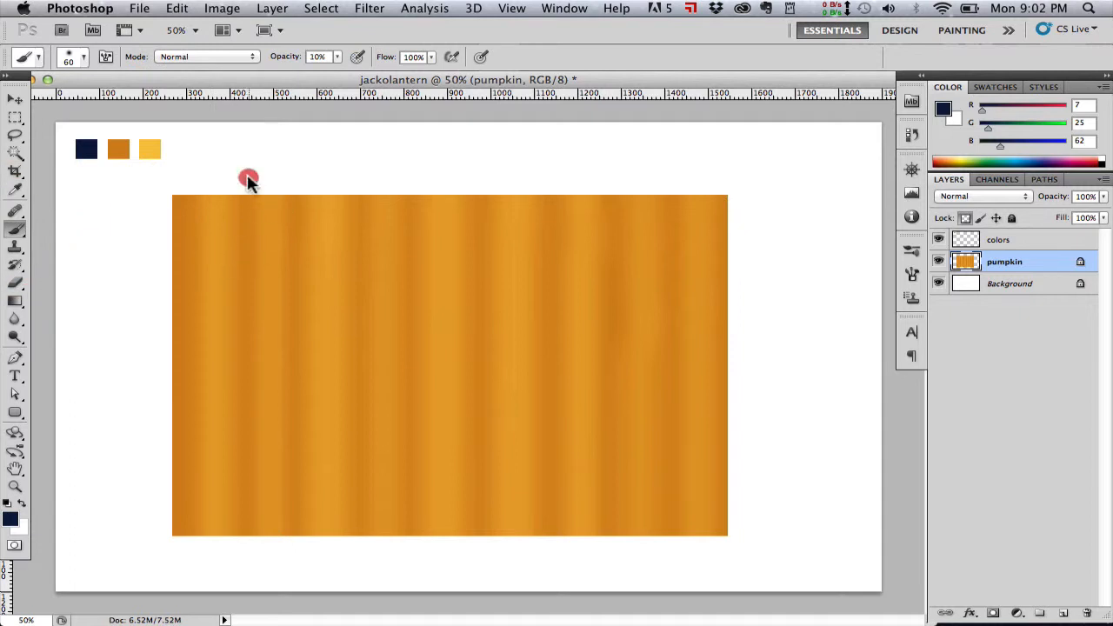
{"action": "mouse_move", "coordinate": [613, 206]}
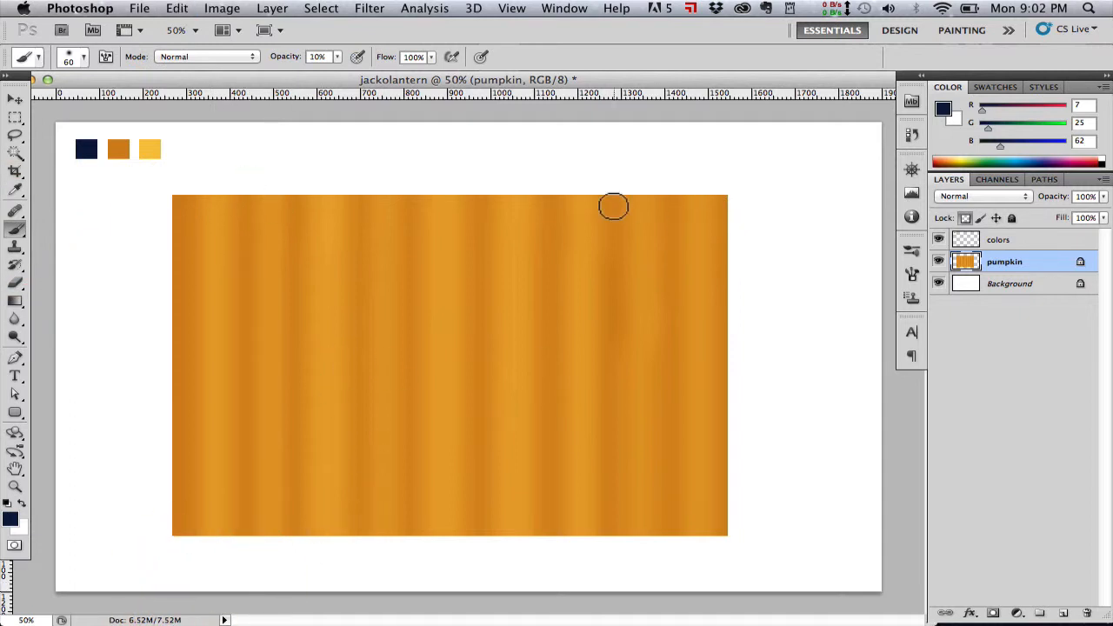
{"action": "left_click", "coordinate": [15, 189]}
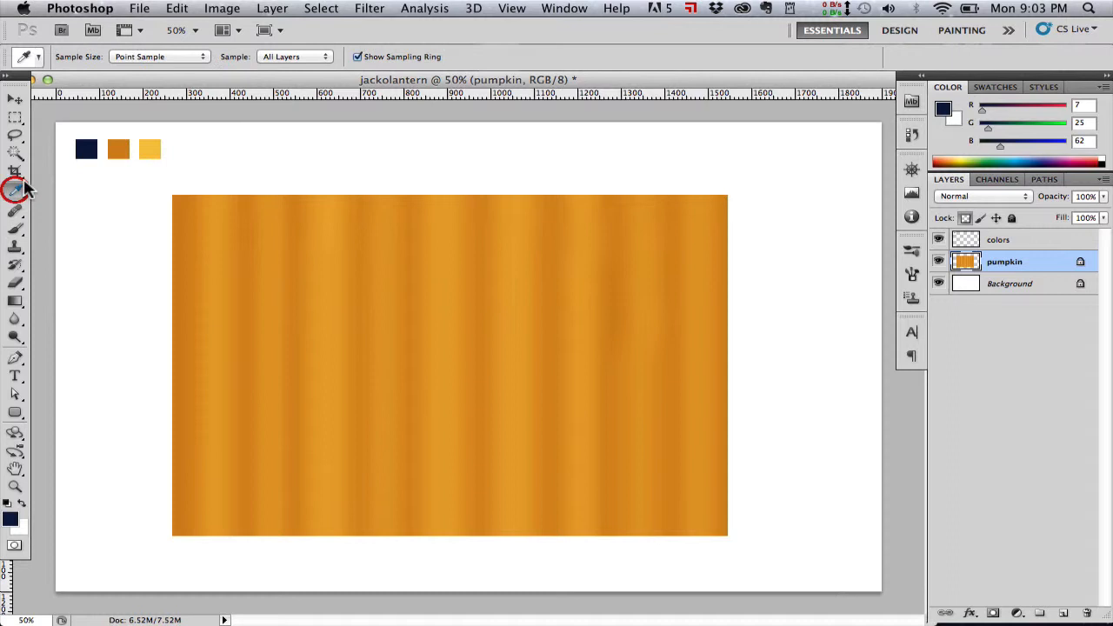
{"action": "left_click", "coordinate": [10, 519]}
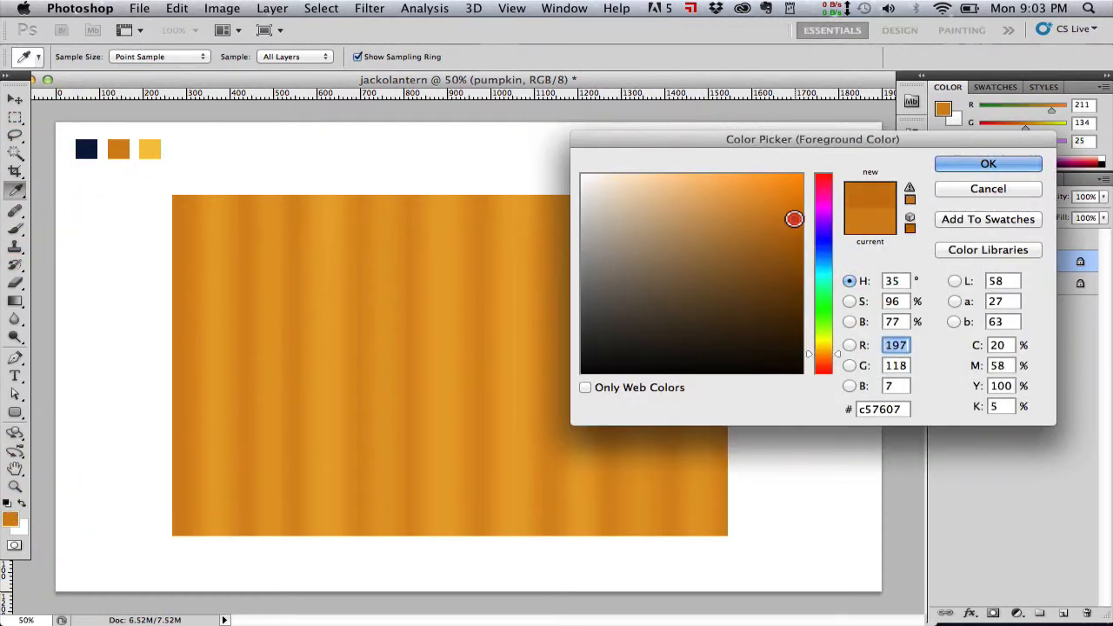
{"action": "left_click", "coordinate": [794, 218]}
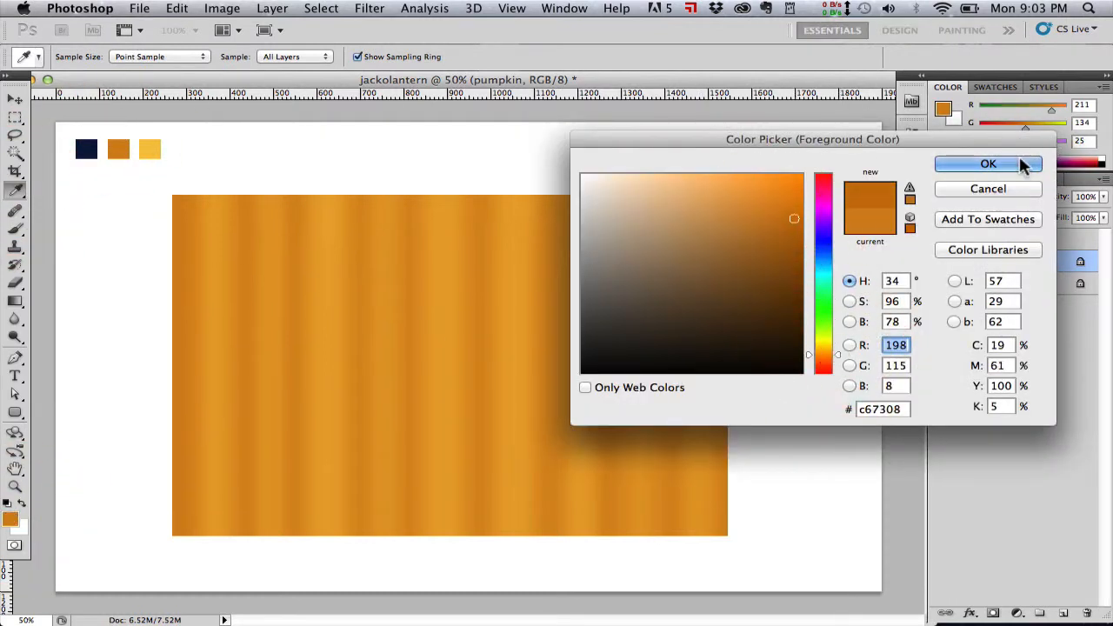
{"action": "left_click", "coordinate": [987, 164]}
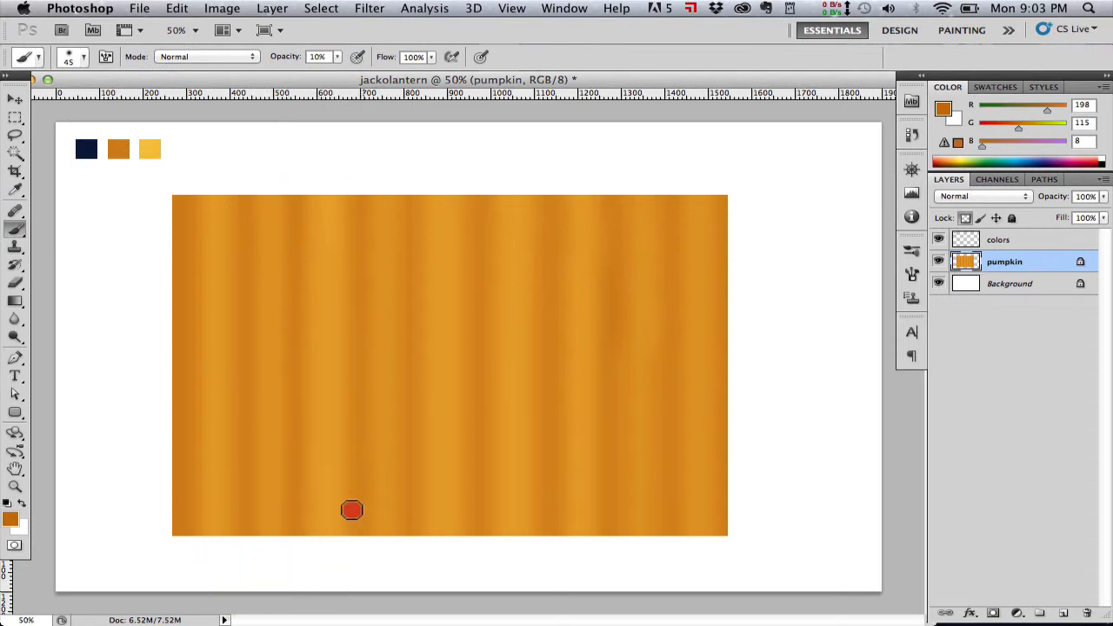
{"action": "mouse_move", "coordinate": [485, 190]}
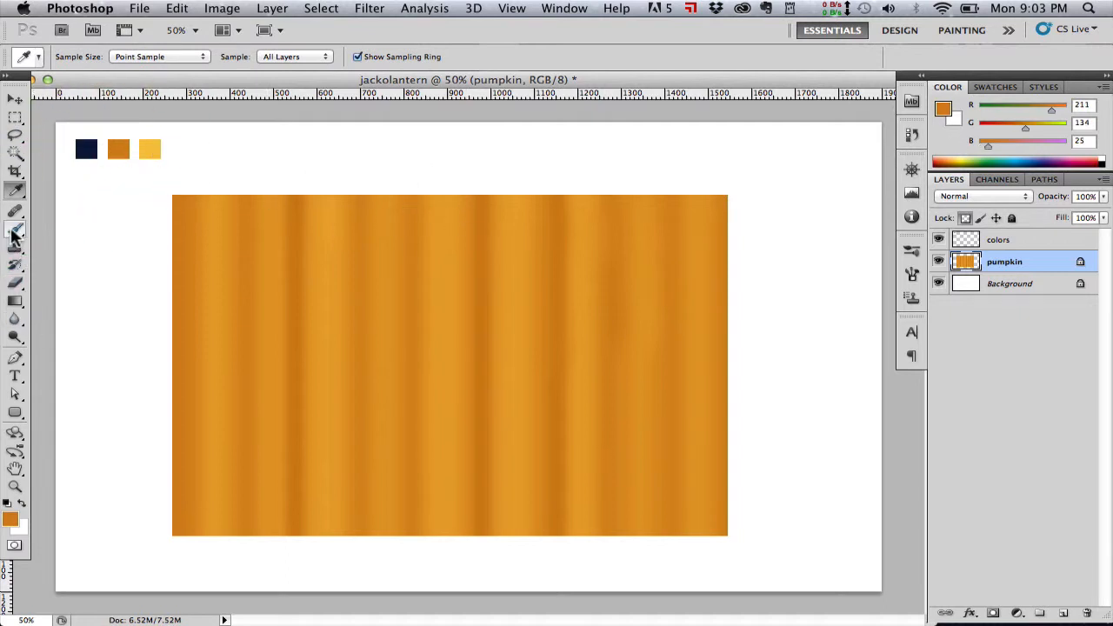
{"action": "left_click", "coordinate": [15, 228]}
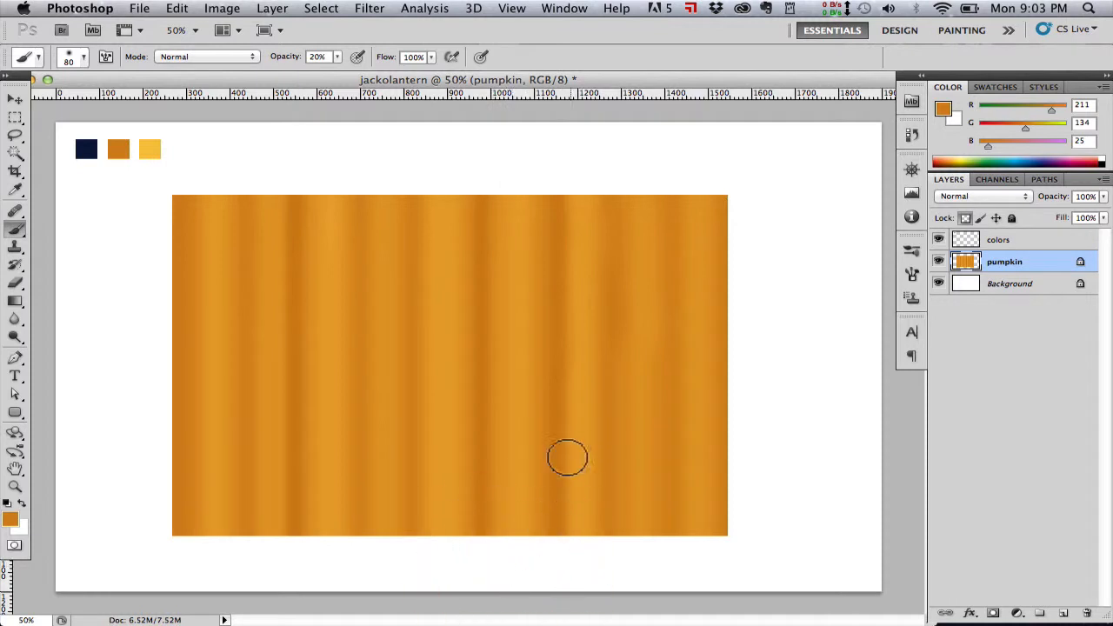
{"action": "left_click", "coordinate": [15, 172]}
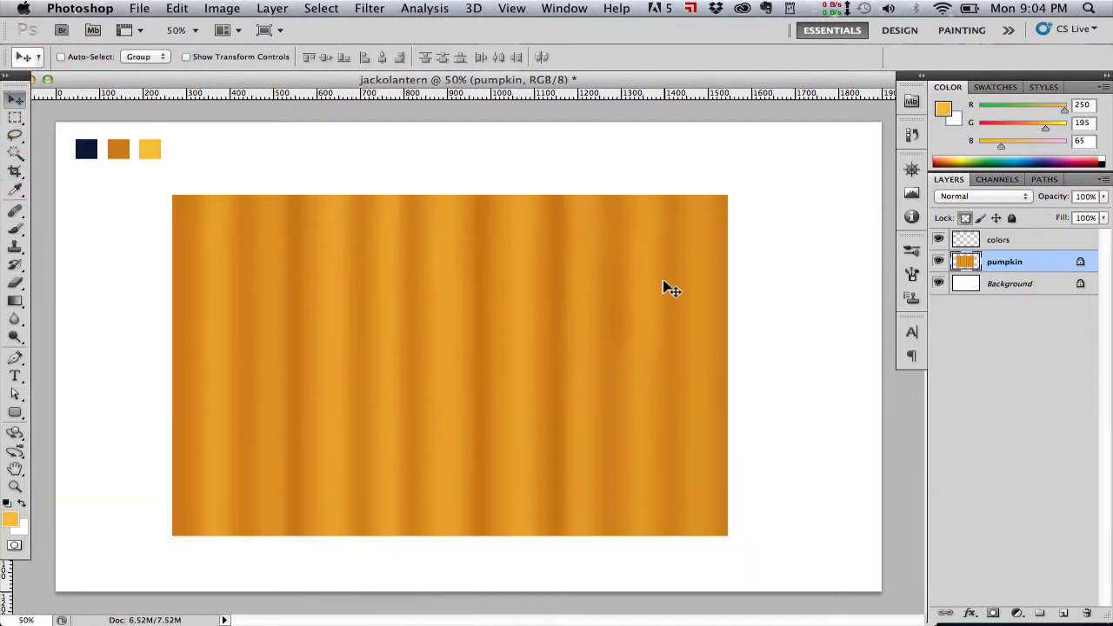
{"action": "mouse_move", "coordinate": [813, 260]}
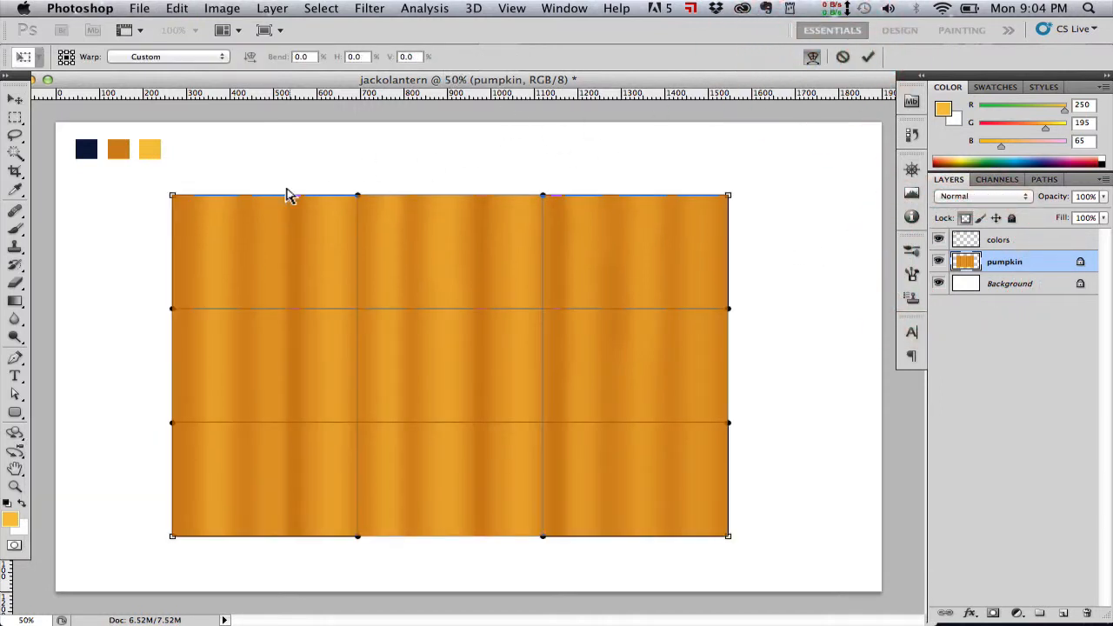
Warp the top-left and top-right corners inward to curve the pumpkin's top.
{"action": "left_click_drag", "start_coordinate": [171, 195], "coordinate": [290, 188]}
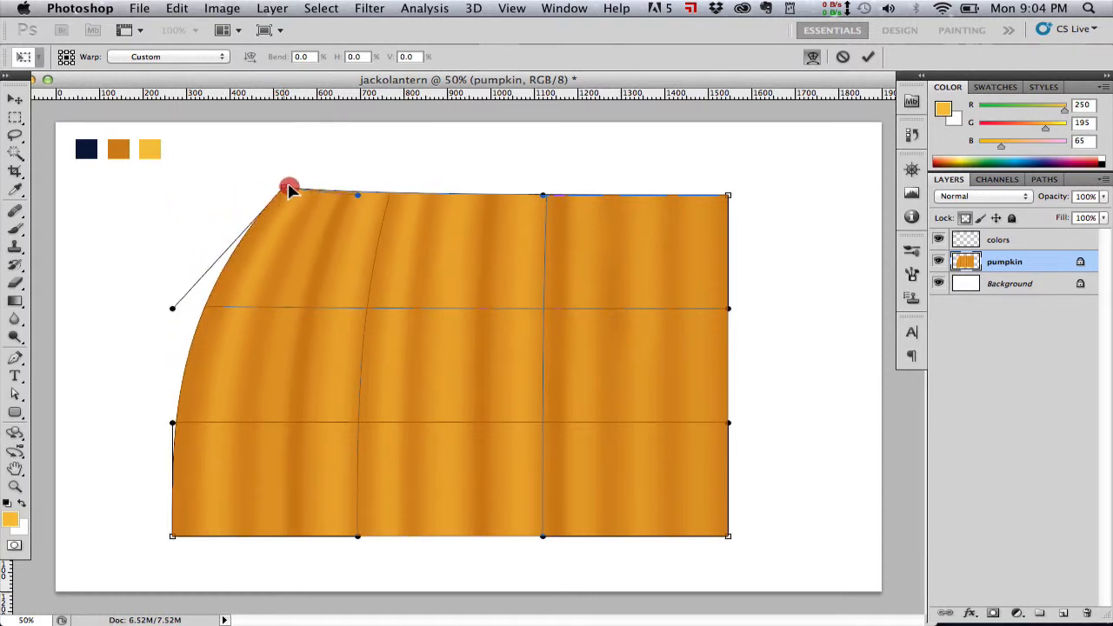
{"action": "left_click_drag", "start_coordinate": [290, 190], "coordinate": [366, 165]}
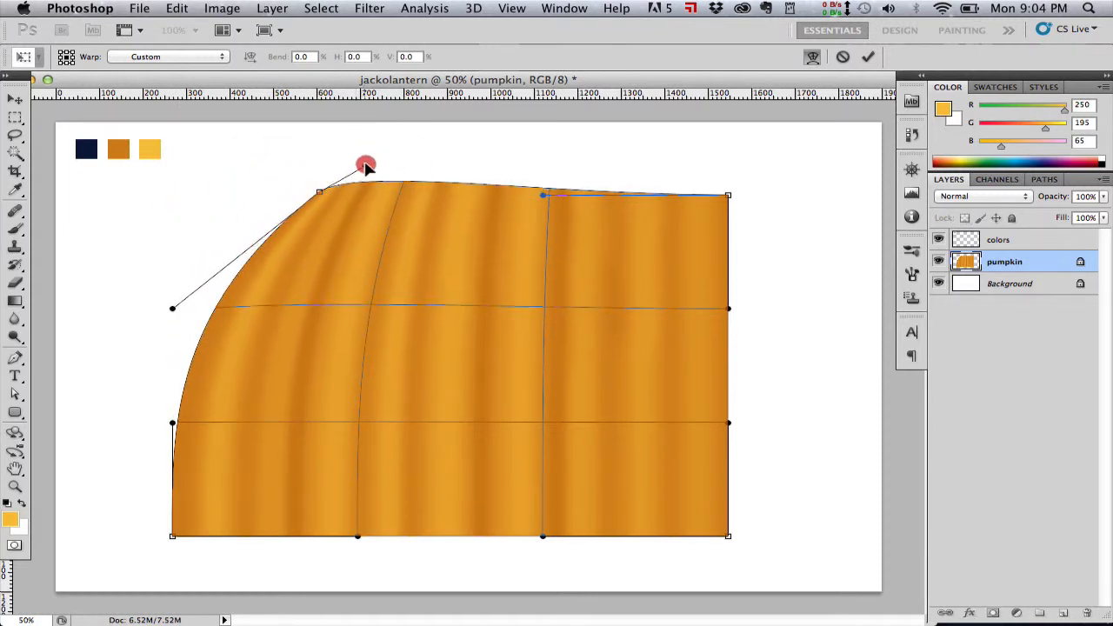
{"action": "left_click_drag", "start_coordinate": [729, 195], "coordinate": [632, 172]}
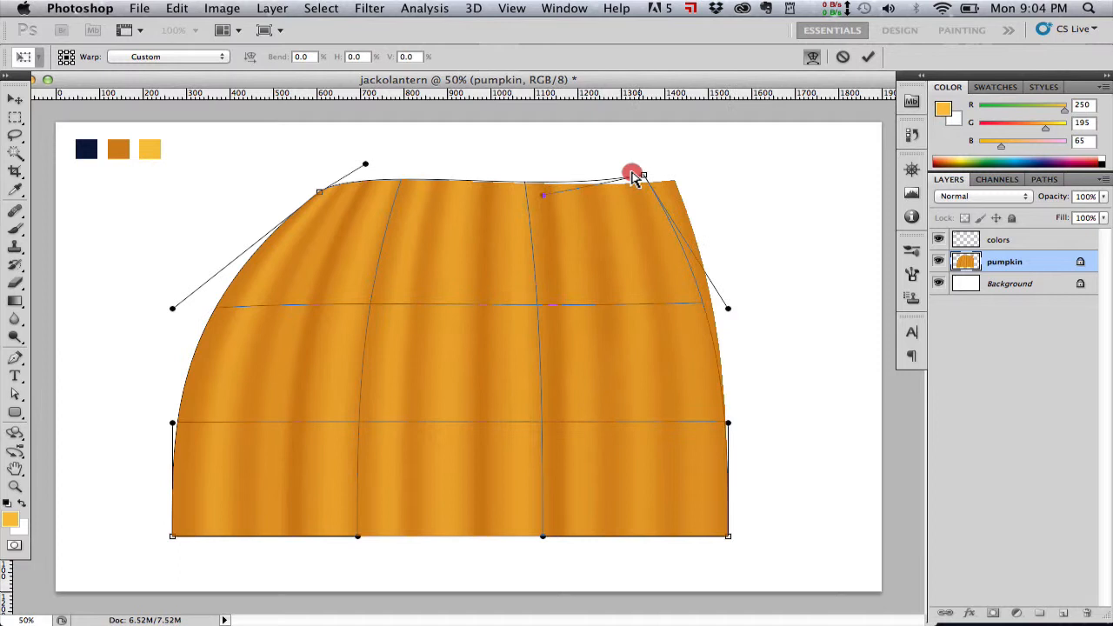
{"action": "left_click_drag", "start_coordinate": [632, 171], "coordinate": [545, 185]}
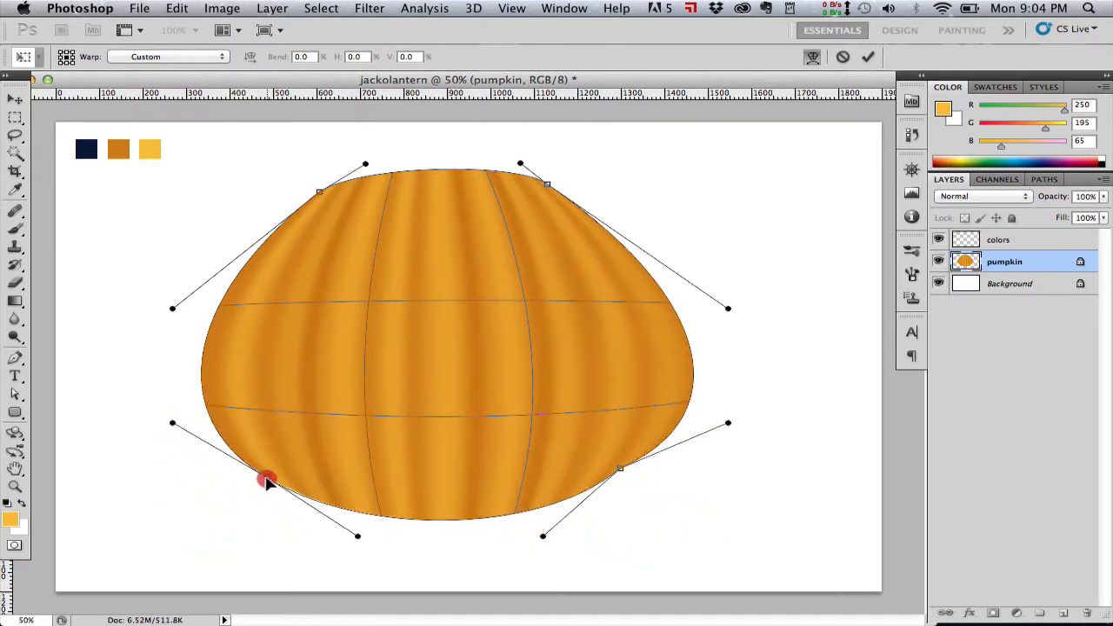
Warp the lower left and right handles to round out the pumpkin's bottom and sides.
{"action": "left_click_drag", "start_coordinate": [267, 480], "coordinate": [189, 426]}
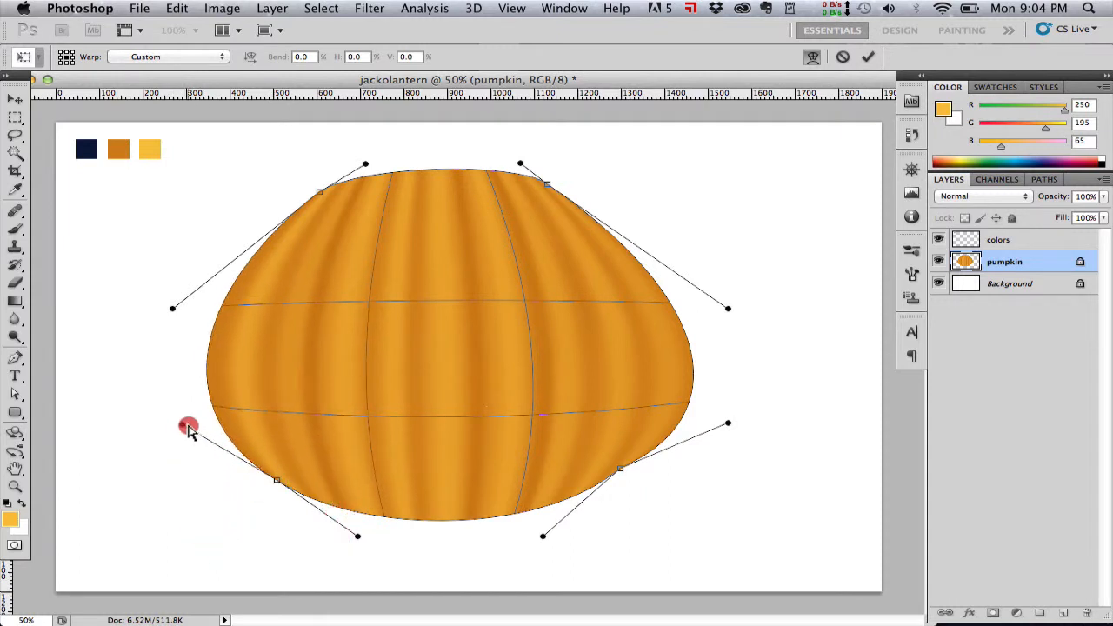
{"action": "left_click_drag", "start_coordinate": [189, 426], "coordinate": [358, 533]}
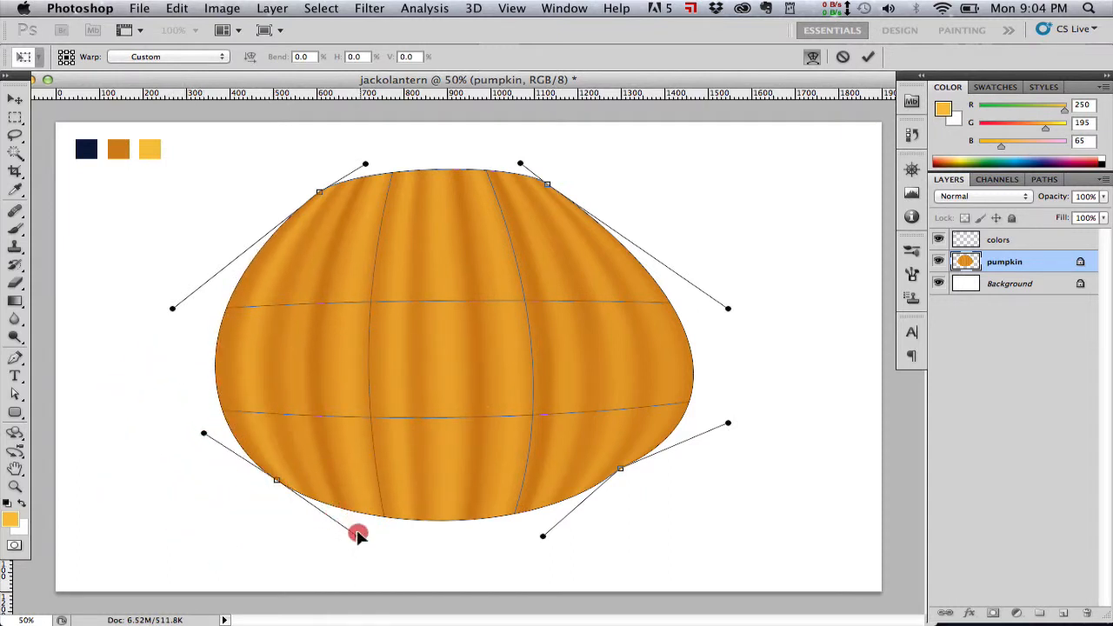
{"action": "left_click_drag", "start_coordinate": [358, 533], "coordinate": [346, 522]}
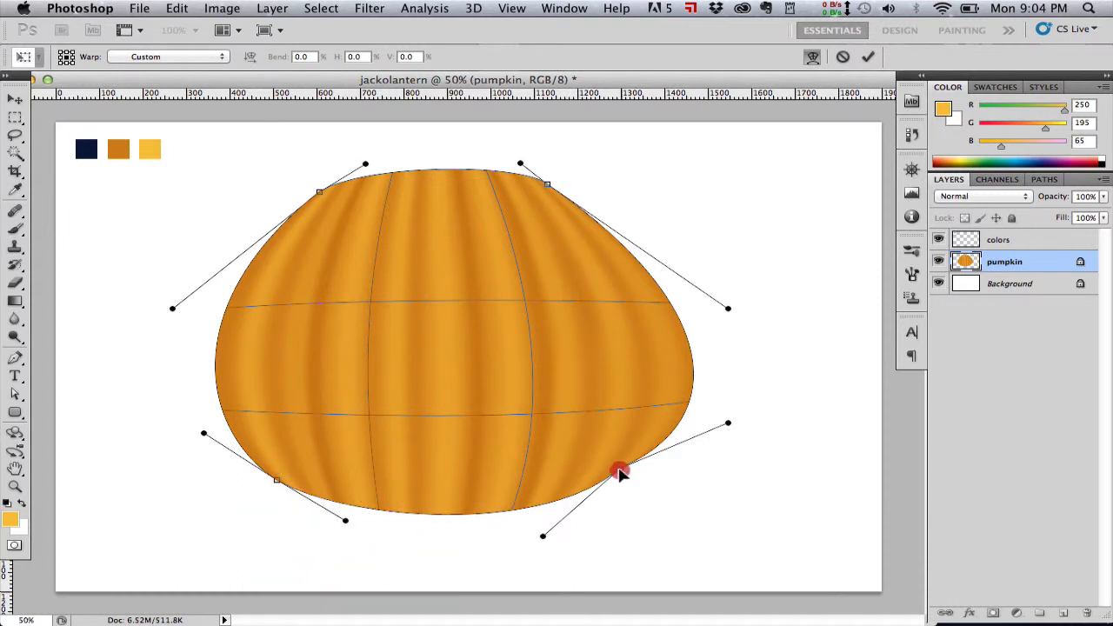
{"action": "left_click_drag", "start_coordinate": [620, 472], "coordinate": [538, 525]}
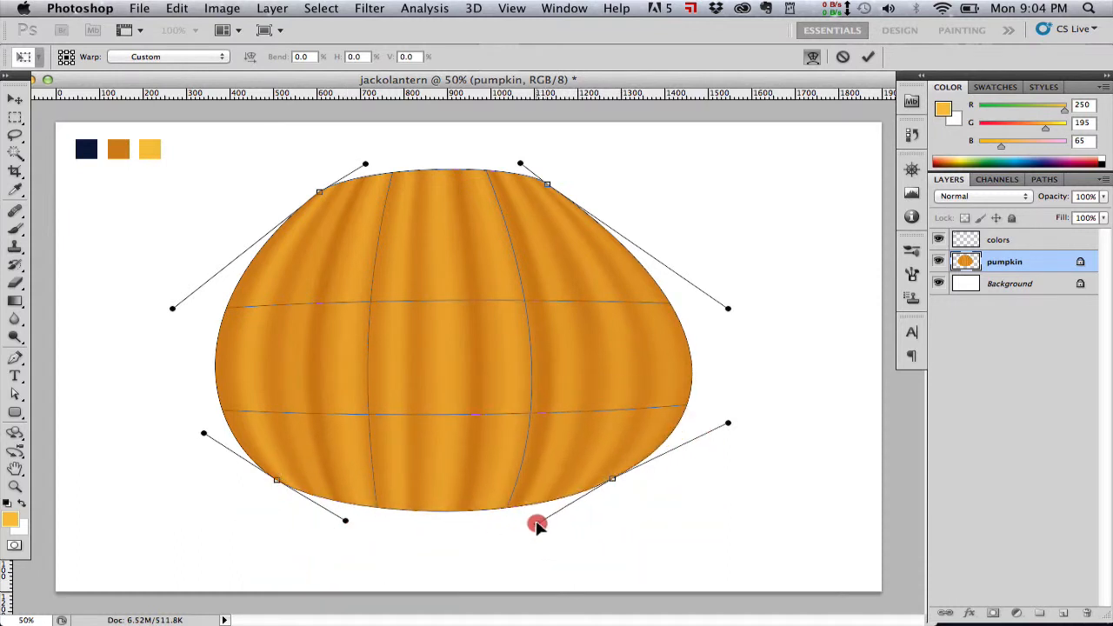
{"action": "left_click_drag", "start_coordinate": [538, 524], "coordinate": [701, 425]}
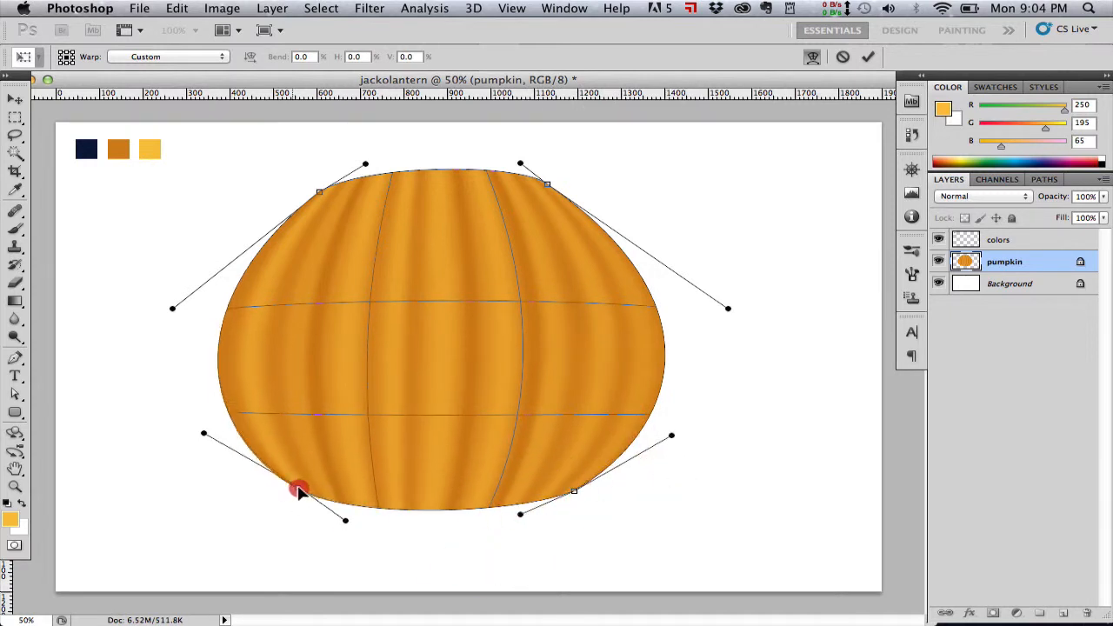
{"action": "left_click_drag", "start_coordinate": [298, 487], "coordinate": [303, 487]}
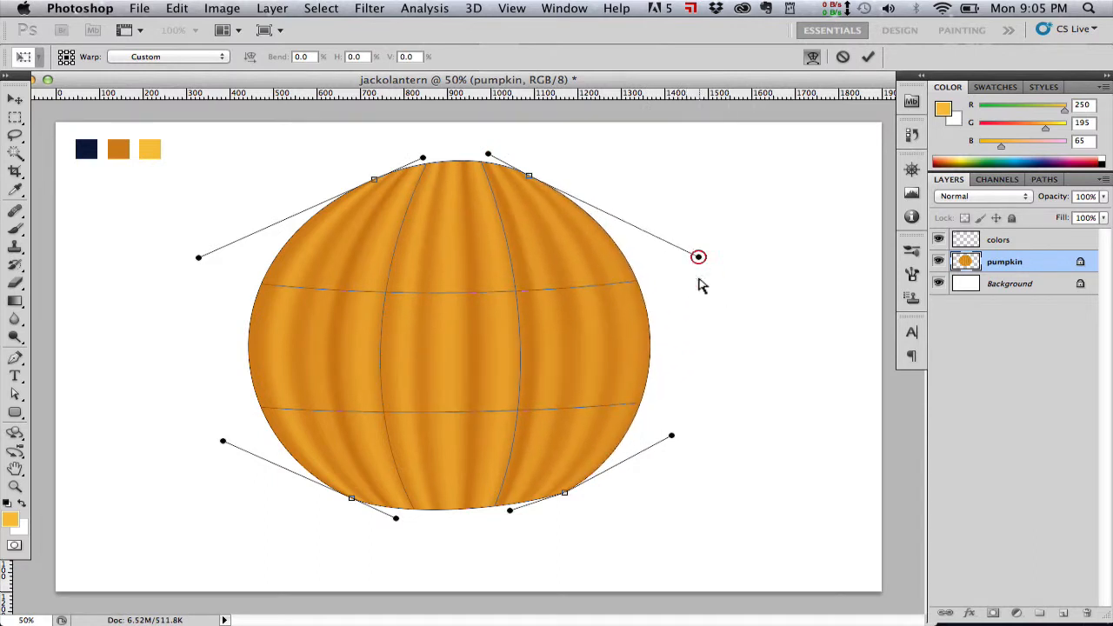
Adjust the upper-right shoulder, top curve and inner rib warp lines, then commit the warp.
{"action": "left_click_drag", "start_coordinate": [698, 257], "coordinate": [227, 448]}
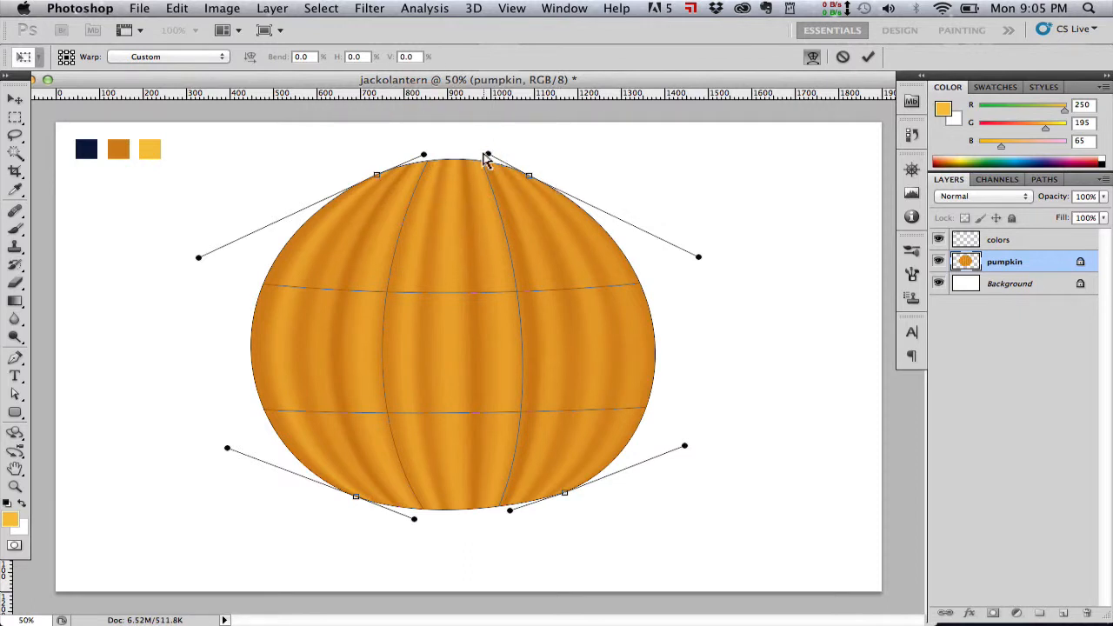
{"action": "left_click_drag", "start_coordinate": [487, 157], "coordinate": [531, 172]}
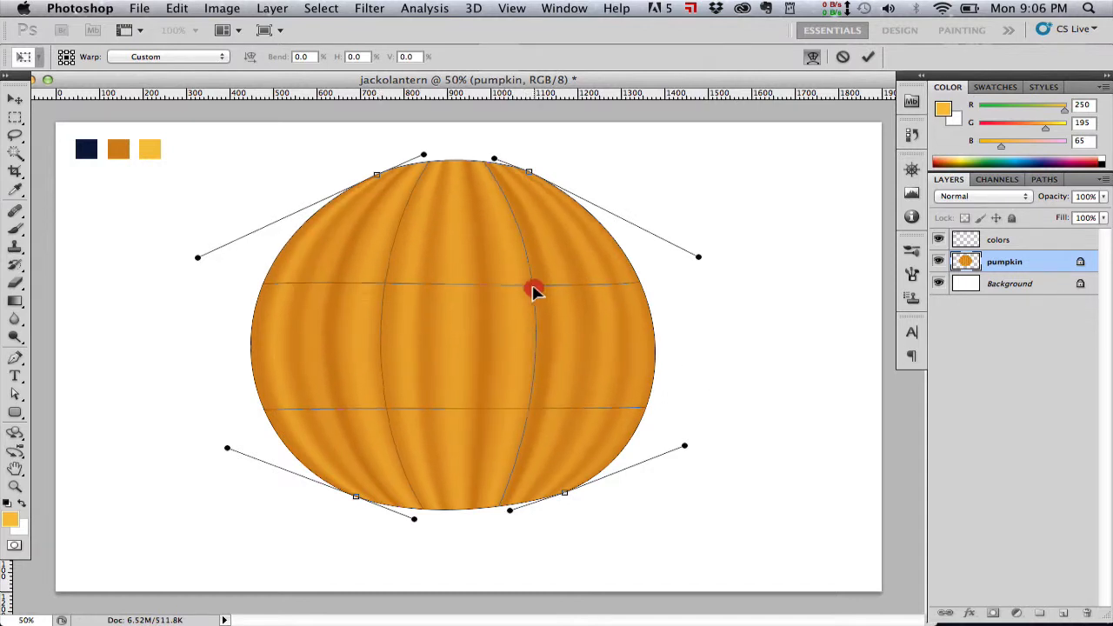
{"action": "left_click_drag", "start_coordinate": [535, 292], "coordinate": [534, 424]}
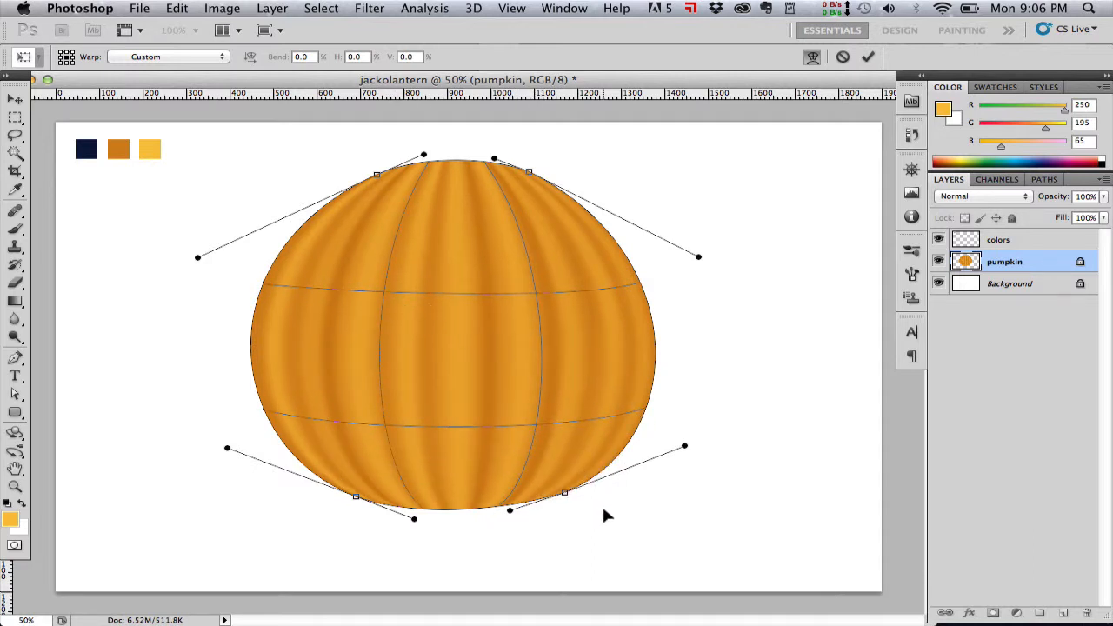
{"action": "left_click", "coordinate": [867, 56]}
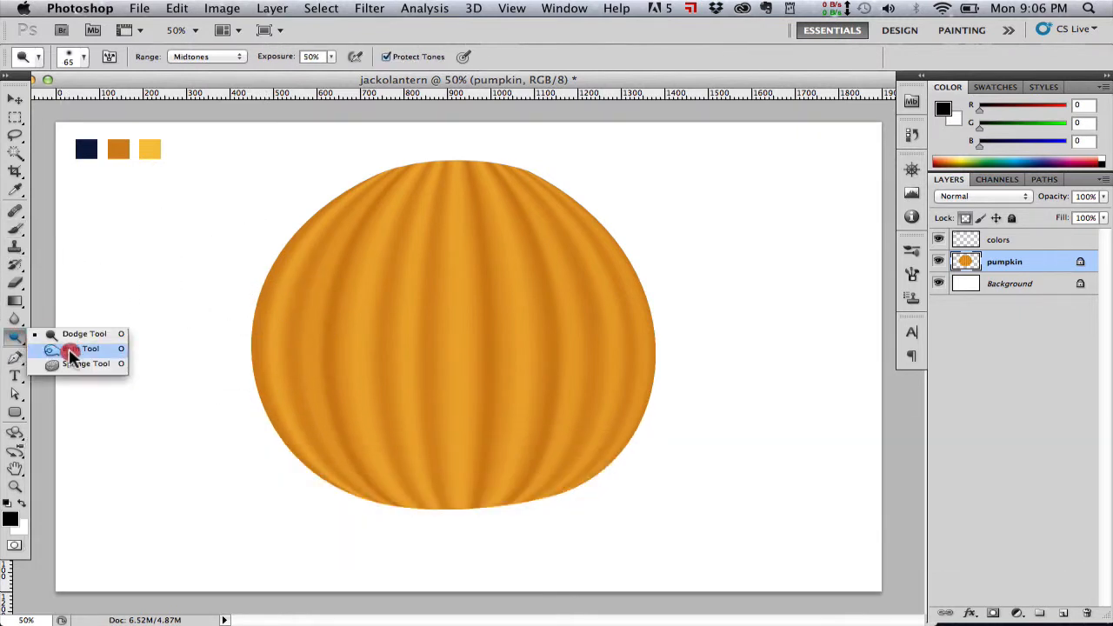
Select the Burn Tool to darken the pumpkin's lower ribs and base.
{"action": "left_click", "coordinate": [90, 349]}
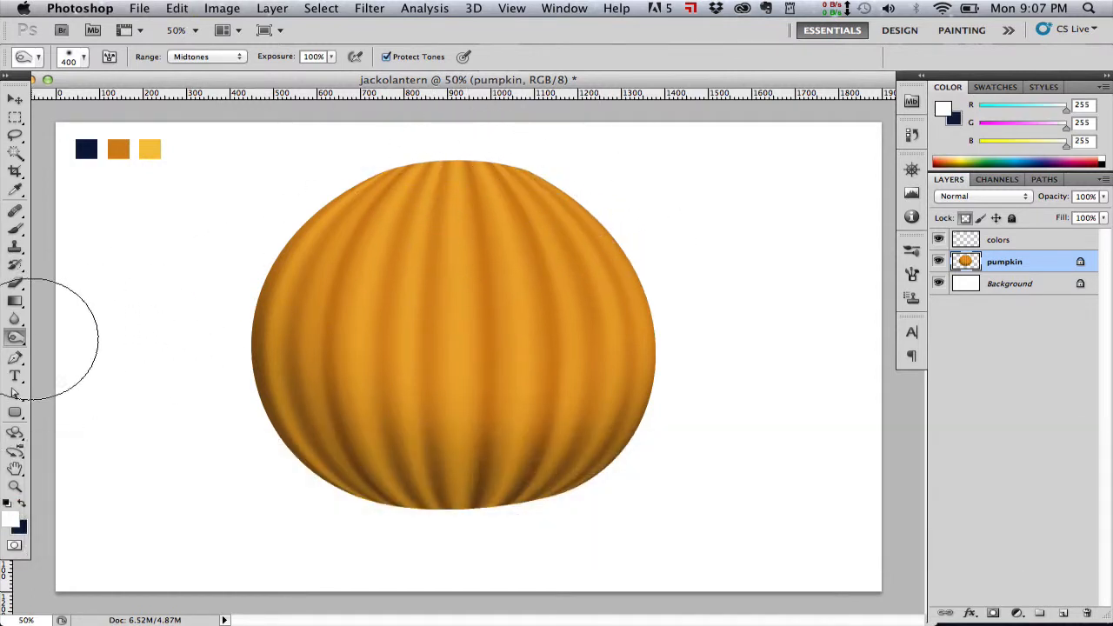
Switch to the Dodge Tool from the toolbar flyout to lighten the upper ribs.
{"action": "left_click", "coordinate": [15, 337]}
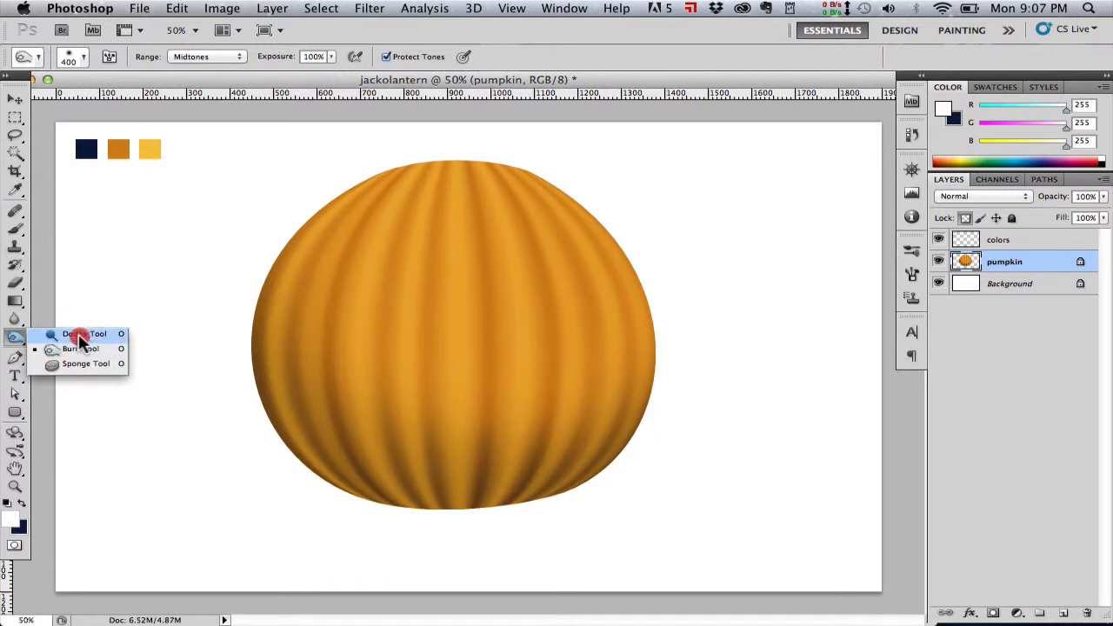
{"action": "left_click", "coordinate": [85, 334]}
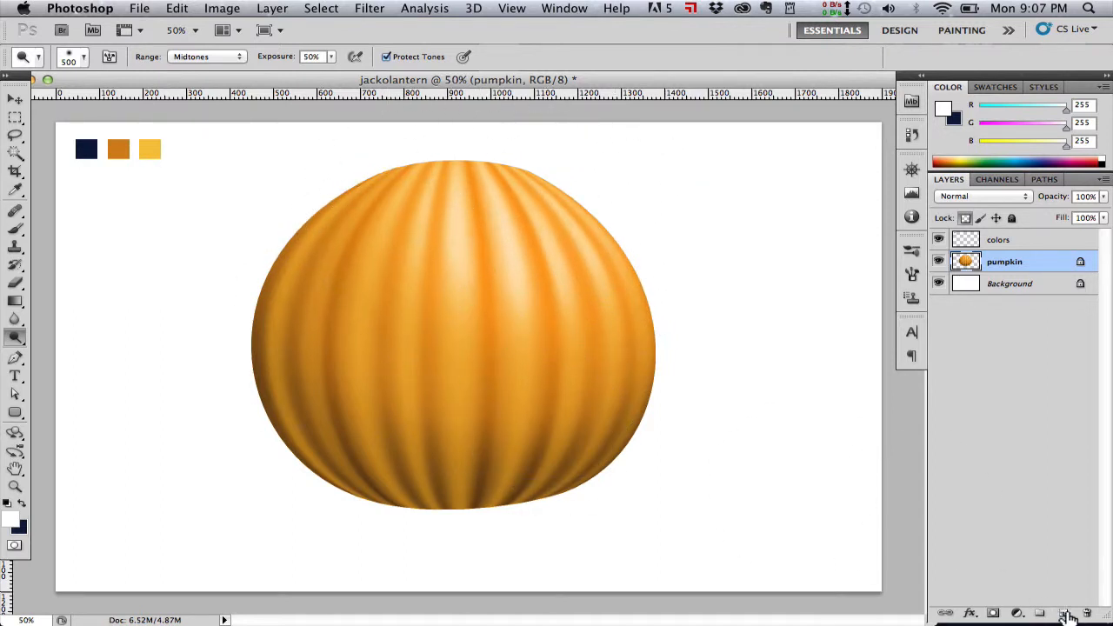
Add a new layer and paint soft dark blue haze along the pumpkin's left, bottom and right.
{"action": "left_click", "coordinate": [1045, 613]}
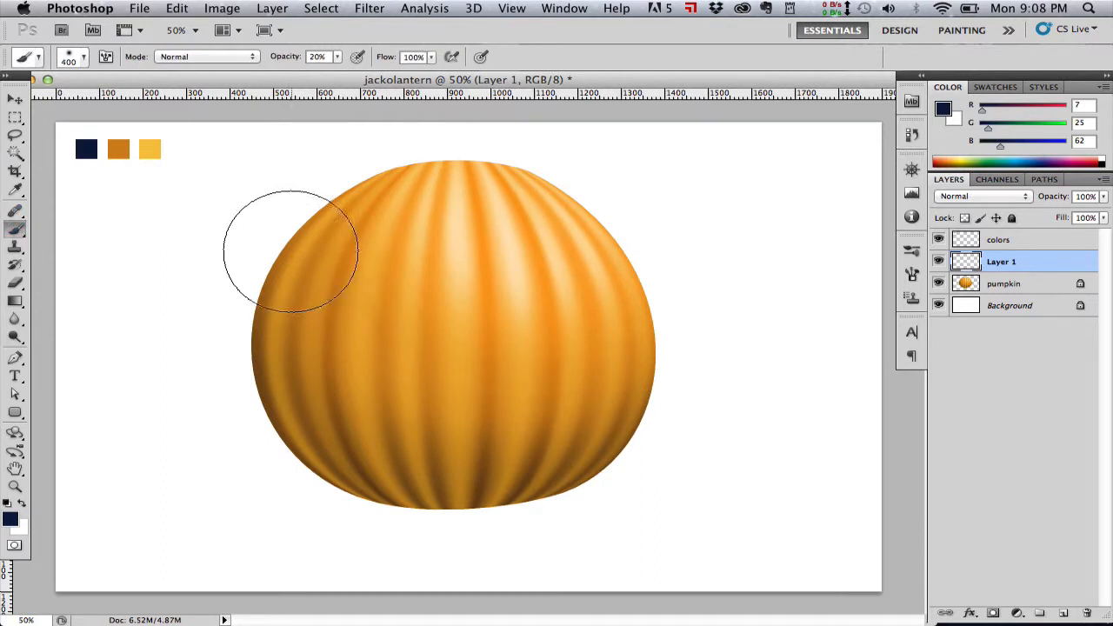
{"action": "left_click_drag", "start_coordinate": [291, 252], "coordinate": [317, 456]}
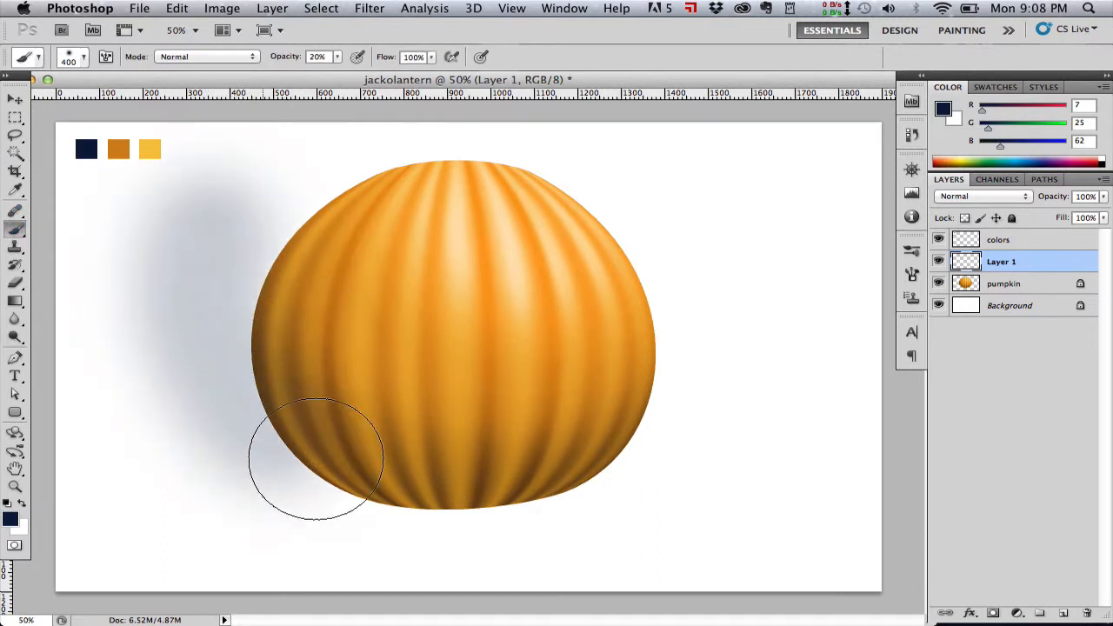
{"action": "left_click_drag", "start_coordinate": [316, 456], "coordinate": [724, 430]}
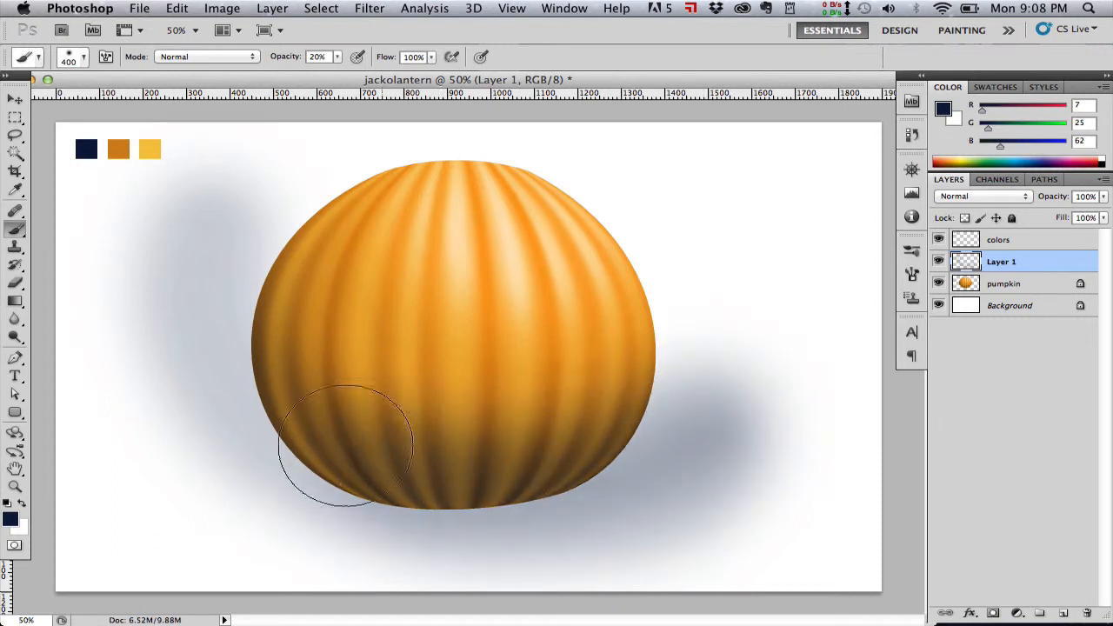
{"action": "left_click_drag", "start_coordinate": [348, 444], "coordinate": [209, 296]}
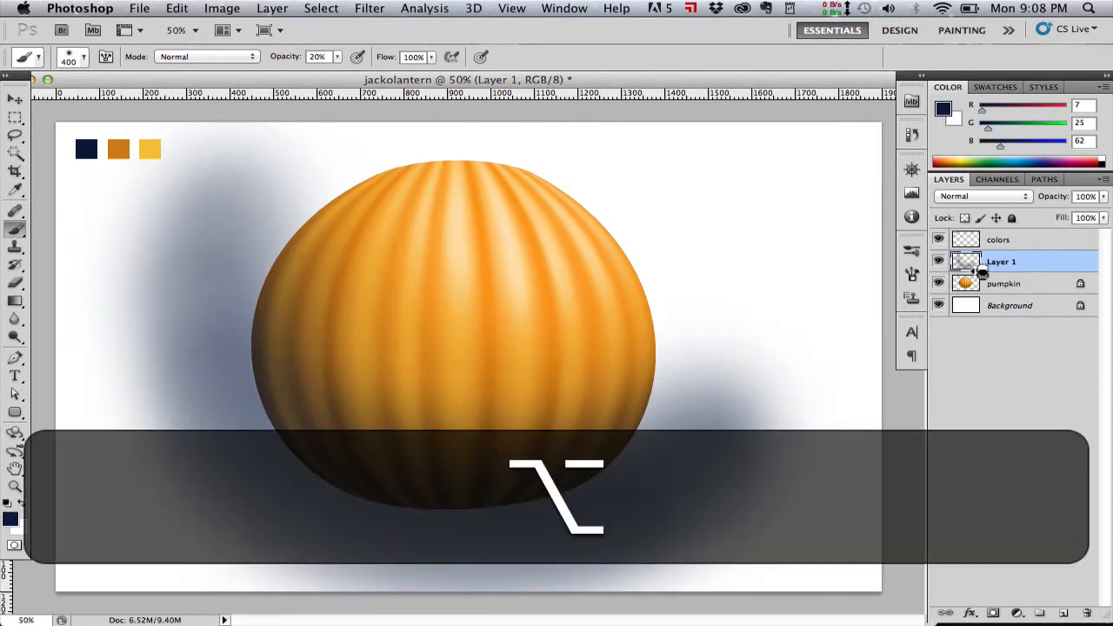
Alt-click between Layer 1 and the pumpkin layer to clip the navy shading.
{"action": "left_click", "coordinate": [938, 261]}
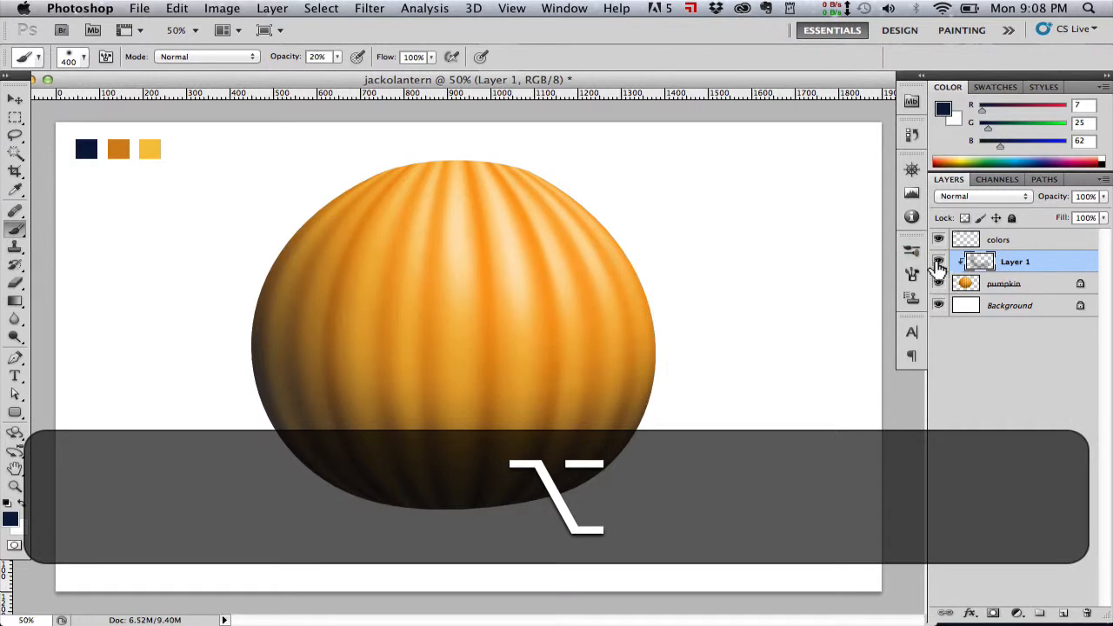
{"action": "left_click", "coordinate": [938, 261]}
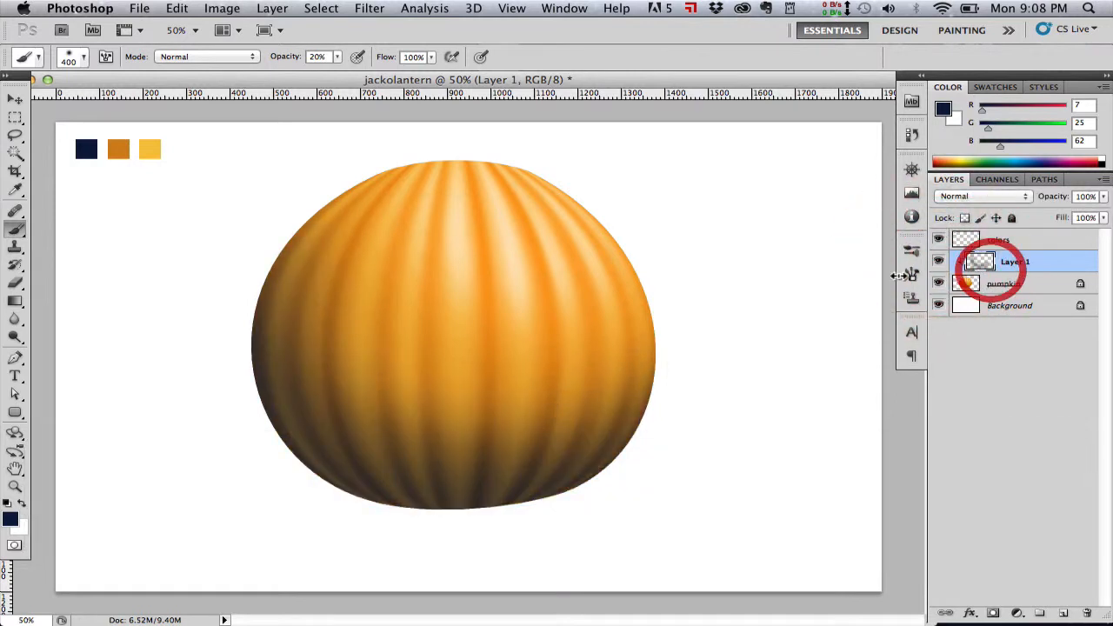
{"action": "left_click", "coordinate": [15, 277]}
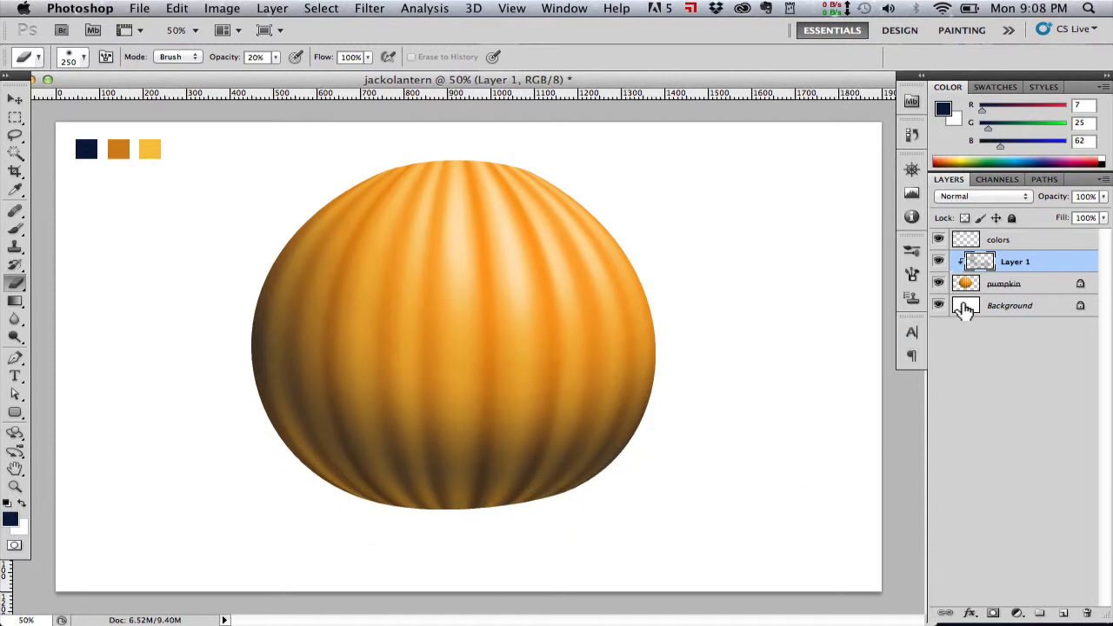
Clip a new empty Layer 2 to the pumpkin above the navy shading.
{"action": "left_click", "coordinate": [938, 305]}
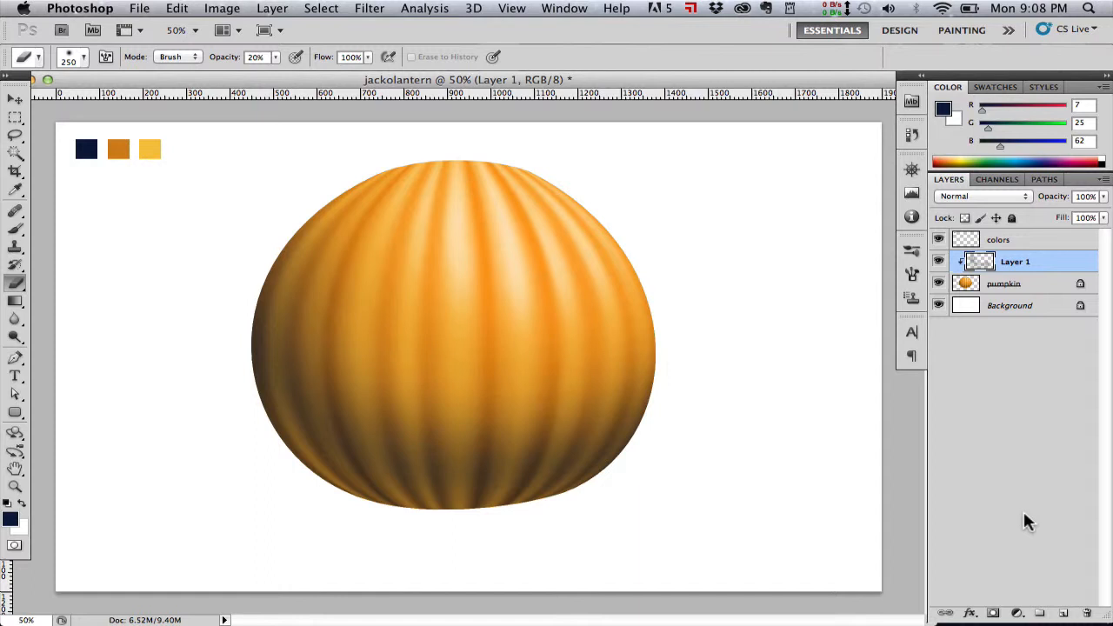
{"action": "mouse_move", "coordinate": [1061, 544]}
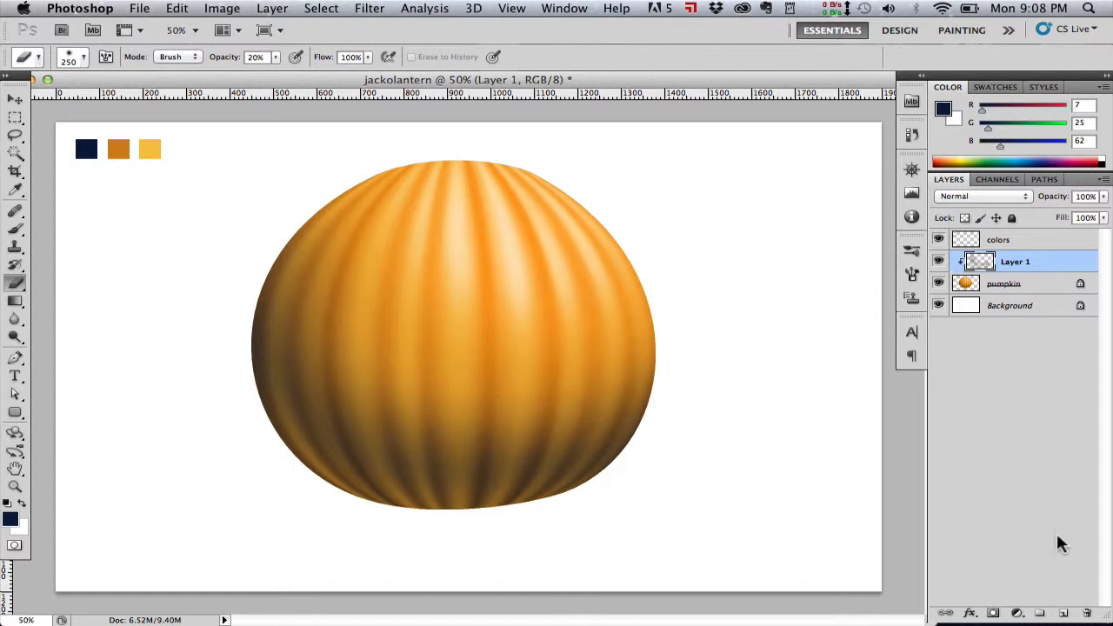
{"action": "left_click", "coordinate": [993, 613]}
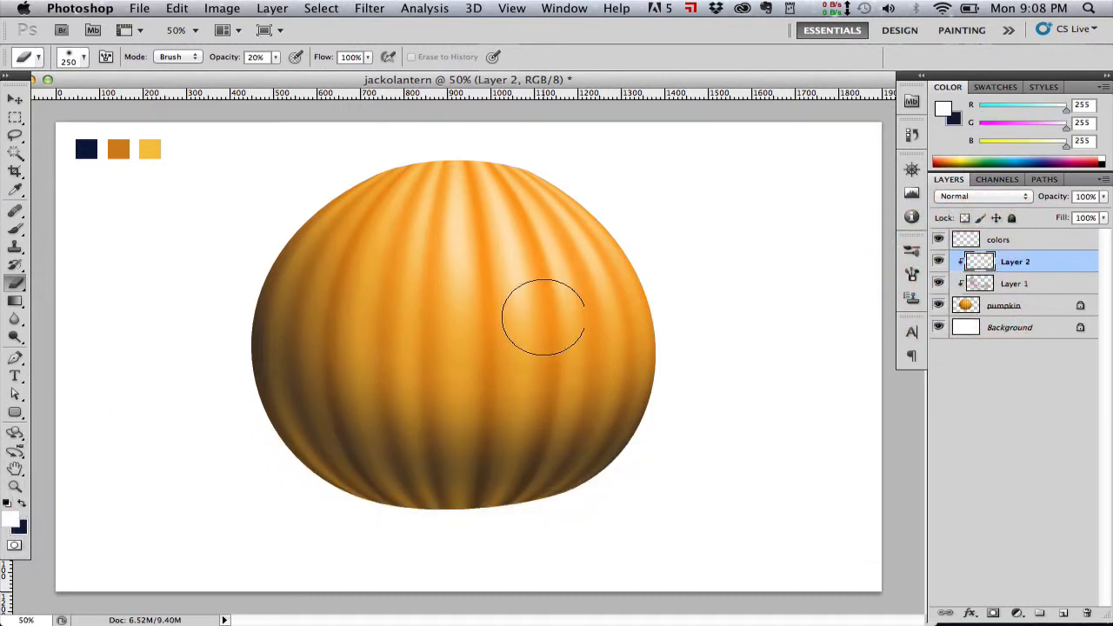
Brush soft white highlights at 20% opacity over the pumpkin's upper ribs with a smaller brush.
{"action": "key", "text": "]"}
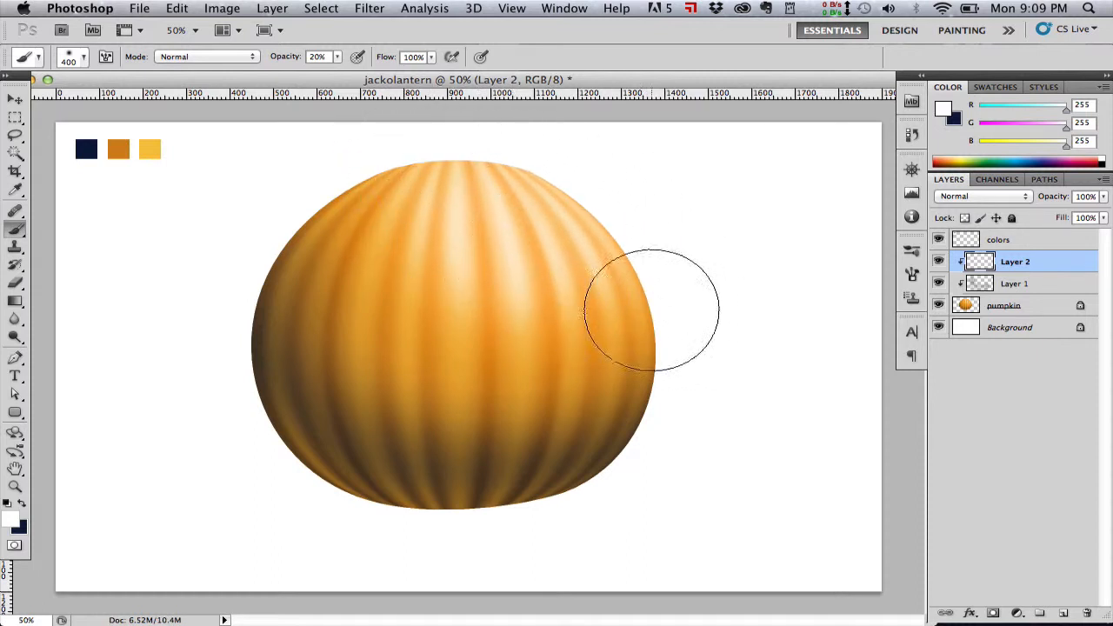
{"action": "key", "text": "["}
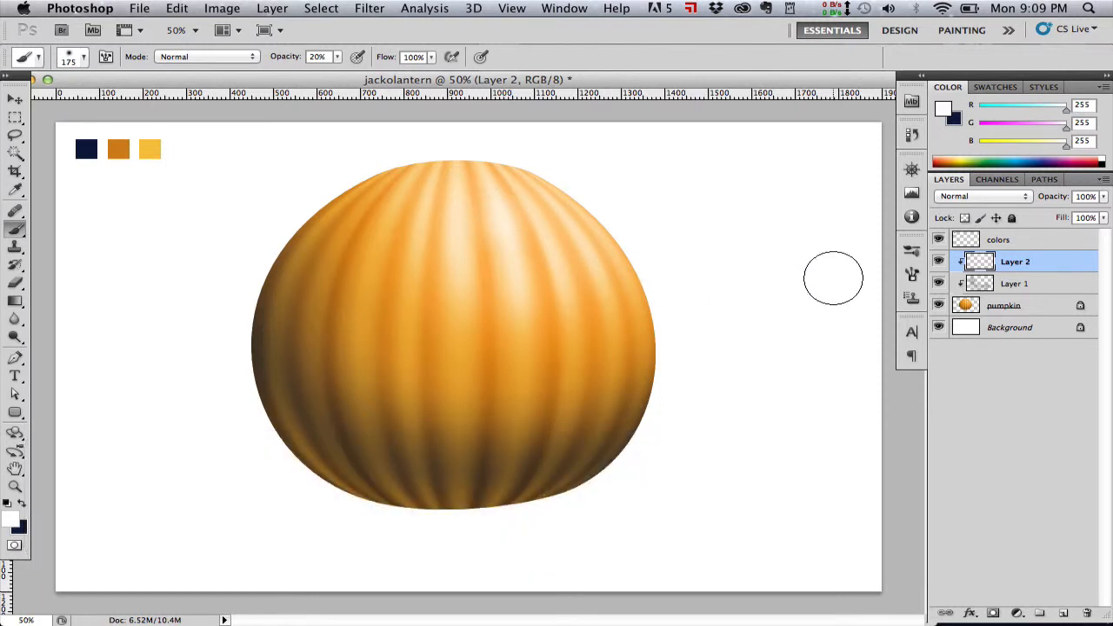
{"action": "mouse_move", "coordinate": [797, 354]}
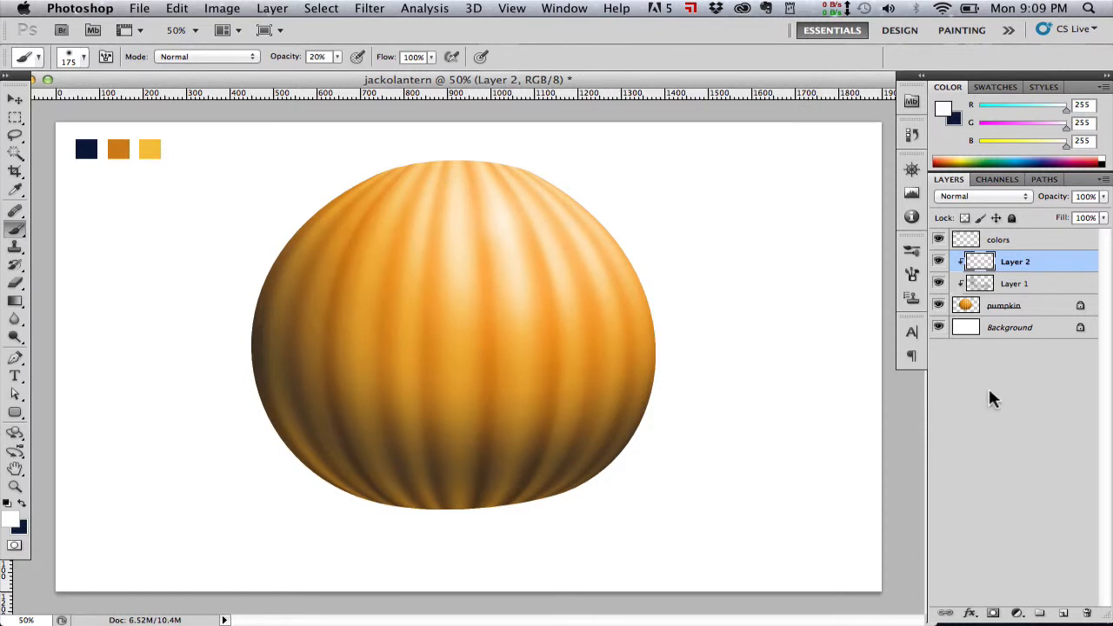
{"action": "left_click", "coordinate": [1010, 327]}
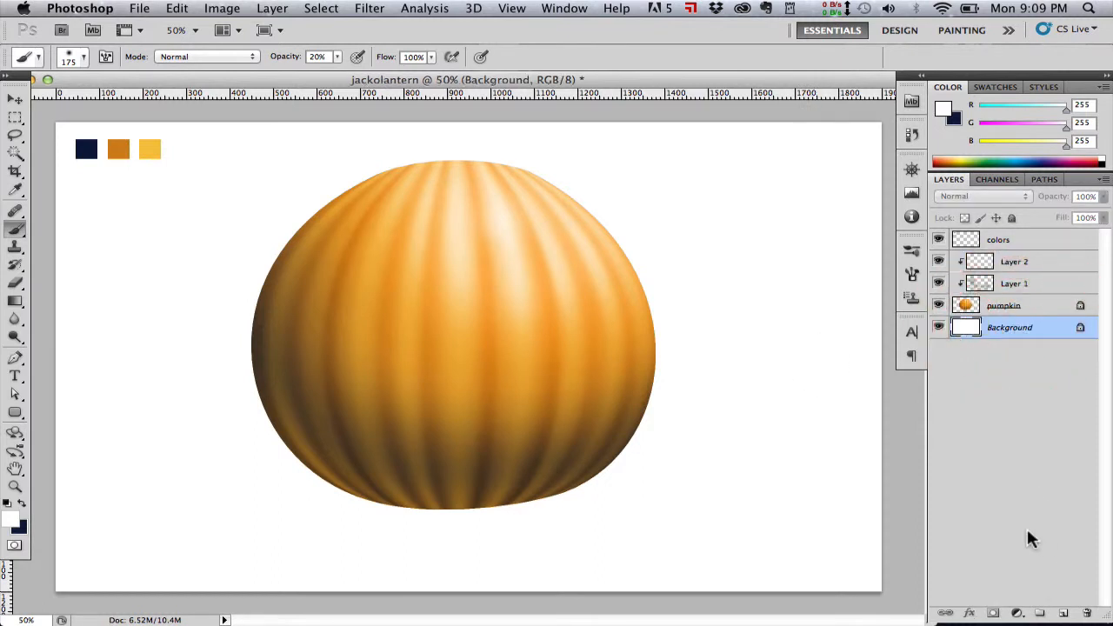
{"action": "left_click", "coordinate": [1013, 261]}
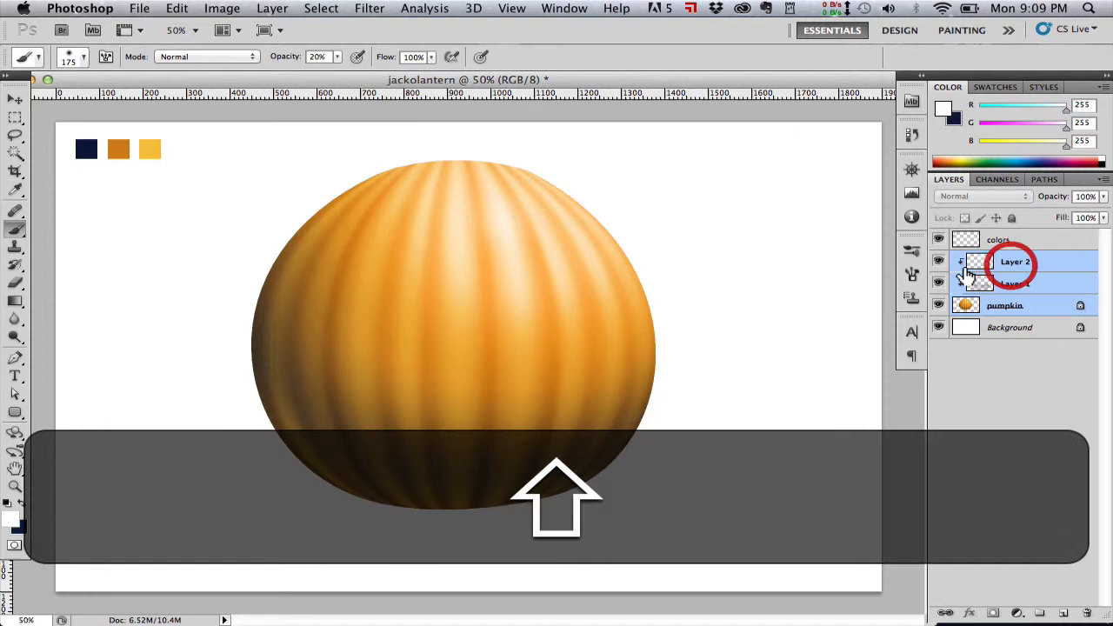
{"action": "left_click", "coordinate": [16, 96]}
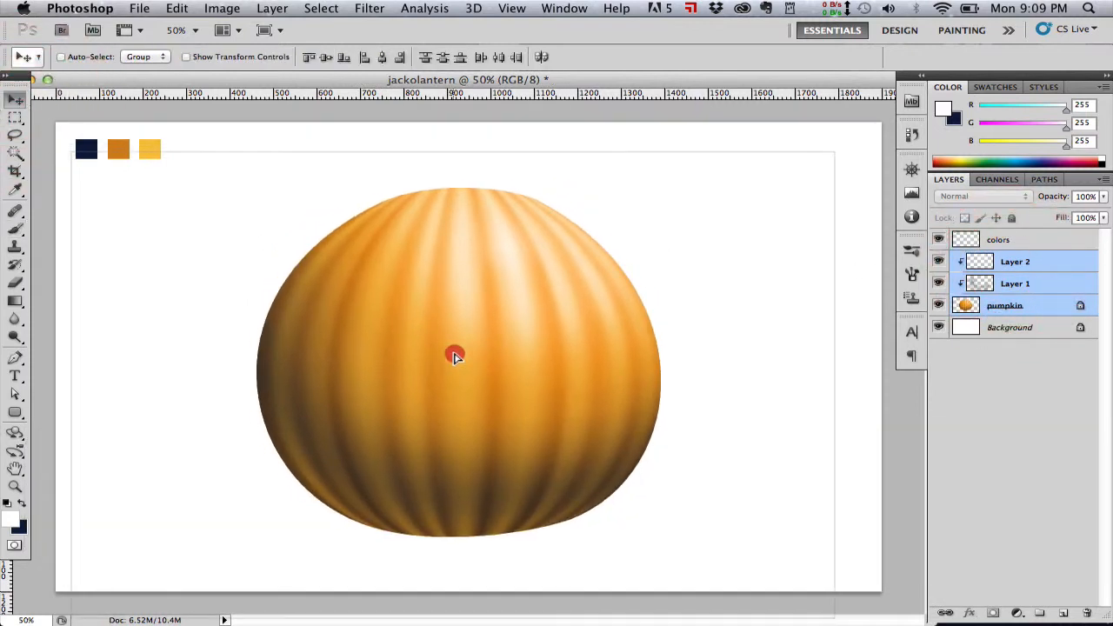
{"action": "left_click", "coordinate": [1009, 327]}
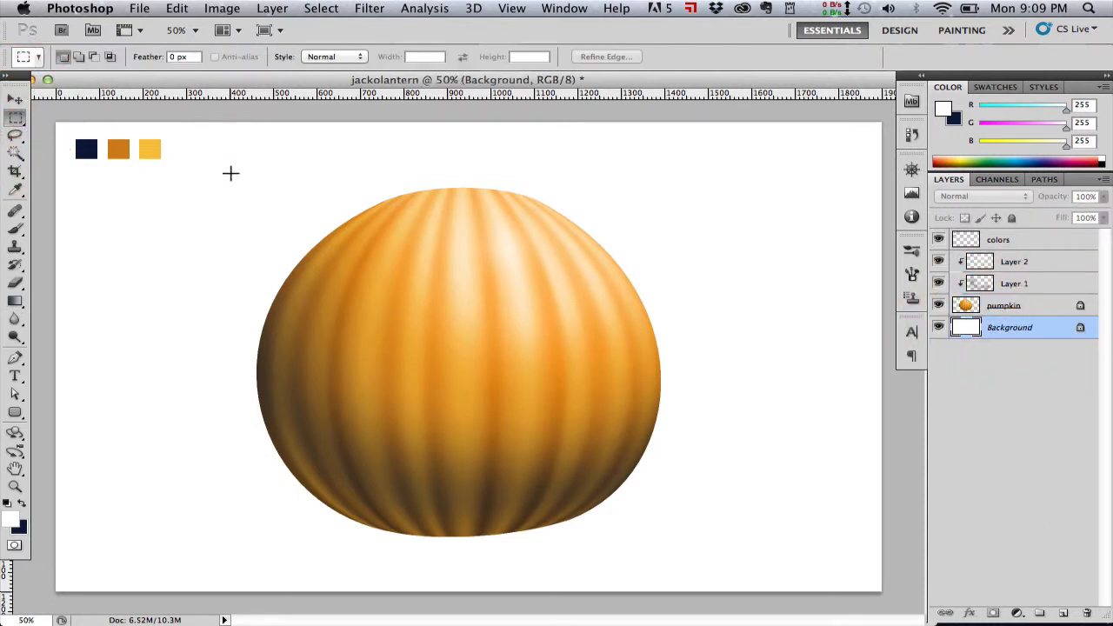
Choose a very dark olive green as the foreground colour in the Color Picker.
{"action": "left_click", "coordinate": [15, 96]}
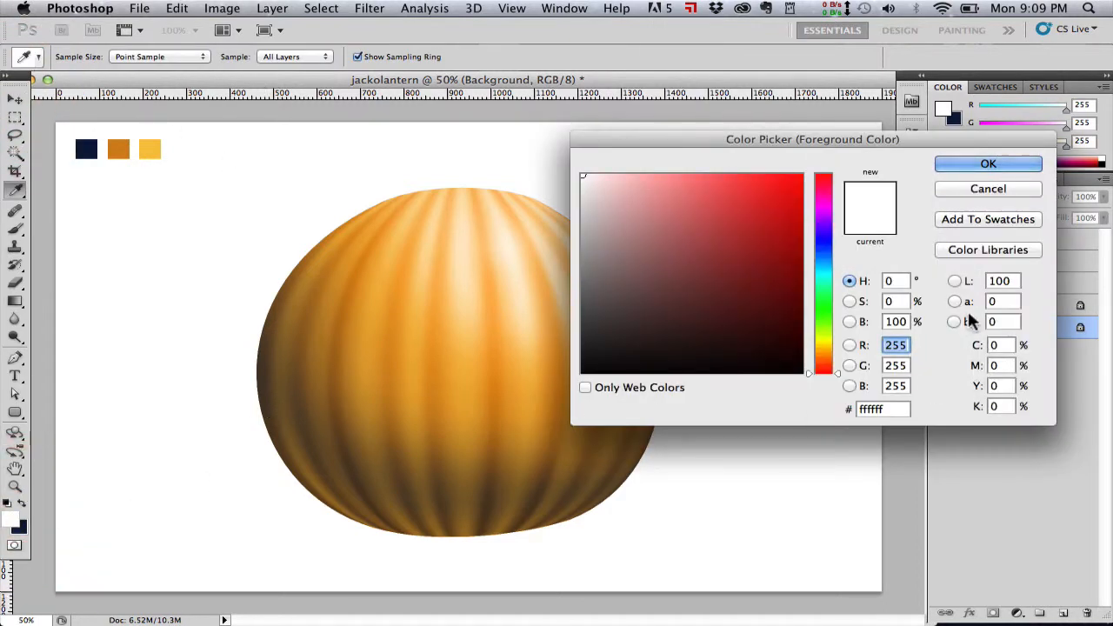
{"action": "left_click", "coordinate": [756, 245]}
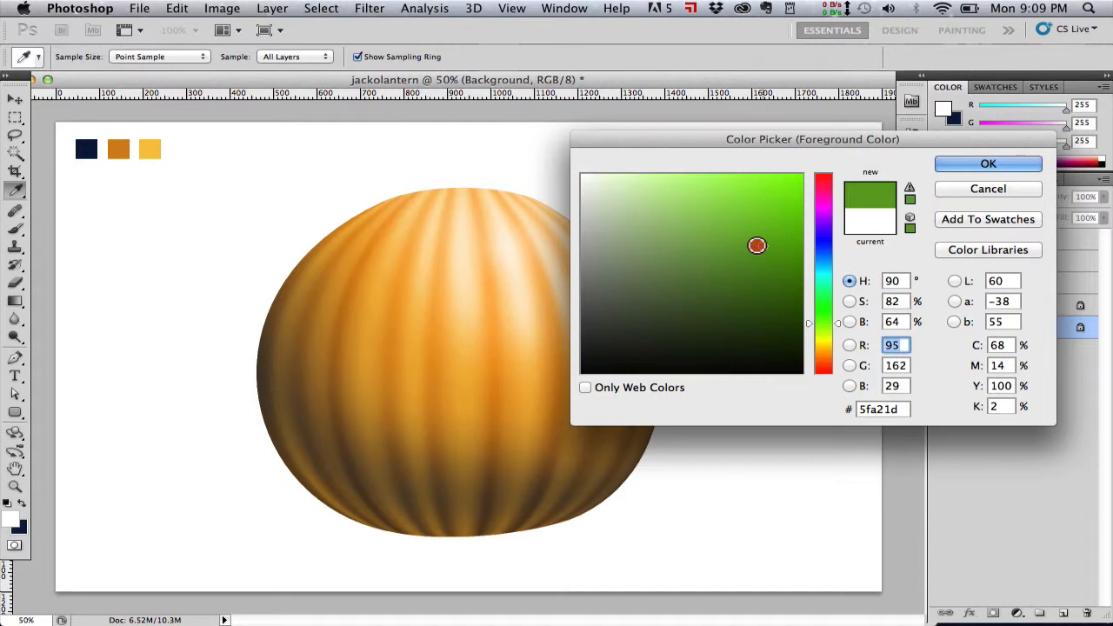
{"action": "left_click", "coordinate": [988, 164]}
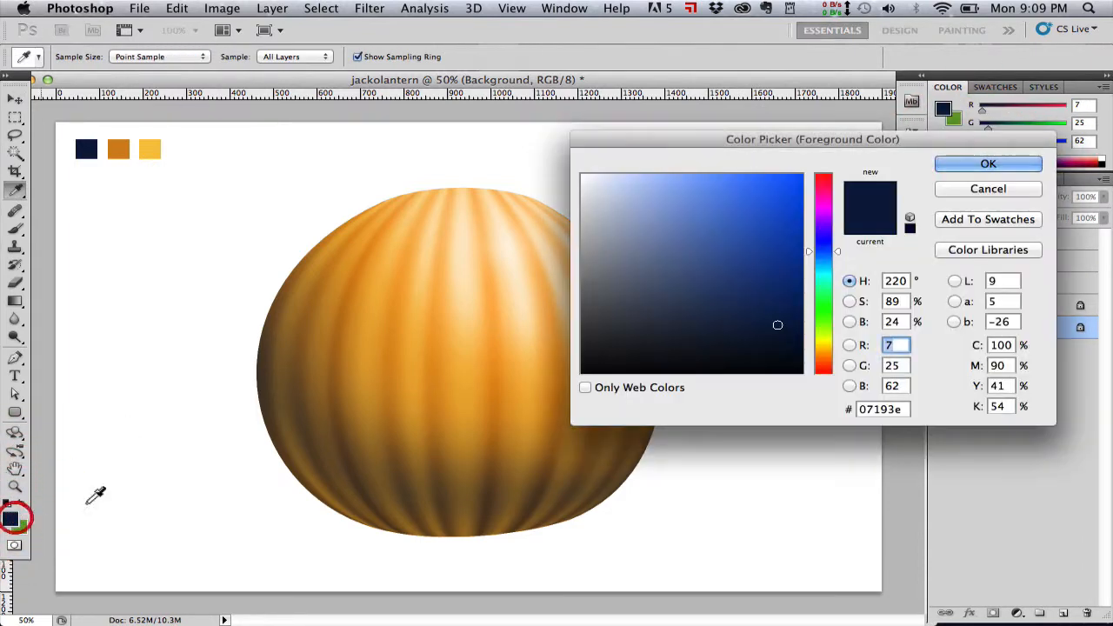
{"action": "left_click", "coordinate": [823, 339]}
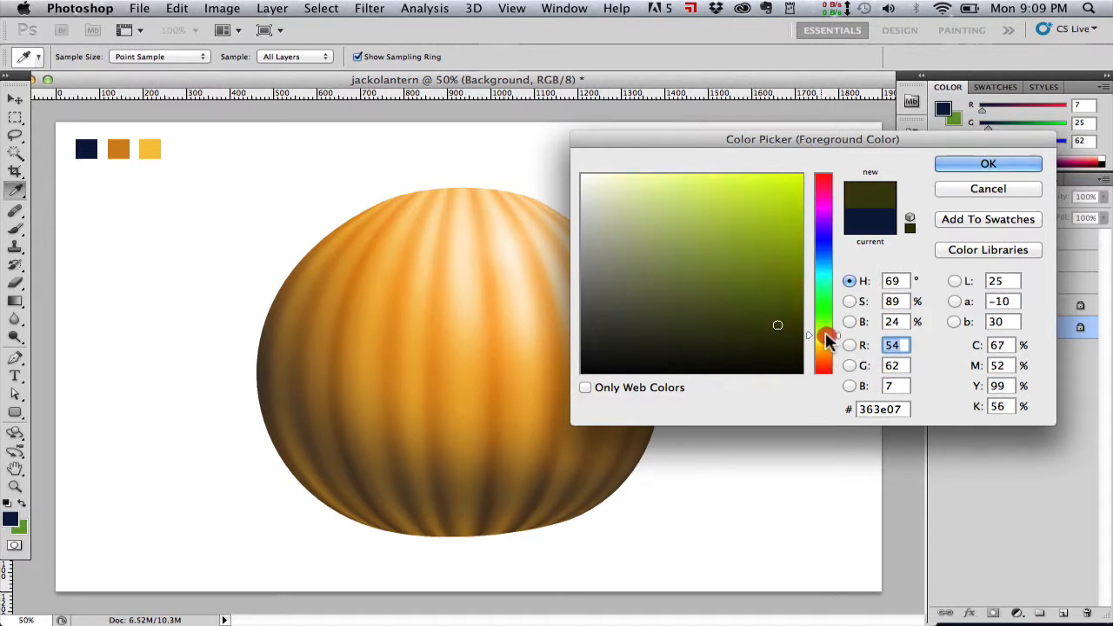
{"action": "left_click", "coordinate": [780, 323]}
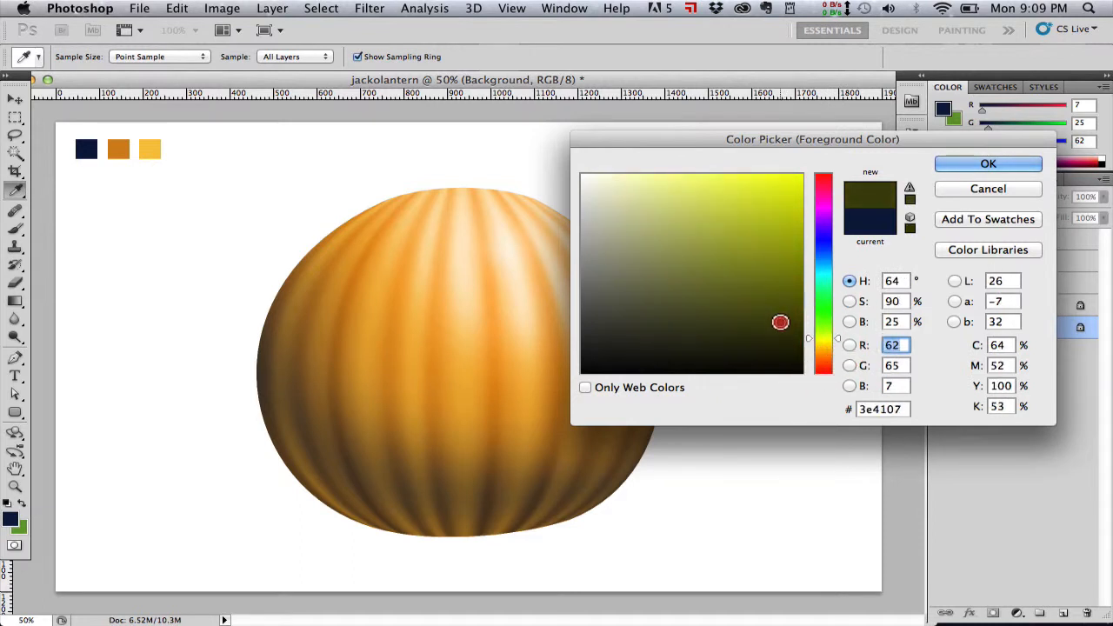
{"action": "left_click", "coordinate": [787, 303]}
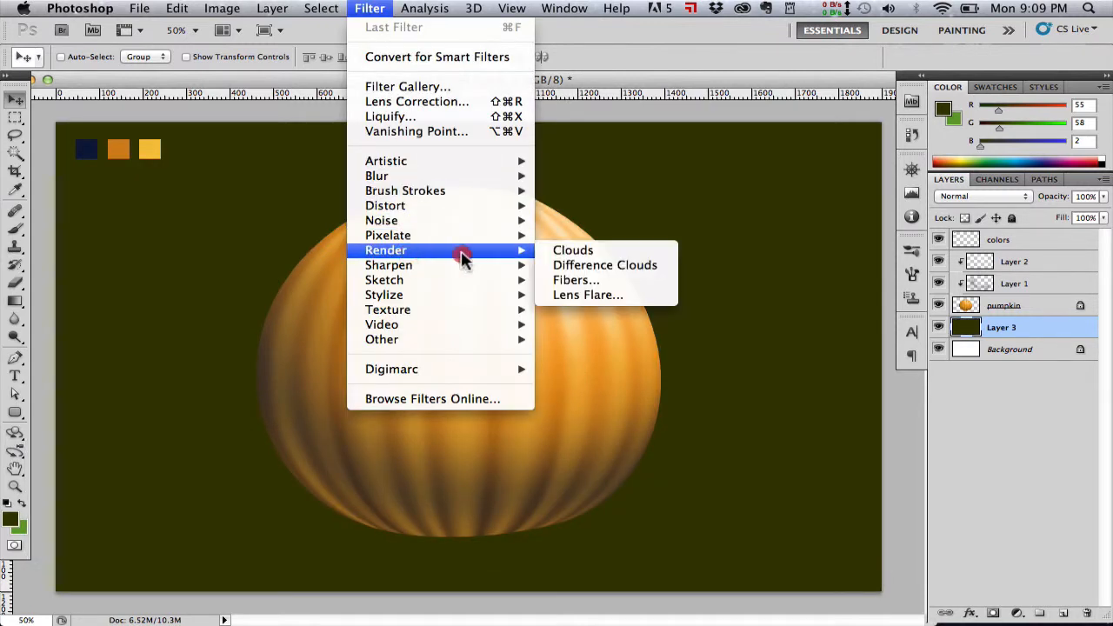
Render a green Fibers texture onto Layer 3 with Filter > Render > Fibers.
{"action": "left_click", "coordinate": [577, 280]}
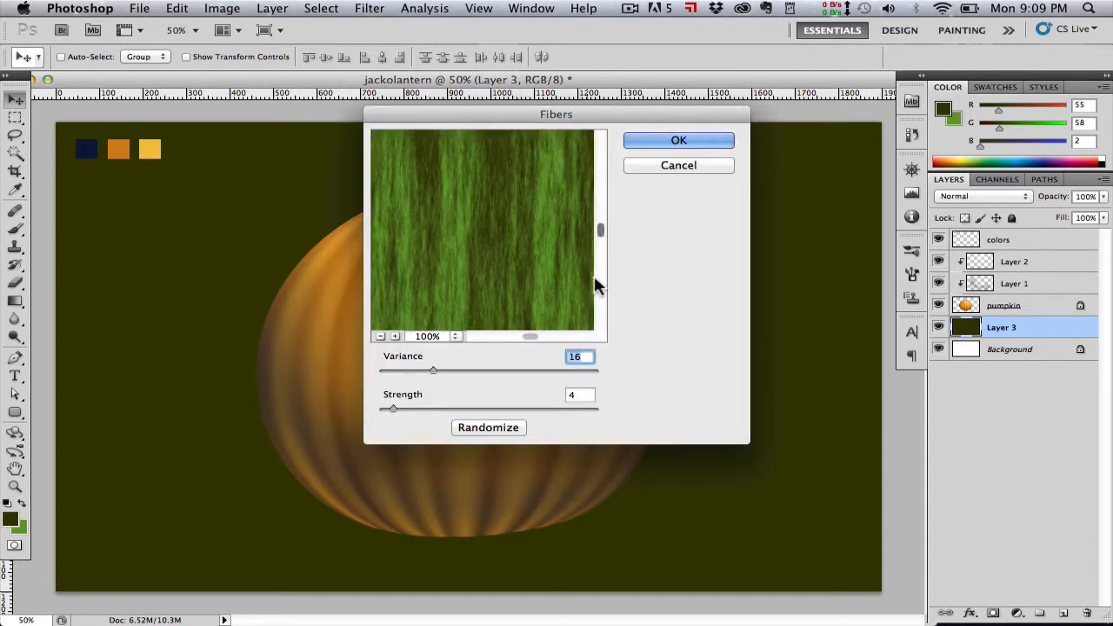
{"action": "left_click", "coordinate": [679, 140]}
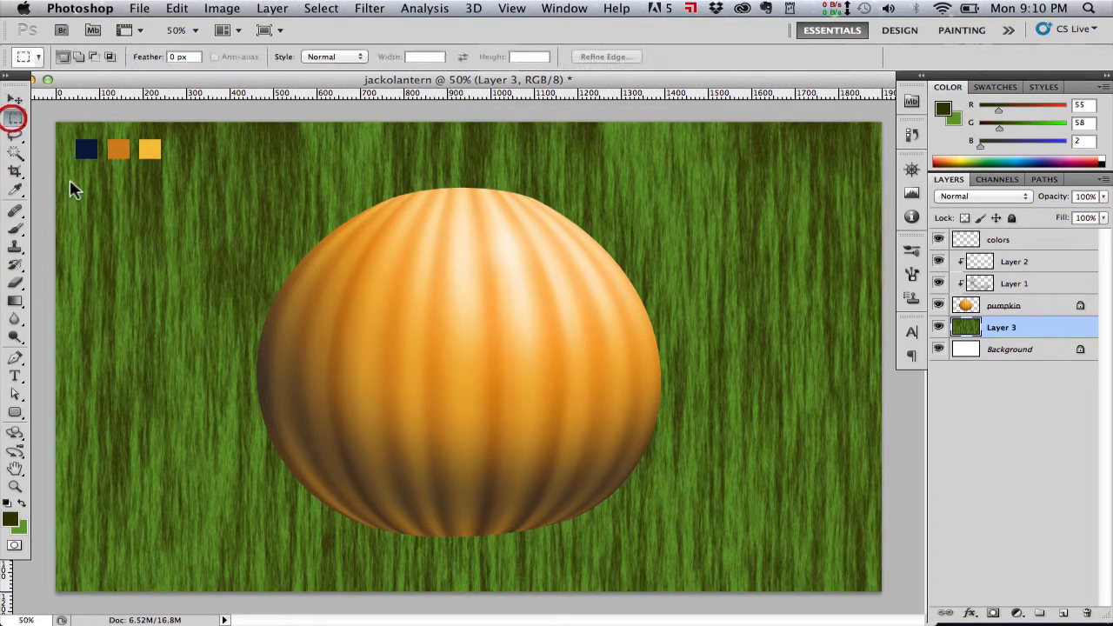
Copy a rectangular fibre-texture patch left of the pumpkin onto its own new layer.
{"action": "left_click_drag", "start_coordinate": [115, 263], "coordinate": [227, 400]}
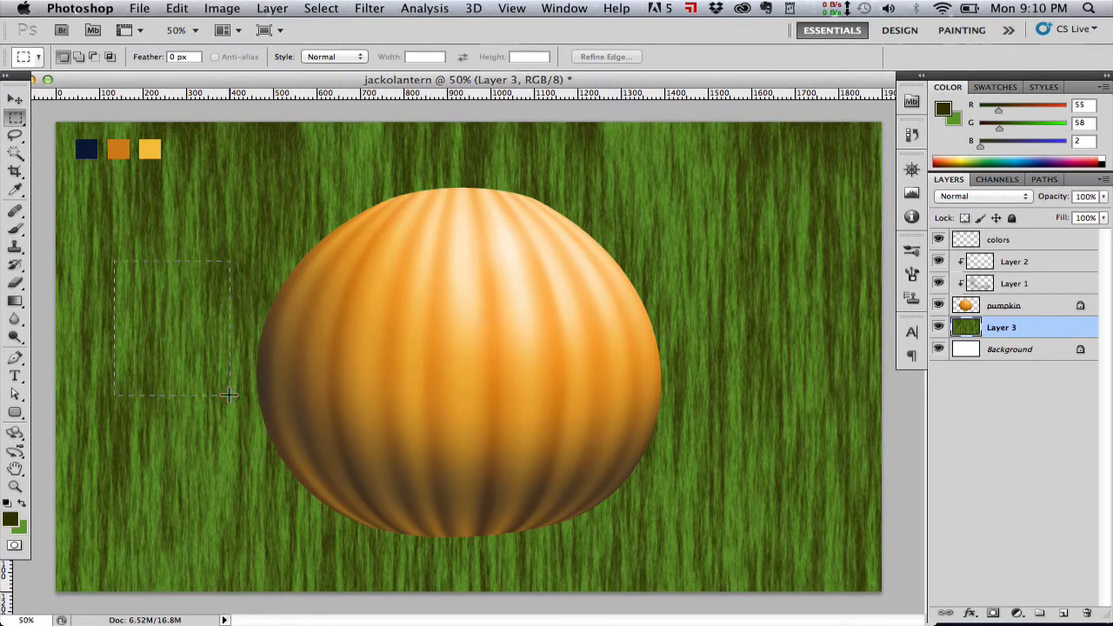
{"action": "left_click_drag", "start_coordinate": [231, 396], "coordinate": [252, 426]}
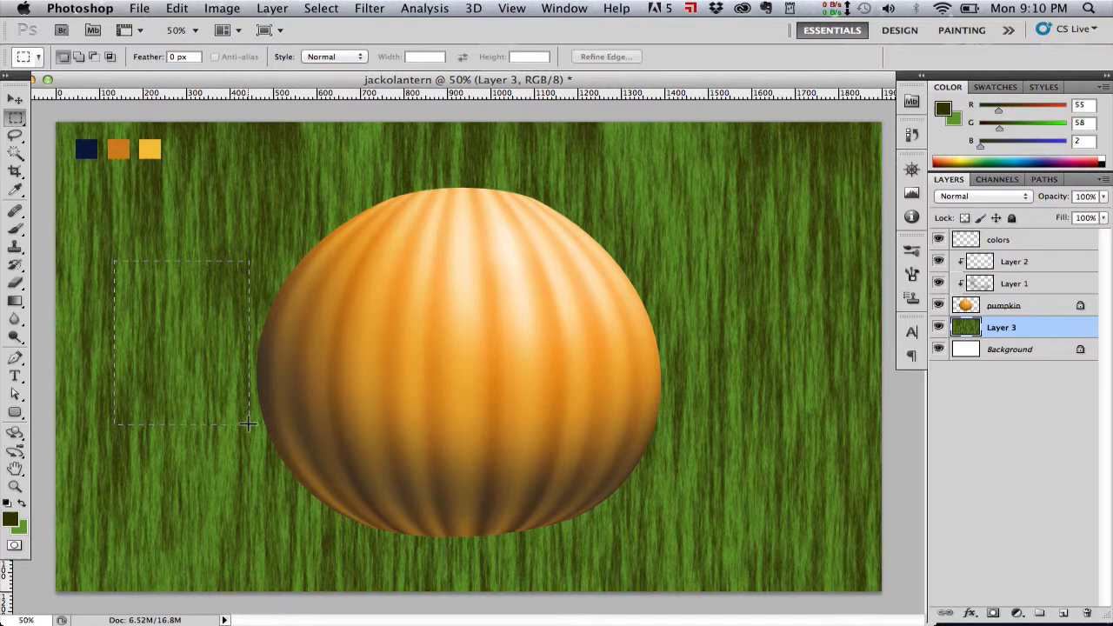
{"action": "left_click", "coordinate": [15, 98]}
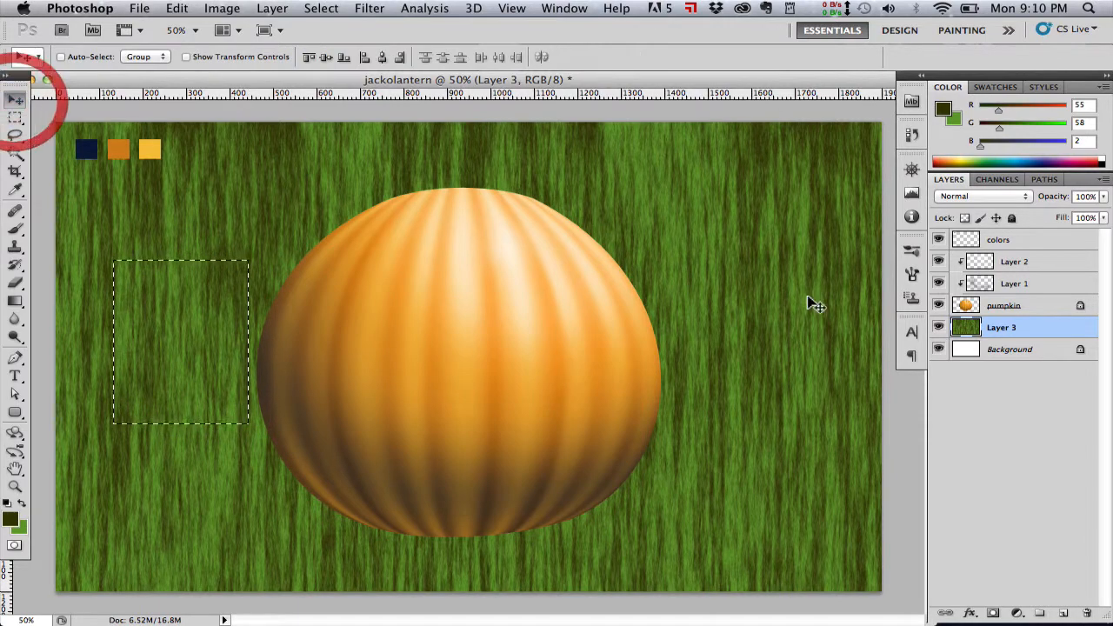
{"action": "key", "text": "cmd+v"}
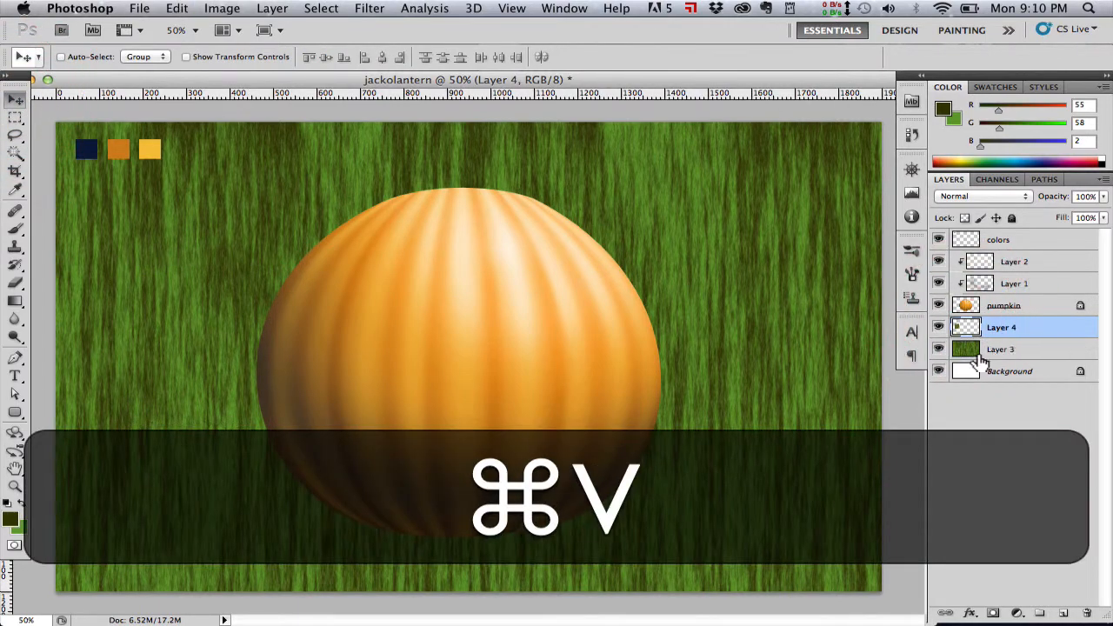
{"action": "key", "text": "cmd+v"}
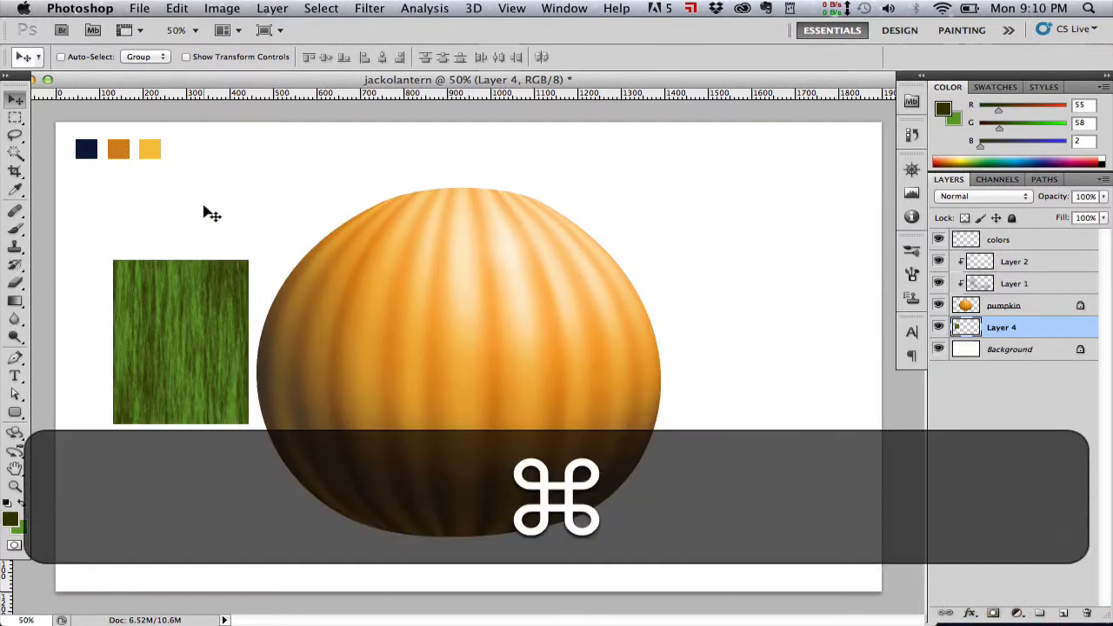
{"action": "key", "text": "cmd+t"}
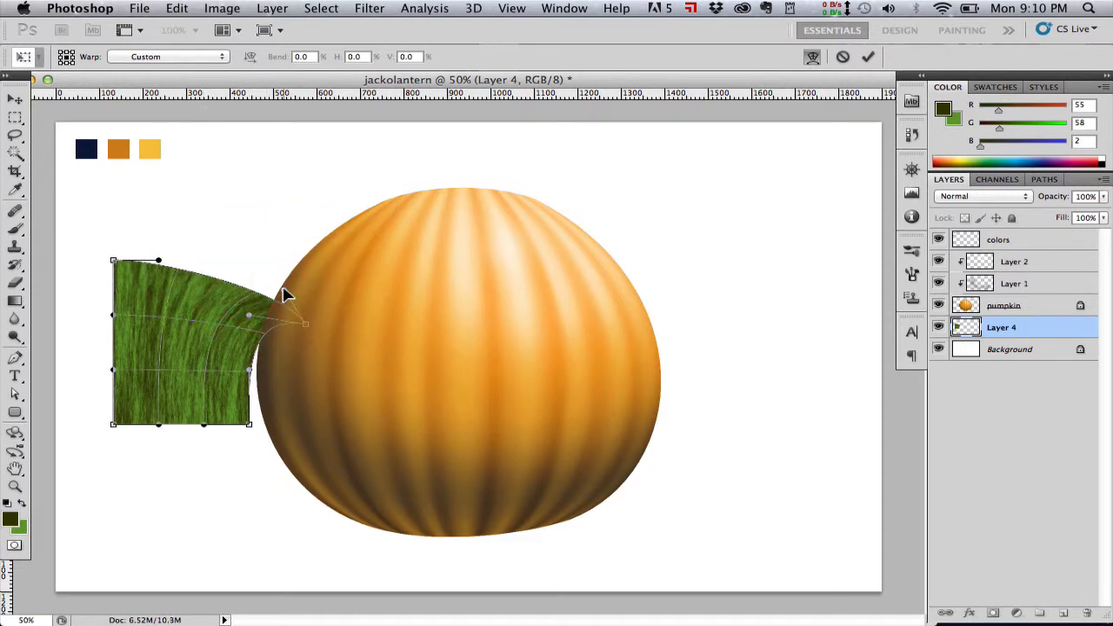
{"action": "mouse_move", "coordinate": [128, 274]}
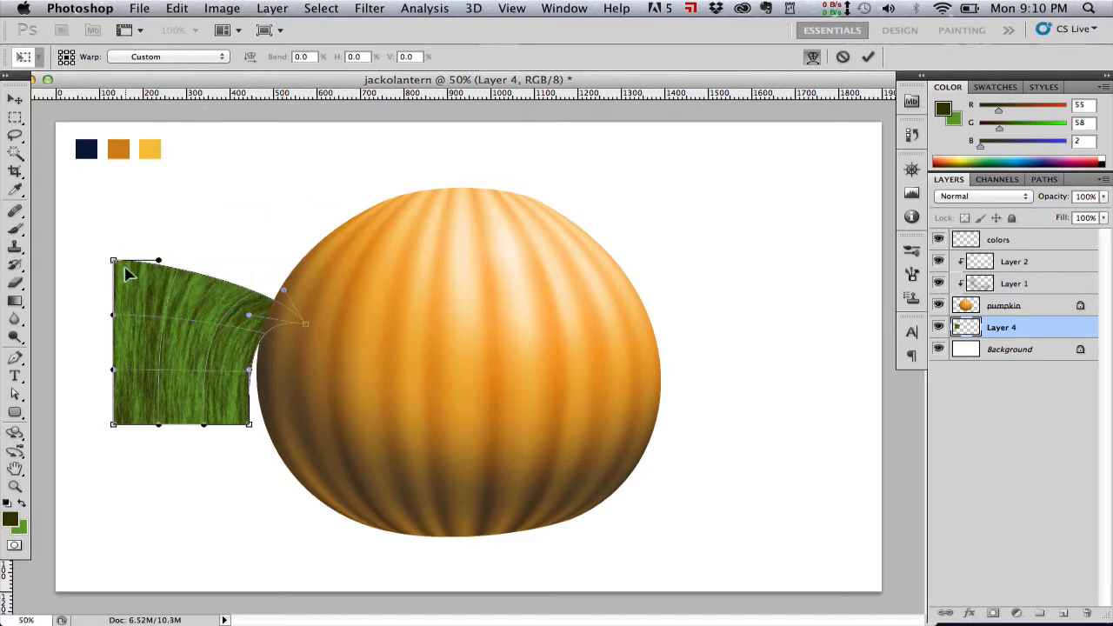
Restart the warp and bend the patch's top into a narrow tip reaching the pumpkin.
{"action": "key", "text": "cmd+z"}
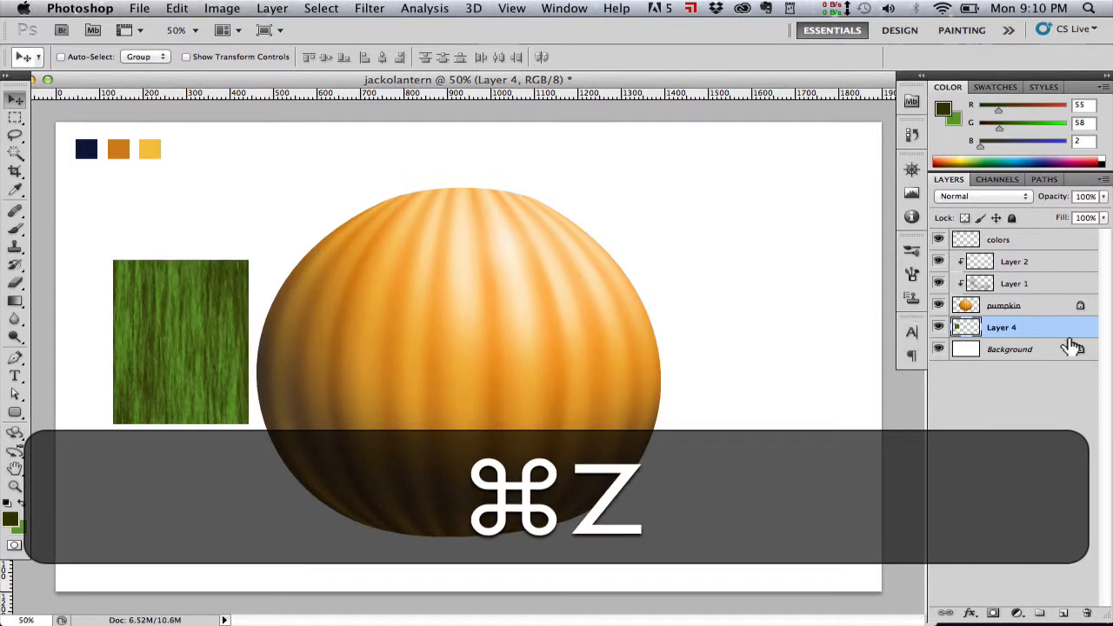
{"action": "key", "text": "cmd+z"}
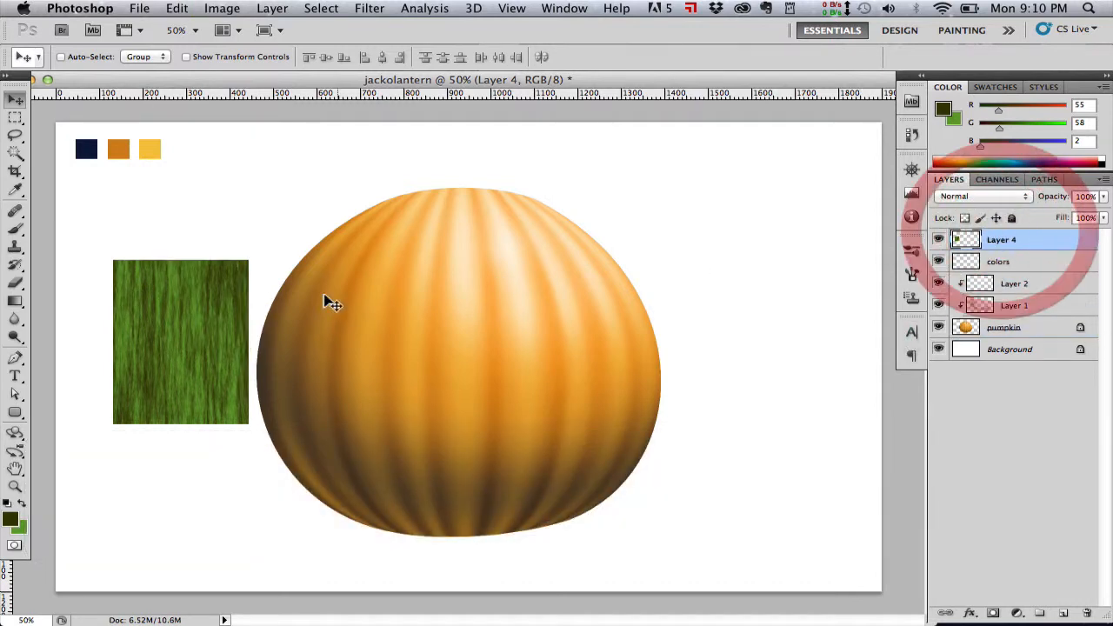
{"action": "key", "text": "cmd+t"}
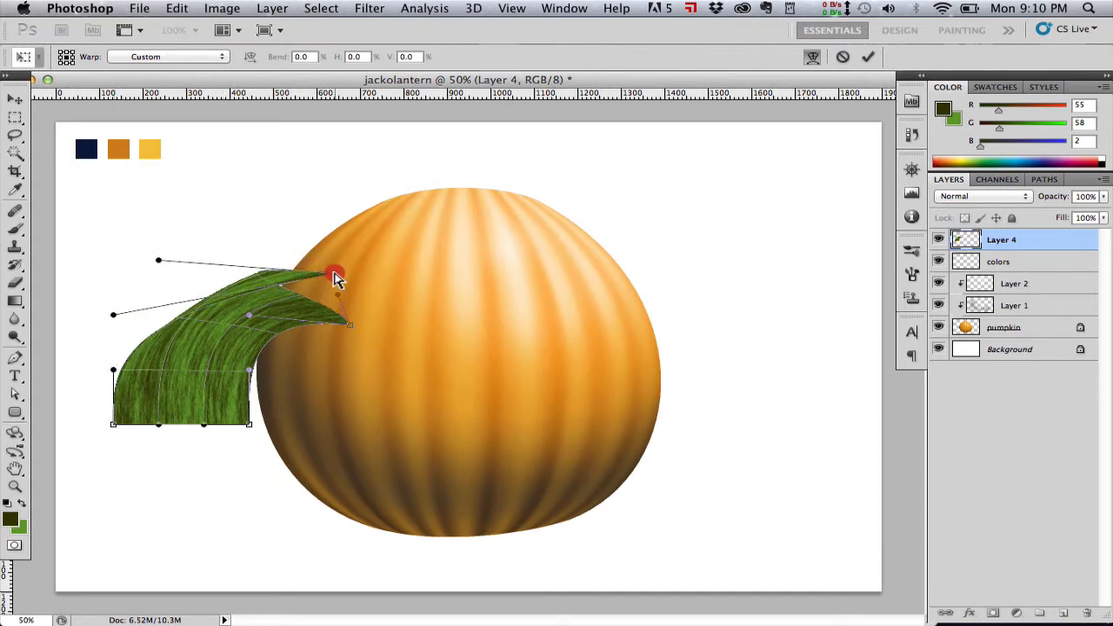
{"action": "left_click_drag", "start_coordinate": [335, 274], "coordinate": [364, 287]}
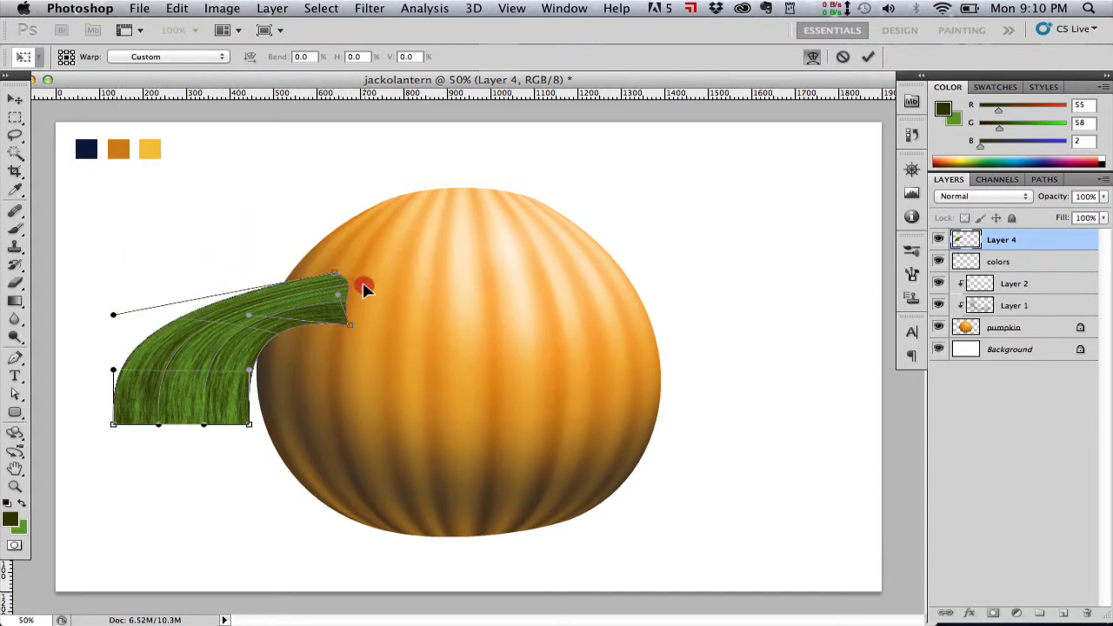
{"action": "left_click_drag", "start_coordinate": [363, 287], "coordinate": [363, 304]}
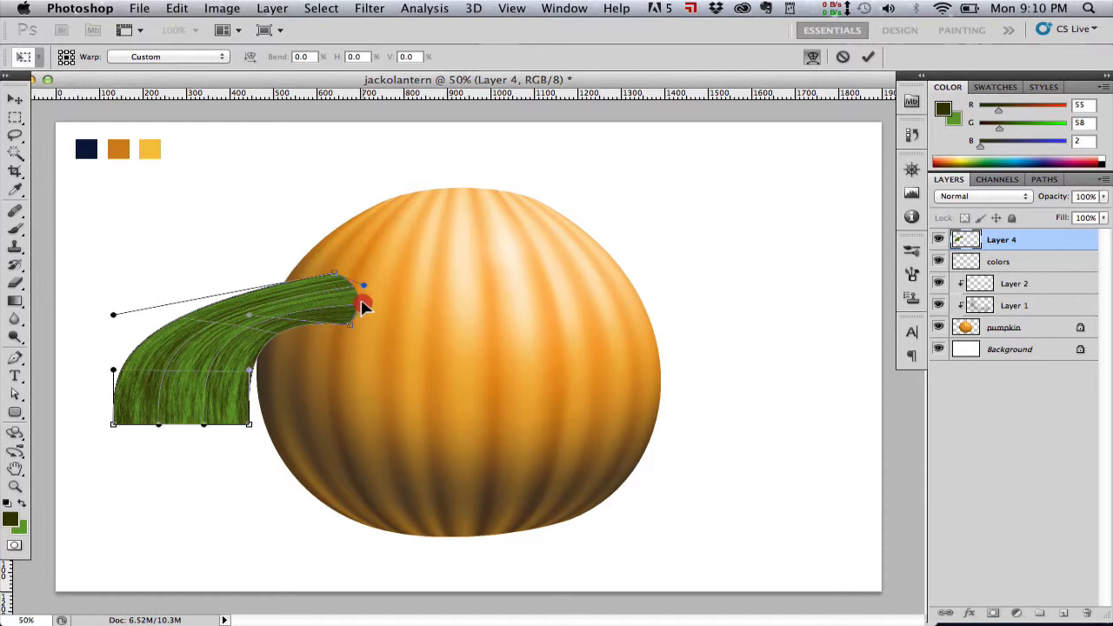
{"action": "left_click_drag", "start_coordinate": [364, 287], "coordinate": [348, 321]}
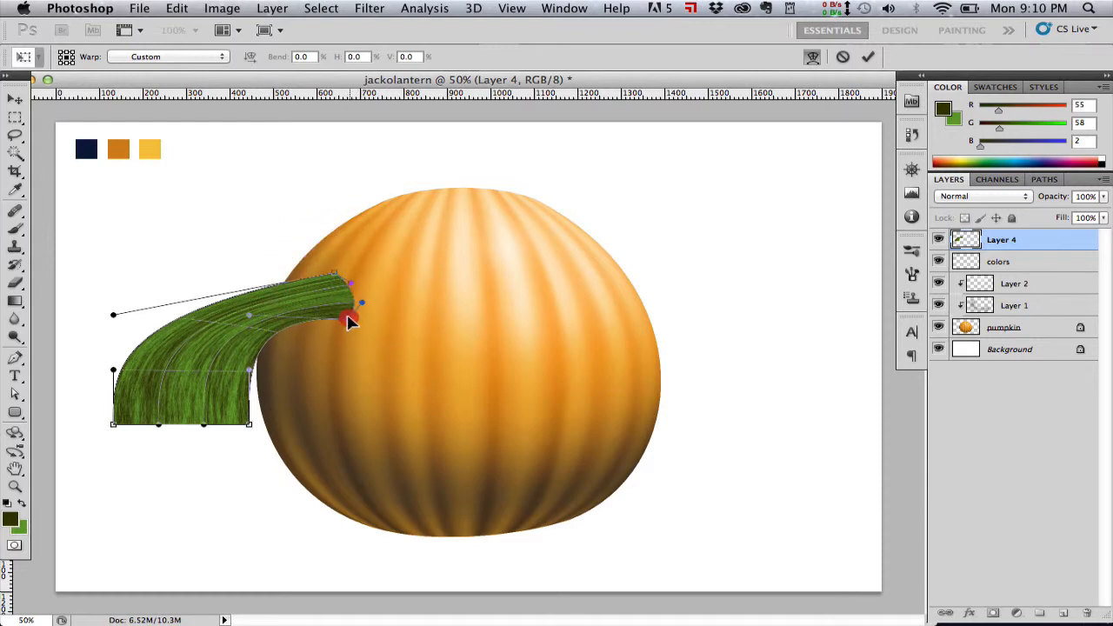
{"action": "left_click_drag", "start_coordinate": [348, 319], "coordinate": [346, 295]}
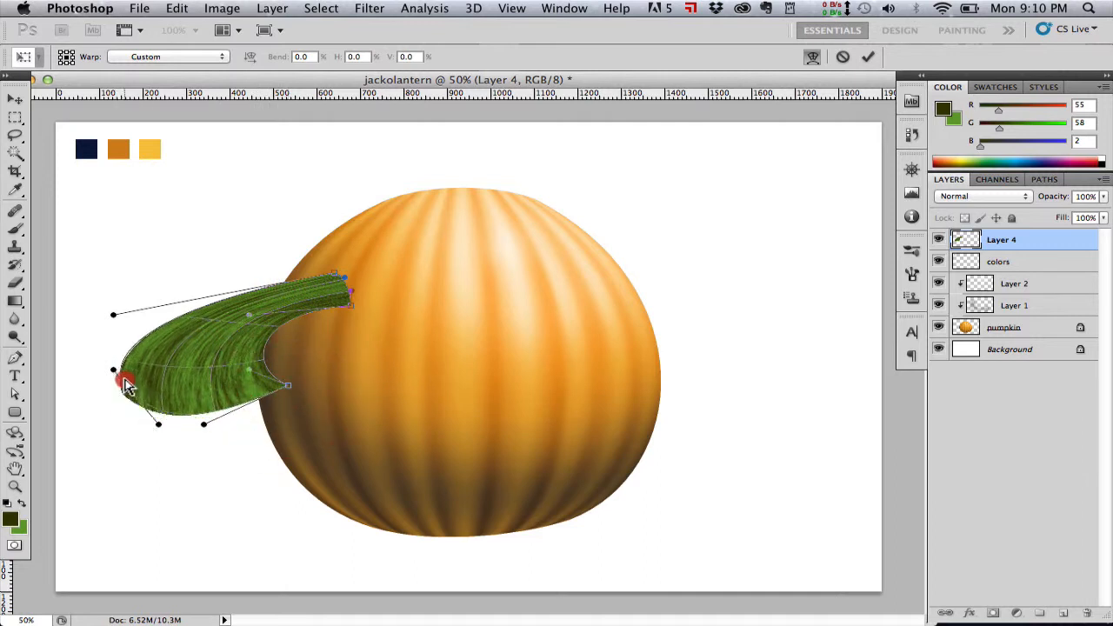
Curl the patch's lower corners upward to round the stem's outer curve.
{"action": "left_click_drag", "start_coordinate": [128, 385], "coordinate": [152, 356]}
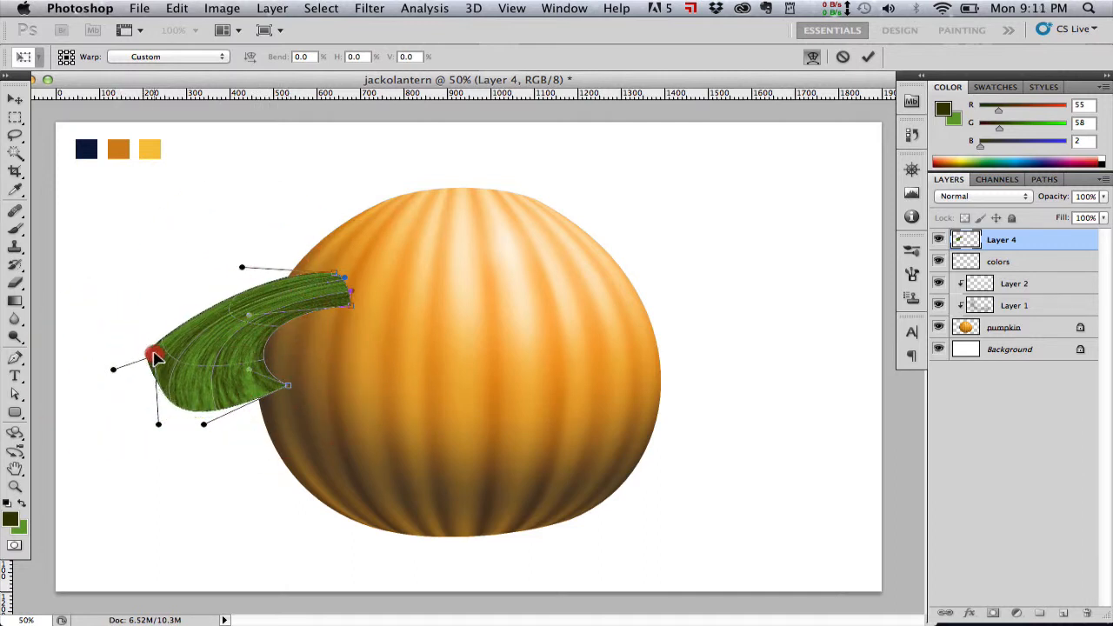
{"action": "left_click_drag", "start_coordinate": [152, 357], "coordinate": [247, 369]}
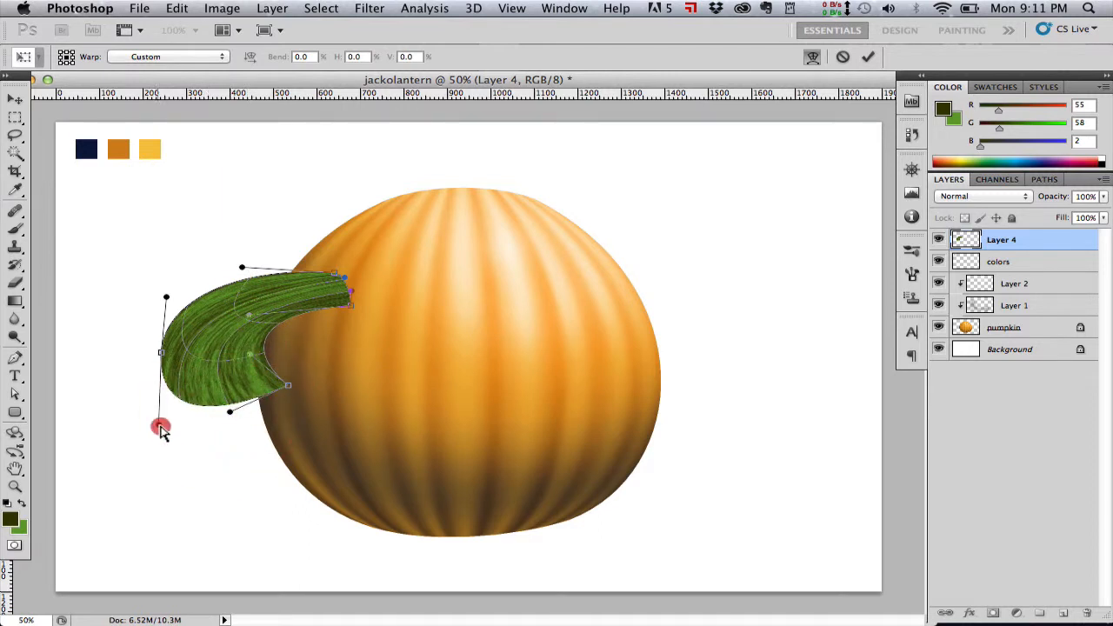
{"action": "left_click_drag", "start_coordinate": [161, 427], "coordinate": [165, 361]}
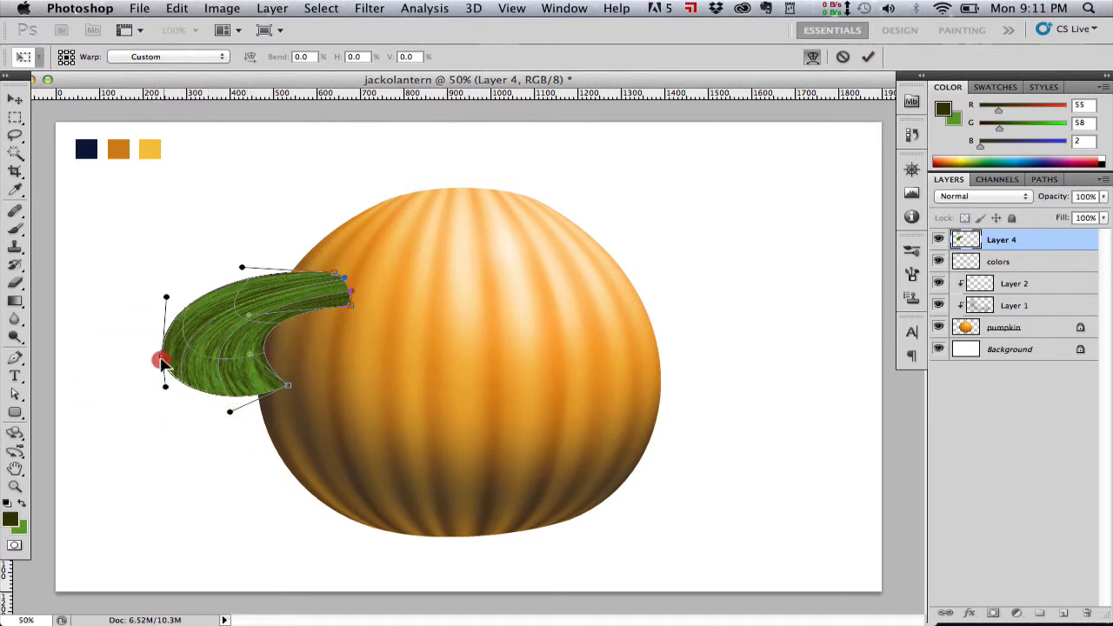
{"action": "left_click_drag", "start_coordinate": [163, 361], "coordinate": [196, 408]}
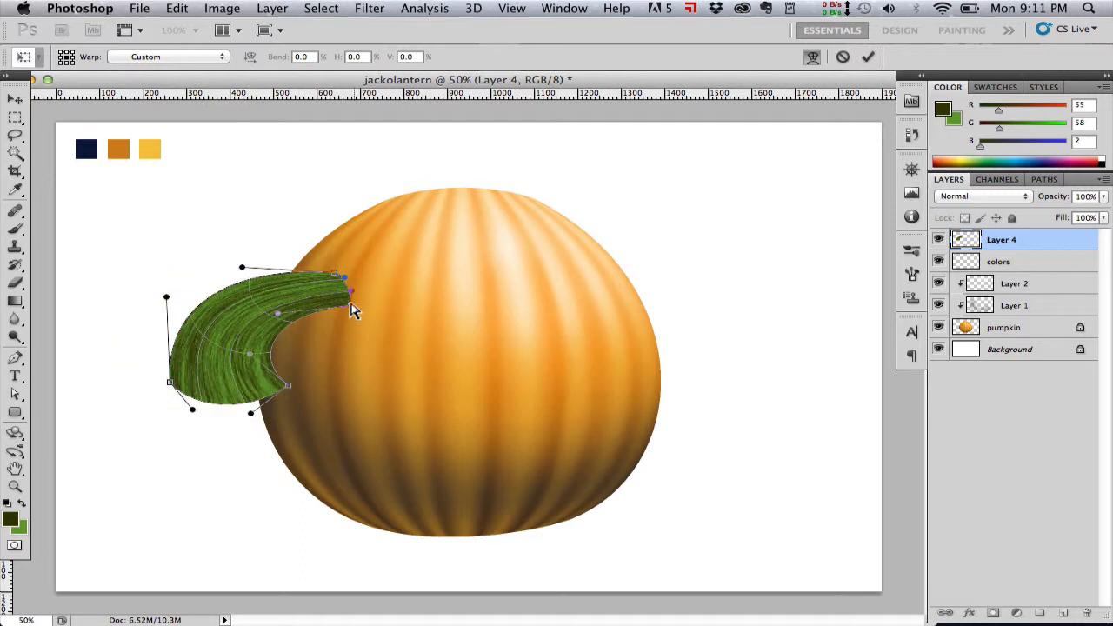
Commit the warp, move the stem behind the pumpkin and shrink it onto the pumpkin's top.
{"action": "left_click", "coordinate": [867, 56]}
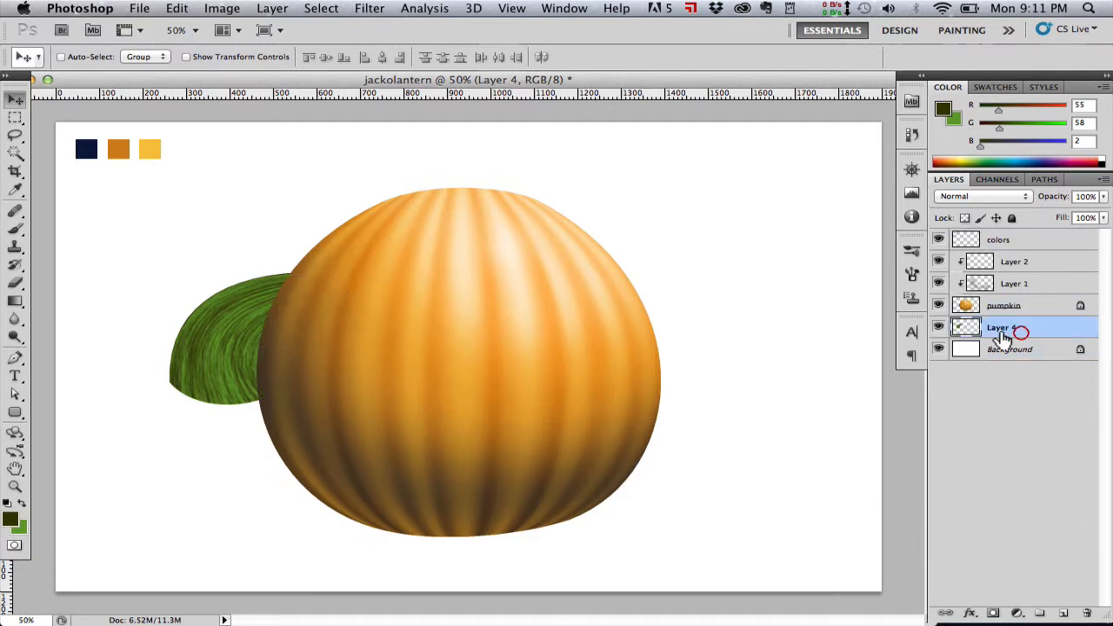
{"action": "left_click_drag", "start_coordinate": [235, 339], "coordinate": [487, 208]}
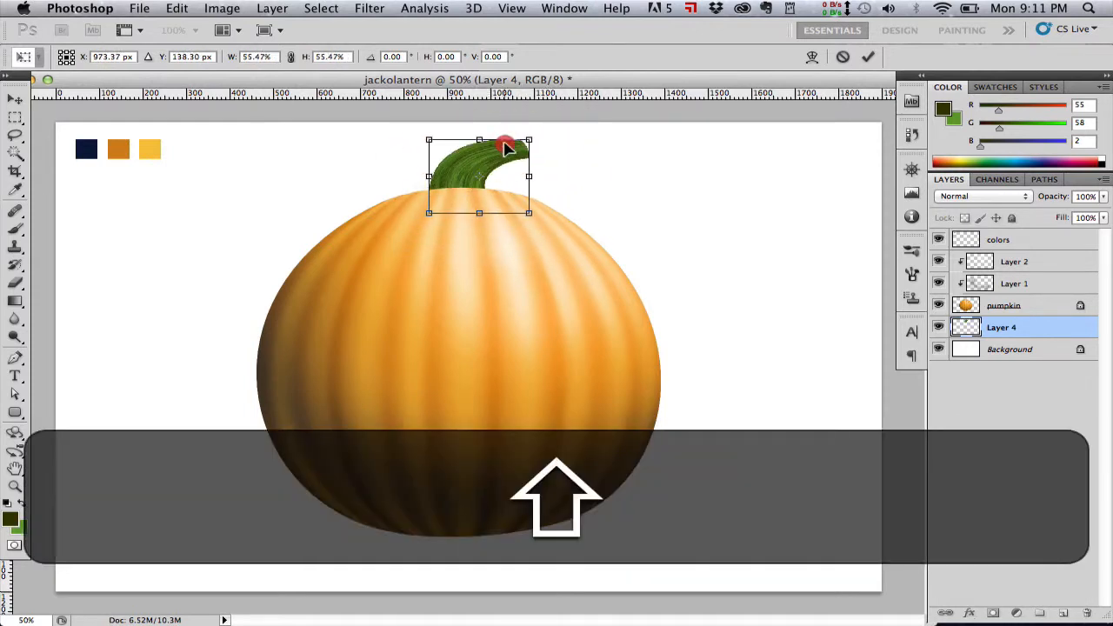
{"action": "left_click_drag", "start_coordinate": [480, 212], "coordinate": [481, 193]}
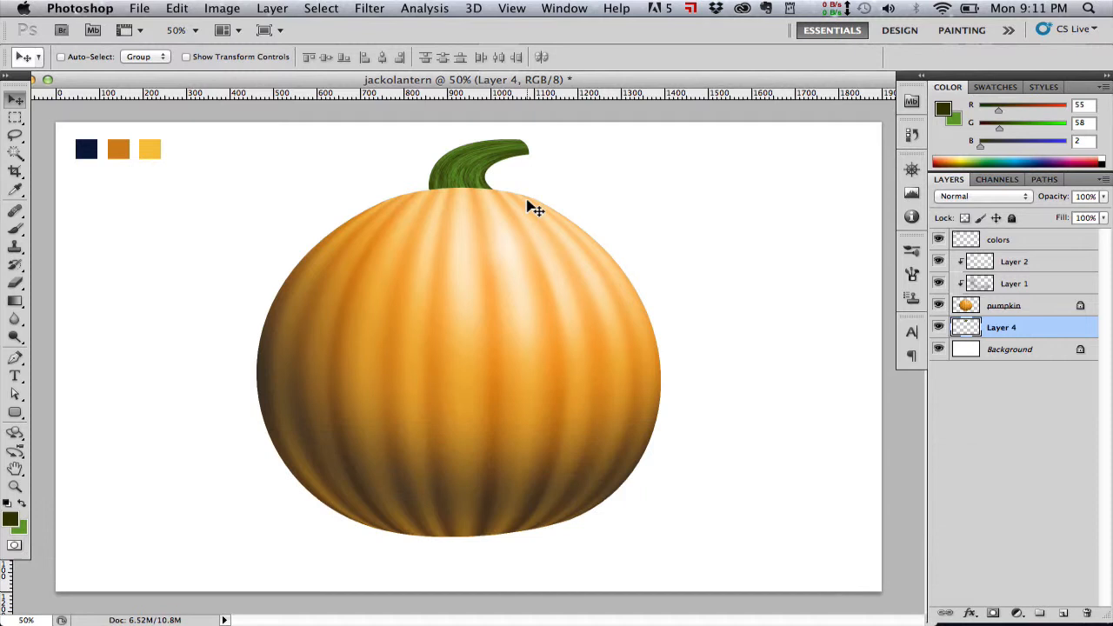
{"action": "key", "text": "cmd+t"}
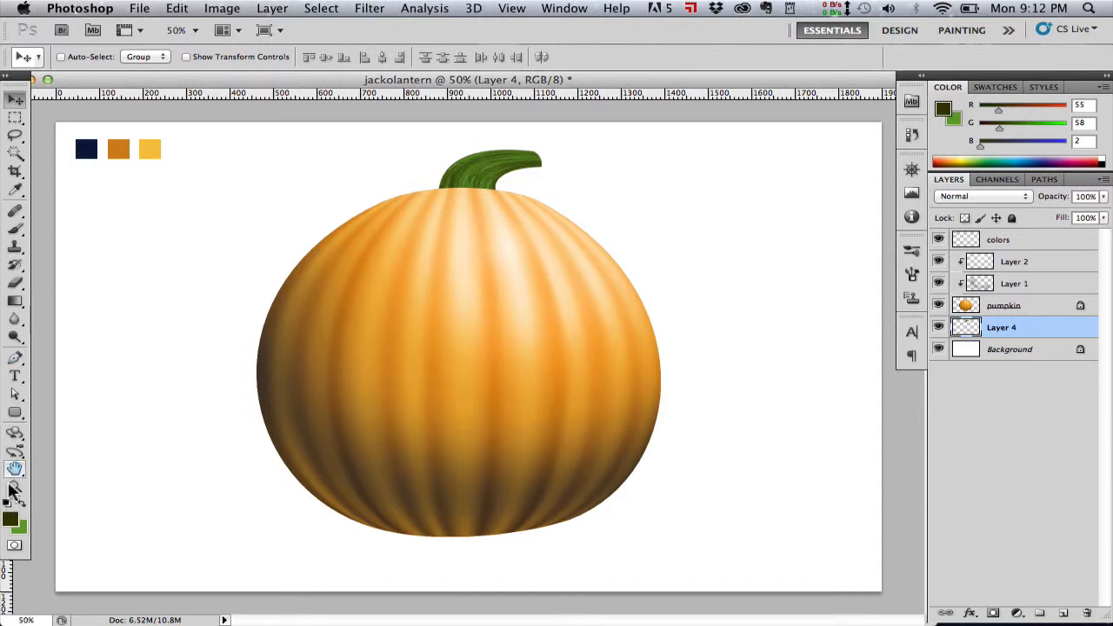
Reset colours to black and white and dodge the stem at Midtones 20% to brighten its top.
{"action": "left_click", "coordinate": [14, 339]}
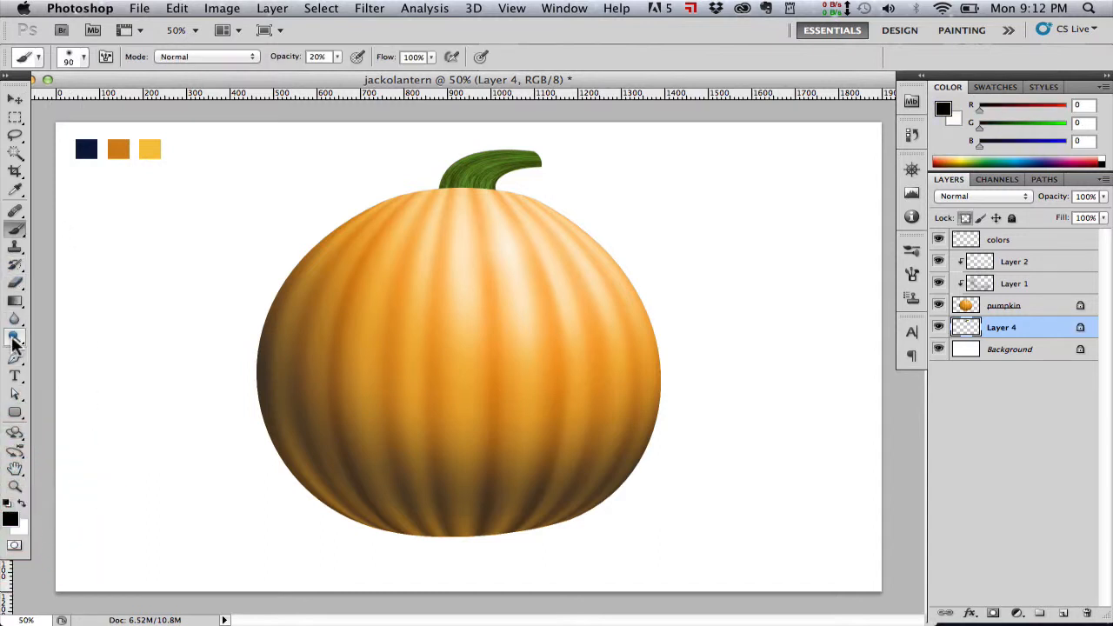
{"action": "left_click", "coordinate": [15, 338]}
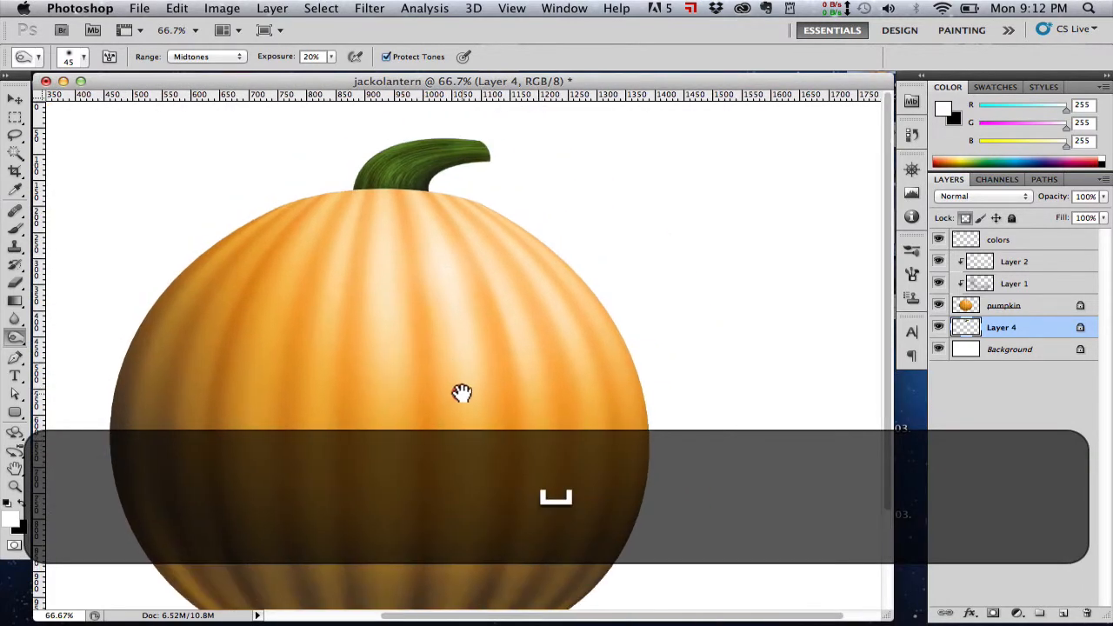
{"action": "key", "text": "cmd+z"}
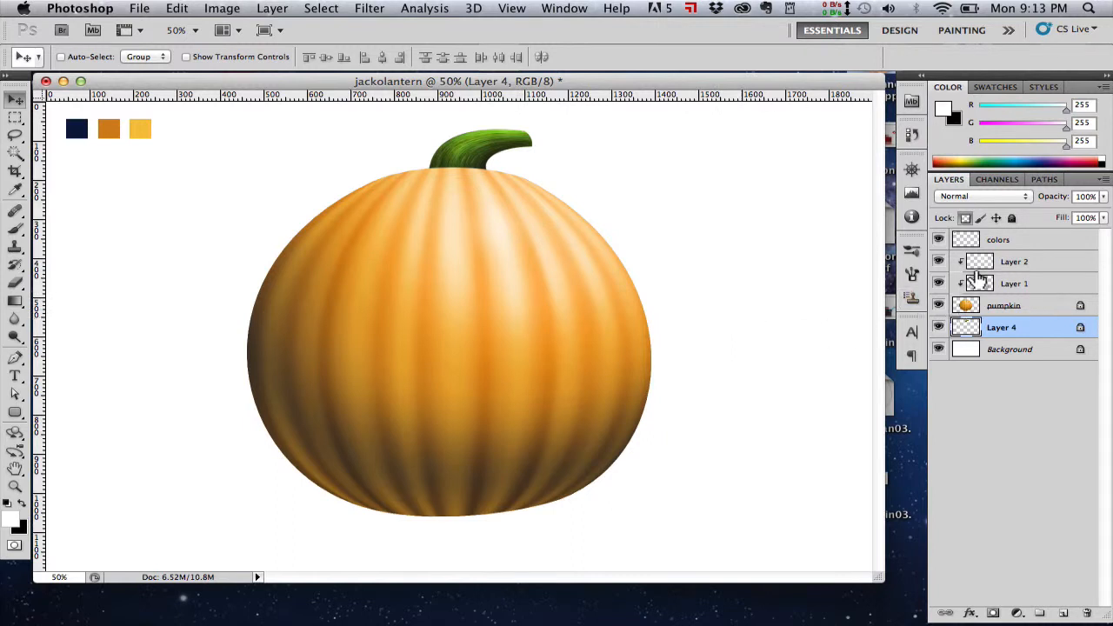
Add a new empty layer above Layer 2 and name it 'face'.
{"action": "left_click", "coordinate": [1014, 261]}
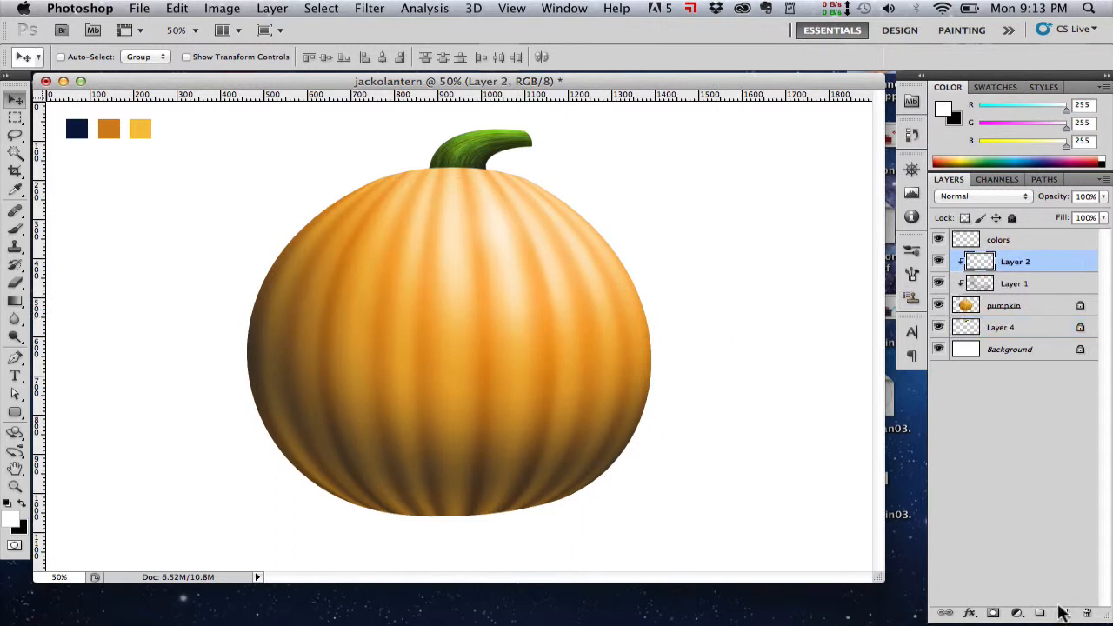
{"action": "left_click", "coordinate": [1041, 613]}
{"action": "type", "text": "face"}
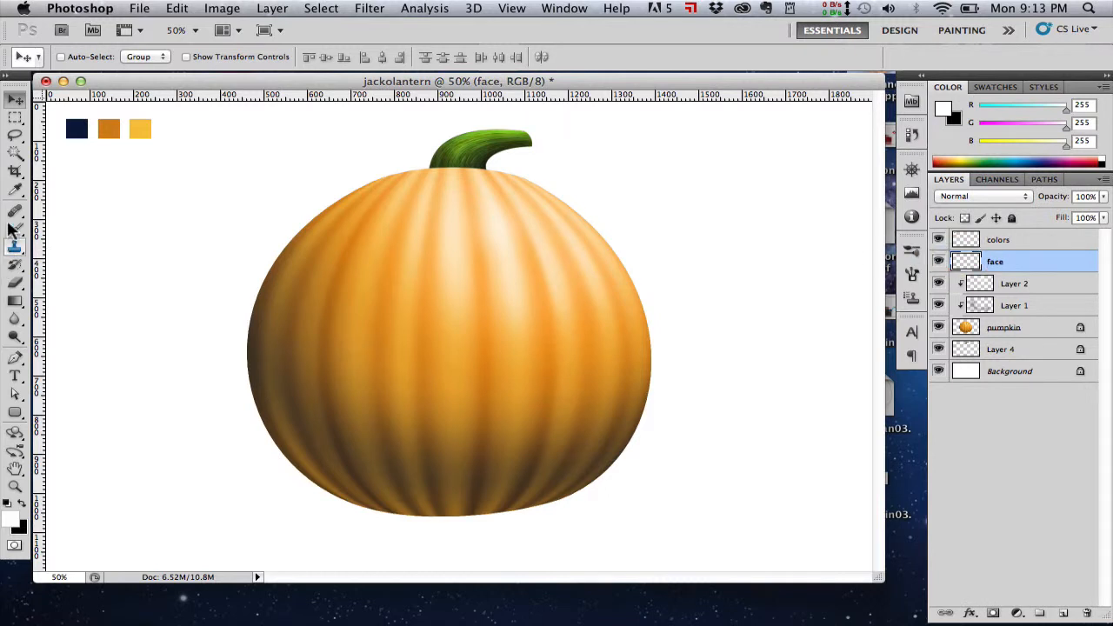
Draw a closed, curved eye path with the Pen tool on the pumpkin's upper left.
{"action": "left_click", "coordinate": [15, 357]}
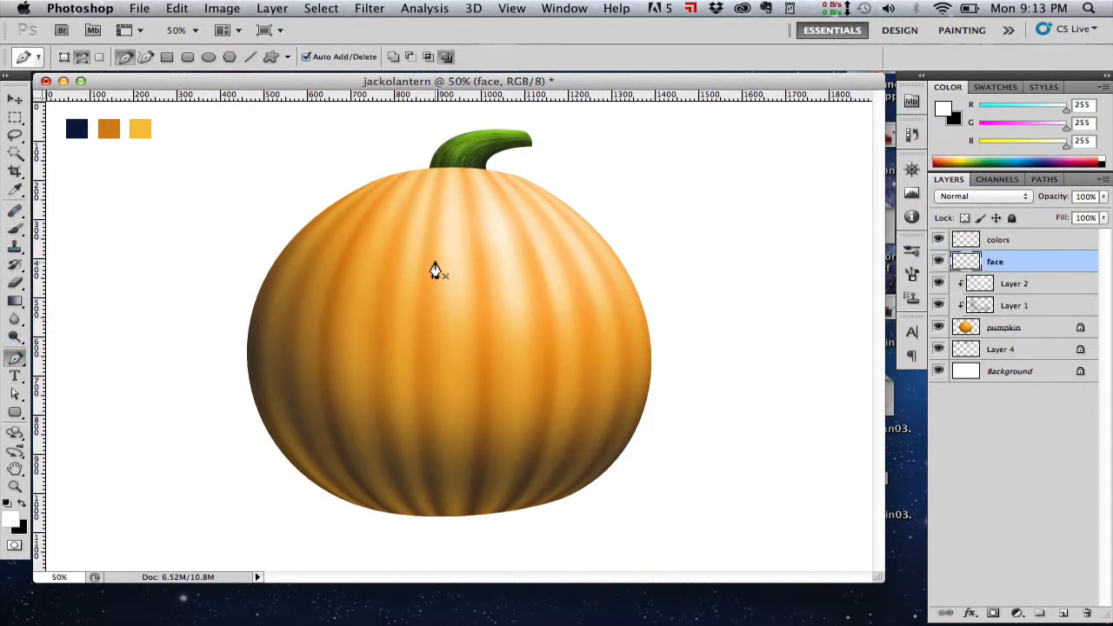
{"action": "mouse_move", "coordinate": [358, 272]}
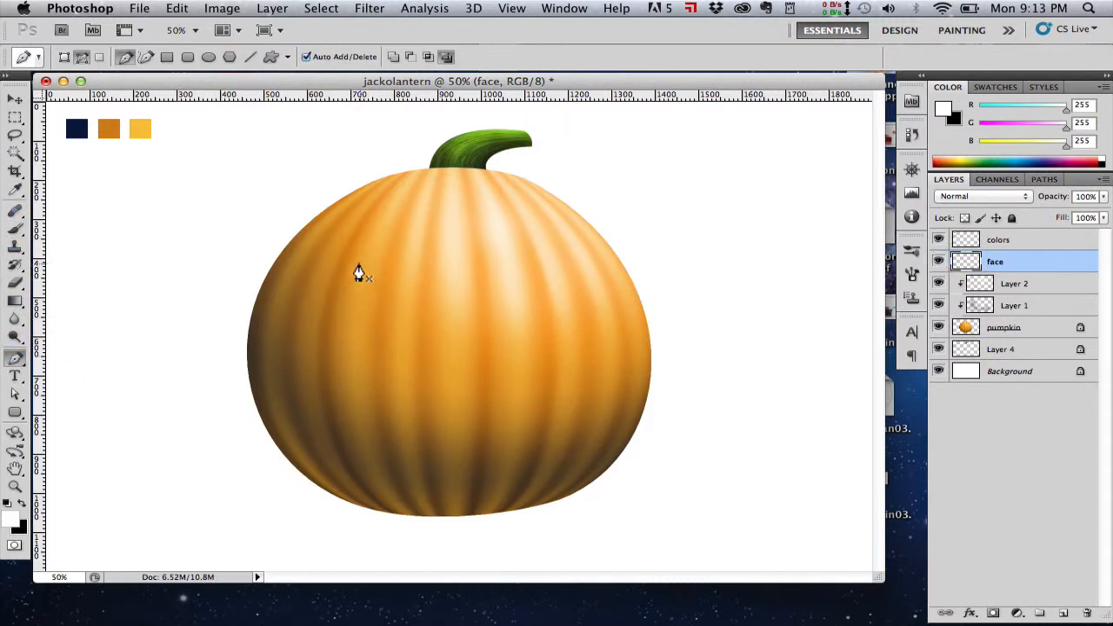
{"action": "left_click", "coordinate": [345, 271]}
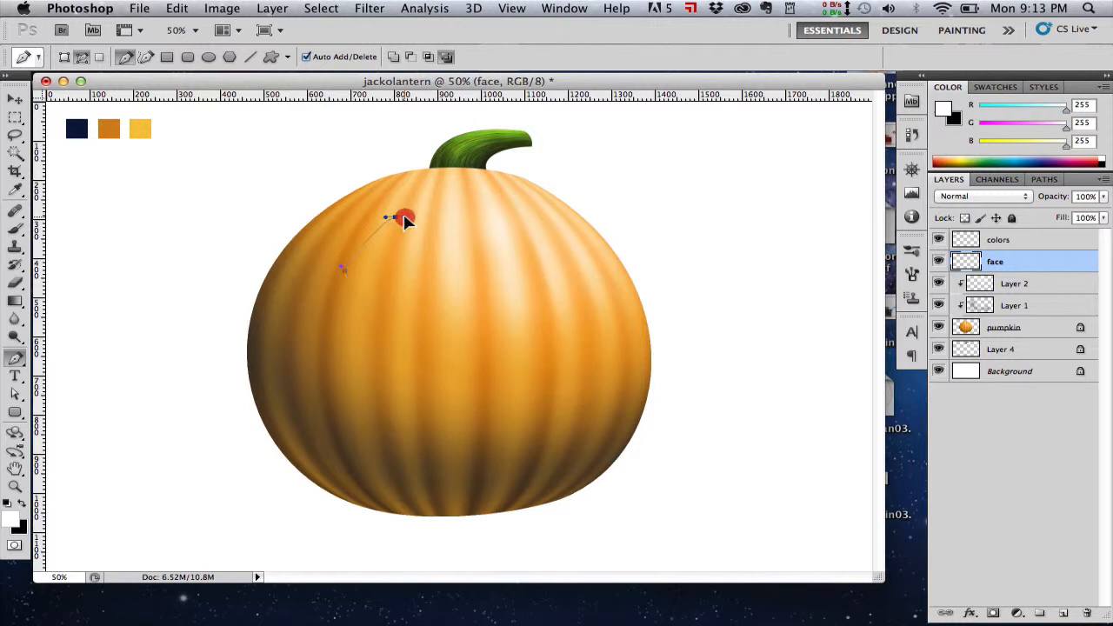
{"action": "left_click_drag", "start_coordinate": [405, 219], "coordinate": [413, 264]}
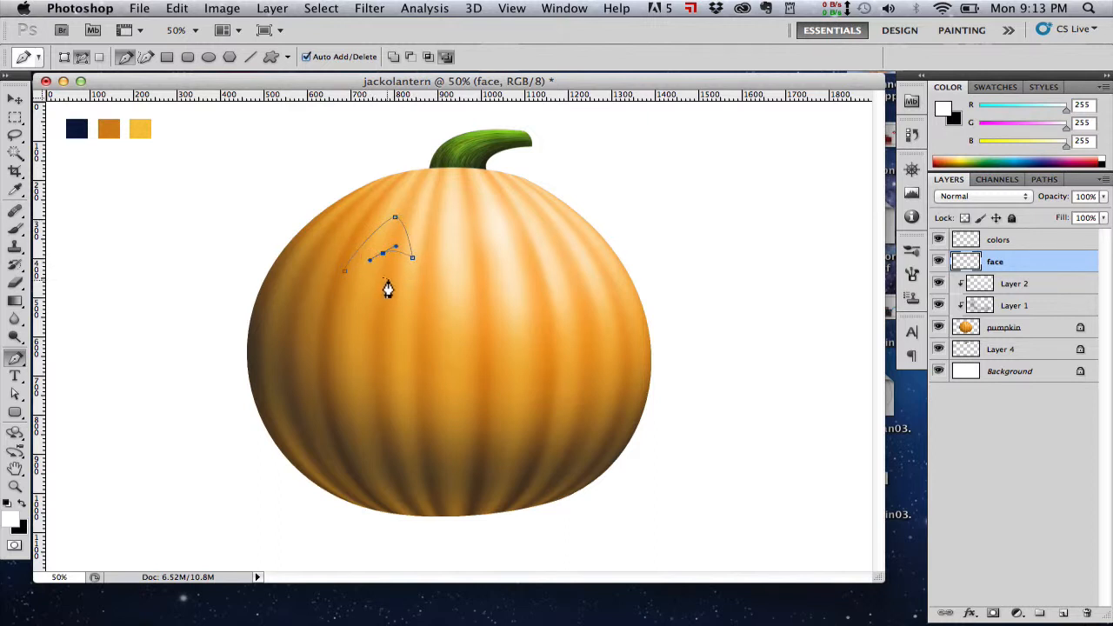
{"action": "left_click", "coordinate": [345, 274]}
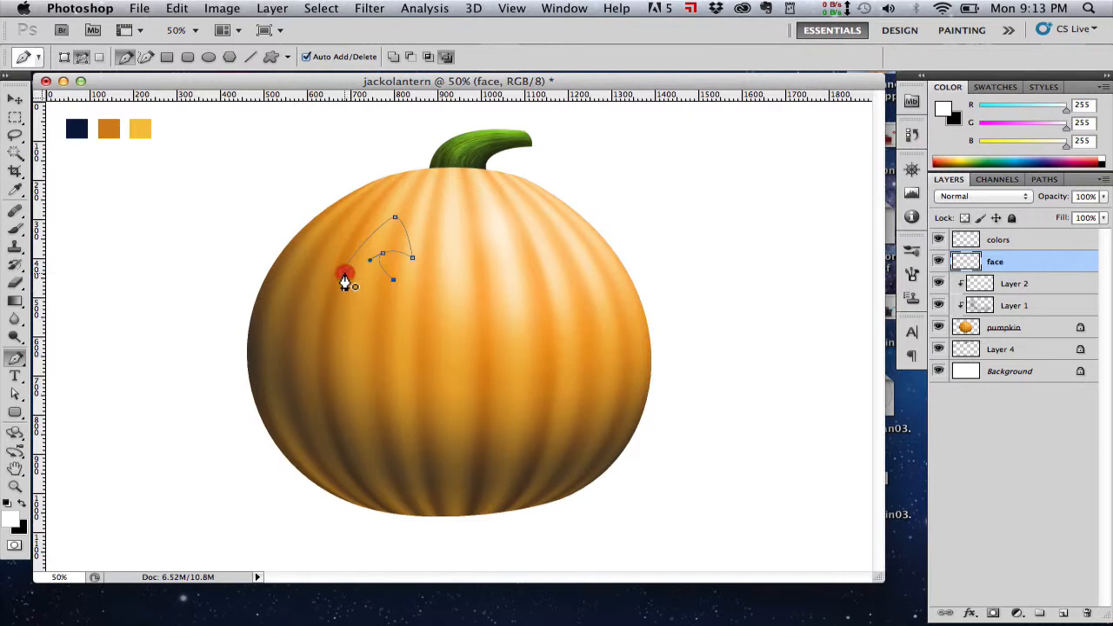
Zoom in and drag the eye path's anchor points into a pointed, curved shape.
{"action": "key", "text": "cmd+="}
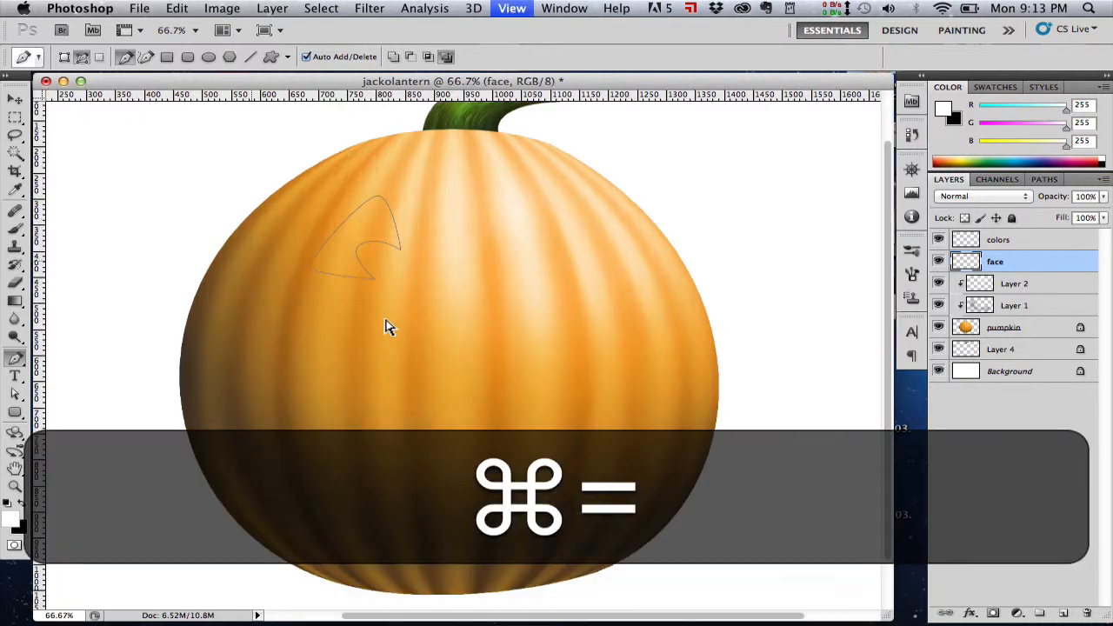
{"action": "key", "text": "cmd+="}
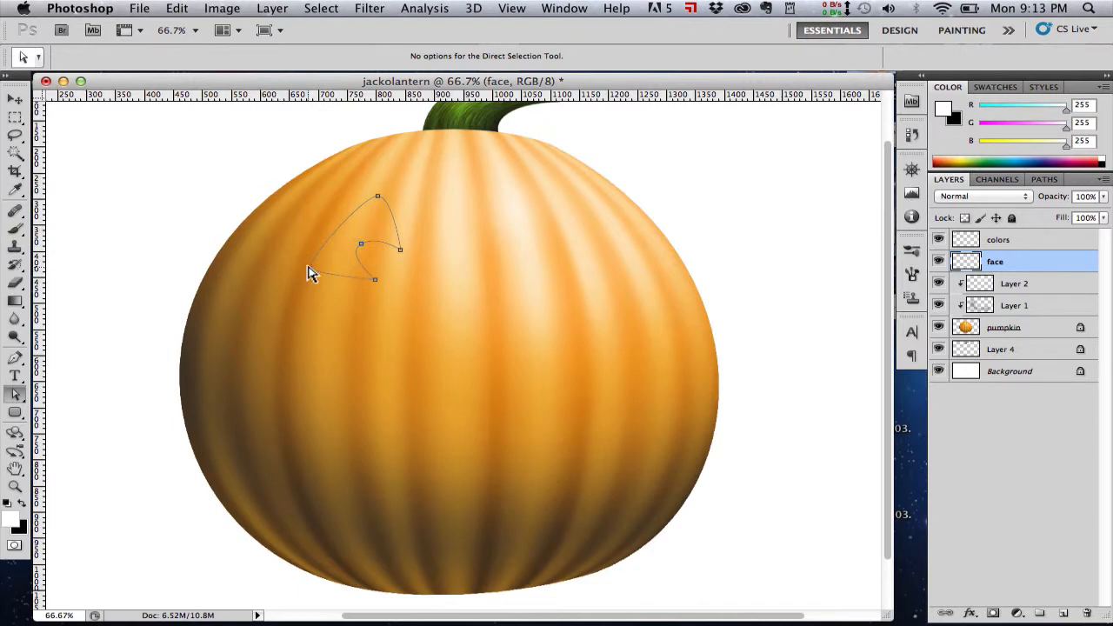
{"action": "left_click", "coordinate": [360, 244]}
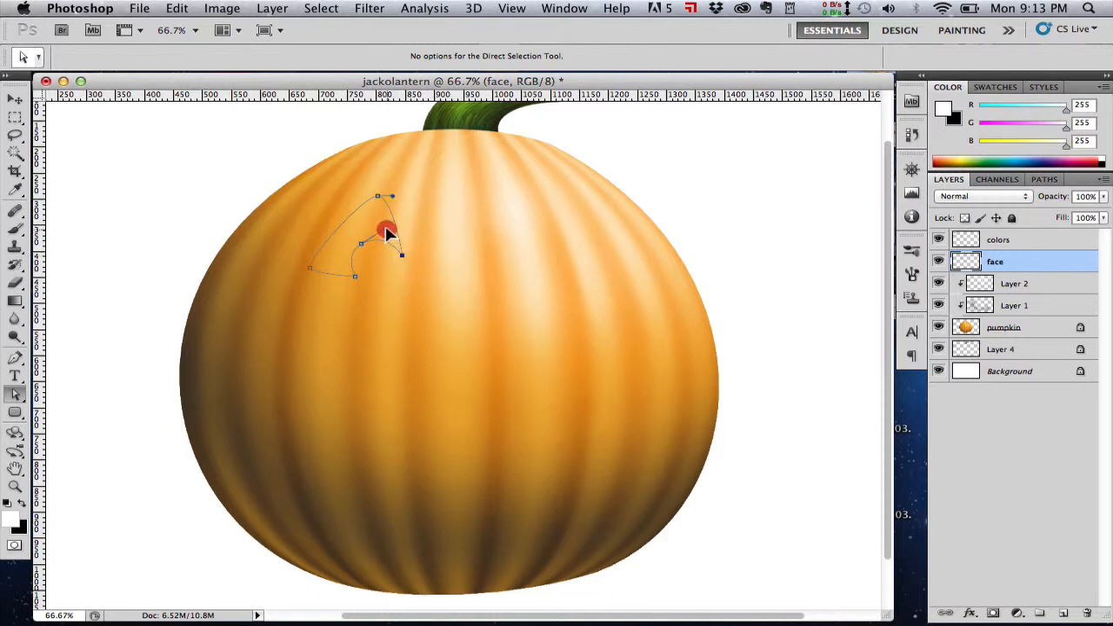
{"action": "left_click_drag", "start_coordinate": [387, 233], "coordinate": [365, 194]}
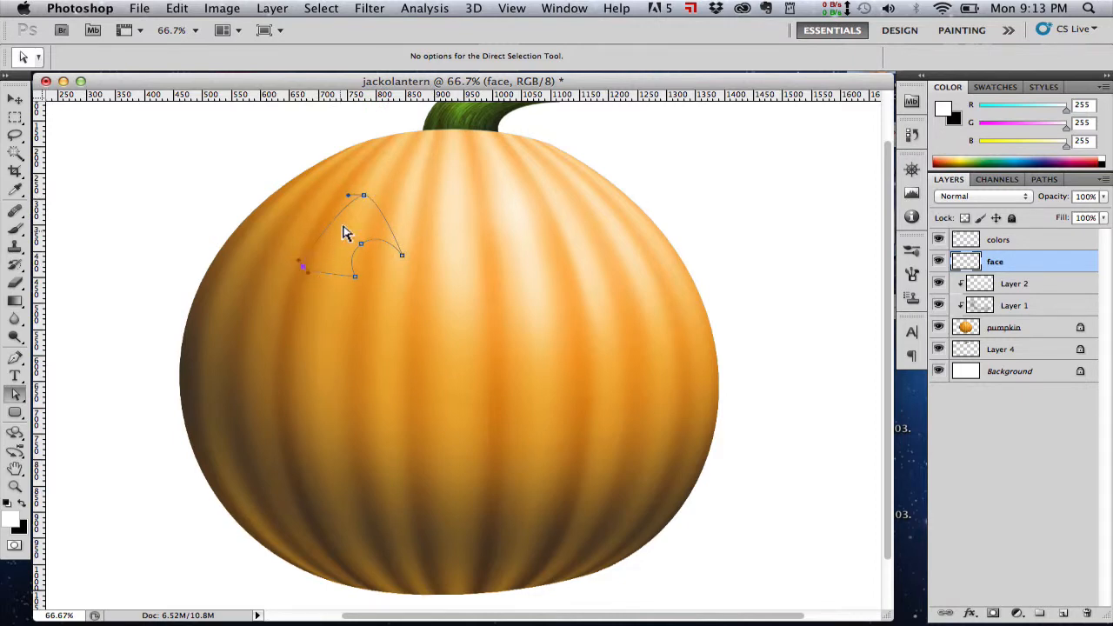
{"action": "left_click", "coordinate": [359, 195]}
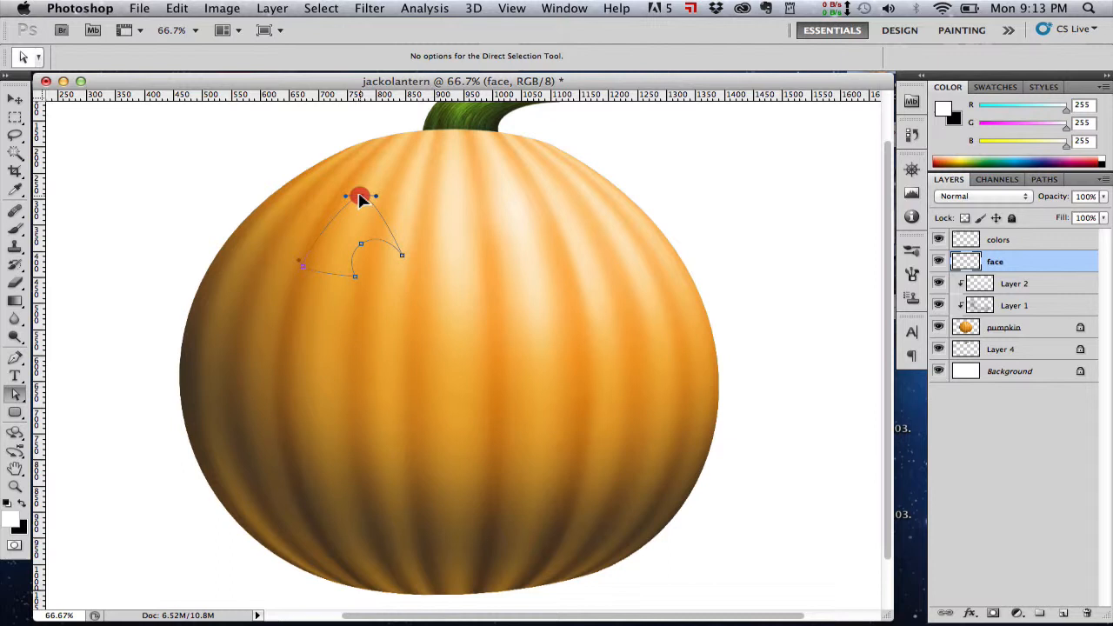
{"action": "left_click_drag", "start_coordinate": [359, 196], "coordinate": [359, 245]}
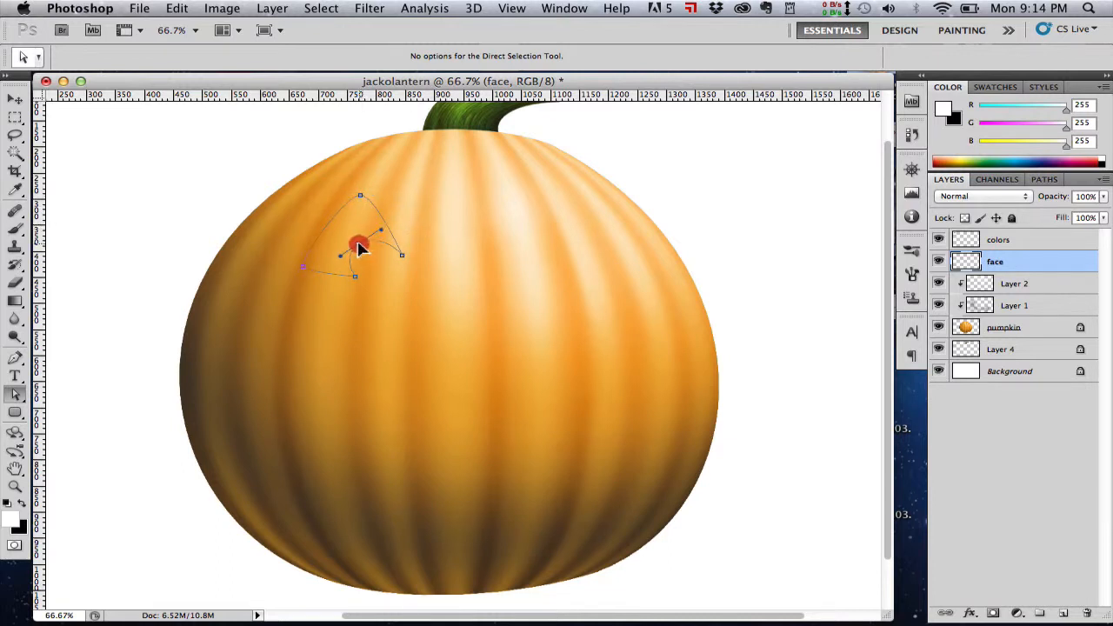
{"action": "left_click_drag", "start_coordinate": [358, 243], "coordinate": [380, 233]}
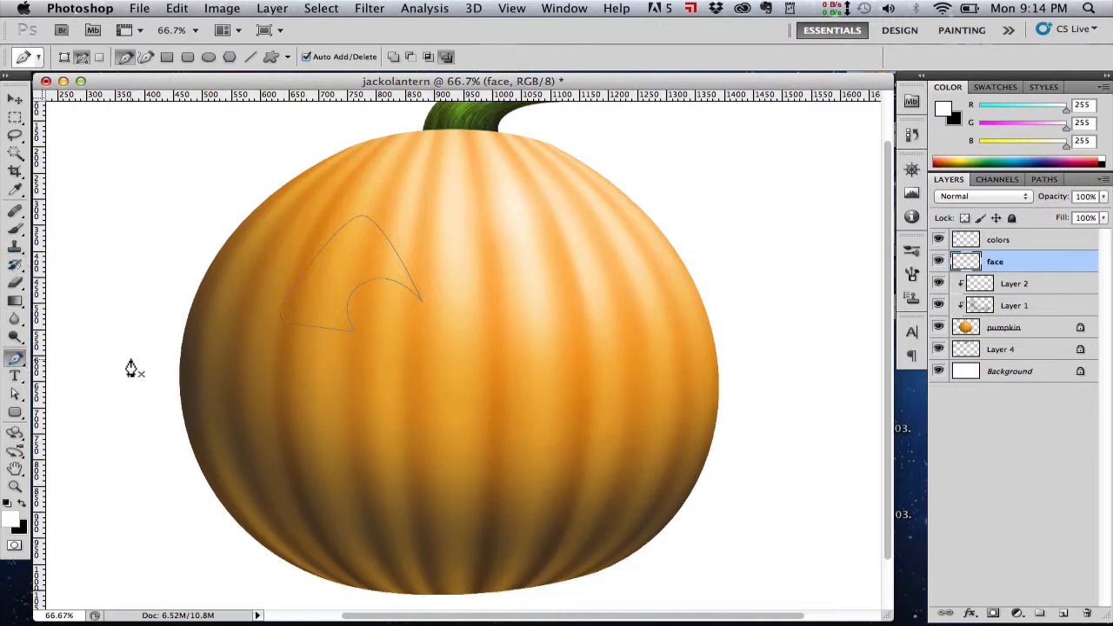
{"action": "mouse_move", "coordinate": [246, 352]}
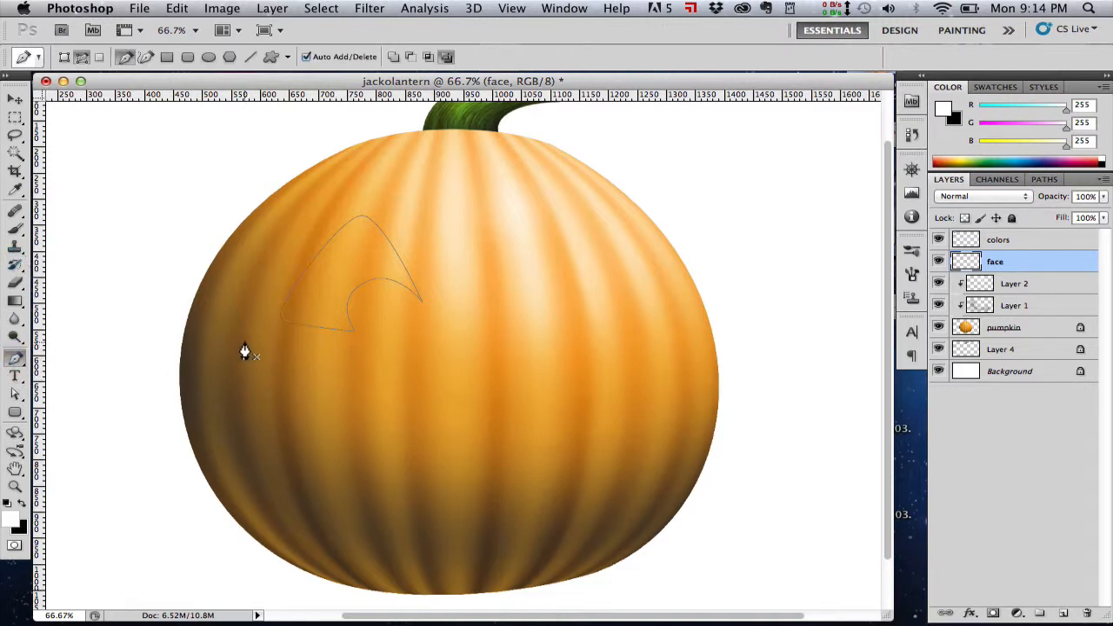
Place Pen anchor points outlining a wide jagged-toothed grin across the pumpkin's lower half.
{"action": "left_click", "coordinate": [250, 343]}
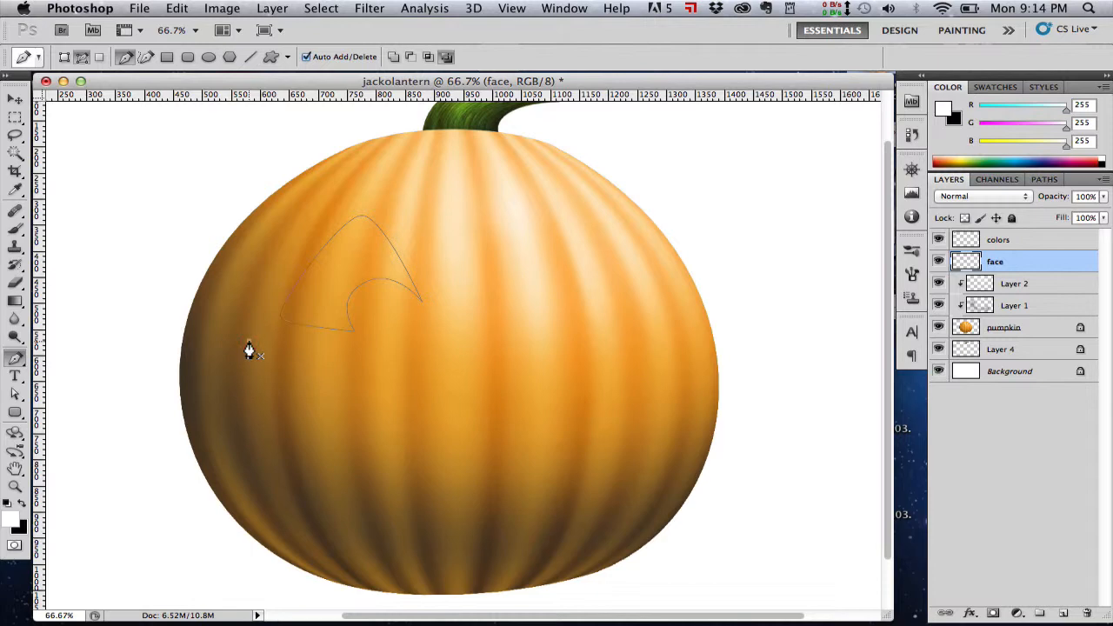
{"action": "left_click", "coordinate": [328, 417]}
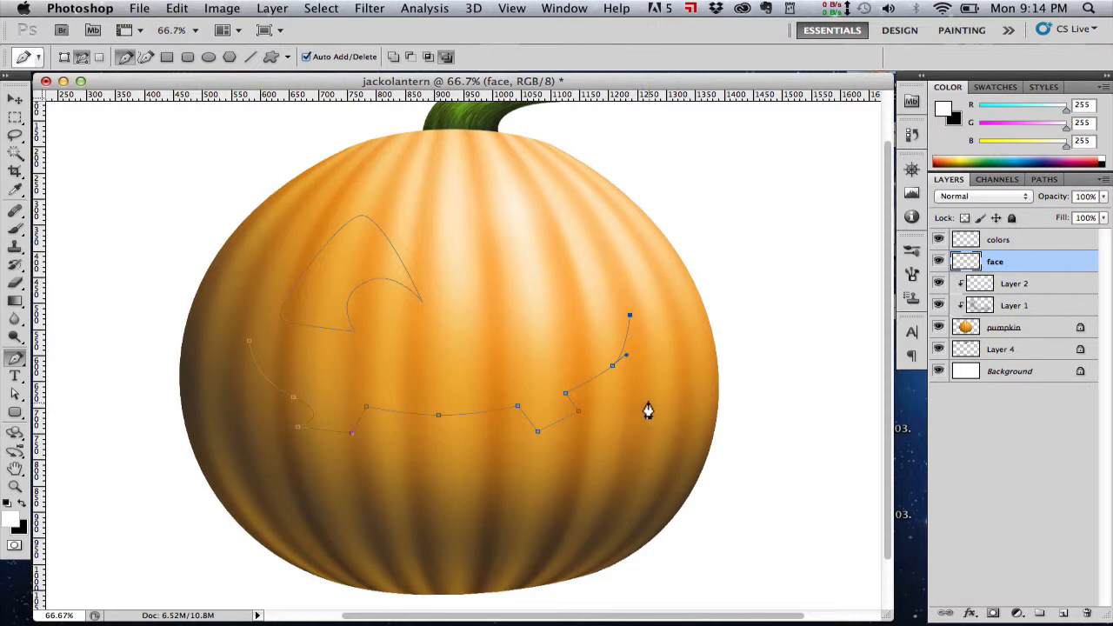
{"action": "mouse_move", "coordinate": [558, 479]}
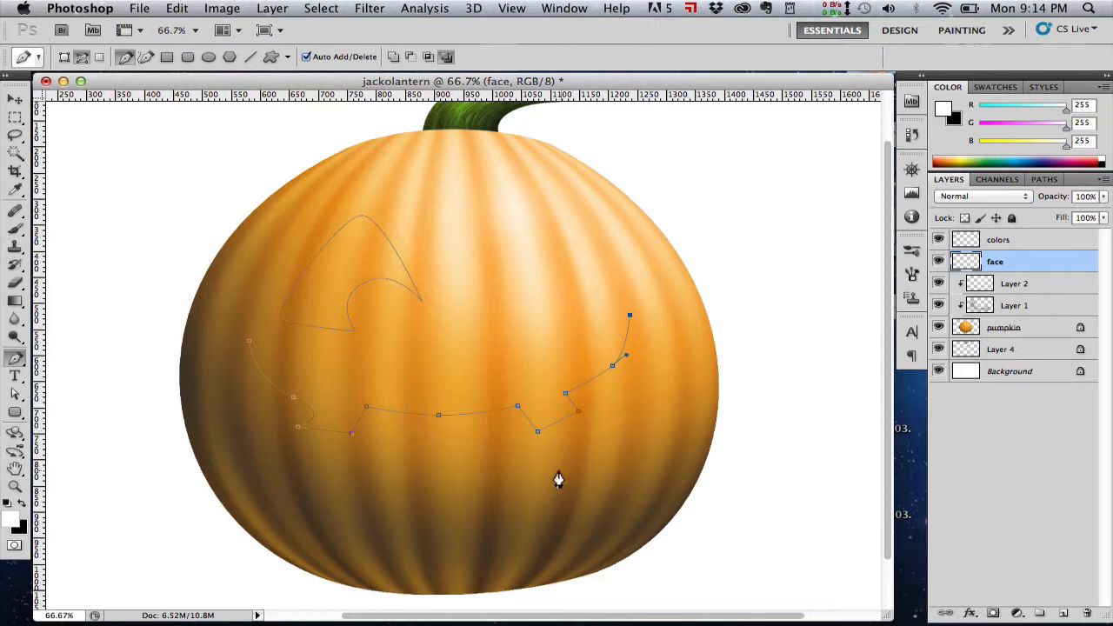
{"action": "left_click", "coordinate": [516, 502]}
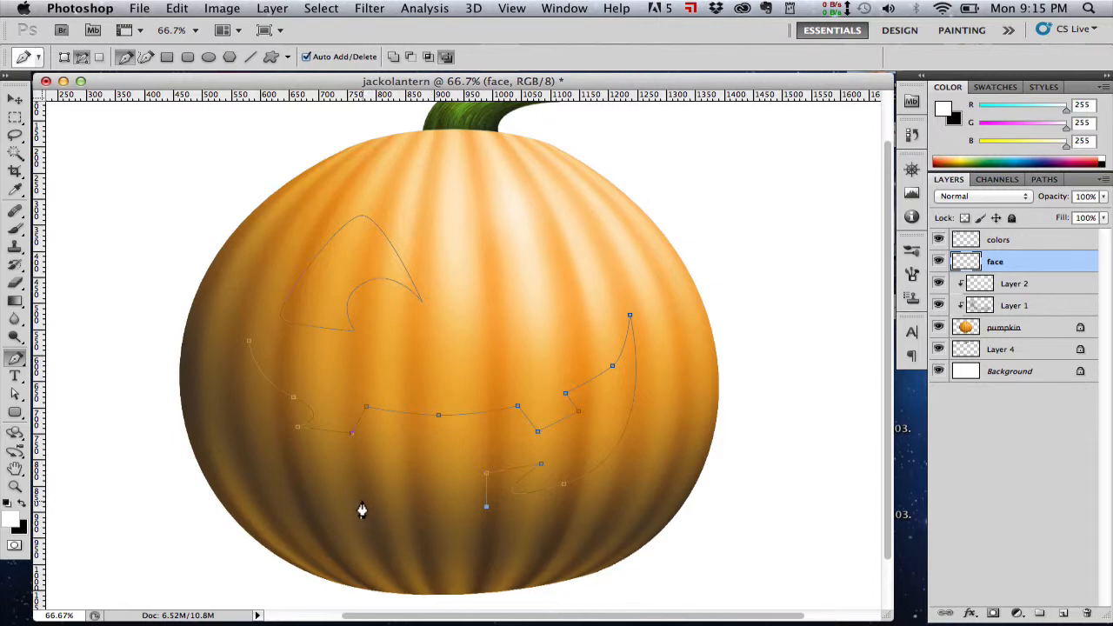
{"action": "mouse_move", "coordinate": [314, 498]}
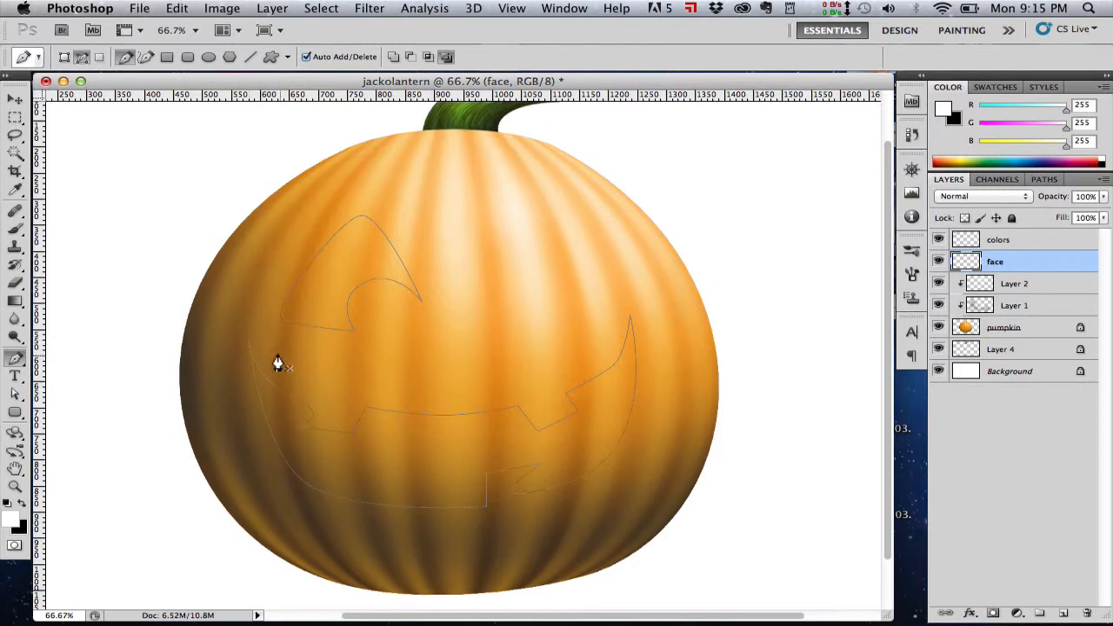
{"action": "left_click", "coordinate": [15, 393]}
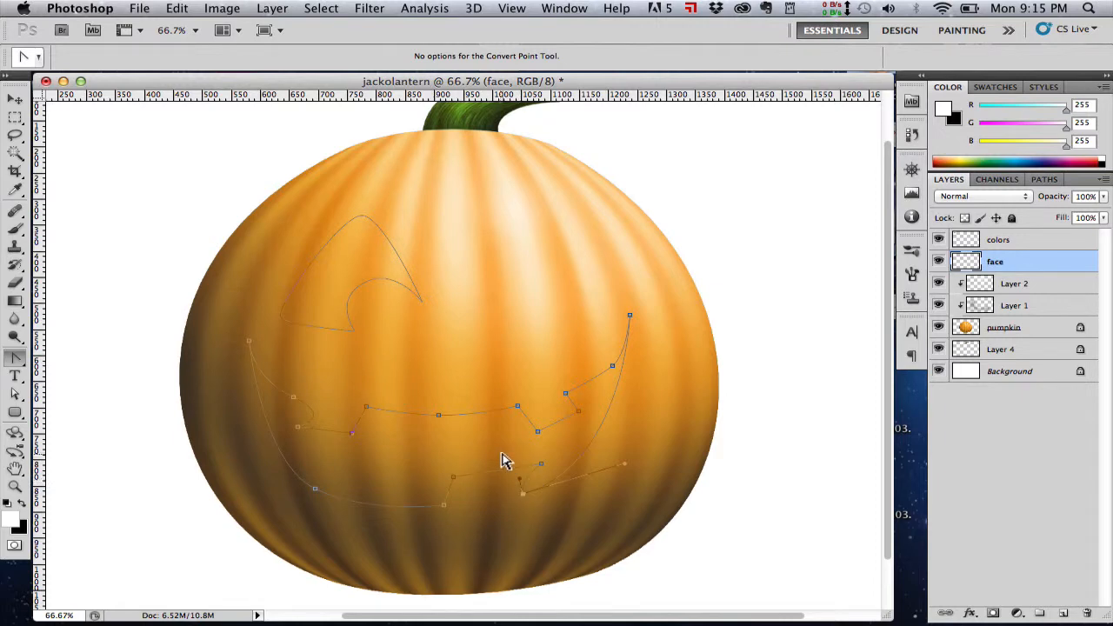
{"action": "mouse_move", "coordinate": [546, 471]}
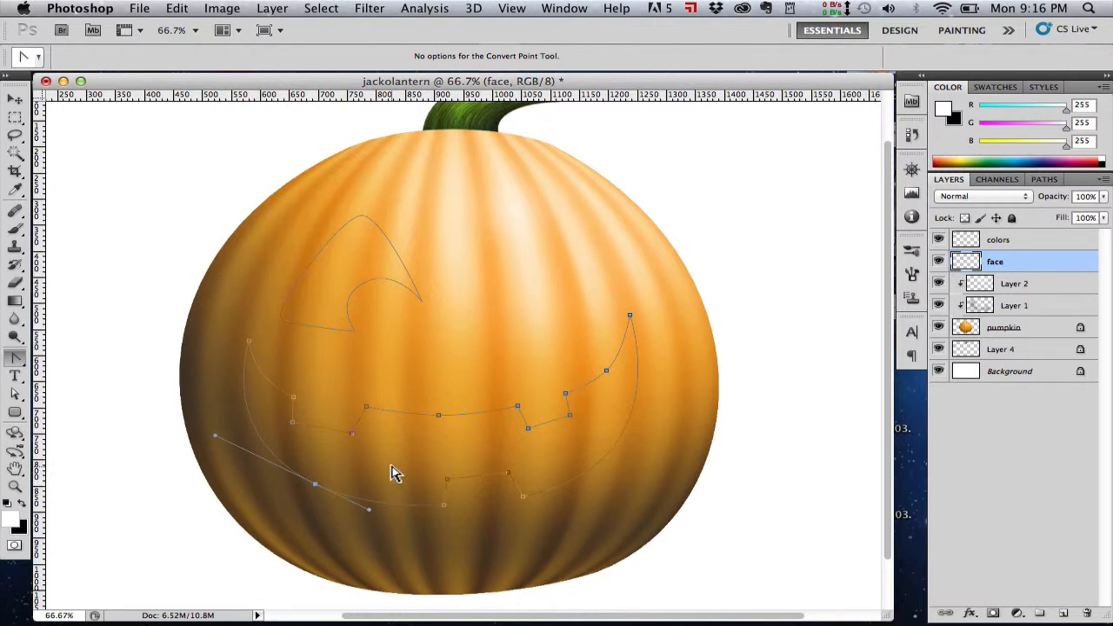
Reshape the grin's teeth and lower curve more evenly, then show the saved paths list.
{"action": "left_click", "coordinate": [433, 484]}
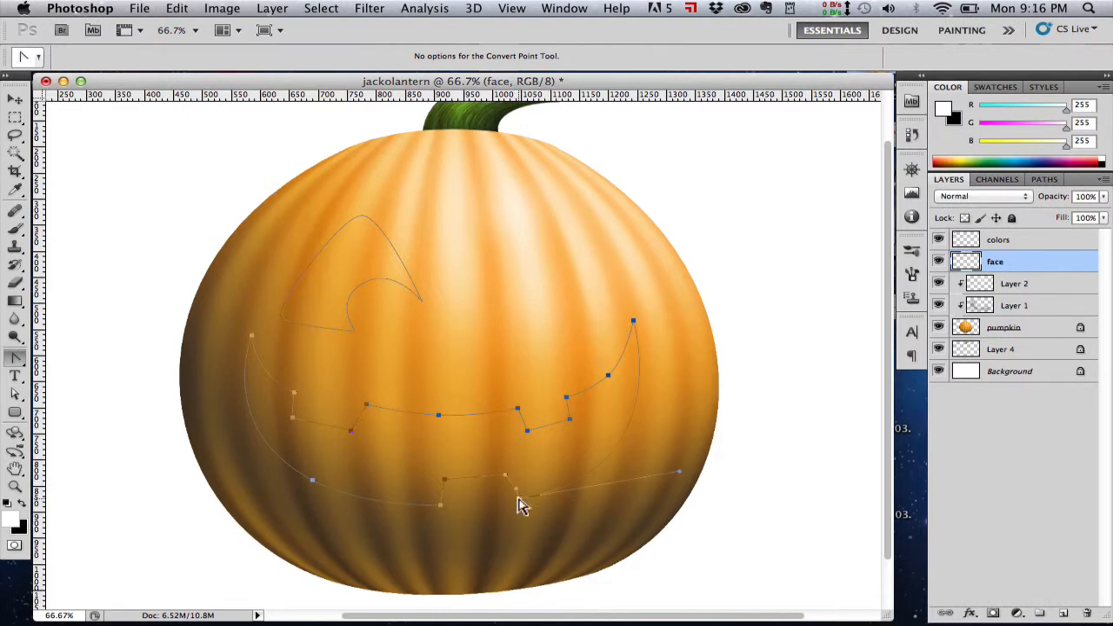
{"action": "left_click", "coordinate": [526, 507]}
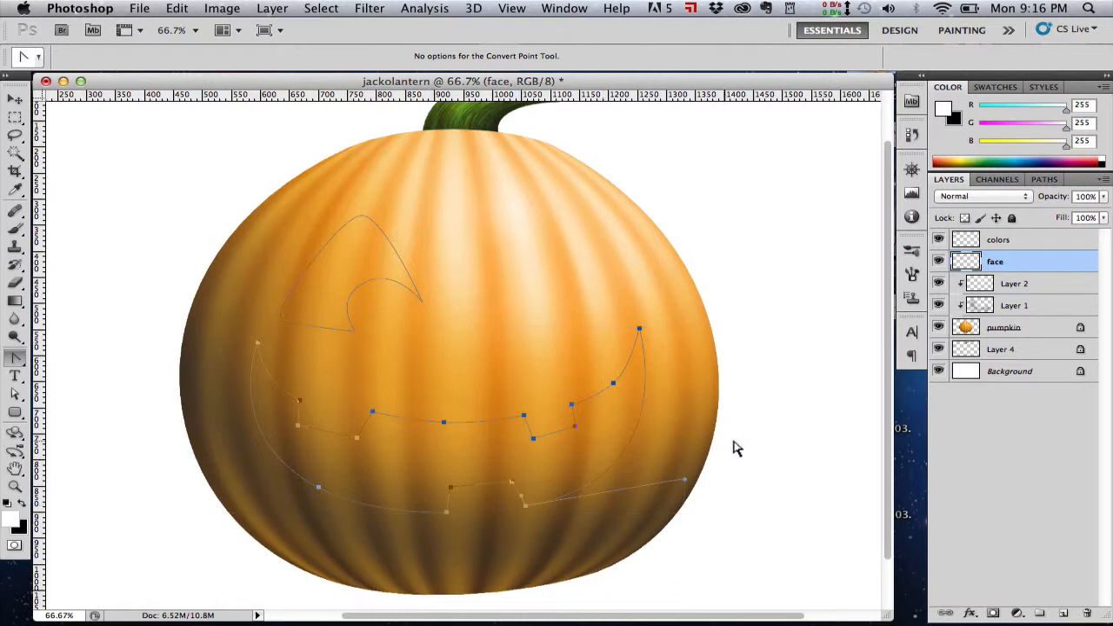
{"action": "left_click", "coordinate": [1044, 179]}
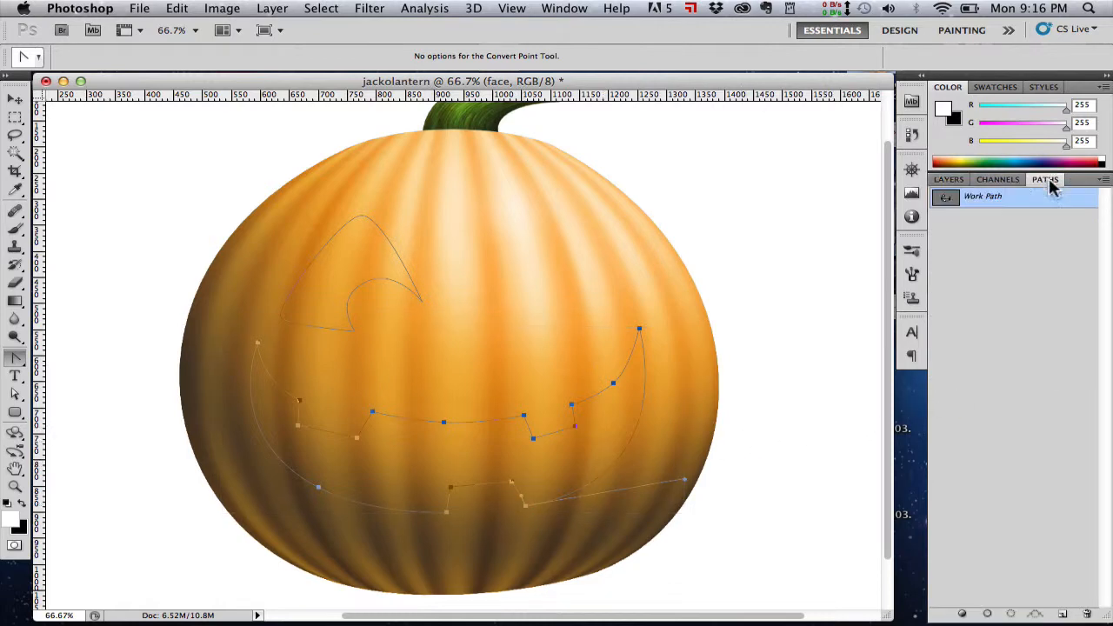
Paste a copy of the left eye outline and fit it onto the pumpkin's upper right.
{"action": "left_click", "coordinate": [367, 291]}
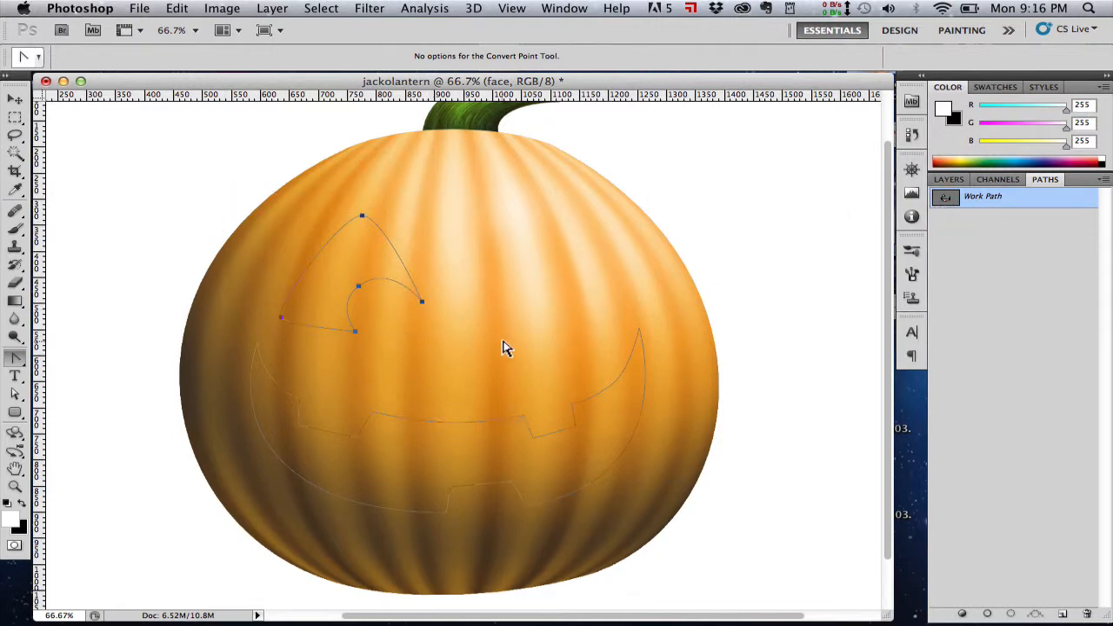
{"action": "key", "text": "cmd+v"}
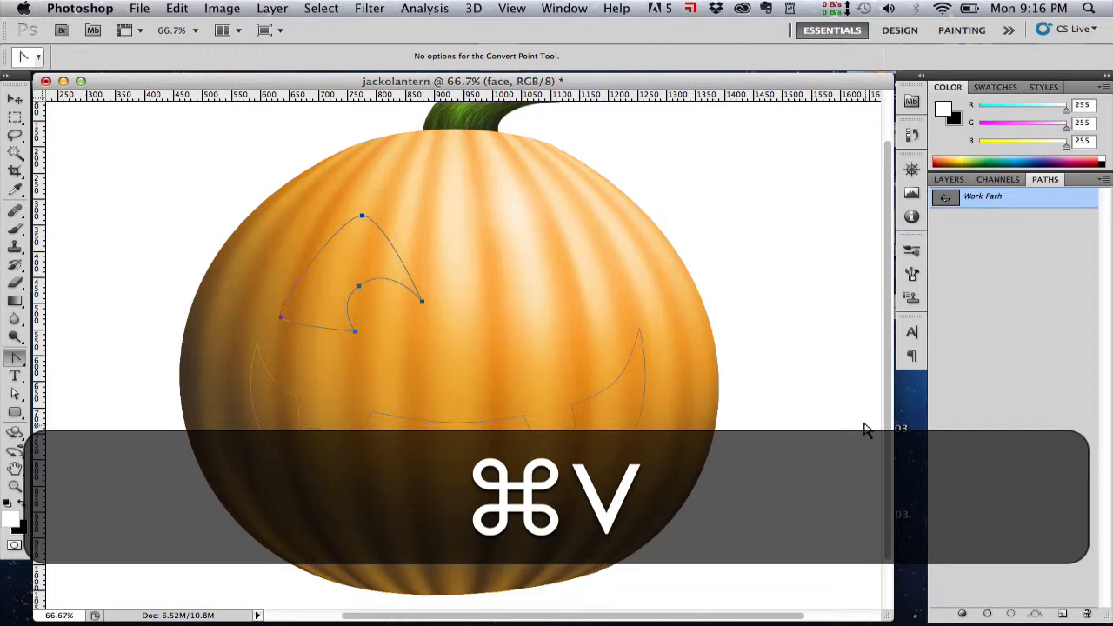
{"action": "key", "text": "cmd+v"}
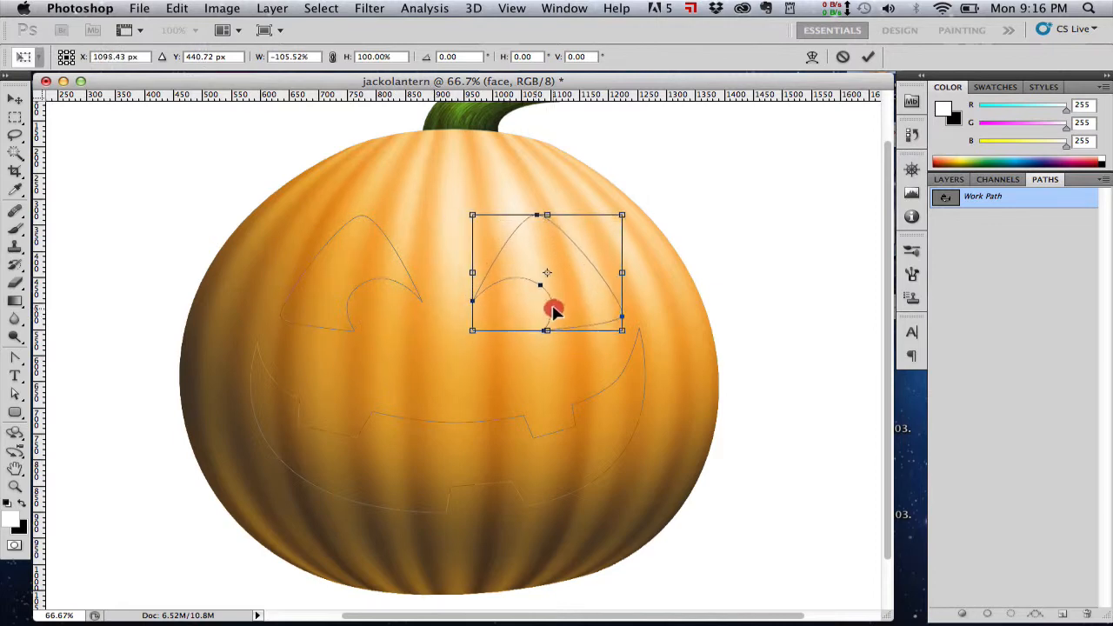
{"action": "left_click_drag", "start_coordinate": [555, 311], "coordinate": [565, 313]}
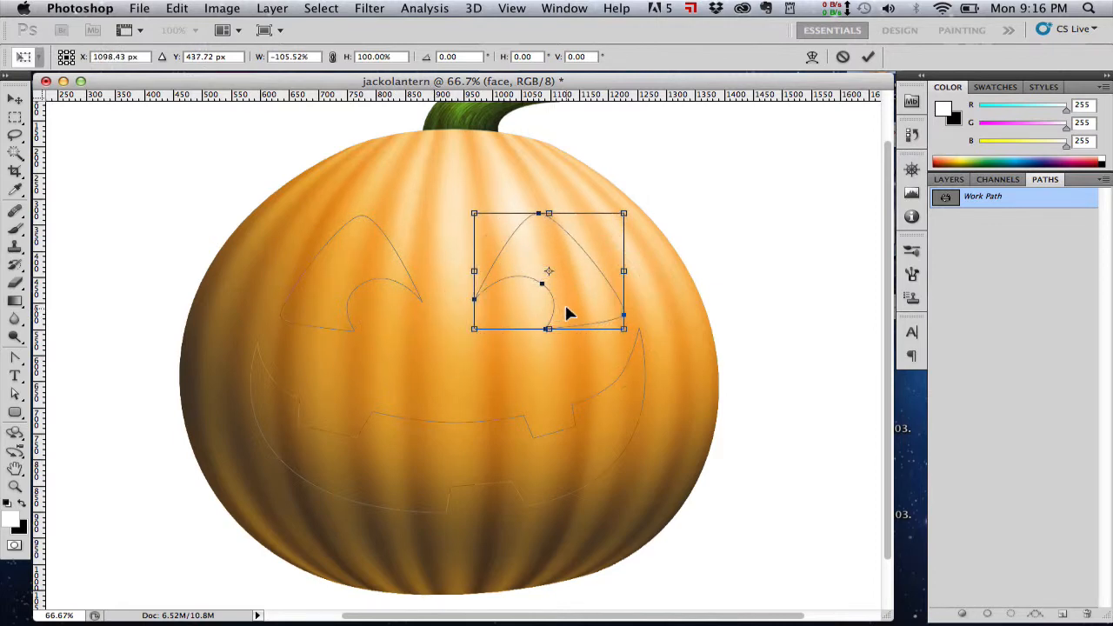
{"action": "left_click_drag", "start_coordinate": [624, 213], "coordinate": [613, 222]}
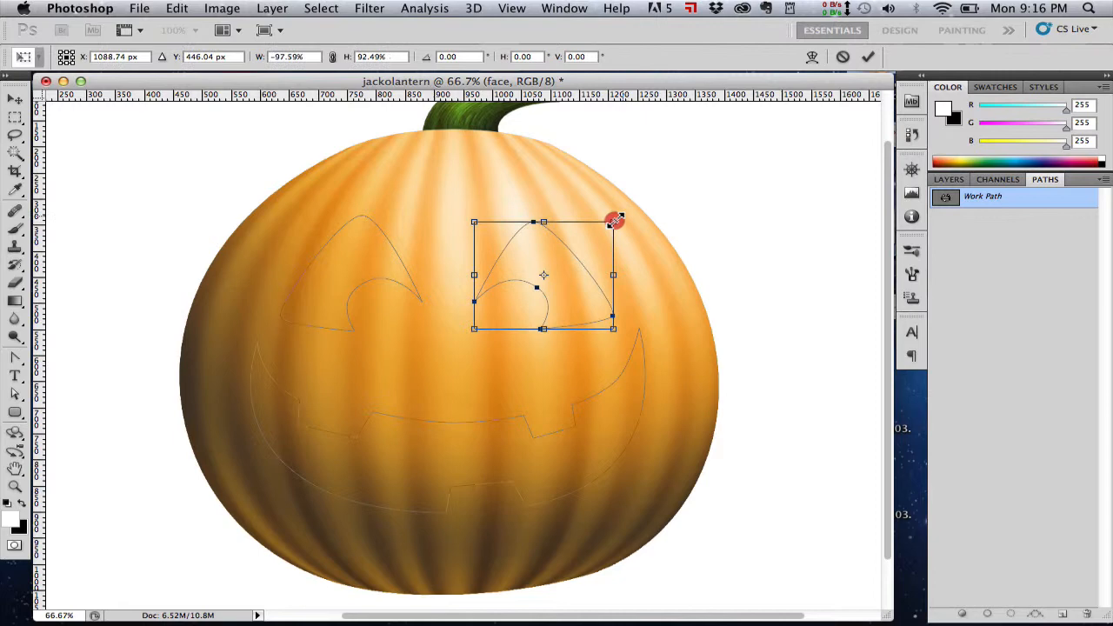
{"action": "left_click_drag", "start_coordinate": [613, 220], "coordinate": [581, 274]}
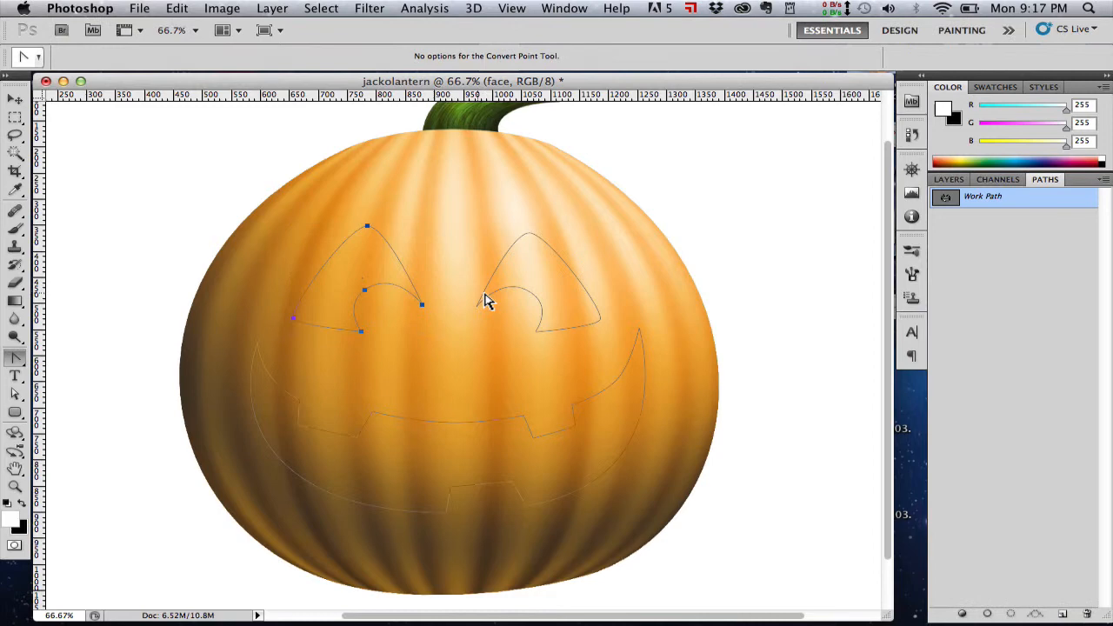
{"action": "mouse_move", "coordinate": [632, 291]}
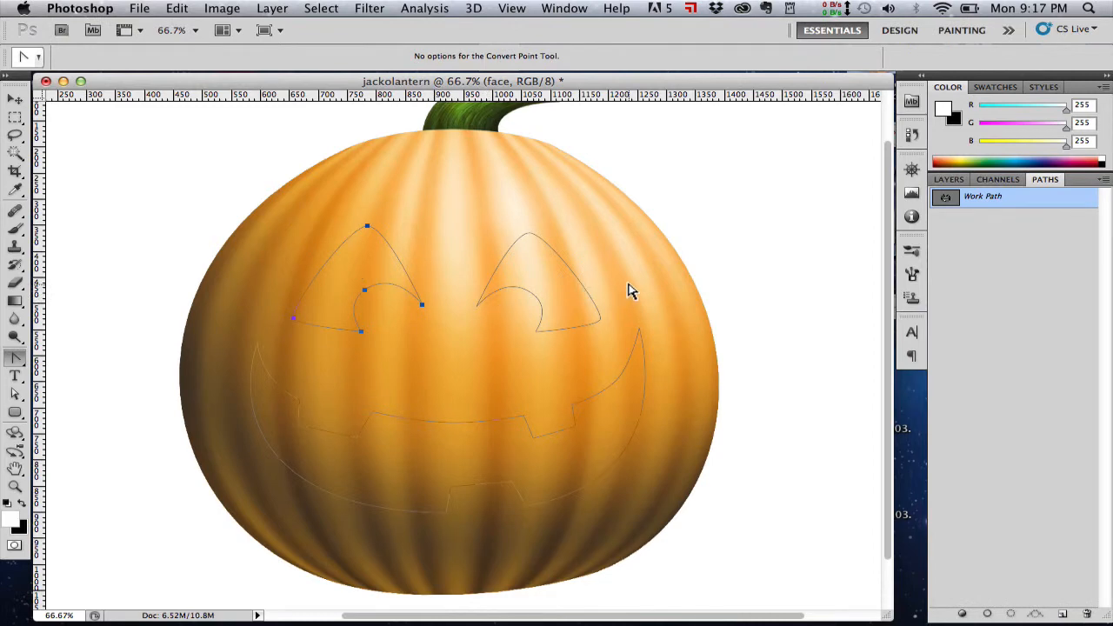
{"action": "mouse_move", "coordinate": [641, 287]}
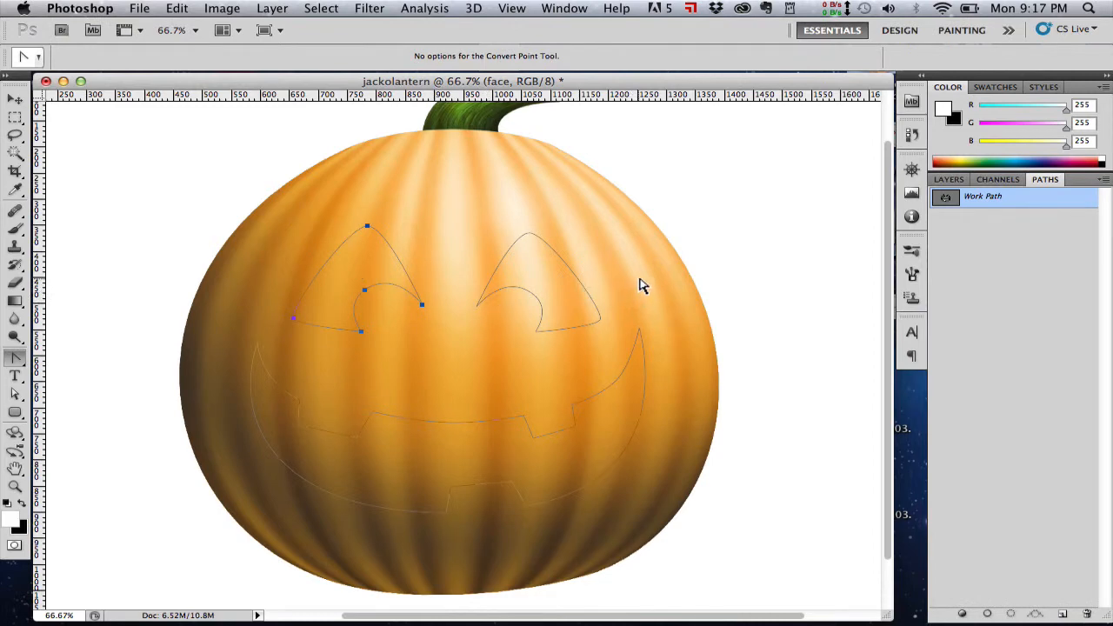
{"action": "mouse_move", "coordinate": [563, 350]}
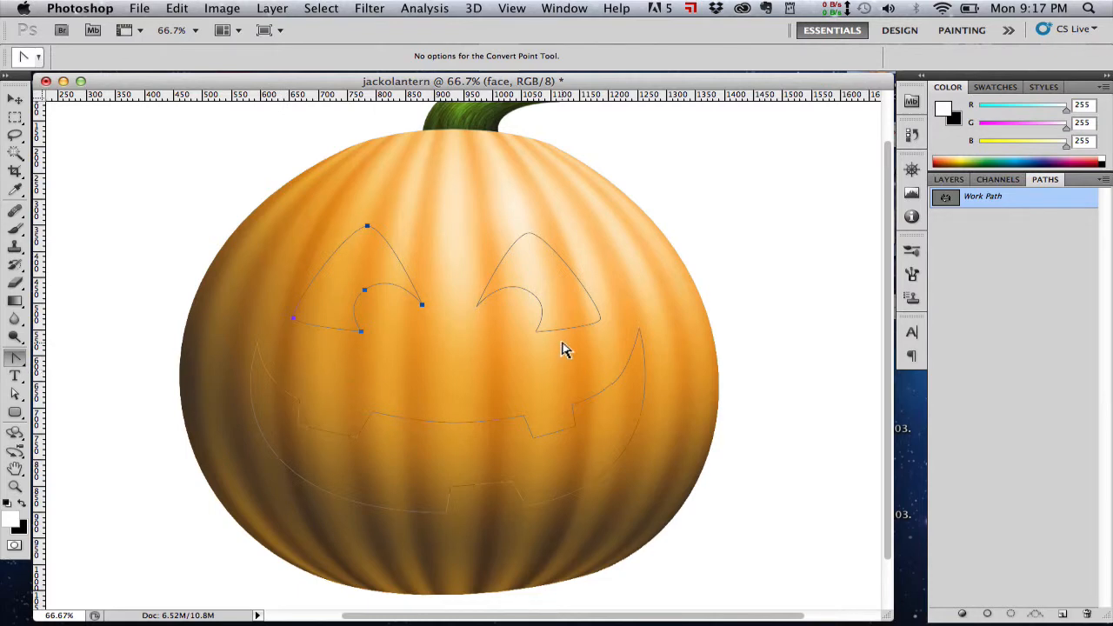
{"action": "left_click", "coordinate": [1000, 195]}
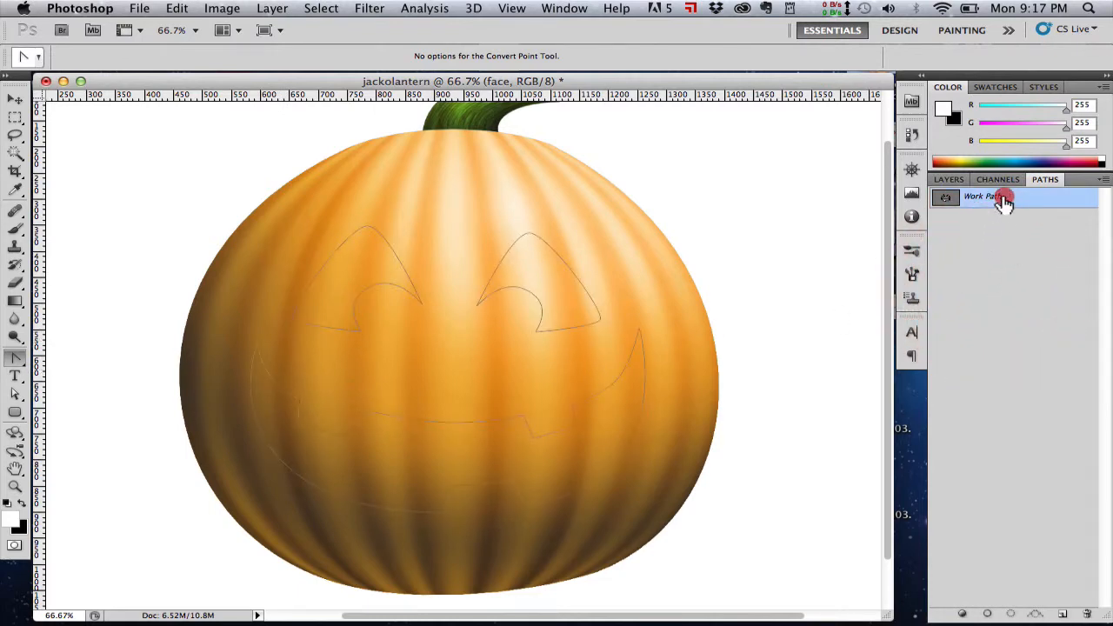
Save the face outlines as Path 1, load them as a selection, and open the foreground colour.
{"action": "double_click", "coordinate": [982, 196]}
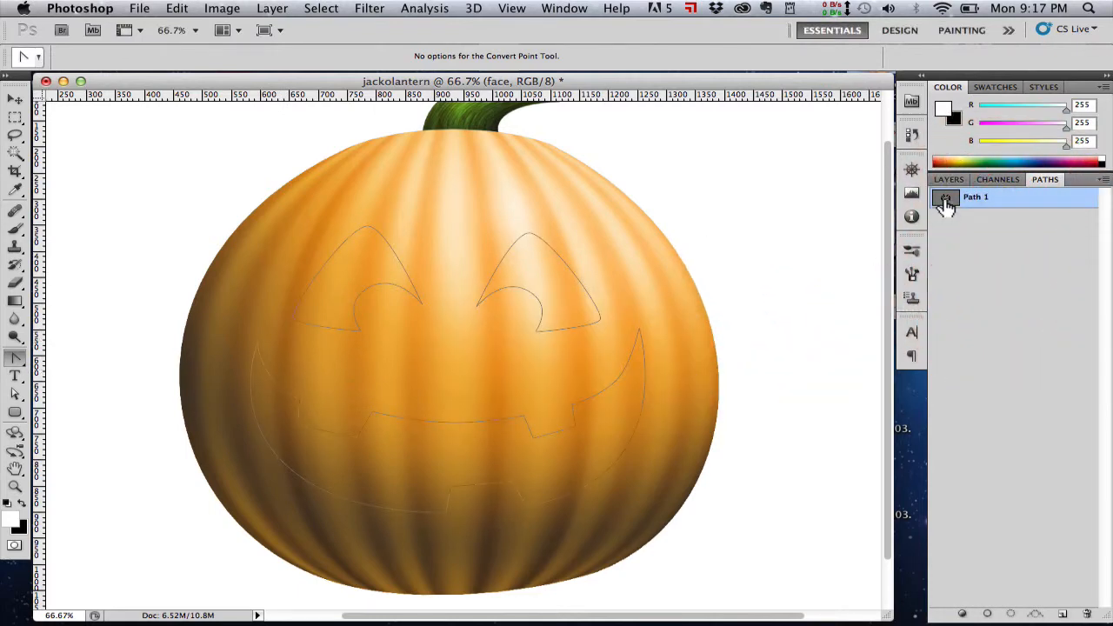
{"action": "left_click", "coordinate": [985, 614]}
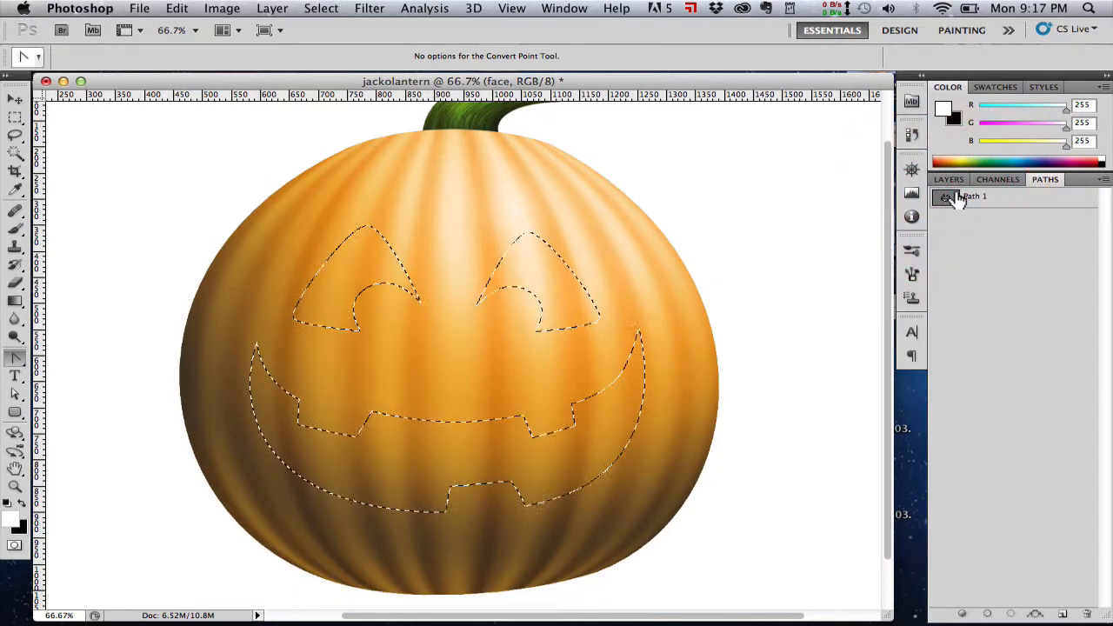
{"action": "left_click", "coordinate": [948, 179]}
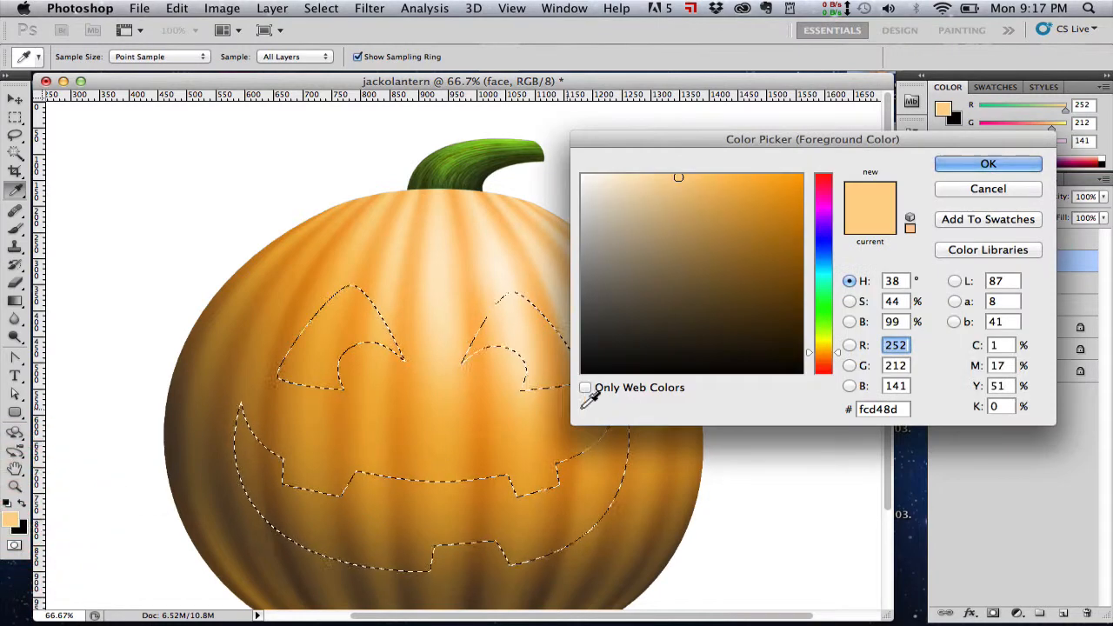
Pick a light orange glow colour as the foreground colour.
{"action": "left_click", "coordinate": [834, 361]}
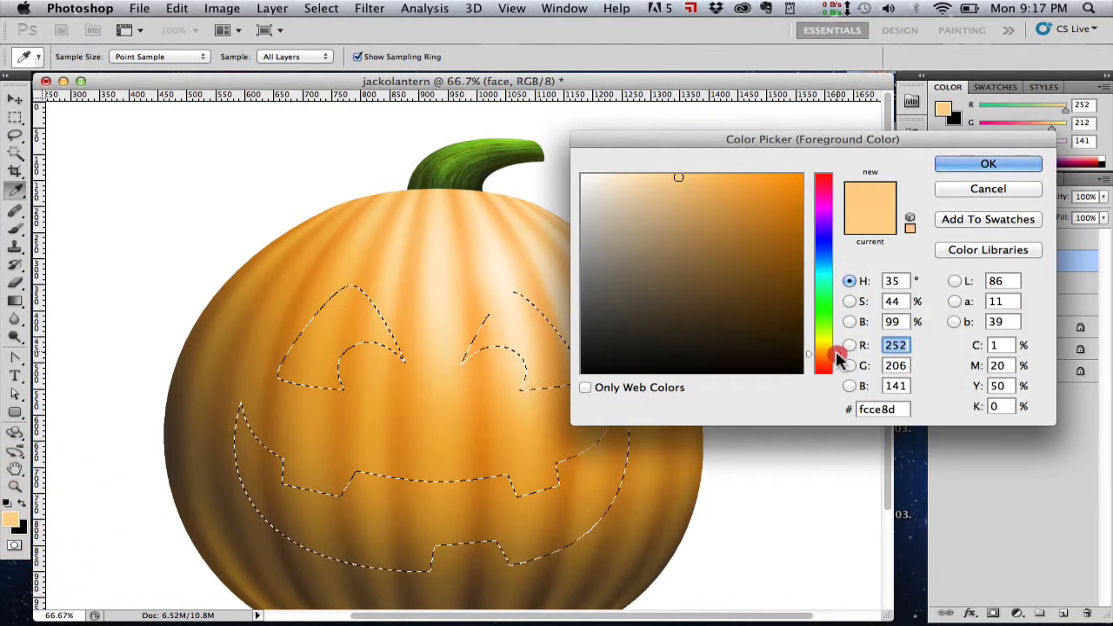
{"action": "left_click", "coordinate": [987, 163]}
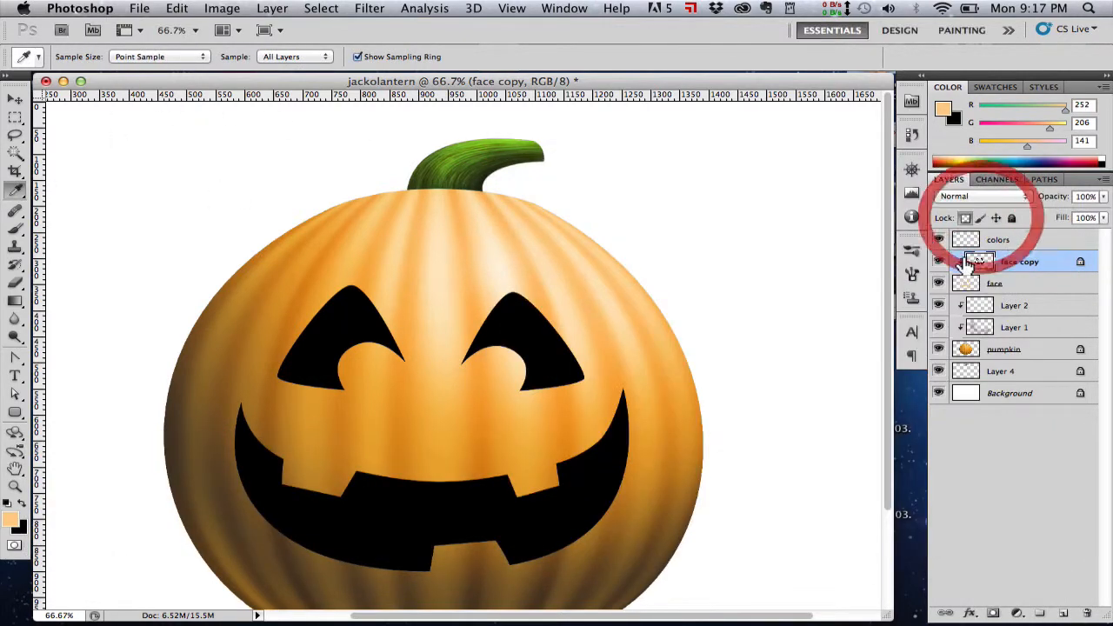
Clip the black face copy to the face layer and scale it down to reveal pale orange rims.
{"action": "left_click", "coordinate": [14, 96]}
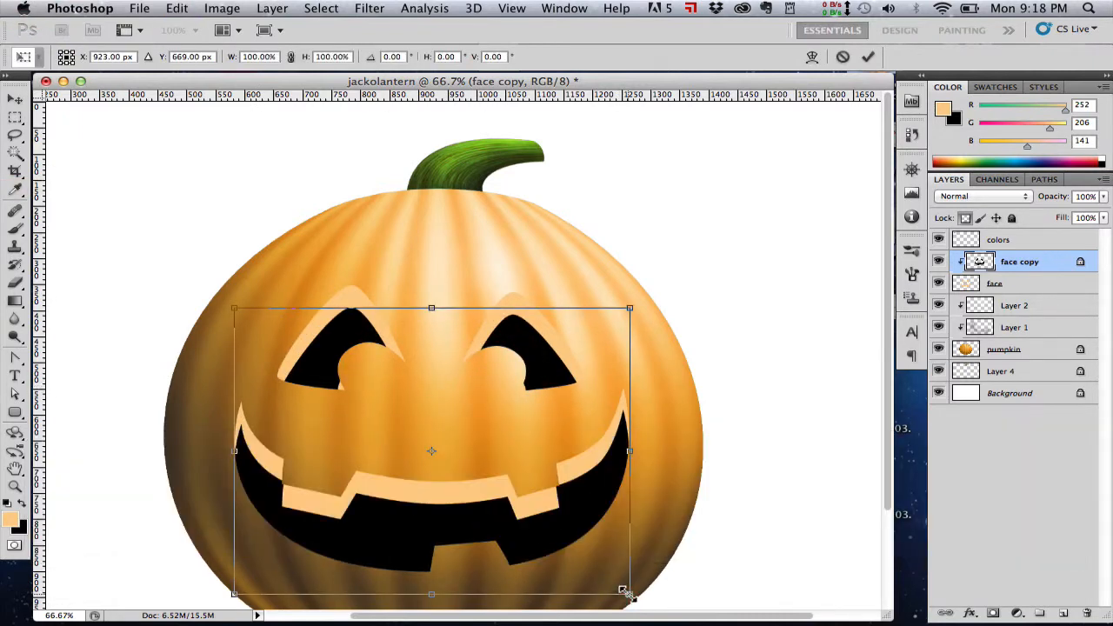
{"action": "left_click_drag", "start_coordinate": [629, 588], "coordinate": [607, 584]}
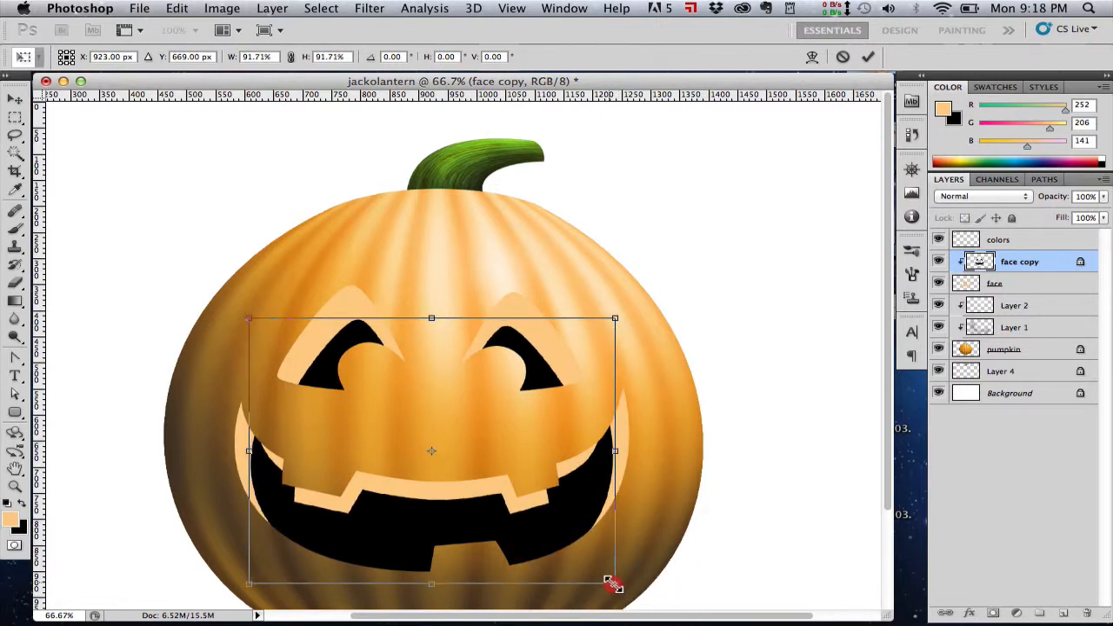
{"action": "left_click_drag", "start_coordinate": [616, 585], "coordinate": [617, 586]}
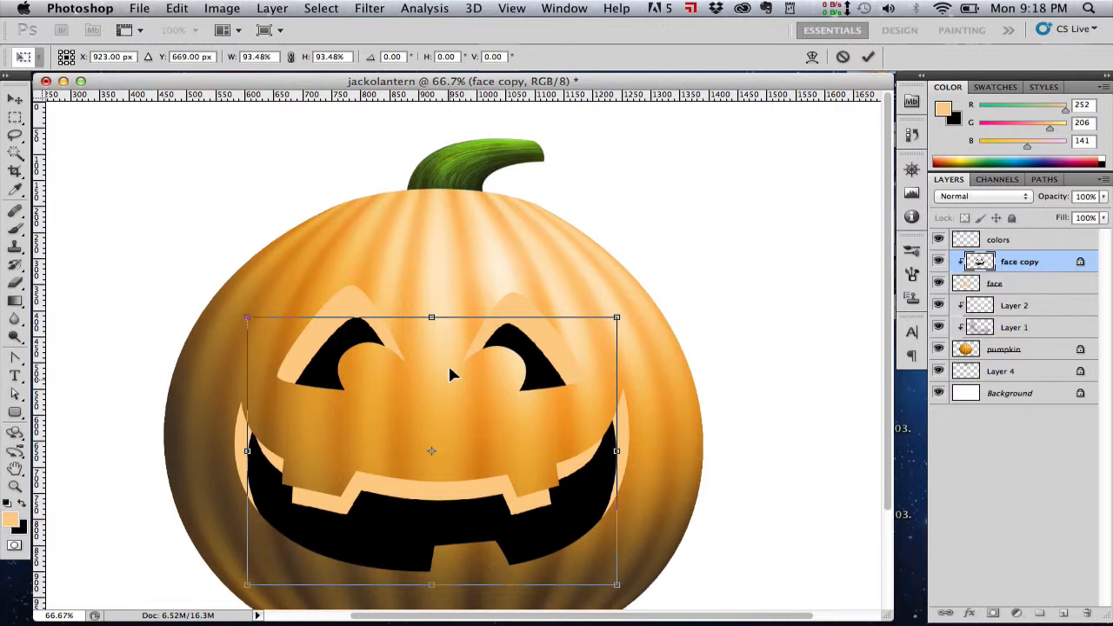
{"action": "left_click_drag", "start_coordinate": [432, 318], "coordinate": [432, 323]}
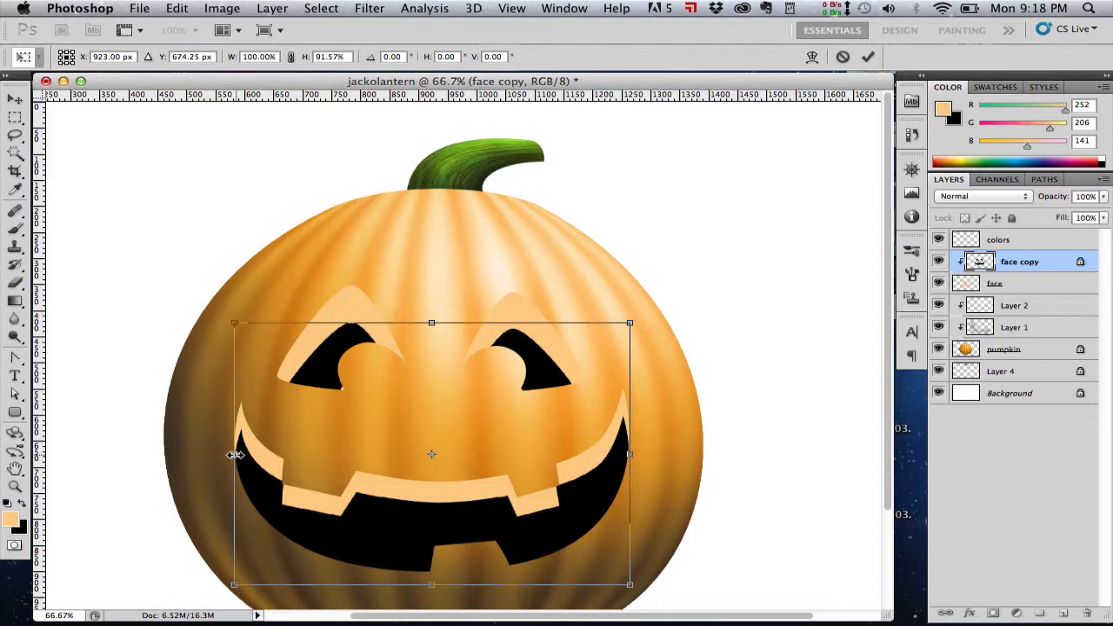
{"action": "mouse_move", "coordinate": [365, 469]}
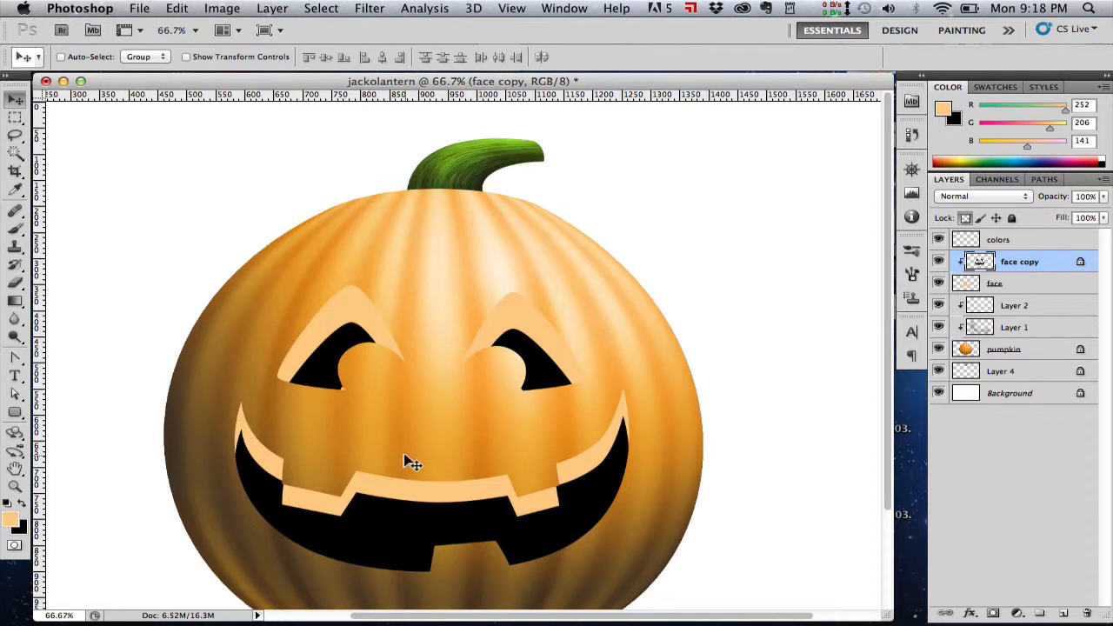
{"action": "mouse_move", "coordinate": [52, 226]}
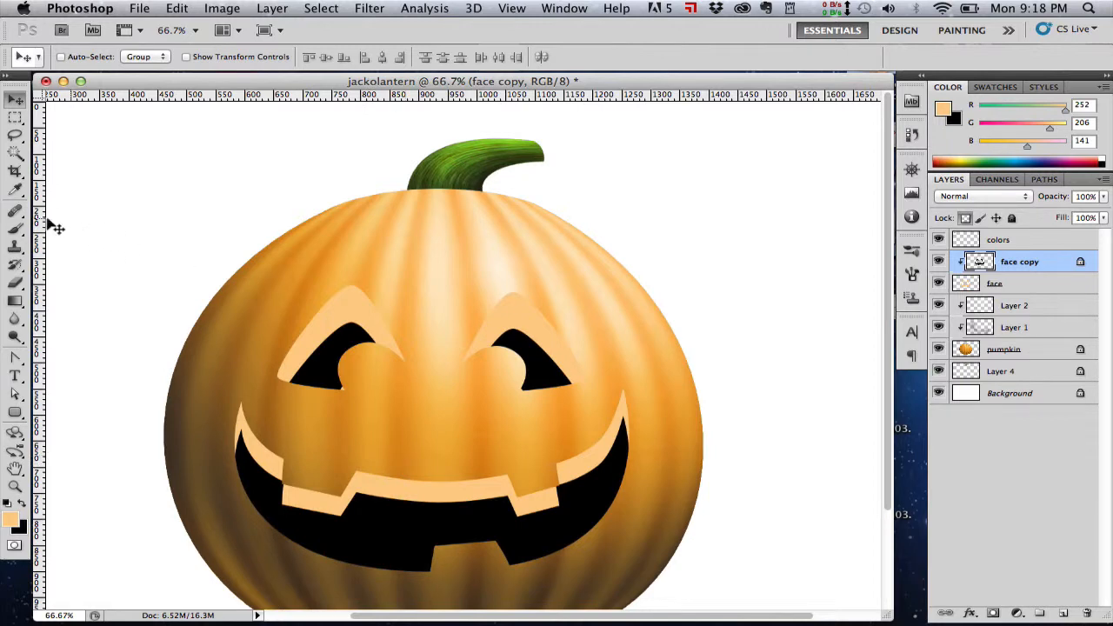
{"action": "left_click", "coordinate": [15, 136]}
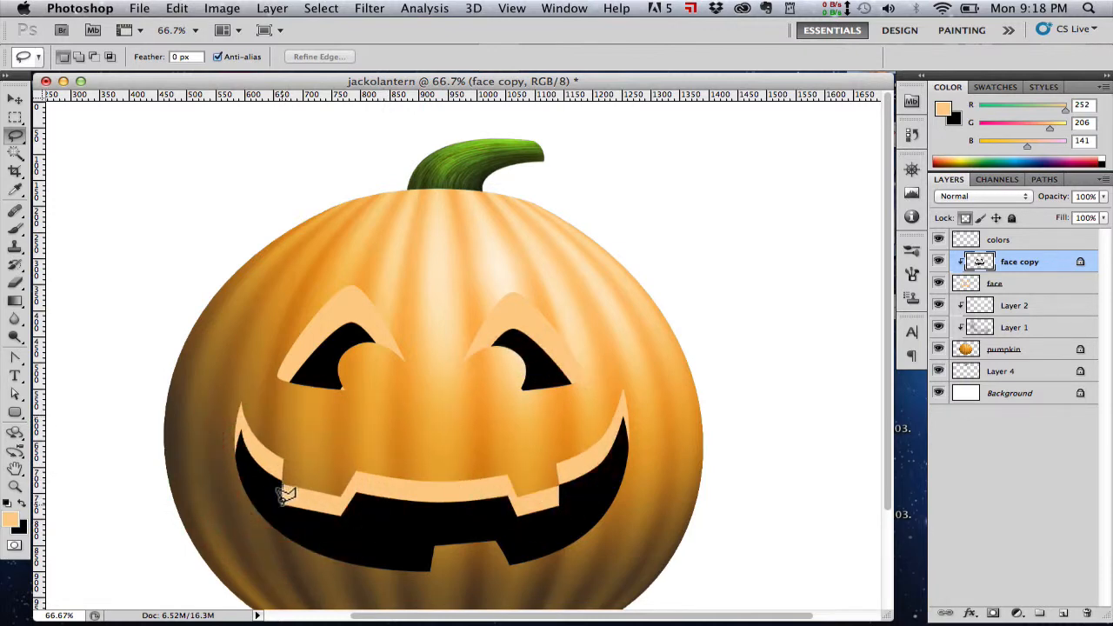
{"action": "left_click_drag", "start_coordinate": [286, 495], "coordinate": [317, 453]}
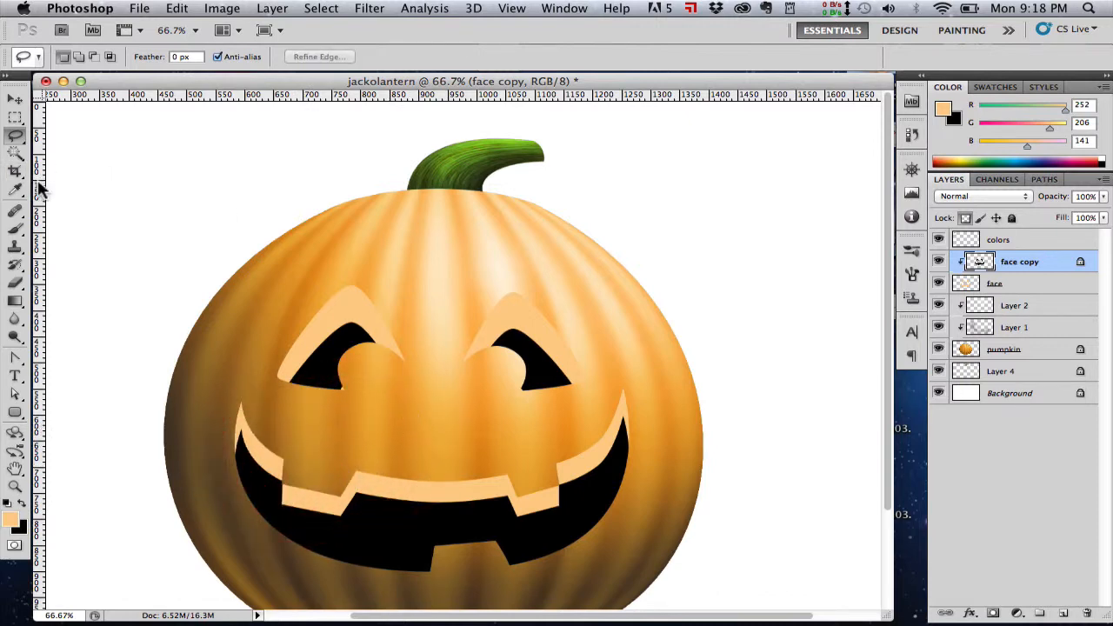
{"action": "left_click", "coordinate": [16, 98]}
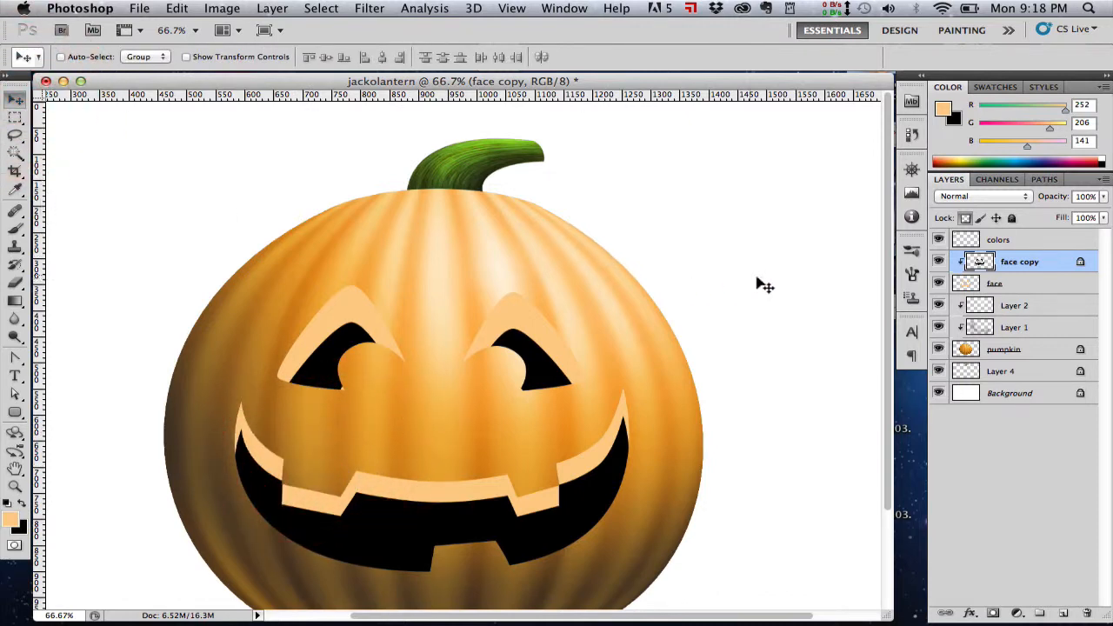
Add a multiply Layer 5 and paint soft dark shading along the left eye's carved edge.
{"action": "left_click", "coordinate": [1063, 612]}
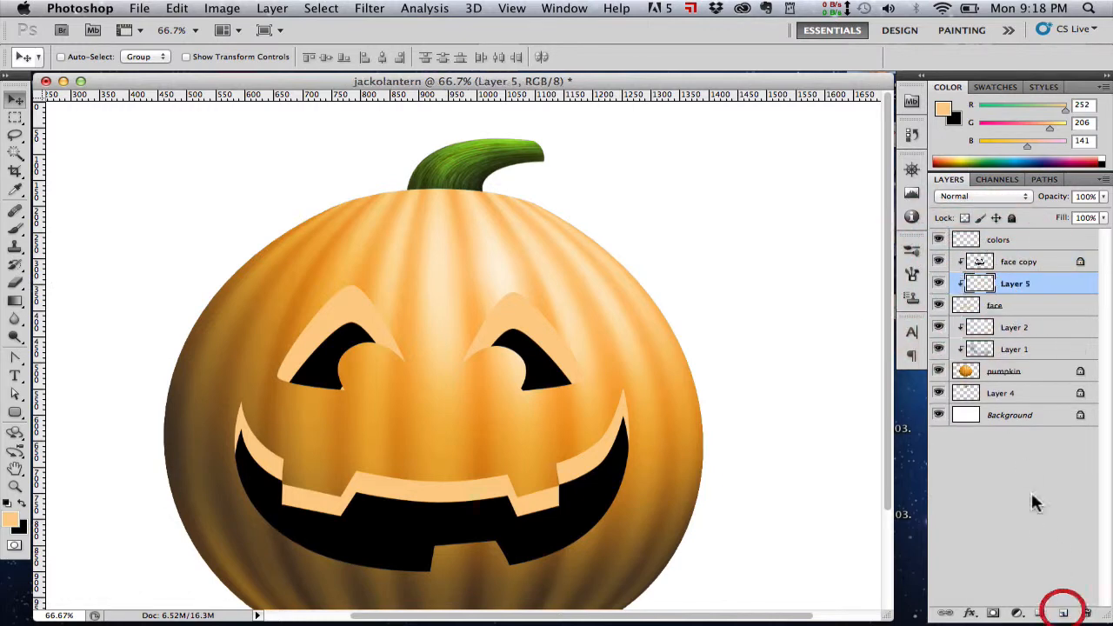
{"action": "mouse_move", "coordinate": [65, 478]}
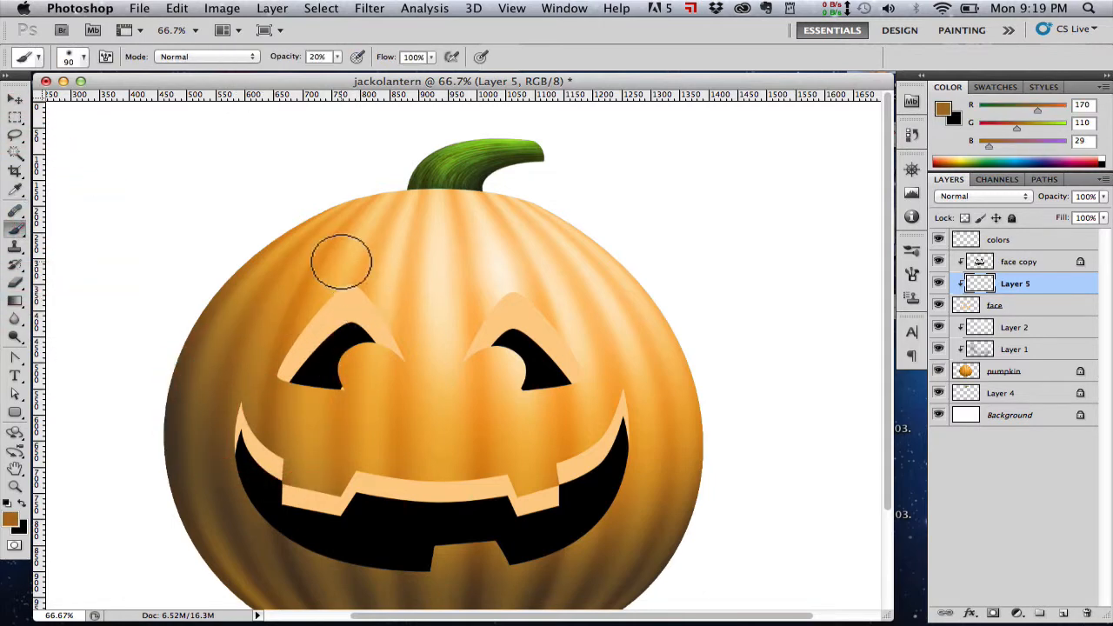
{"action": "left_click", "coordinate": [983, 195]}
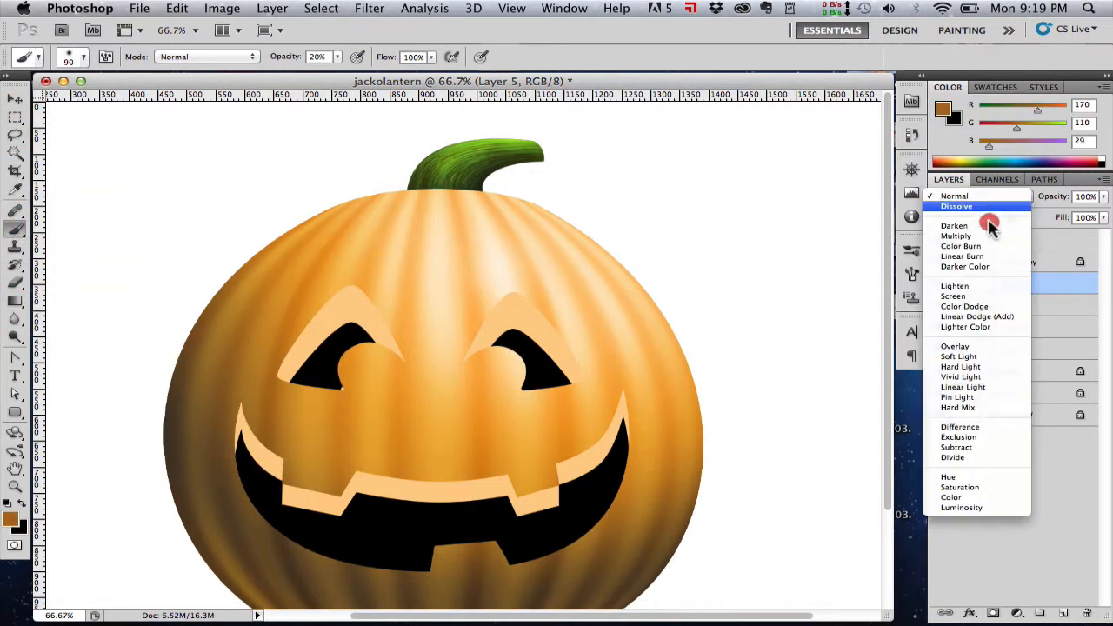
{"action": "left_click", "coordinate": [955, 235]}
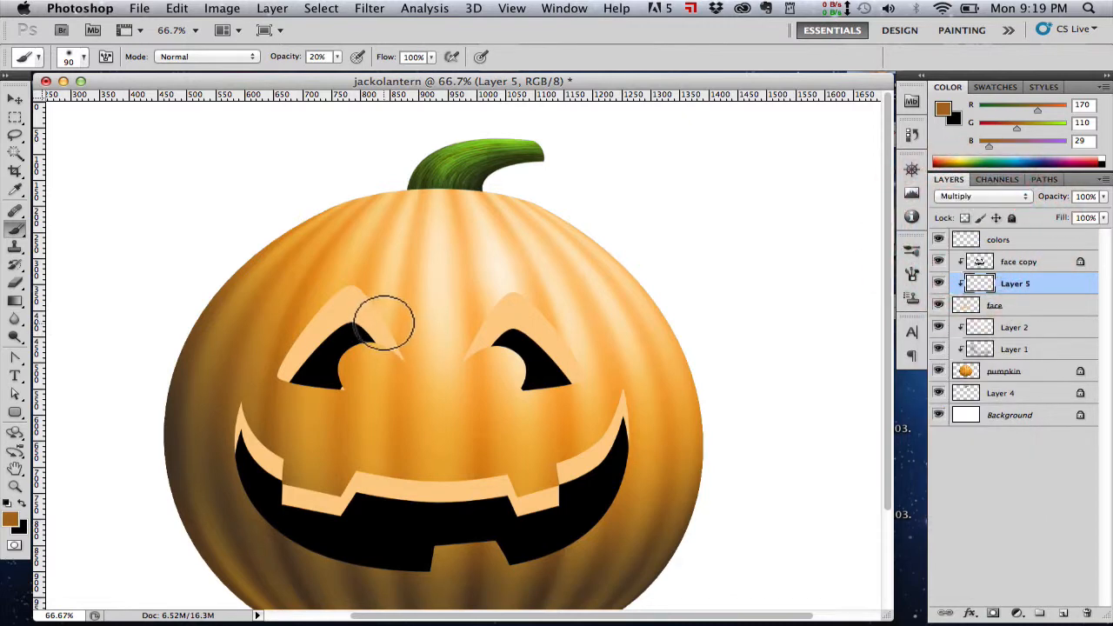
{"action": "left_click_drag", "start_coordinate": [387, 322], "coordinate": [404, 378]}
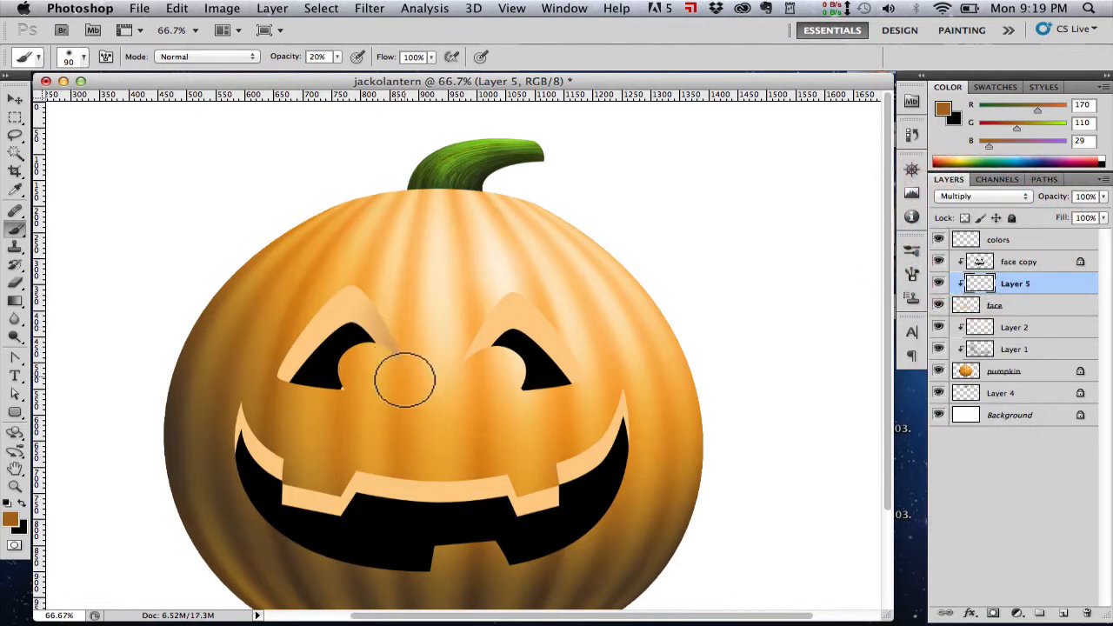
{"action": "mouse_move", "coordinate": [462, 382]}
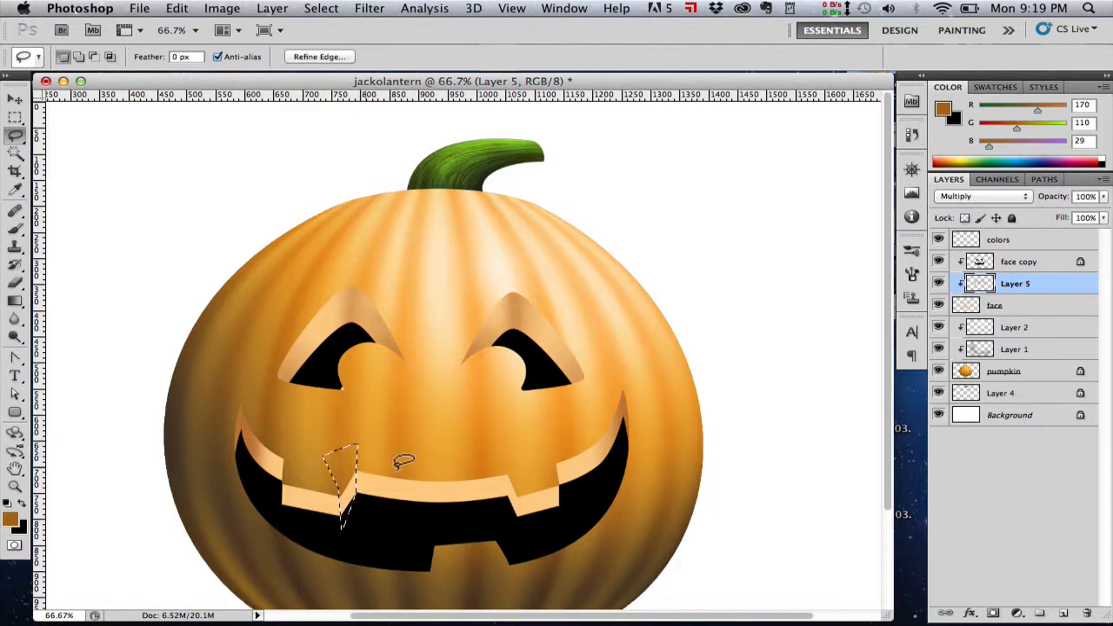
{"action": "mouse_move", "coordinate": [580, 472]}
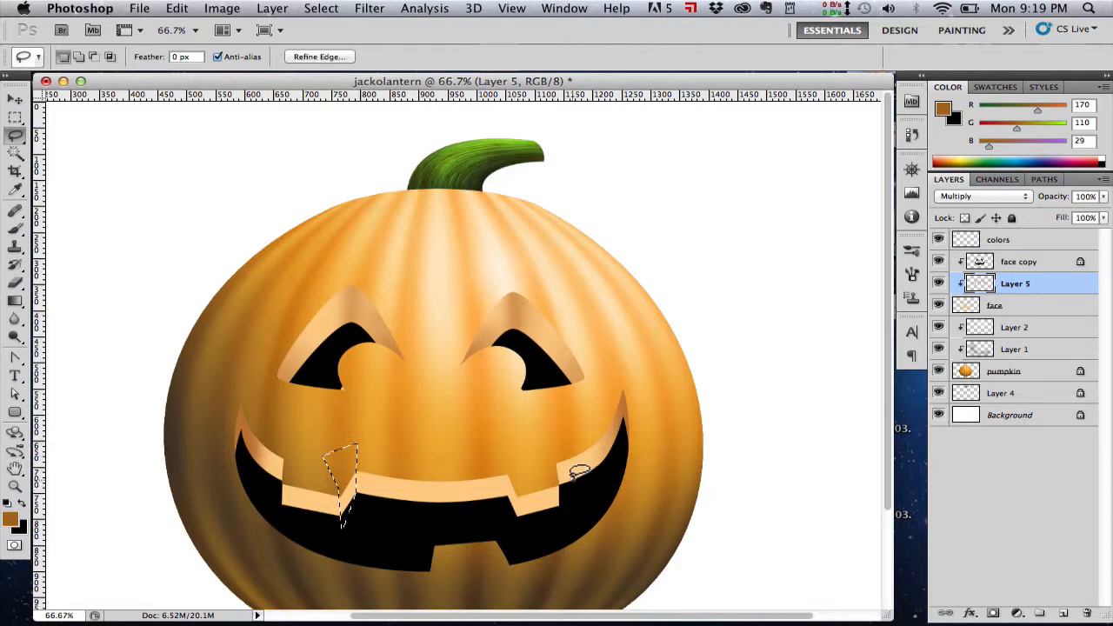
{"action": "mouse_move", "coordinate": [557, 443]}
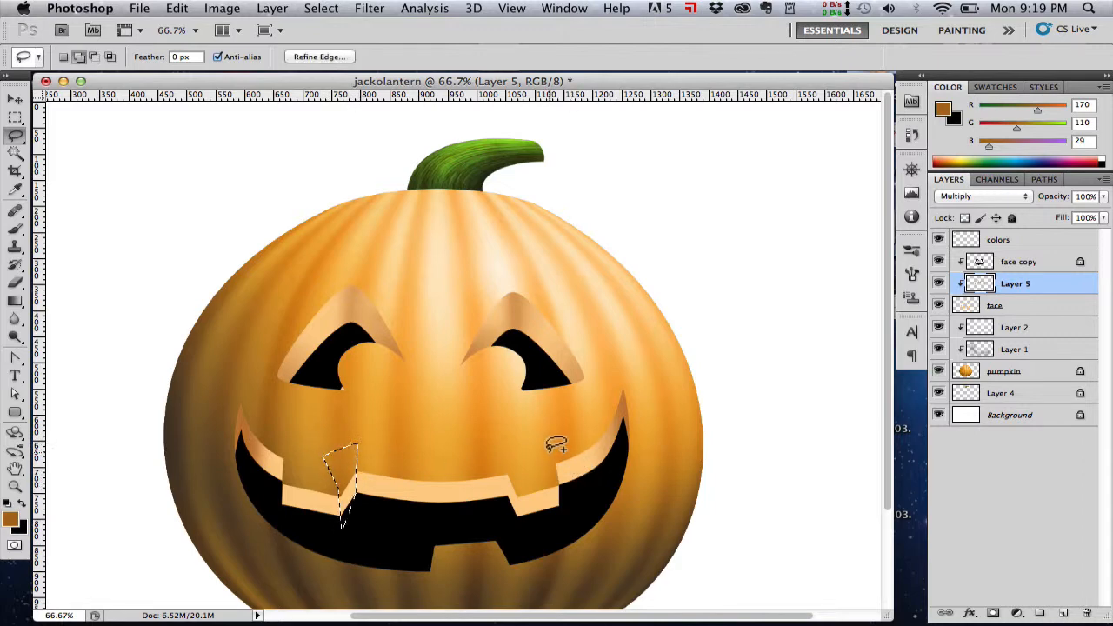
Paint brown shading on the teeth's side faces within a lasso selection.
{"action": "left_click_drag", "start_coordinate": [552, 447], "coordinate": [591, 491]}
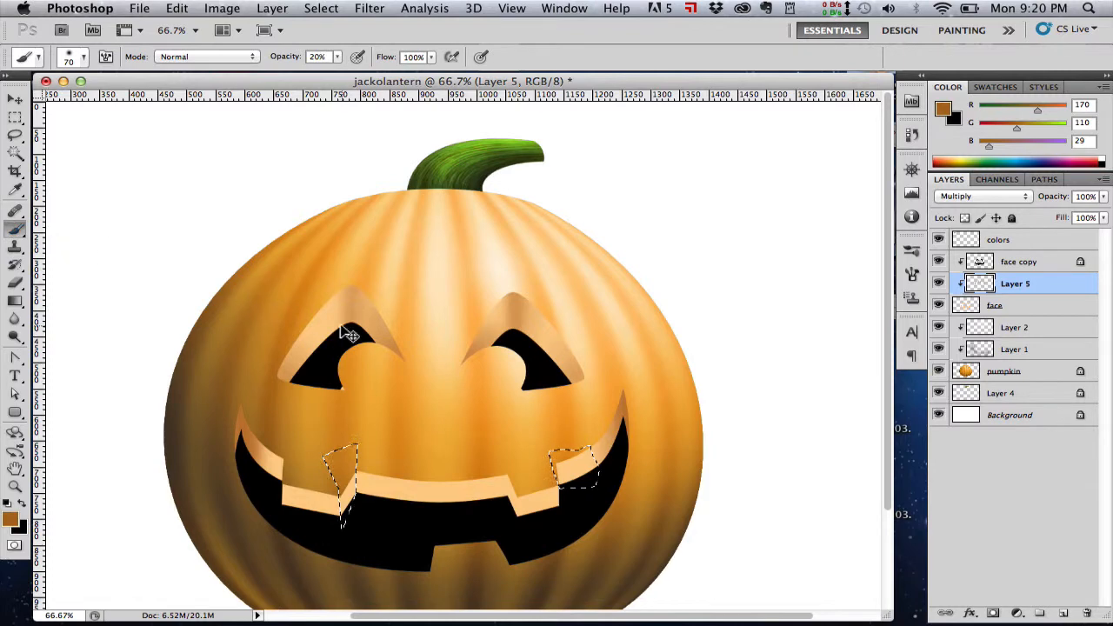
{"action": "left_click", "coordinate": [569, 504]}
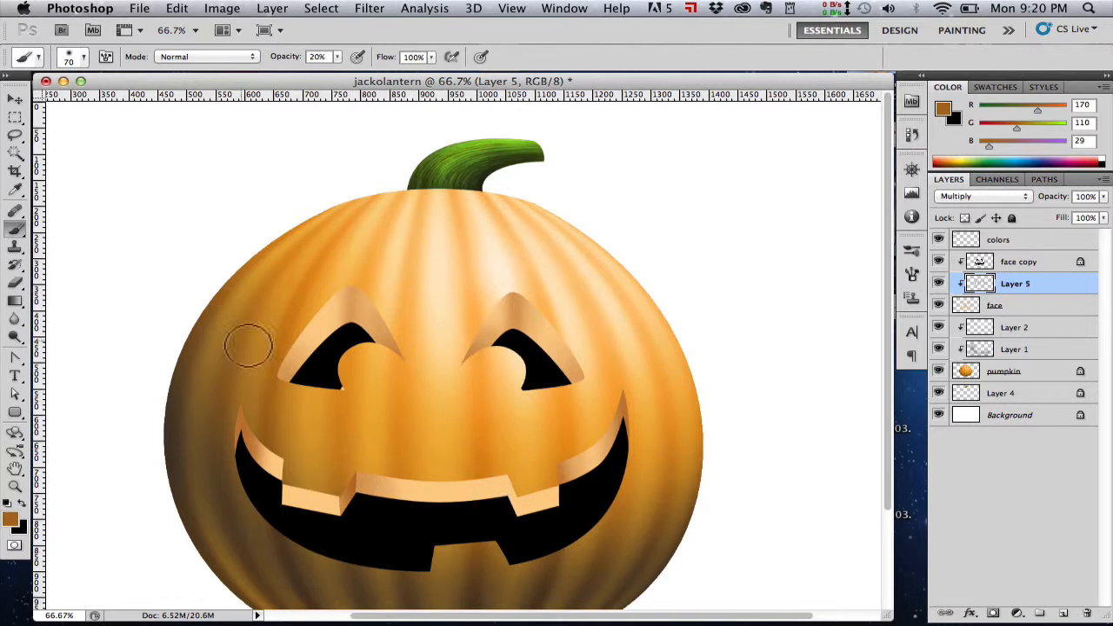
{"action": "left_click_drag", "start_coordinate": [248, 344], "coordinate": [500, 508]}
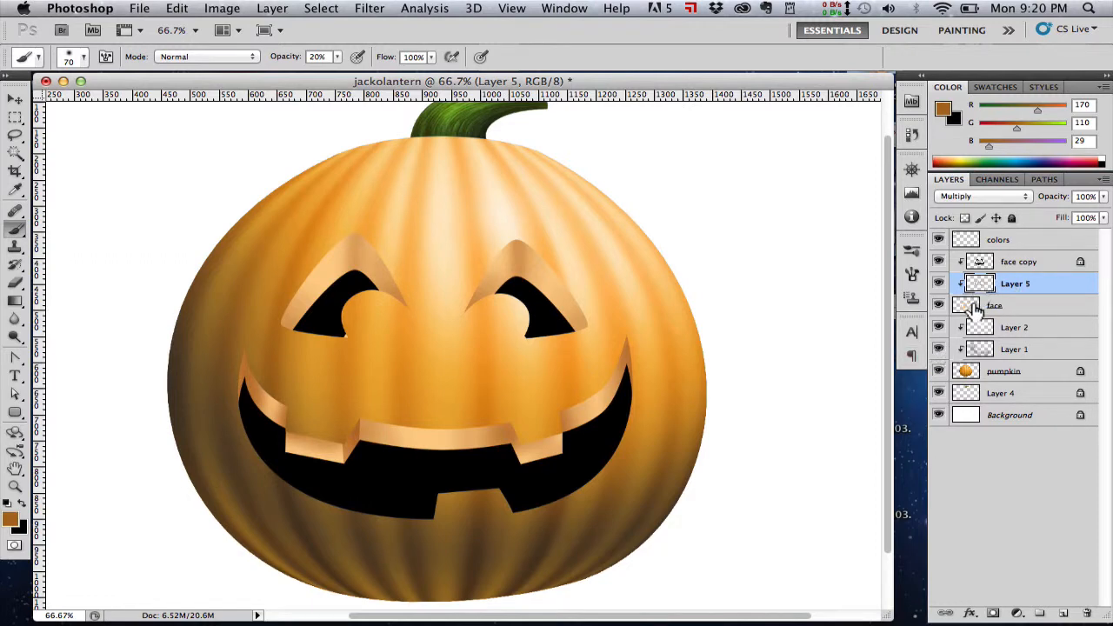
Add an Outer Bevel effect to the face layer with Overlay shadow blending.
{"action": "left_click", "coordinate": [995, 305]}
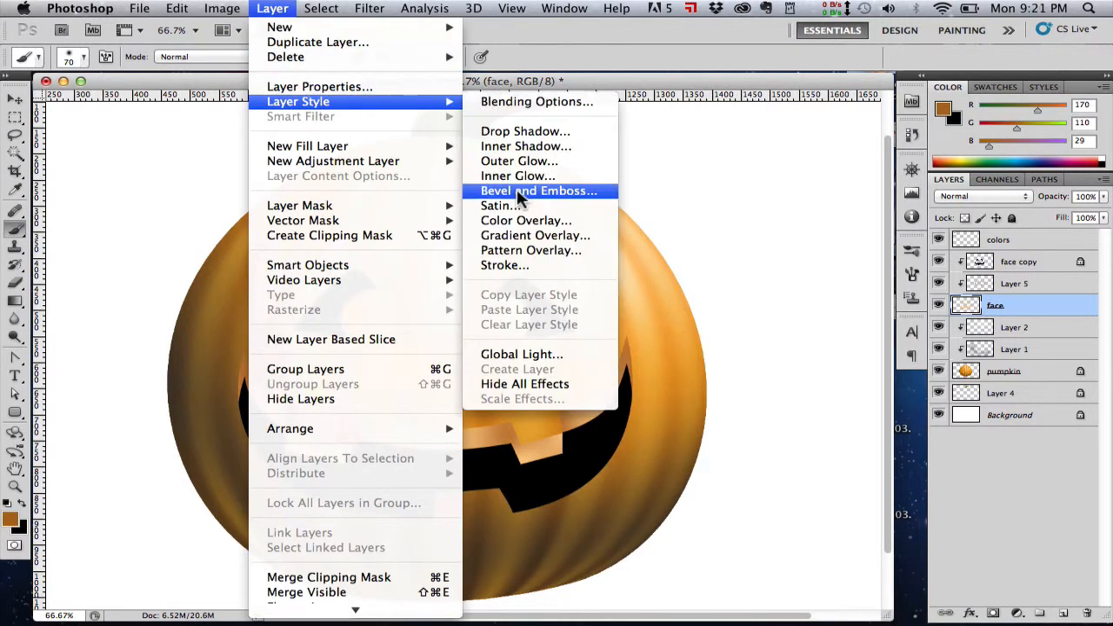
{"action": "left_click", "coordinate": [537, 190]}
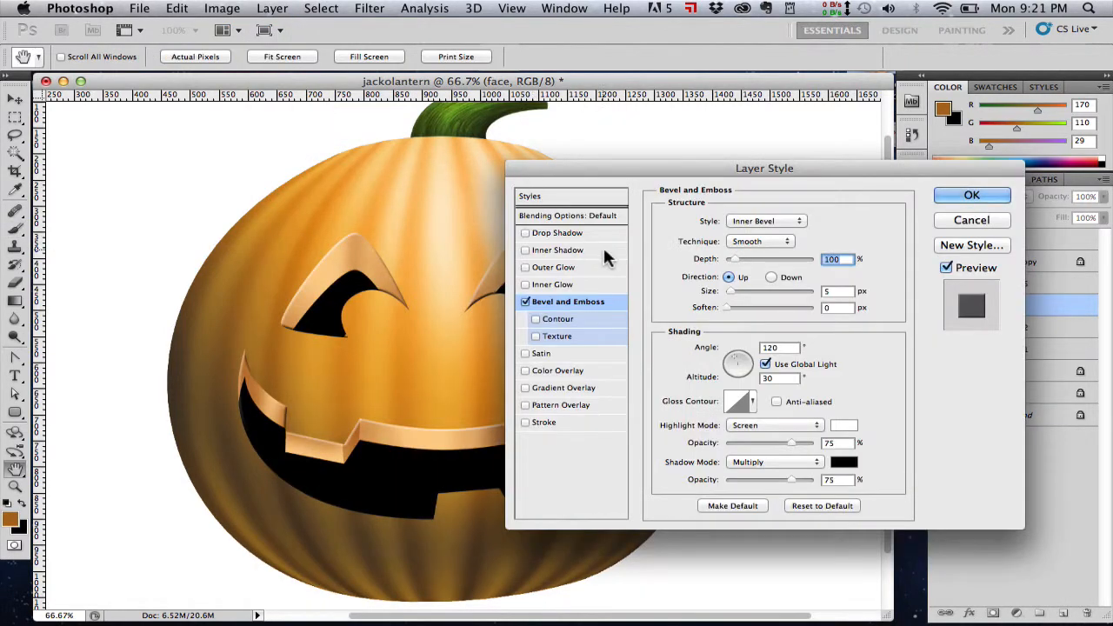
{"action": "left_click", "coordinate": [765, 220]}
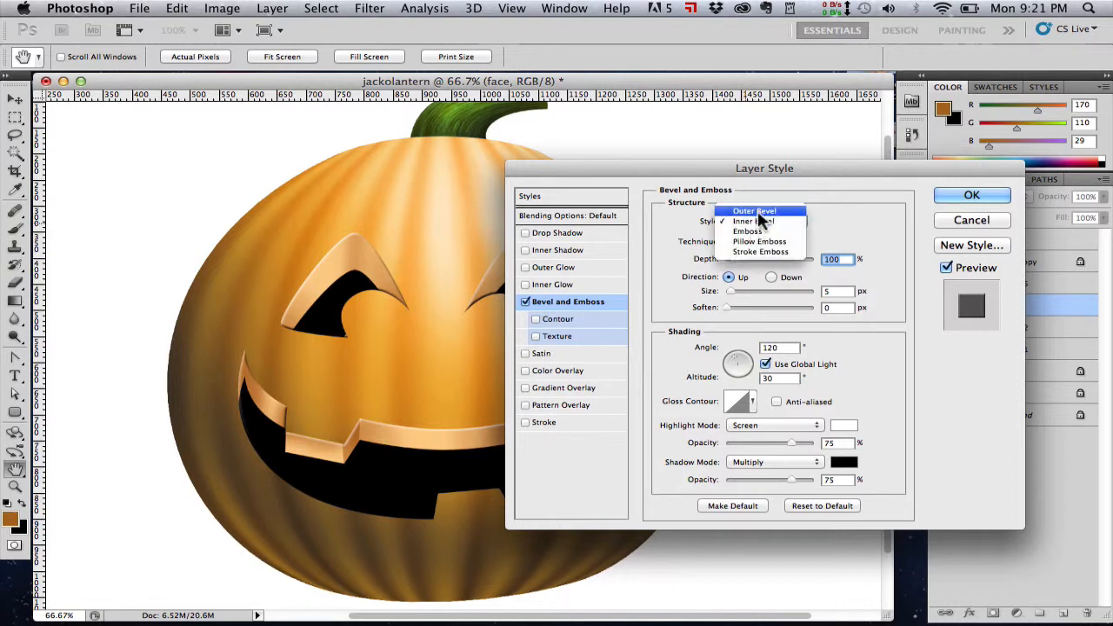
{"action": "left_click", "coordinate": [755, 210]}
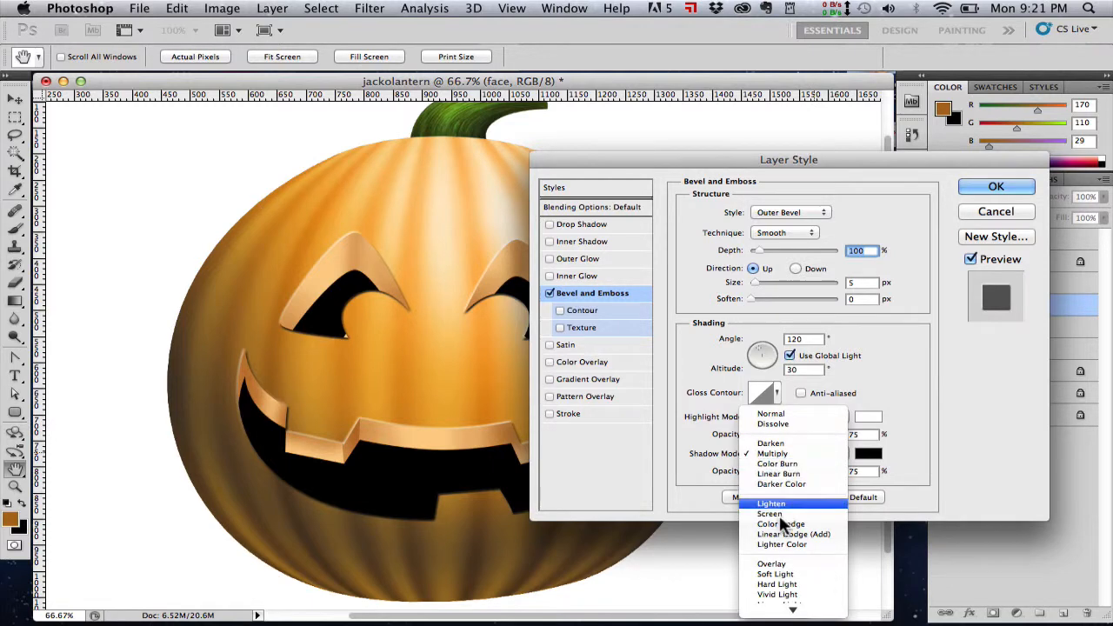
{"action": "left_click", "coordinate": [769, 513]}
{"action": "type", "text": "0"}
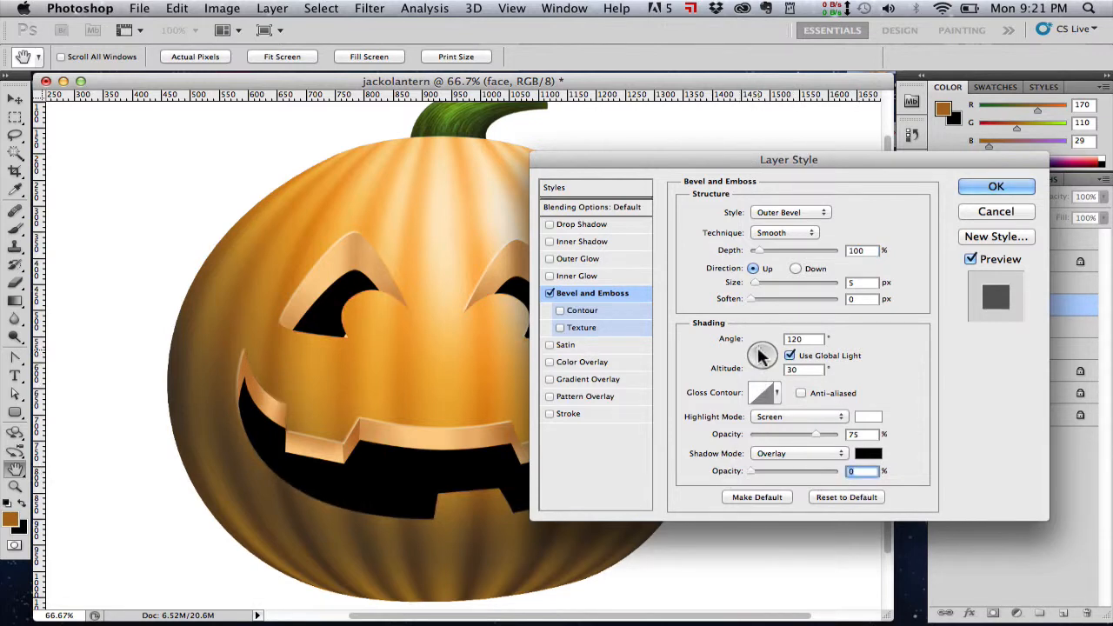
Set the bevel to -45° angle, altitude 32, 19% shadow opacity and Overlay highlights.
{"action": "left_click_drag", "start_coordinate": [761, 355], "coordinate": [767, 365]}
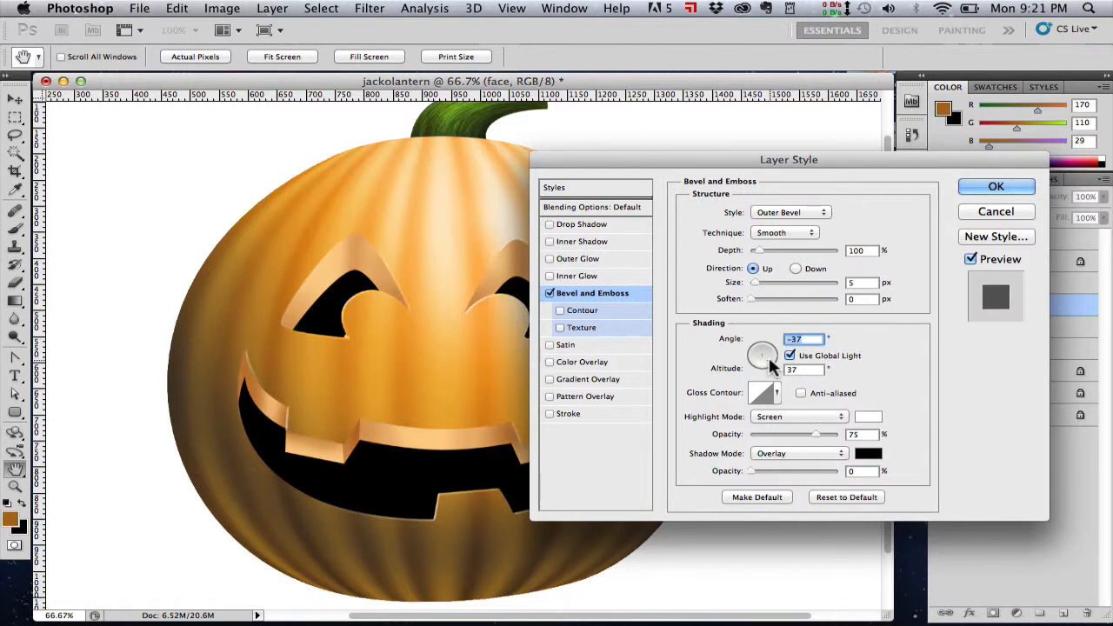
{"action": "left_click_drag", "start_coordinate": [788, 159], "coordinate": [902, 159]}
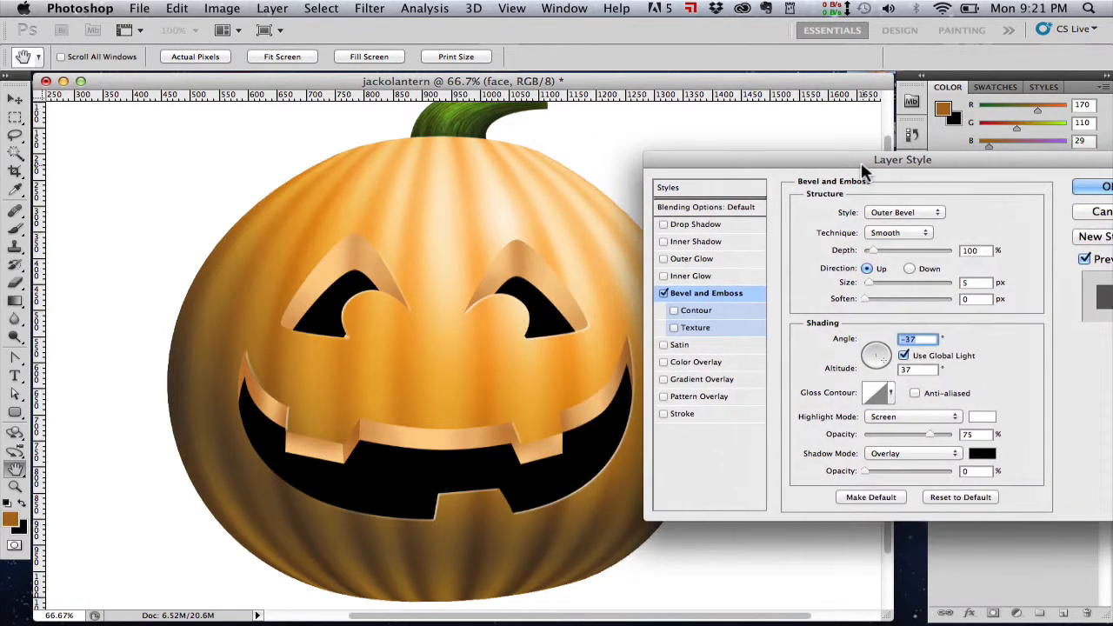
{"action": "left_click_drag", "start_coordinate": [902, 159], "coordinate": [836, 157]}
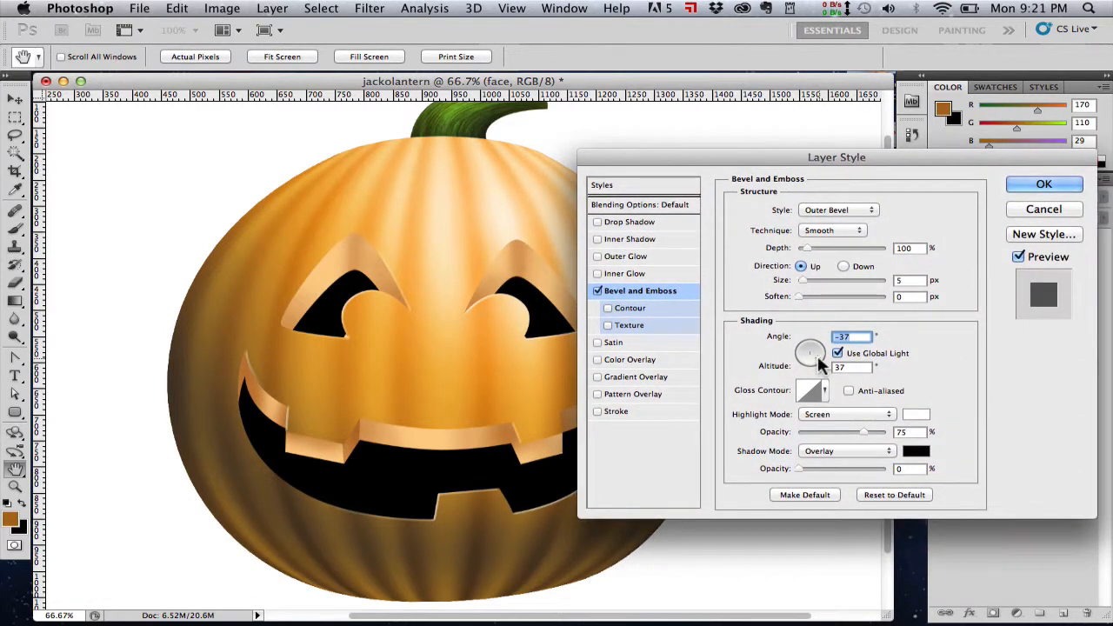
{"action": "left_click_drag", "start_coordinate": [815, 352], "coordinate": [808, 361]}
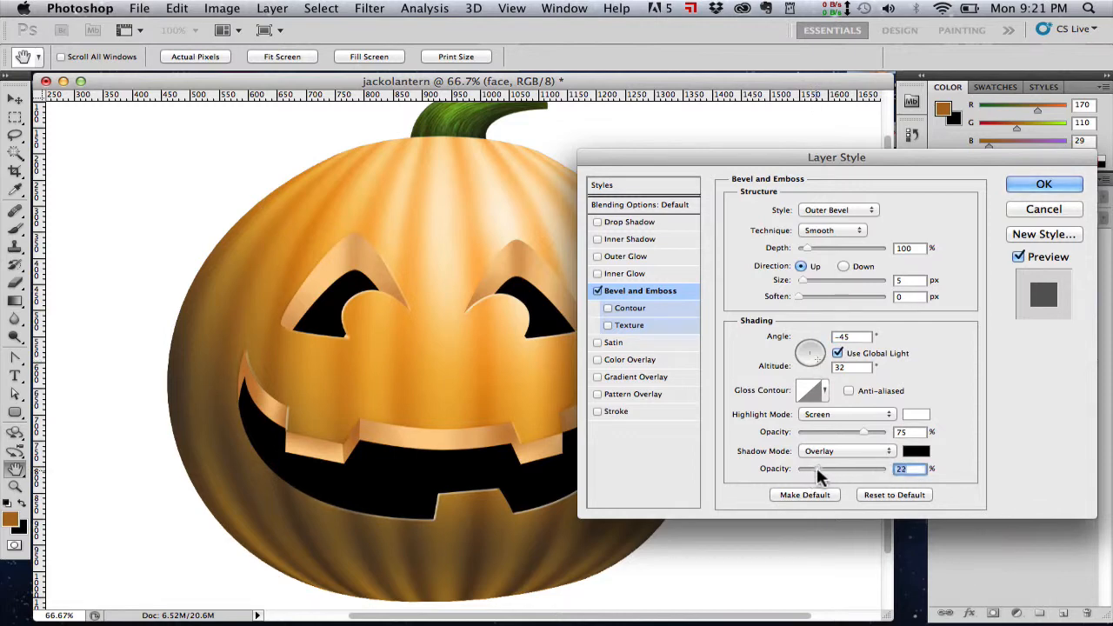
{"action": "left_click_drag", "start_coordinate": [863, 469], "coordinate": [809, 468]}
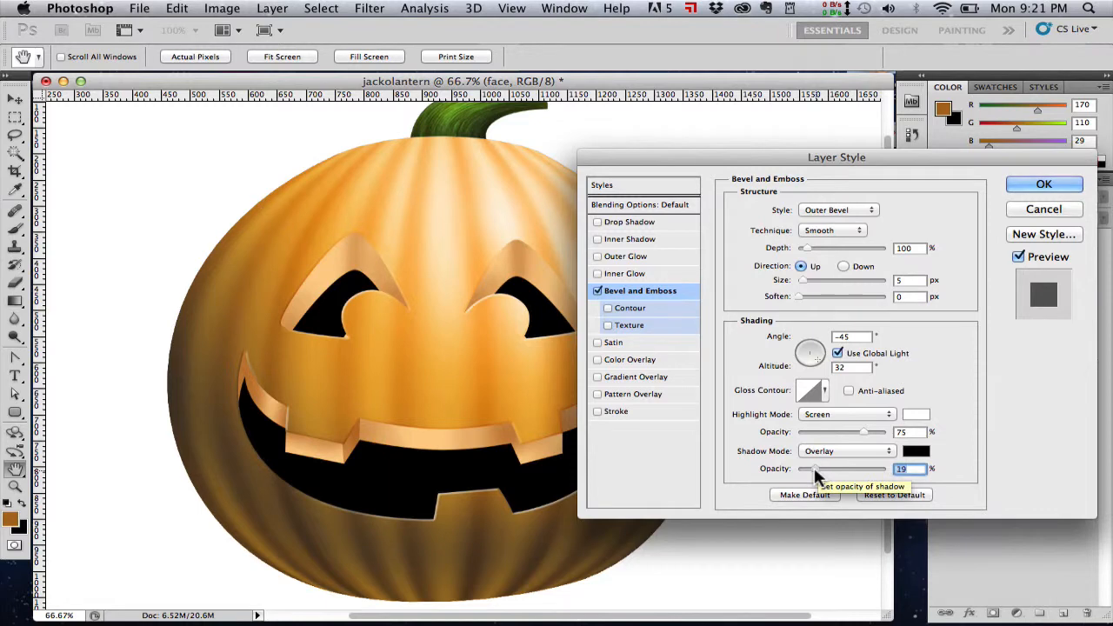
{"action": "mouse_move", "coordinate": [857, 420]}
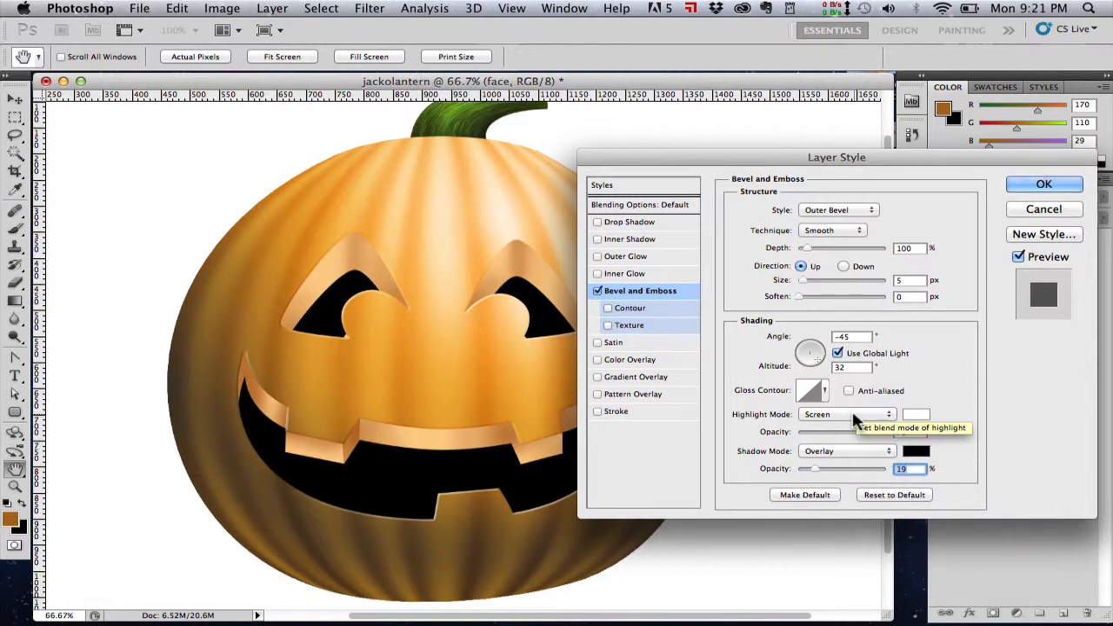
{"action": "left_click", "coordinate": [845, 414]}
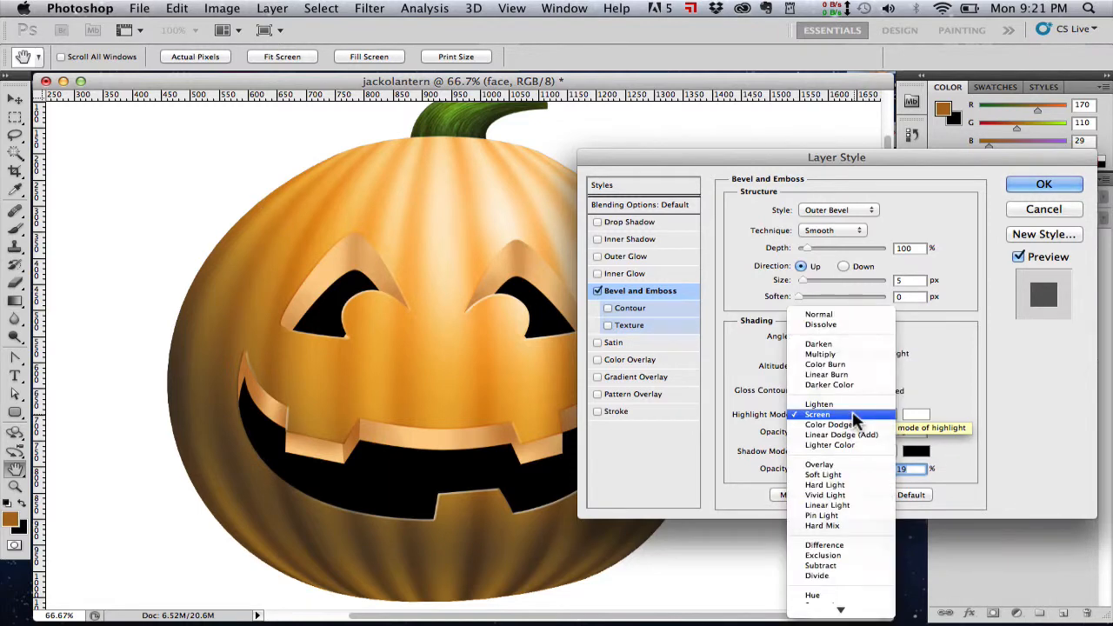
{"action": "left_click", "coordinate": [819, 463]}
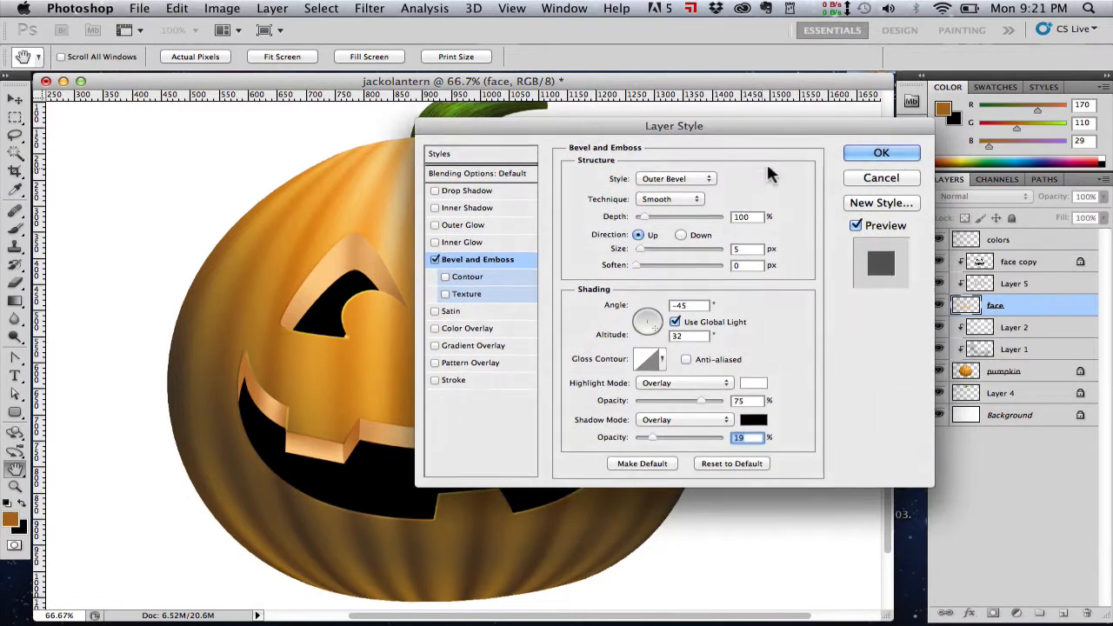
{"action": "left_click", "coordinate": [880, 152]}
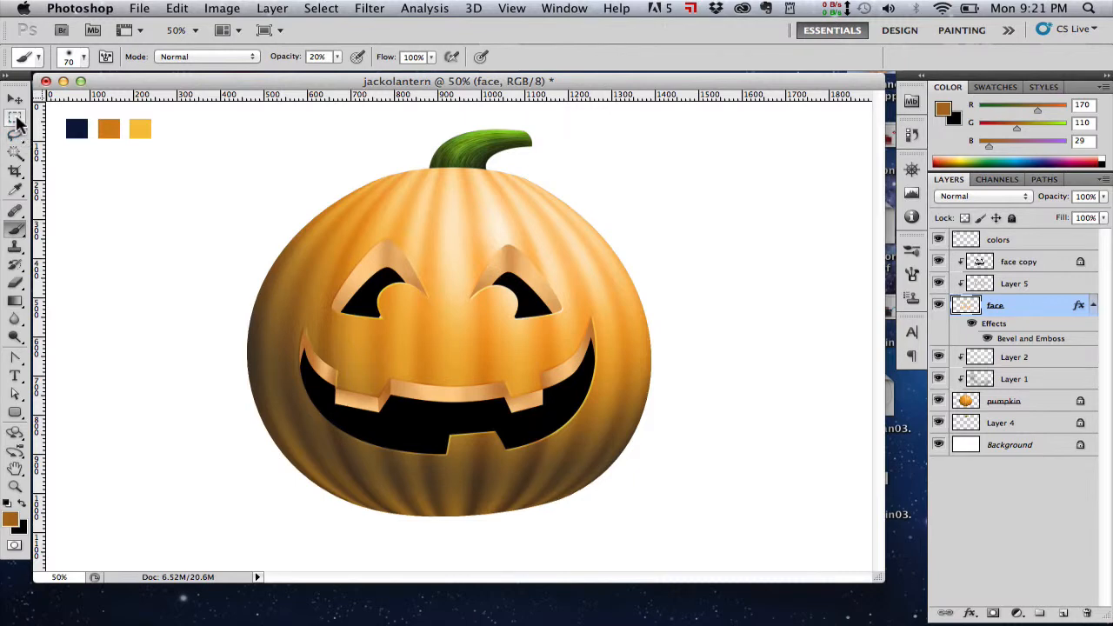
Fill an elliptical selection with the dark navy swatch and narrow it beneath the pumpkin.
{"action": "left_click", "coordinate": [1010, 444]}
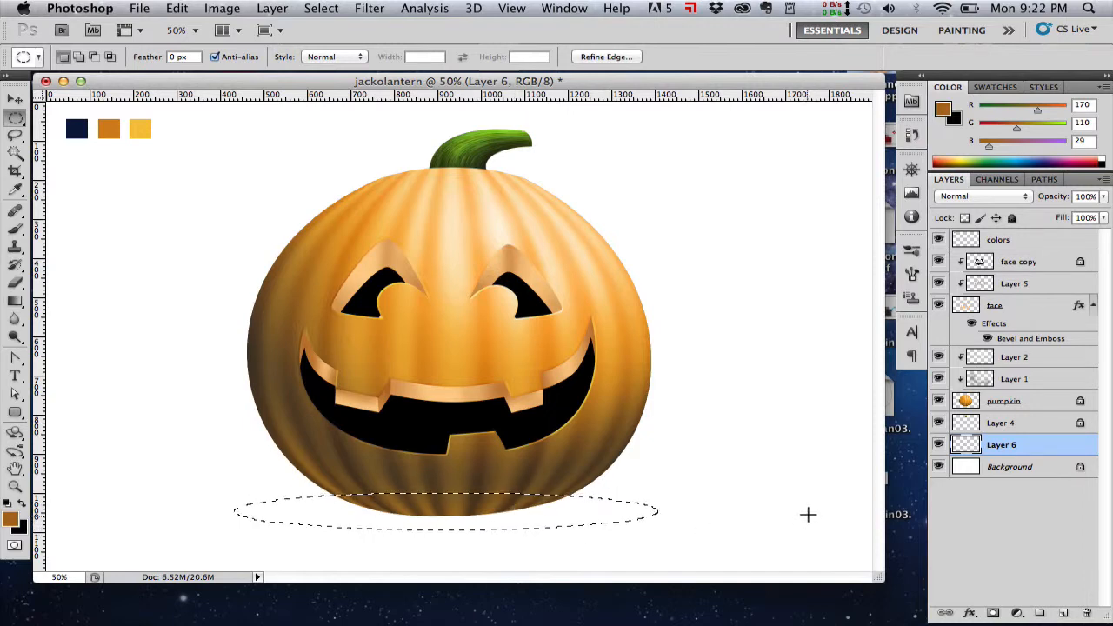
{"action": "mouse_move", "coordinate": [83, 249]}
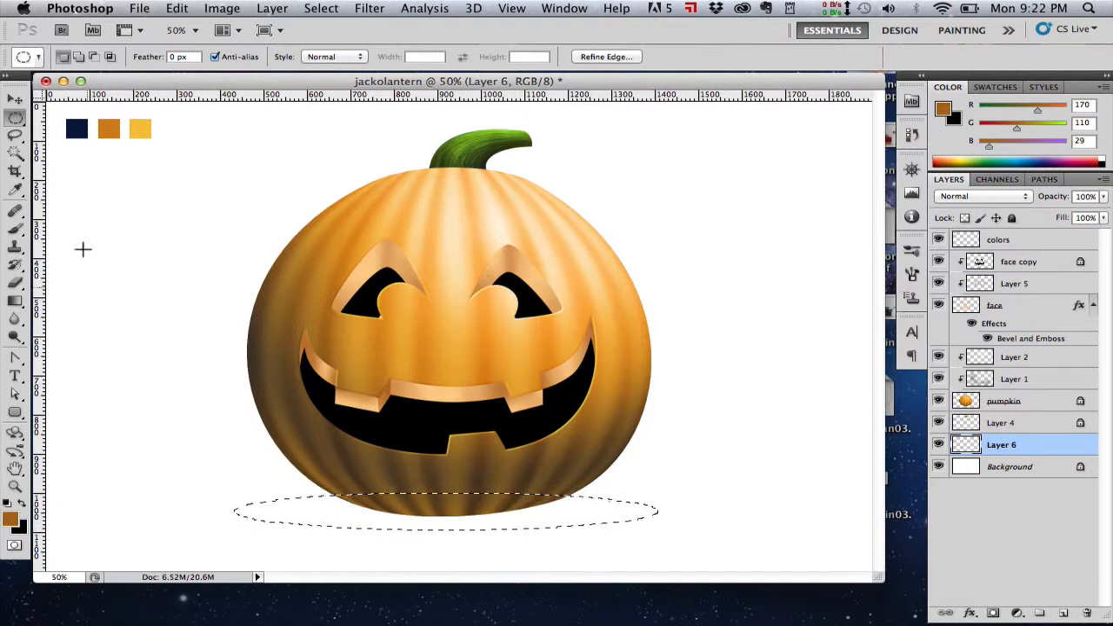
{"action": "left_click", "coordinate": [16, 189]}
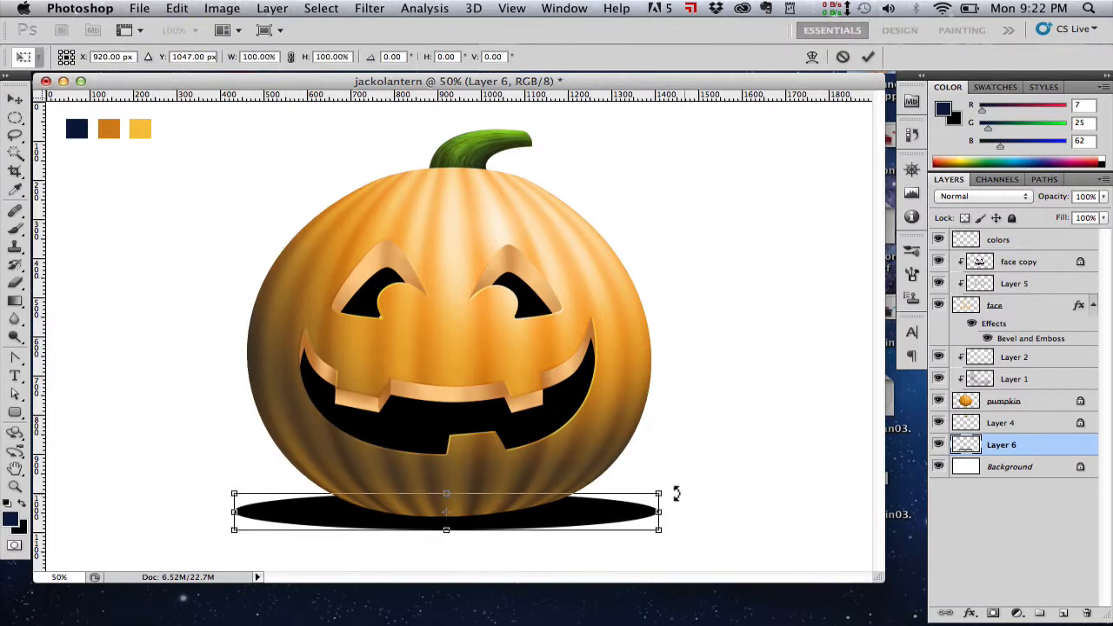
{"action": "left_click_drag", "start_coordinate": [659, 493], "coordinate": [646, 487]}
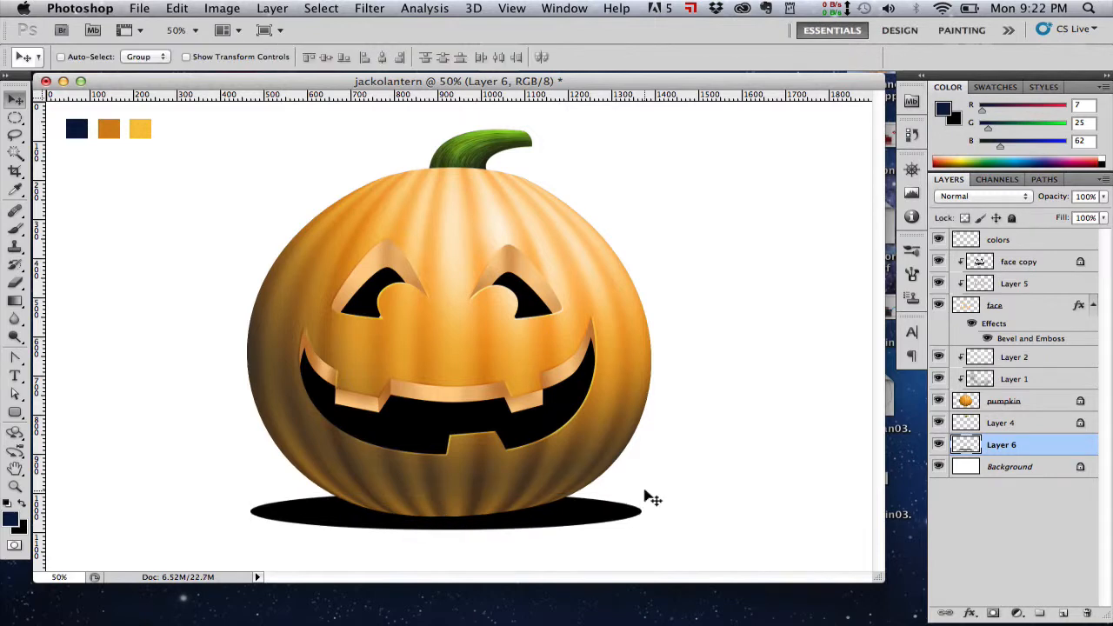
Soften the ground shadow with Gaussian Blur, then smear it sideways with Motion Blur.
{"action": "left_click", "coordinate": [370, 8]}
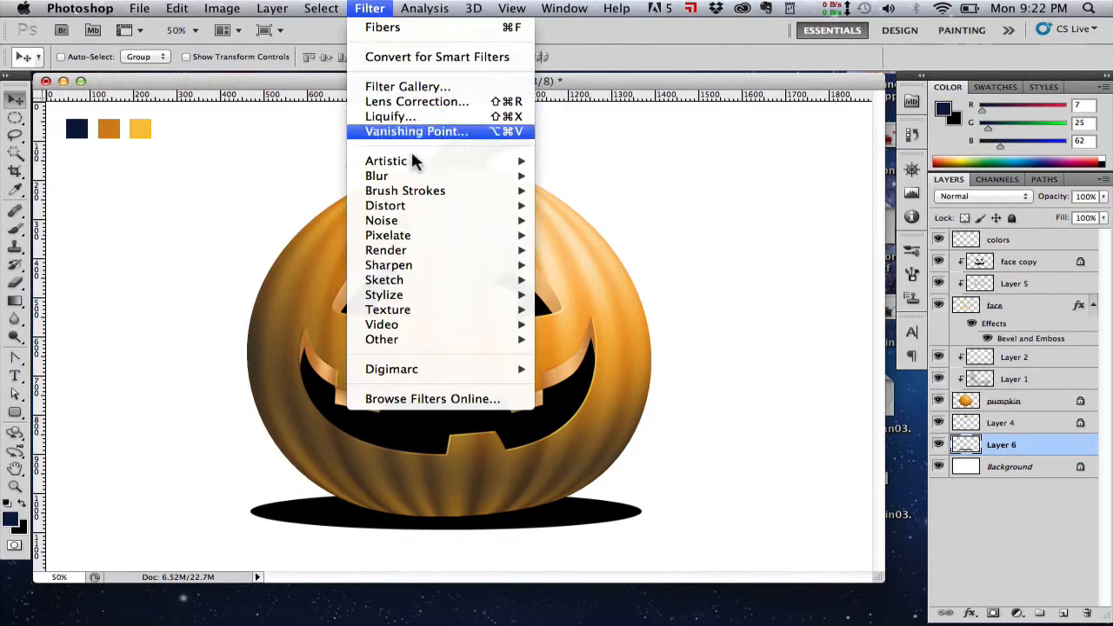
{"action": "left_click", "coordinate": [377, 175]}
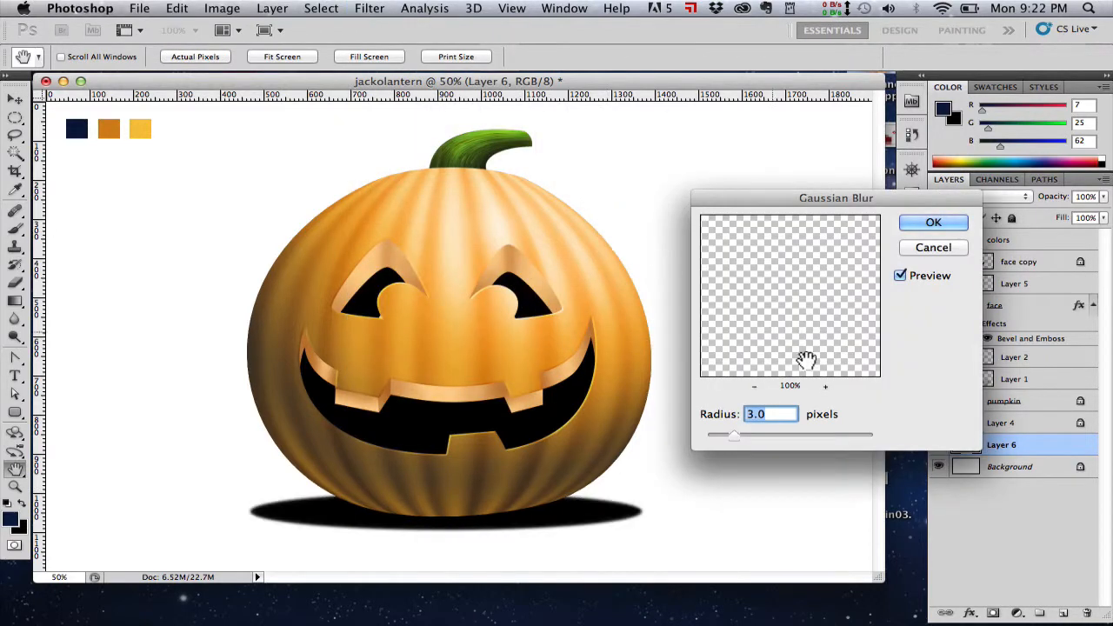
{"action": "left_click_drag", "start_coordinate": [734, 435], "coordinate": [749, 435]}
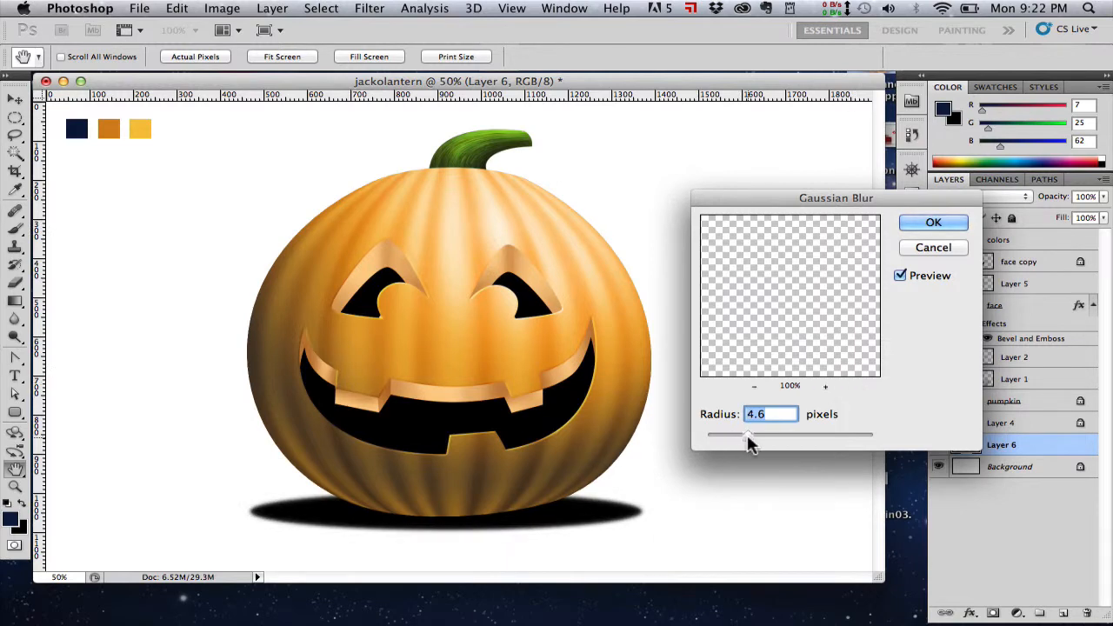
{"action": "left_click_drag", "start_coordinate": [749, 434], "coordinate": [765, 434]}
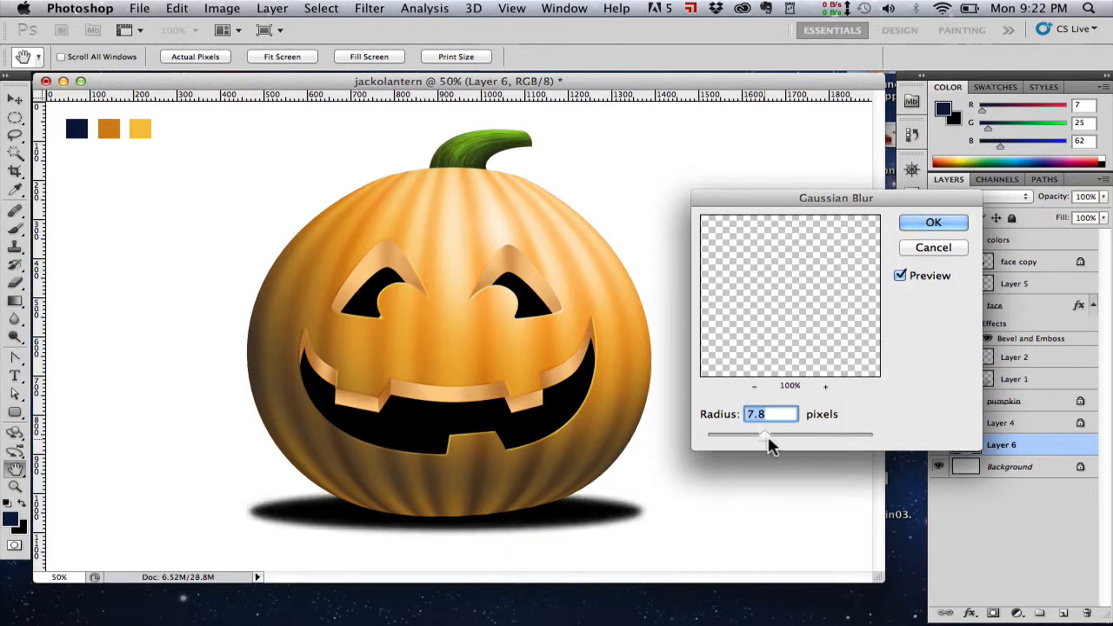
{"action": "left_click", "coordinate": [933, 222]}
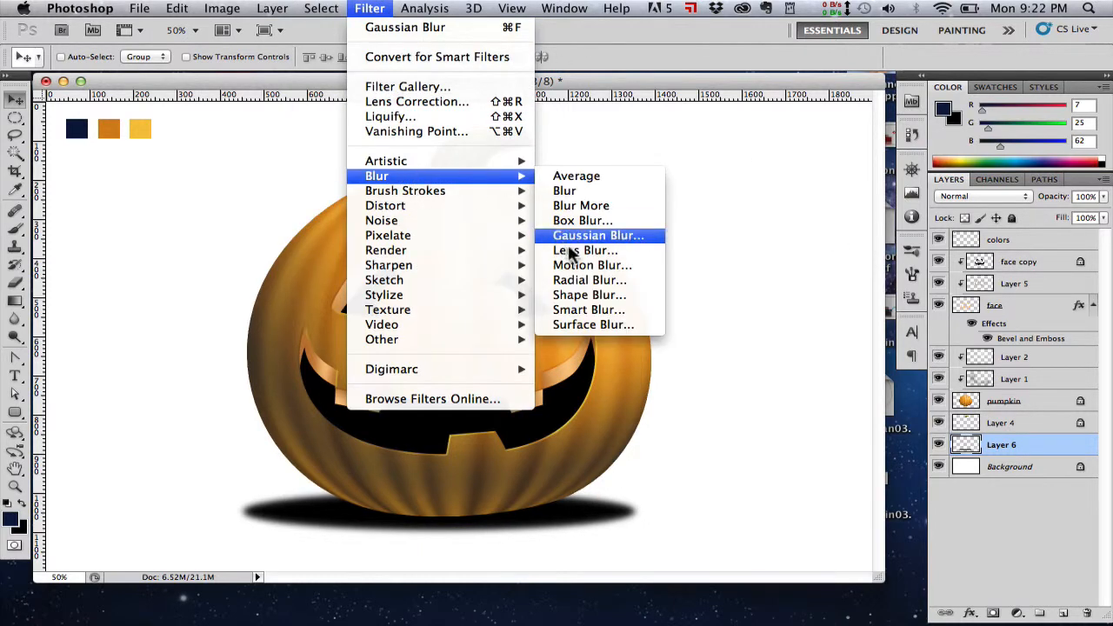
{"action": "mouse_move", "coordinate": [591, 243]}
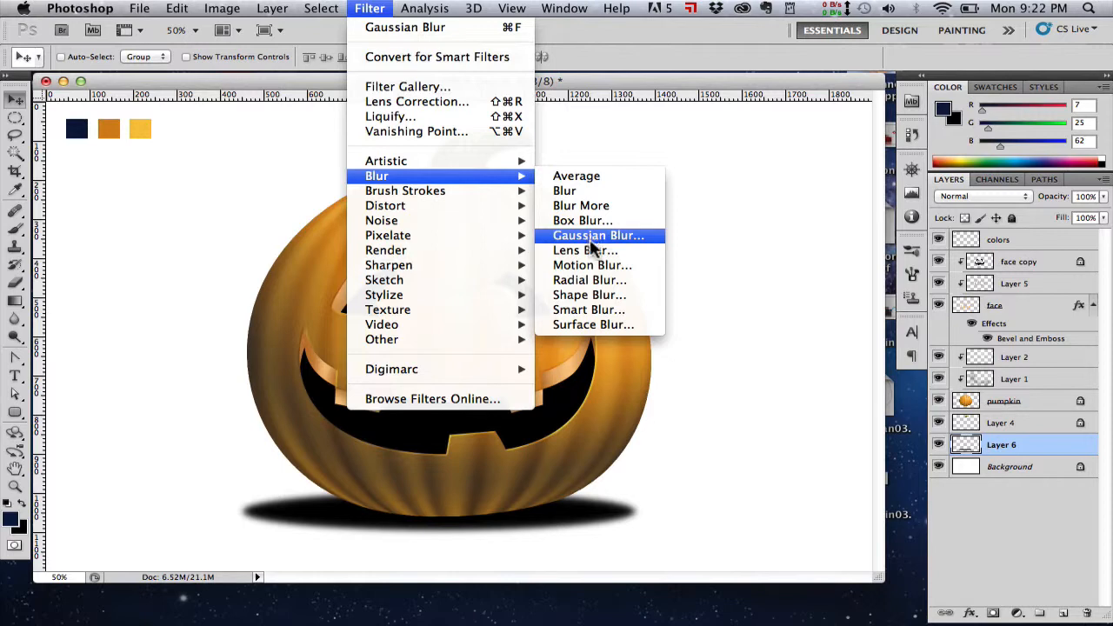
{"action": "left_click", "coordinate": [592, 264]}
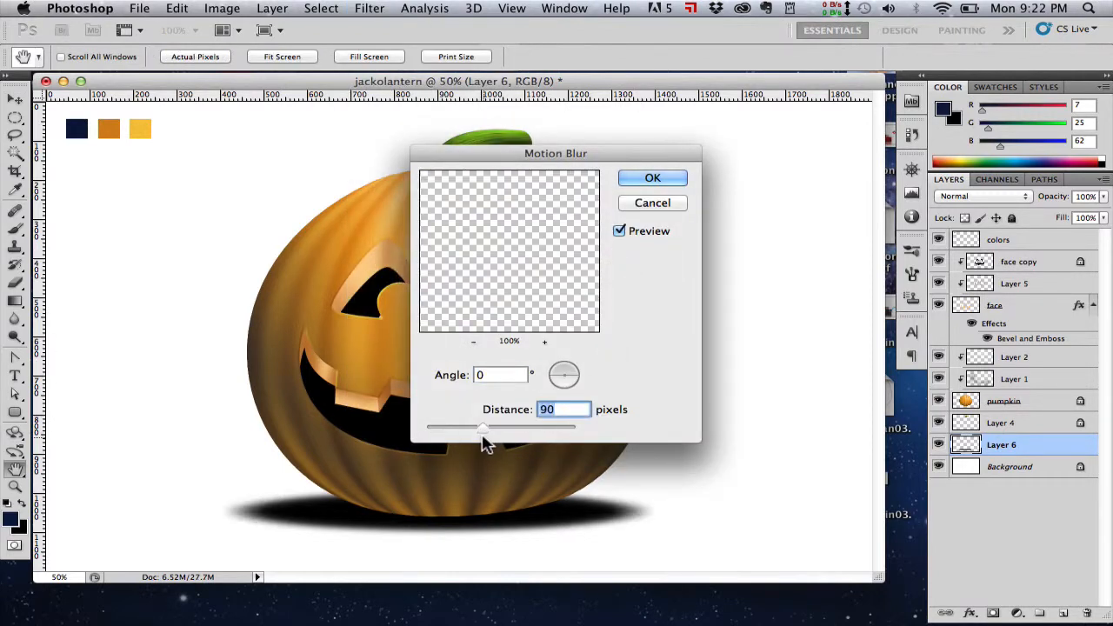
{"action": "left_click", "coordinate": [652, 178]}
{"action": "type", "text": "65"}
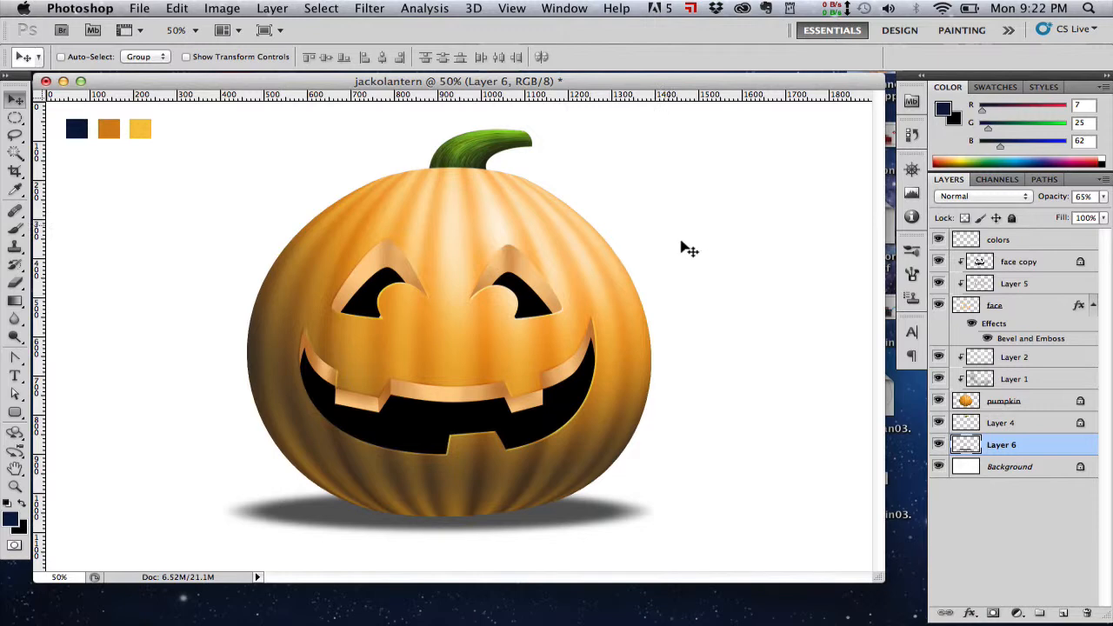
{"action": "mouse_move", "coordinate": [765, 522]}
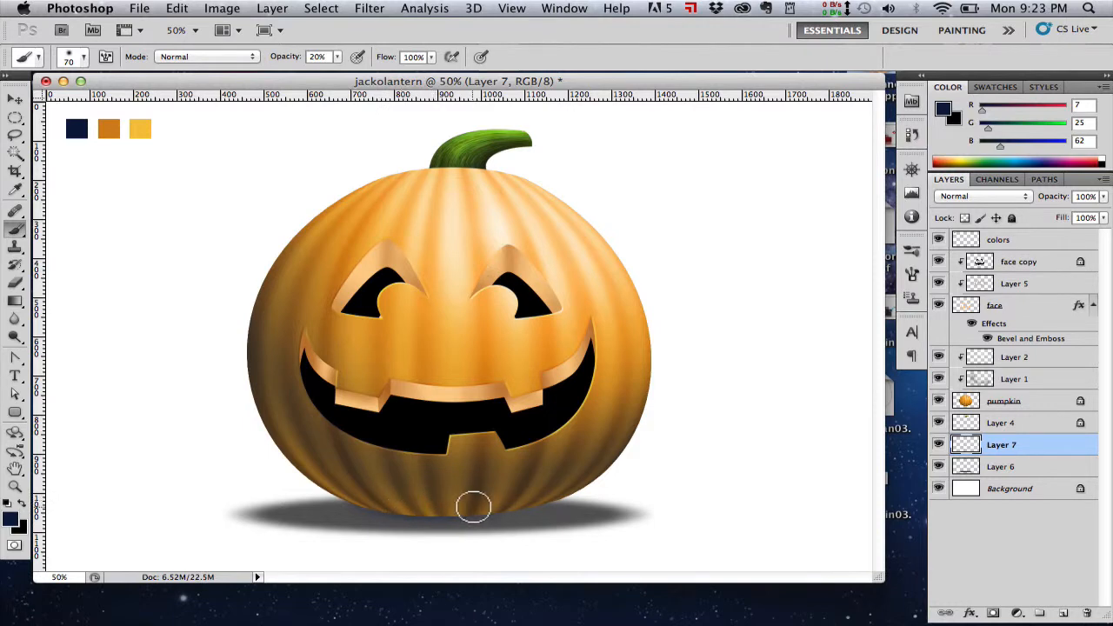
Paint faint 20% dark shading along the pumpkin's base on Layer 7, then hide the colors layer.
{"action": "left_click_drag", "start_coordinate": [474, 506], "coordinate": [400, 507]}
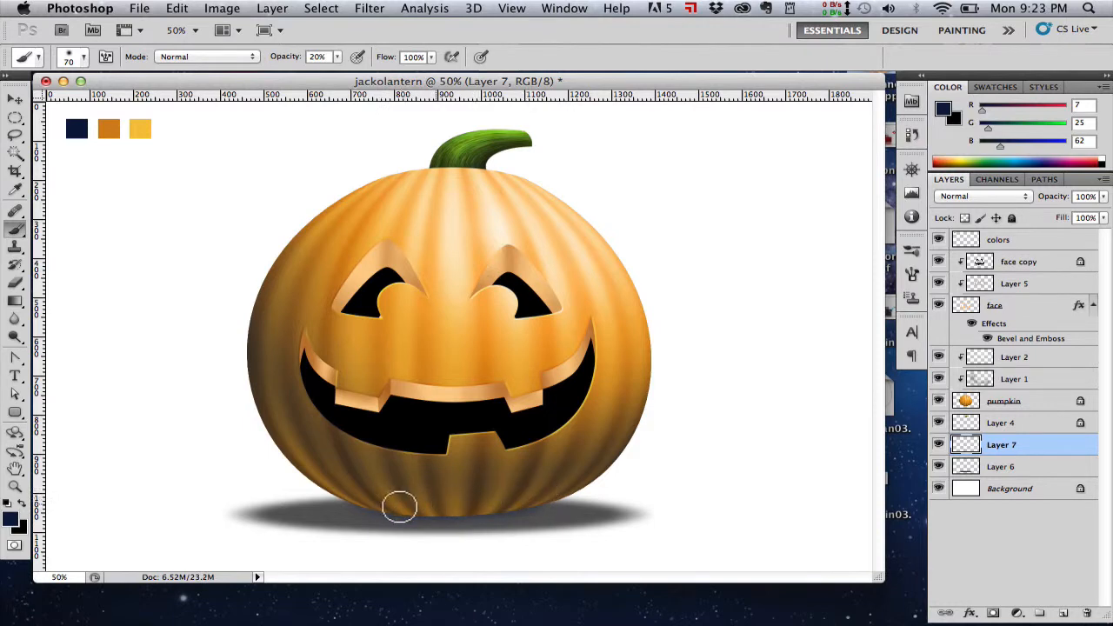
{"action": "mouse_move", "coordinate": [487, 467]}
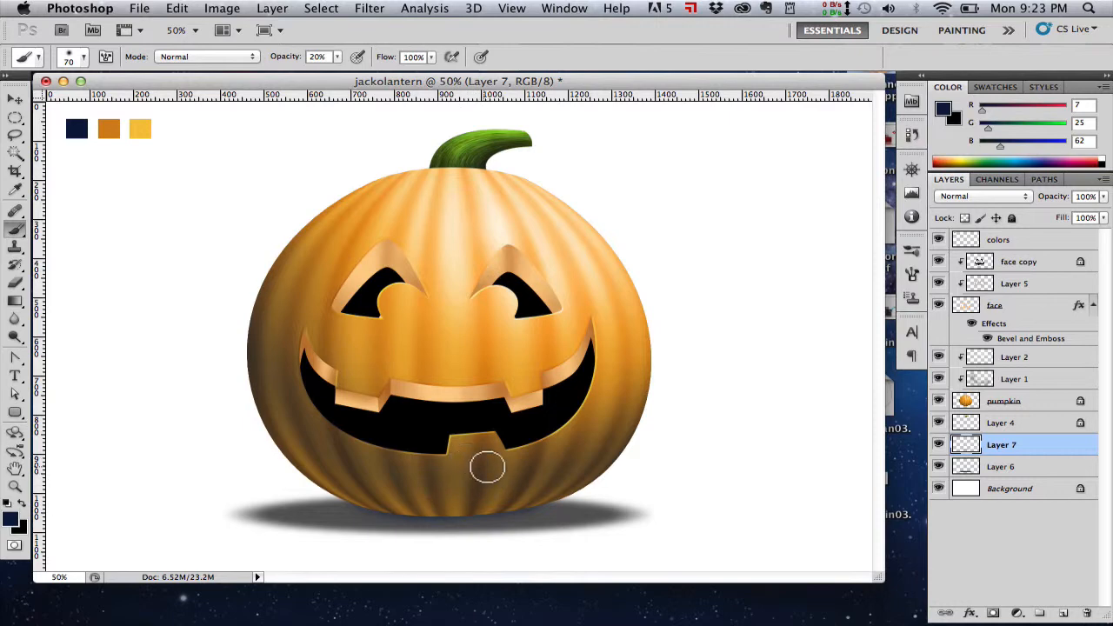
{"action": "mouse_move", "coordinate": [9, 61]}
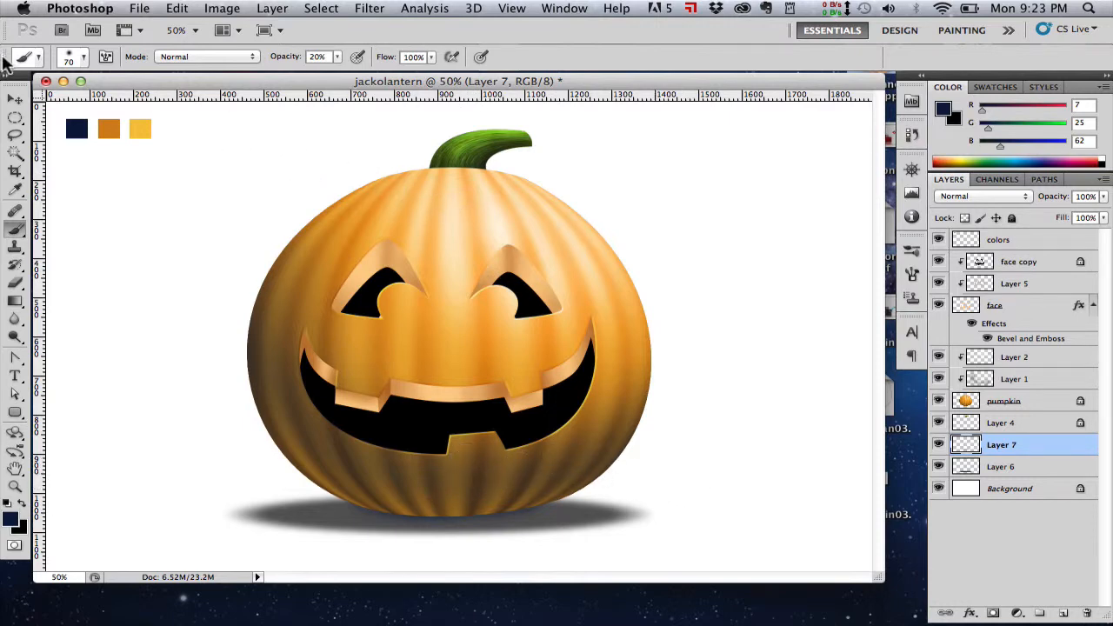
{"action": "left_click", "coordinate": [15, 96]}
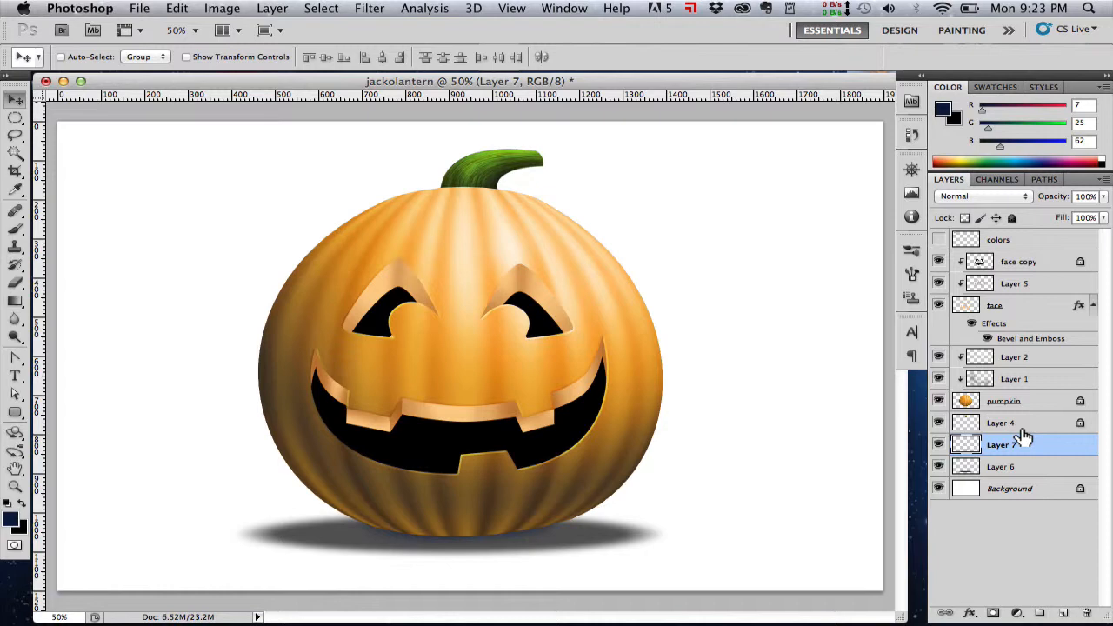
Select the Background layer and set the foreground colour to navy blue #18264e.
{"action": "left_click", "coordinate": [1009, 488]}
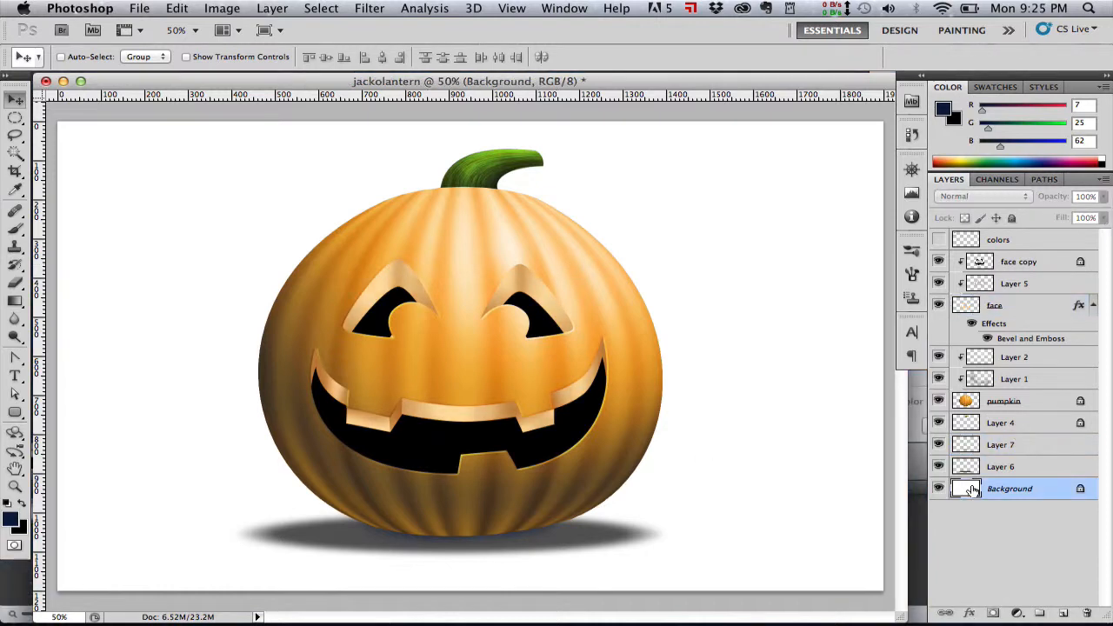
{"action": "left_click", "coordinate": [943, 106]}
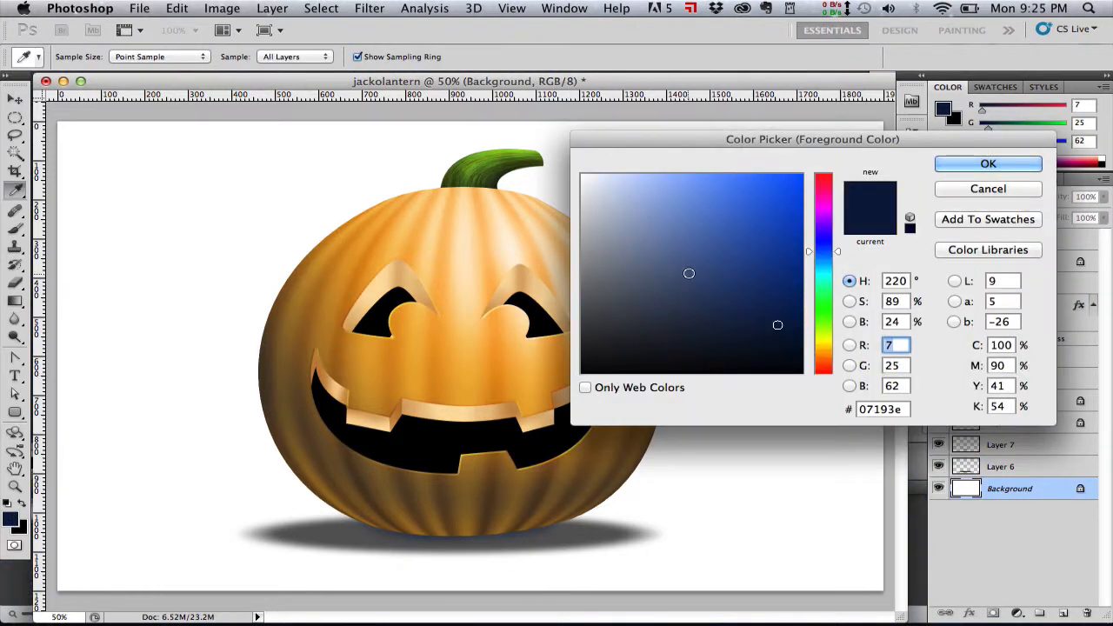
{"action": "left_click", "coordinate": [728, 293]}
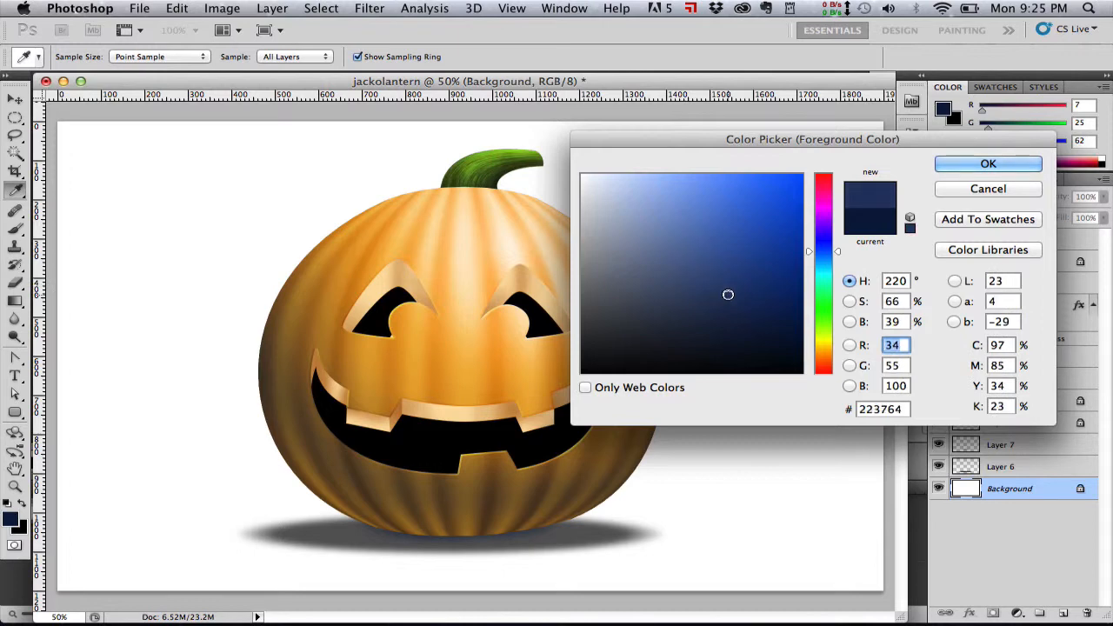
{"action": "left_click", "coordinate": [822, 252]}
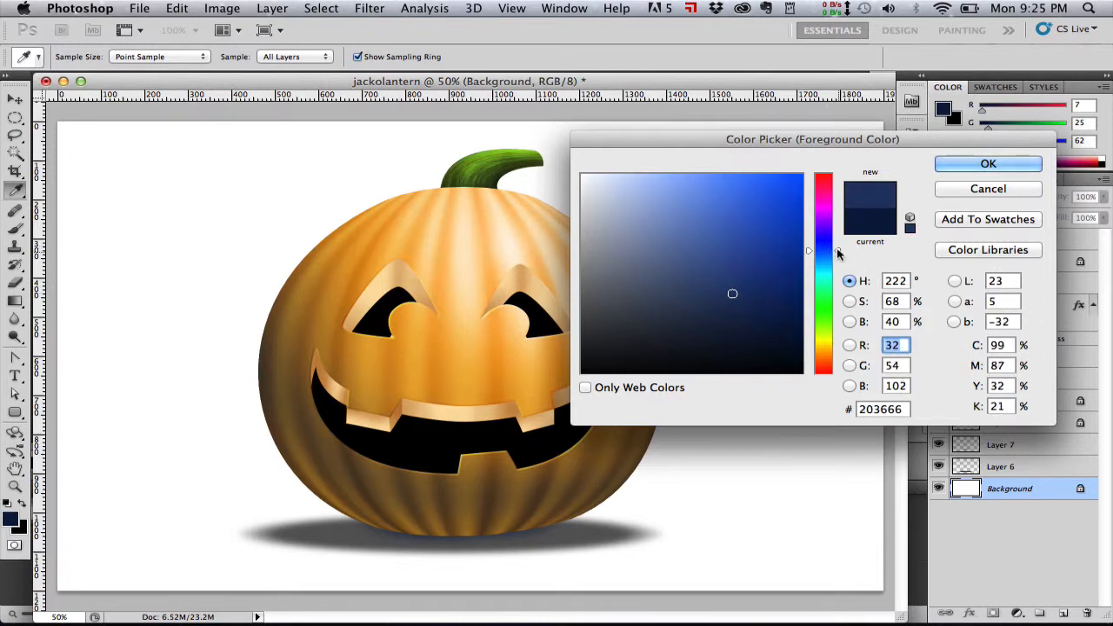
{"action": "left_click", "coordinate": [735, 312]}
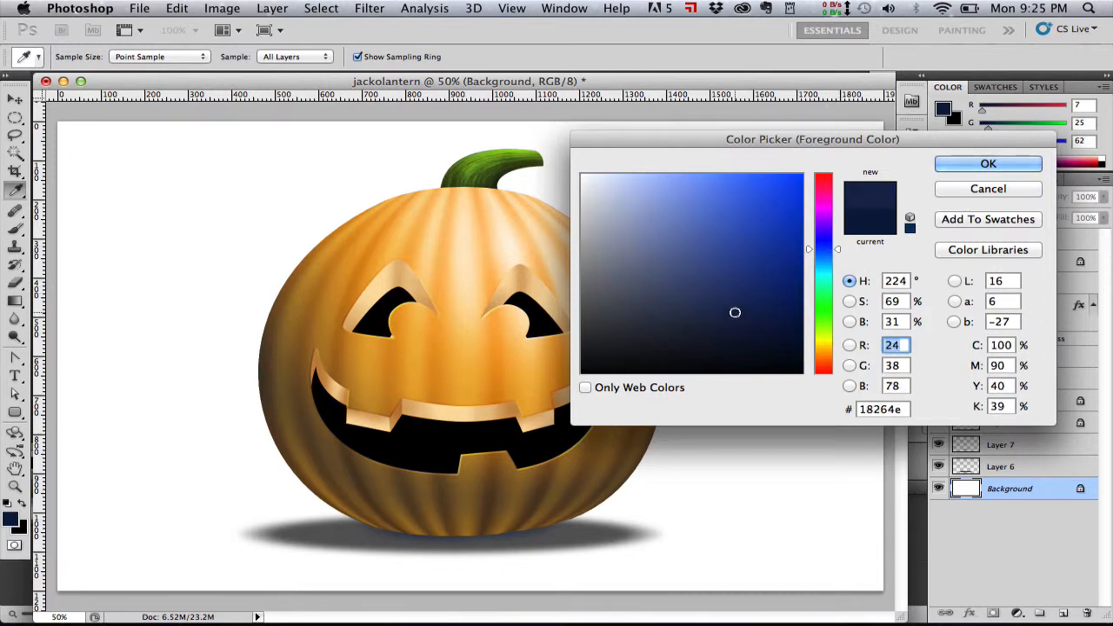
{"action": "left_click", "coordinate": [988, 164]}
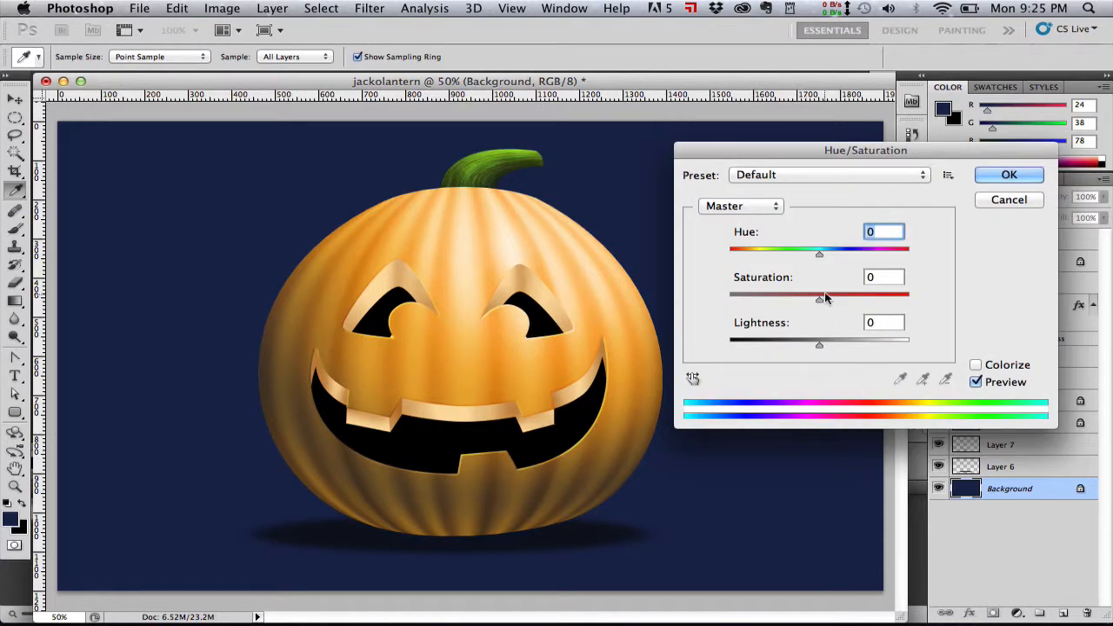
Lighten the navy background (+13) and raise its saturation (+18) with Hue/Saturation.
{"action": "left_click_drag", "start_coordinate": [819, 295], "coordinate": [792, 296]}
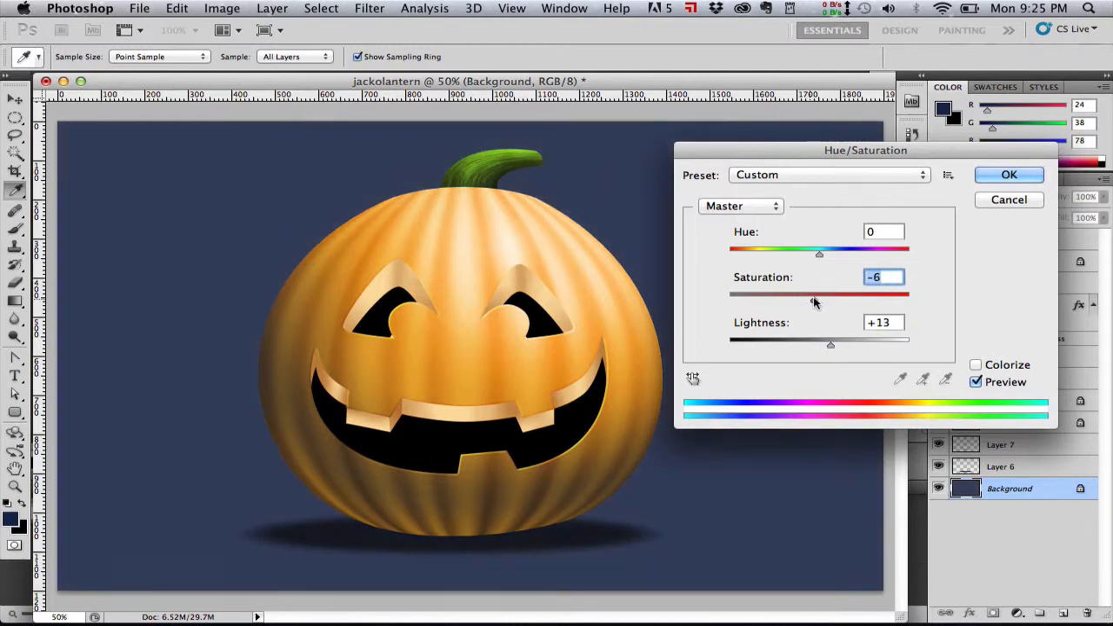
{"action": "left_click_drag", "start_coordinate": [813, 300], "coordinate": [835, 300]}
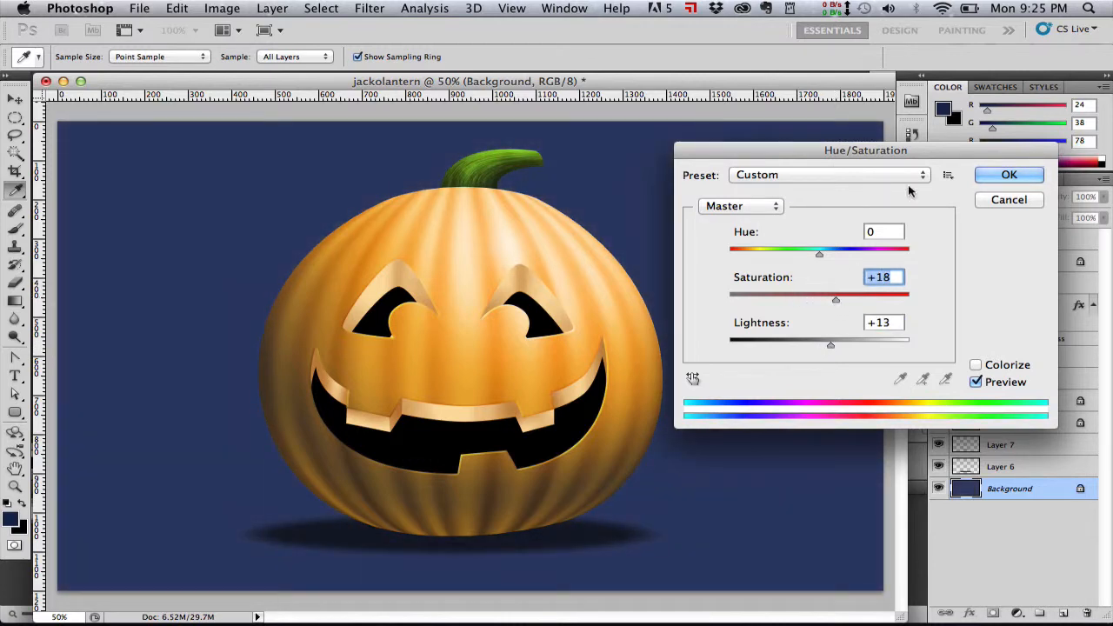
{"action": "left_click", "coordinate": [1008, 175]}
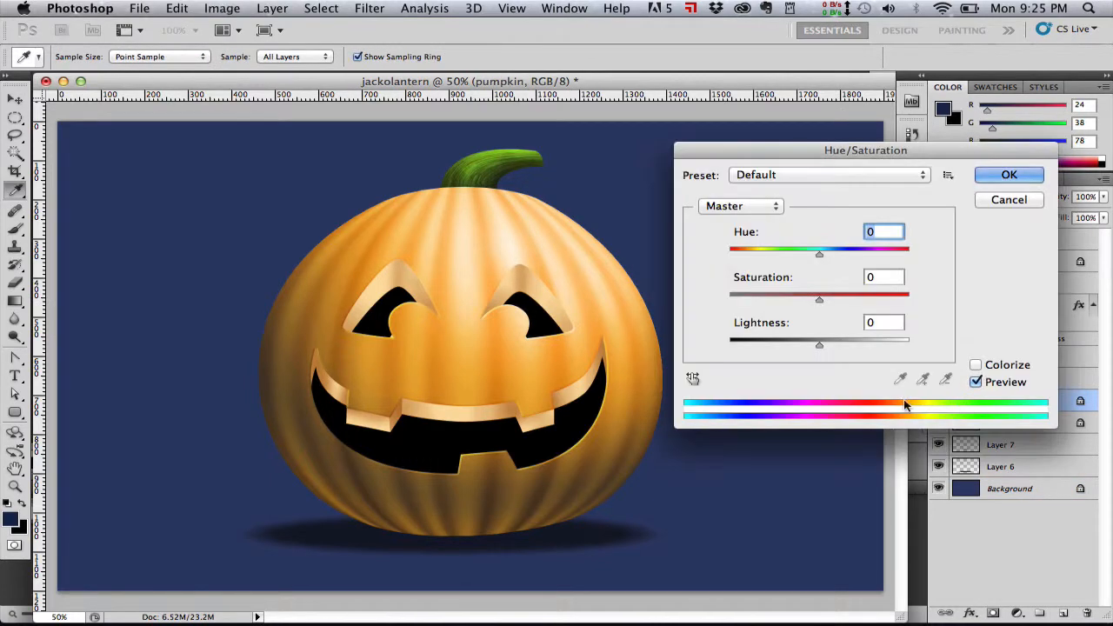
Darken the pumpkin to deep brown (Saturation +23, Lightness -58), then darken the Layer 4 stem.
{"action": "left_click_drag", "start_coordinate": [818, 344], "coordinate": [814, 345]}
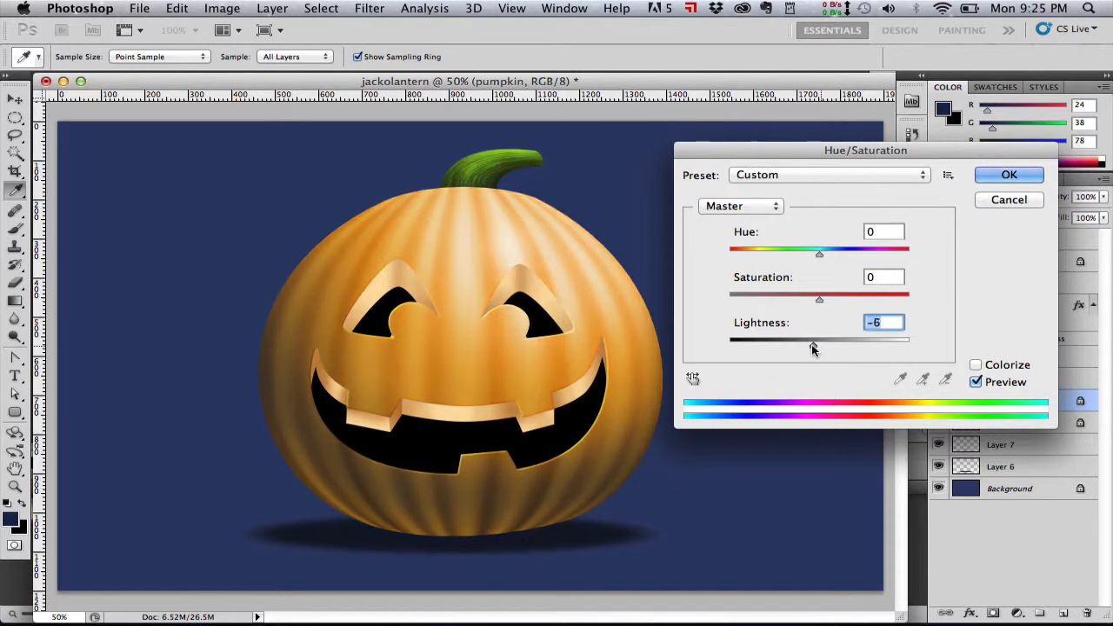
{"action": "left_click_drag", "start_coordinate": [813, 343], "coordinate": [778, 343]}
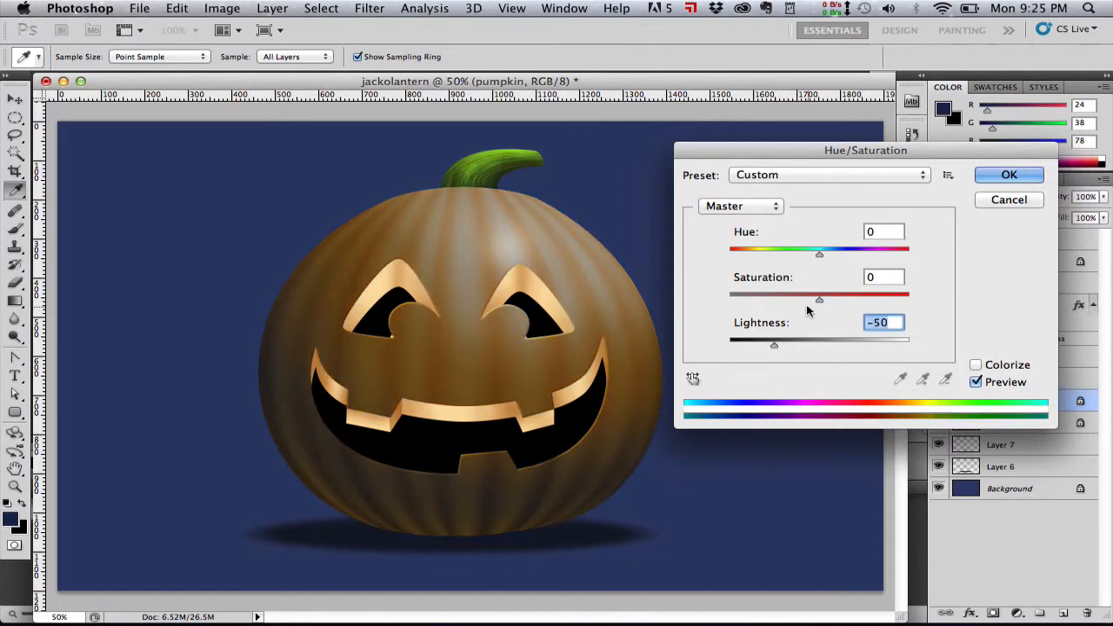
{"action": "left_click_drag", "start_coordinate": [819, 294], "coordinate": [841, 294]}
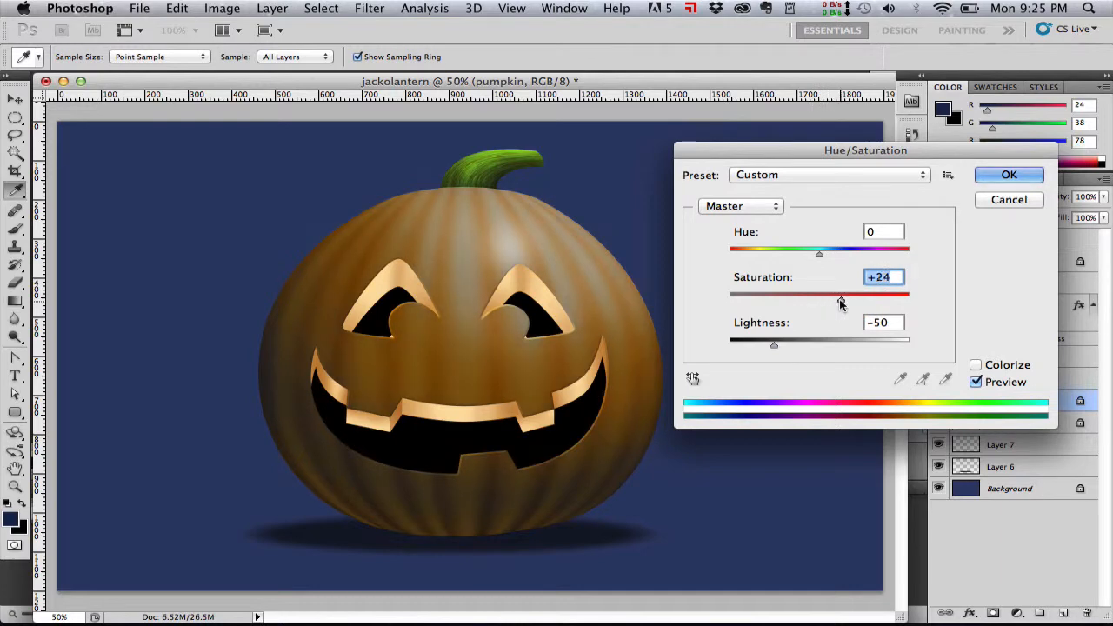
{"action": "left_click_drag", "start_coordinate": [774, 345], "coordinate": [767, 348]}
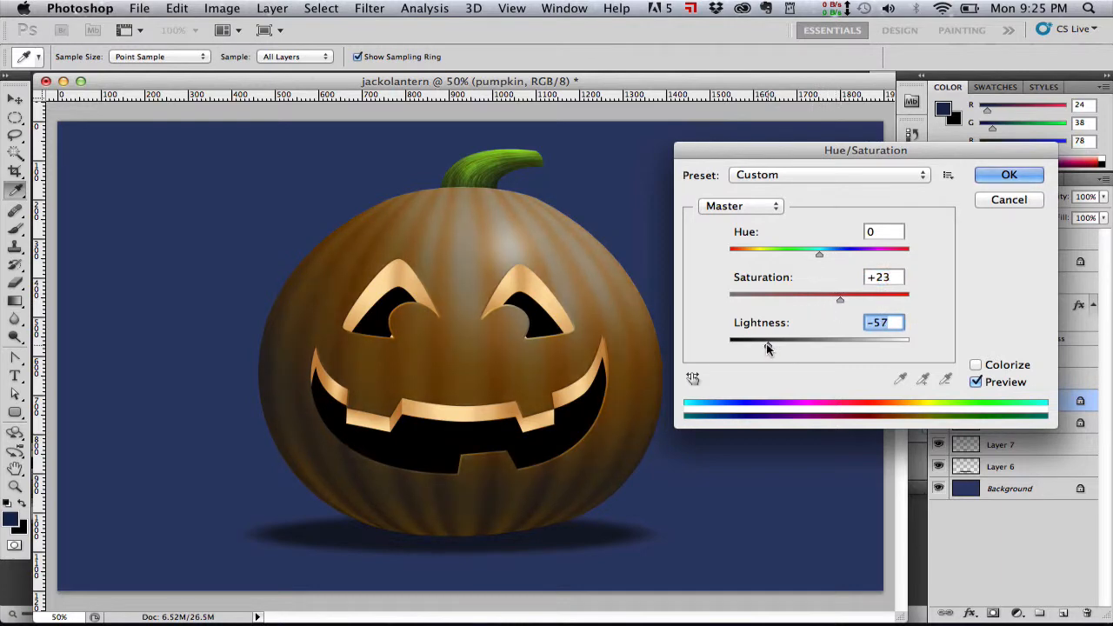
{"action": "left_click_drag", "start_coordinate": [778, 344], "coordinate": [765, 345]}
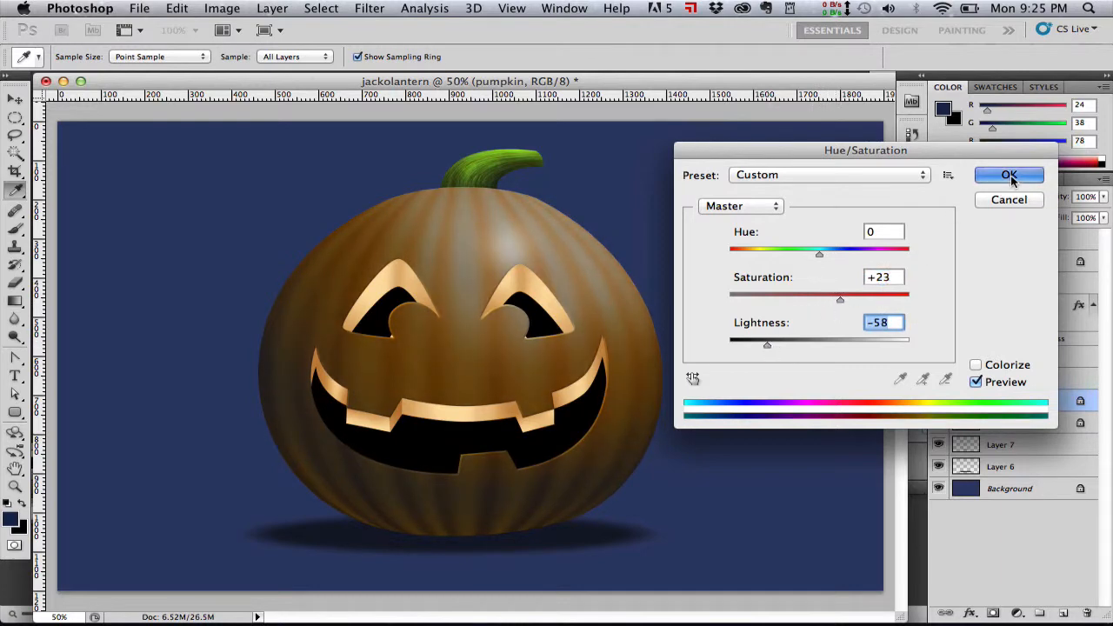
{"action": "left_click", "coordinate": [1009, 175]}
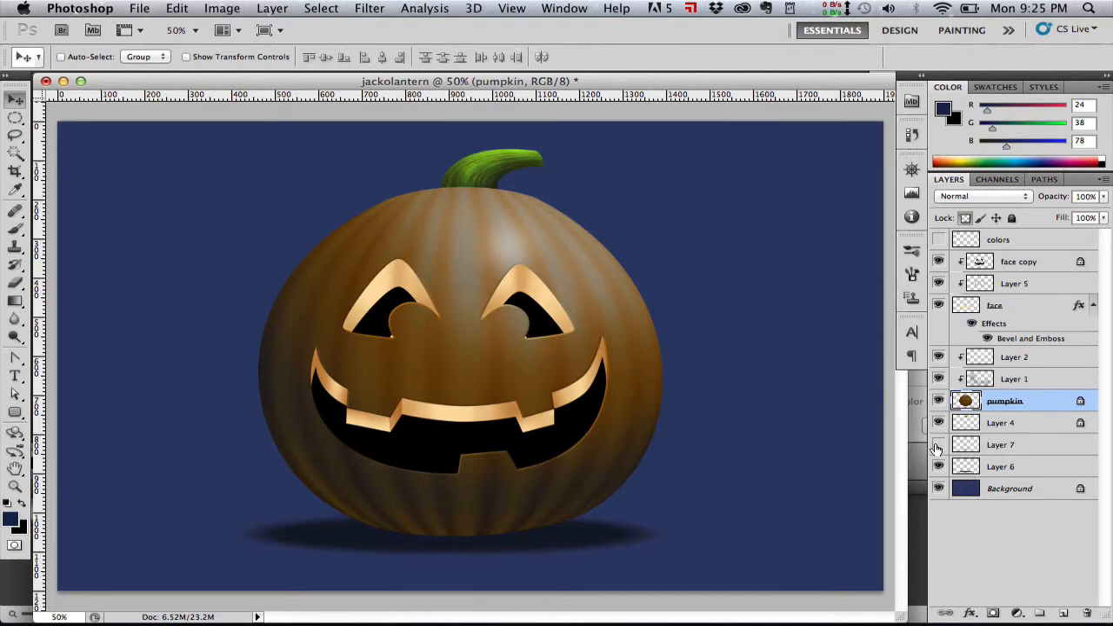
{"action": "mouse_move", "coordinate": [938, 471]}
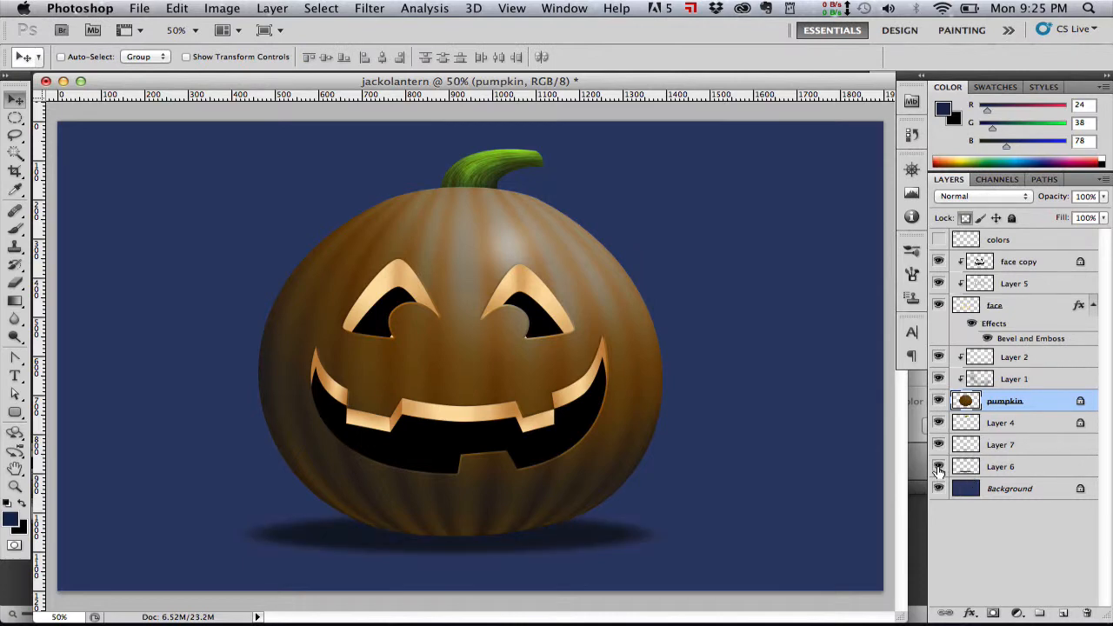
{"action": "left_click", "coordinate": [938, 467]}
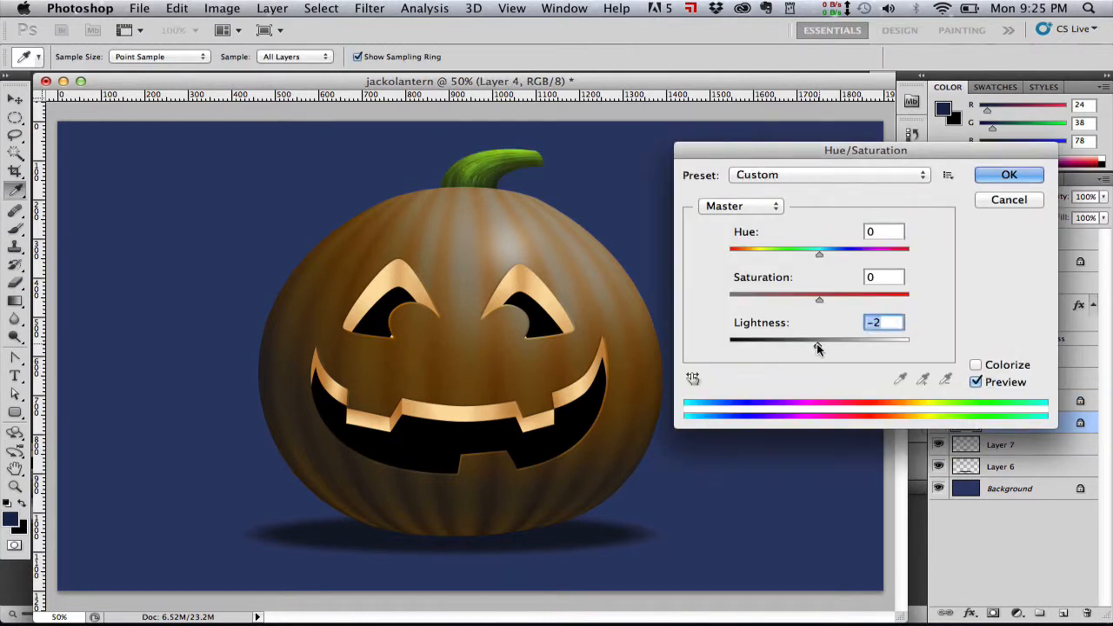
{"action": "left_click_drag", "start_coordinate": [817, 341], "coordinate": [783, 342]}
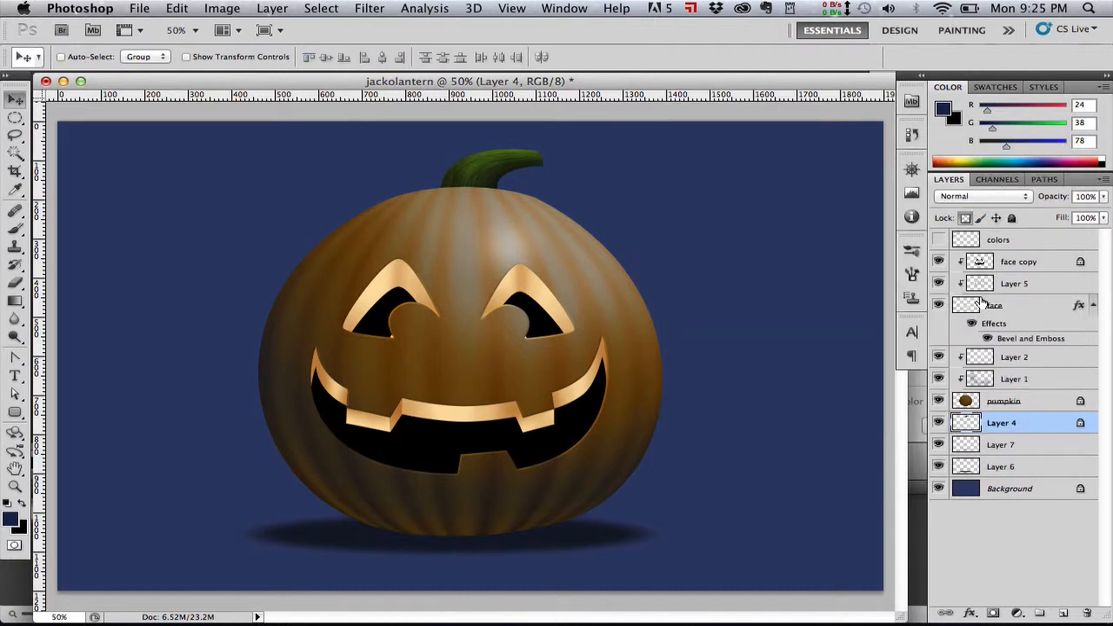
Give the carved face rims Saturation +79 and Lightness -44 for rich amber orange.
{"action": "left_click", "coordinate": [996, 305]}
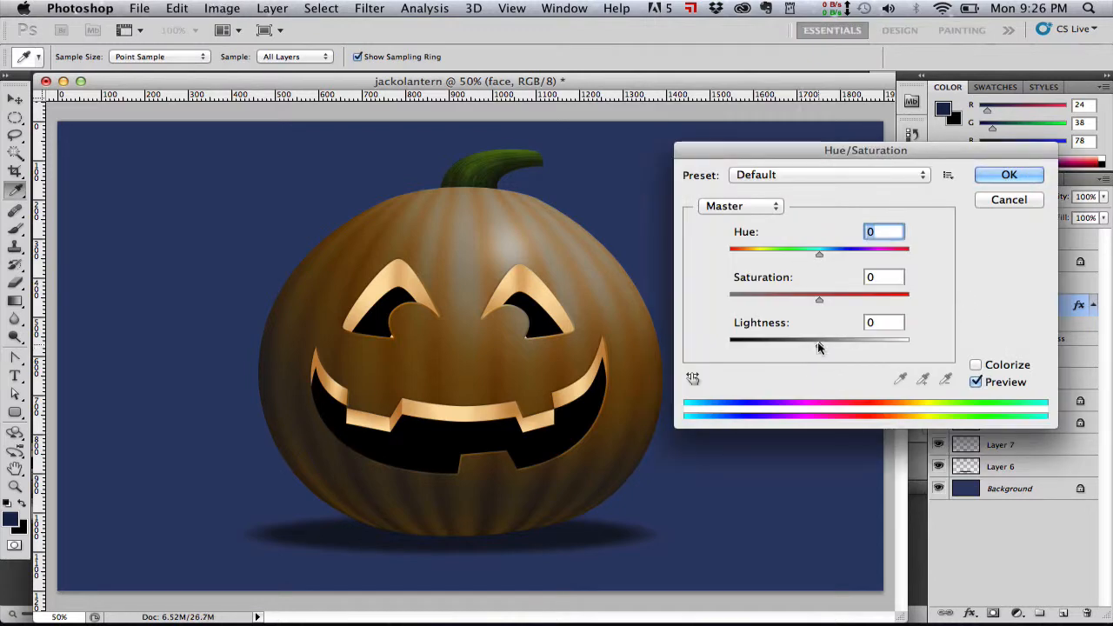
{"action": "left_click_drag", "start_coordinate": [819, 344], "coordinate": [791, 343]}
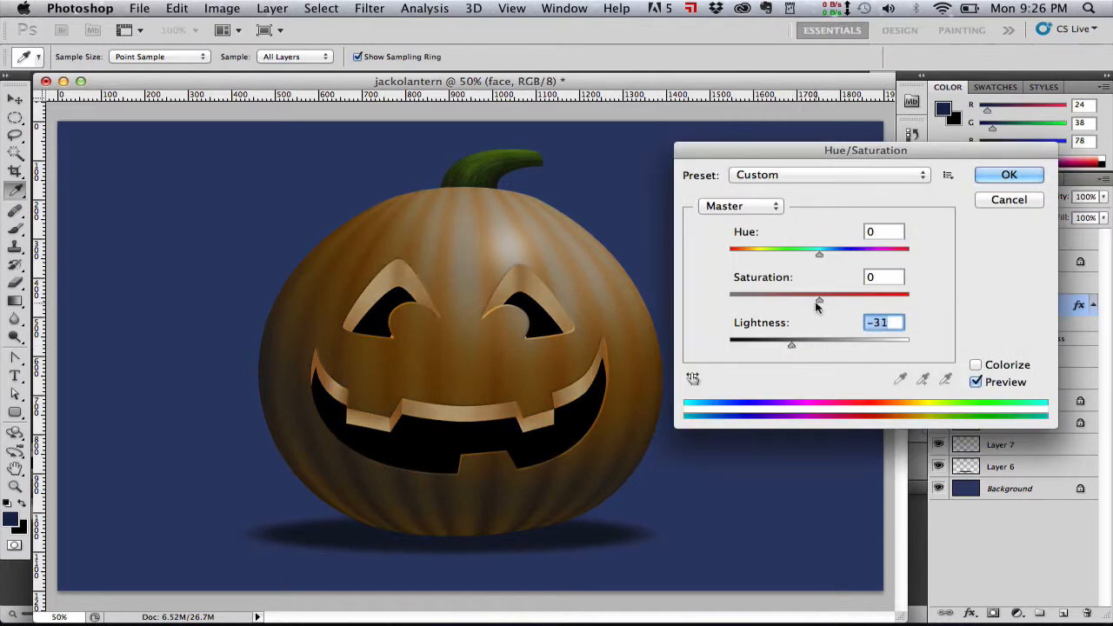
{"action": "left_click_drag", "start_coordinate": [818, 294], "coordinate": [866, 294]}
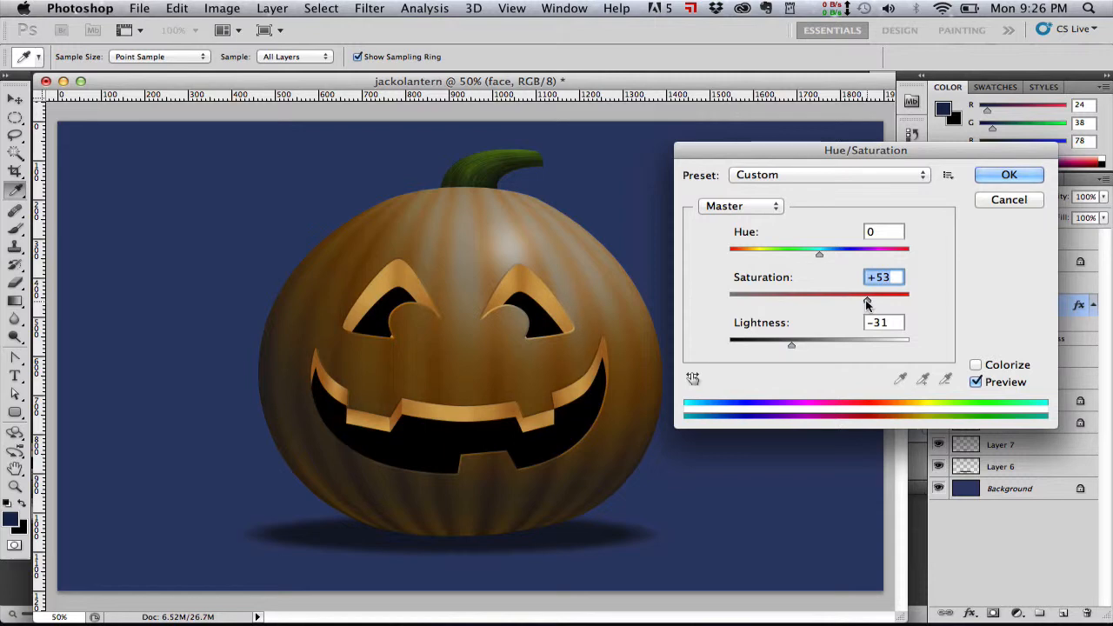
{"action": "left_click_drag", "start_coordinate": [791, 344], "coordinate": [772, 348]}
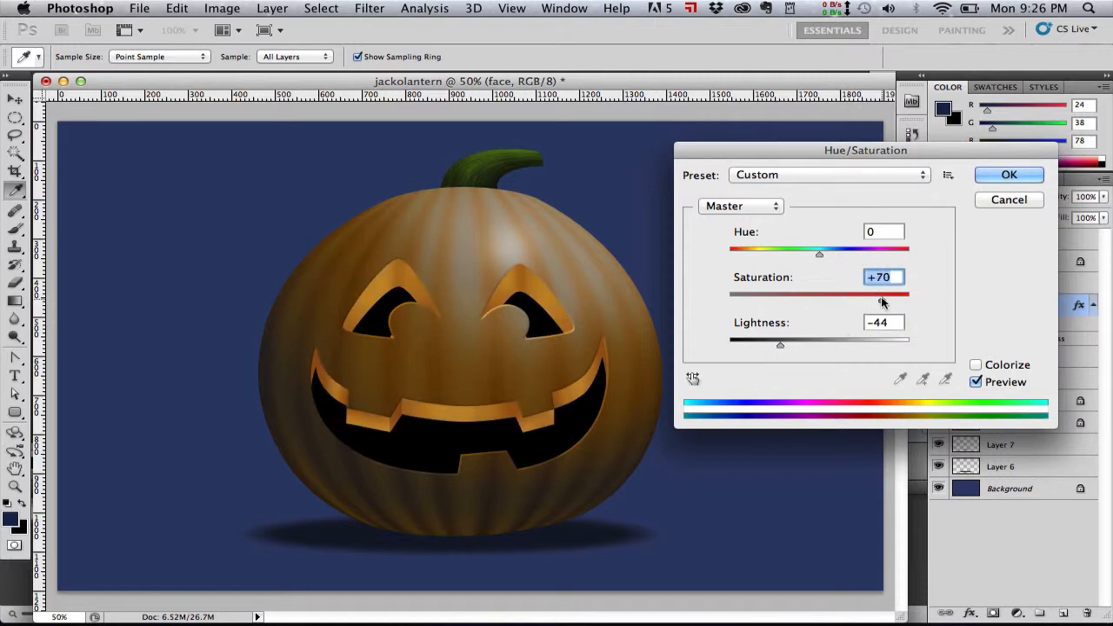
{"action": "left_click_drag", "start_coordinate": [880, 294], "coordinate": [891, 294]}
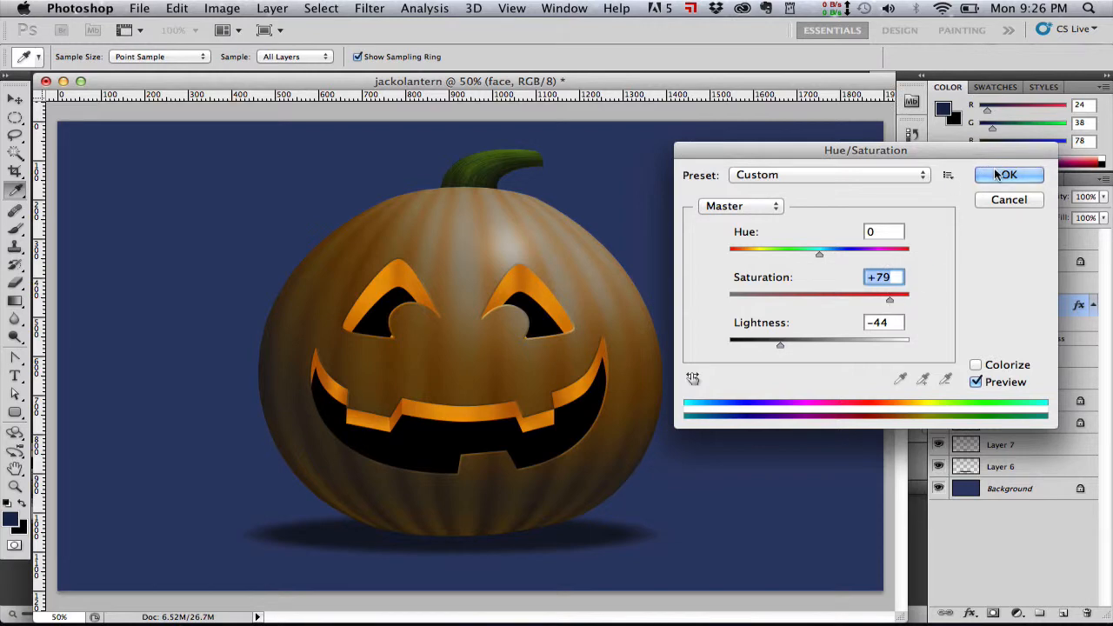
{"action": "left_click", "coordinate": [1008, 175]}
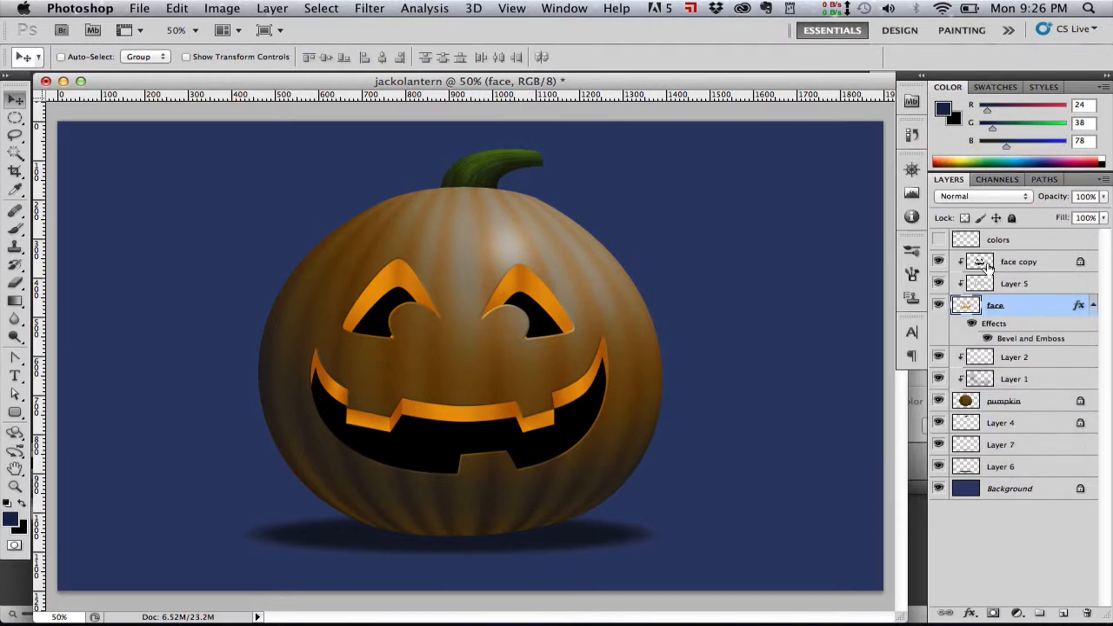
{"action": "left_click", "coordinate": [1019, 261]}
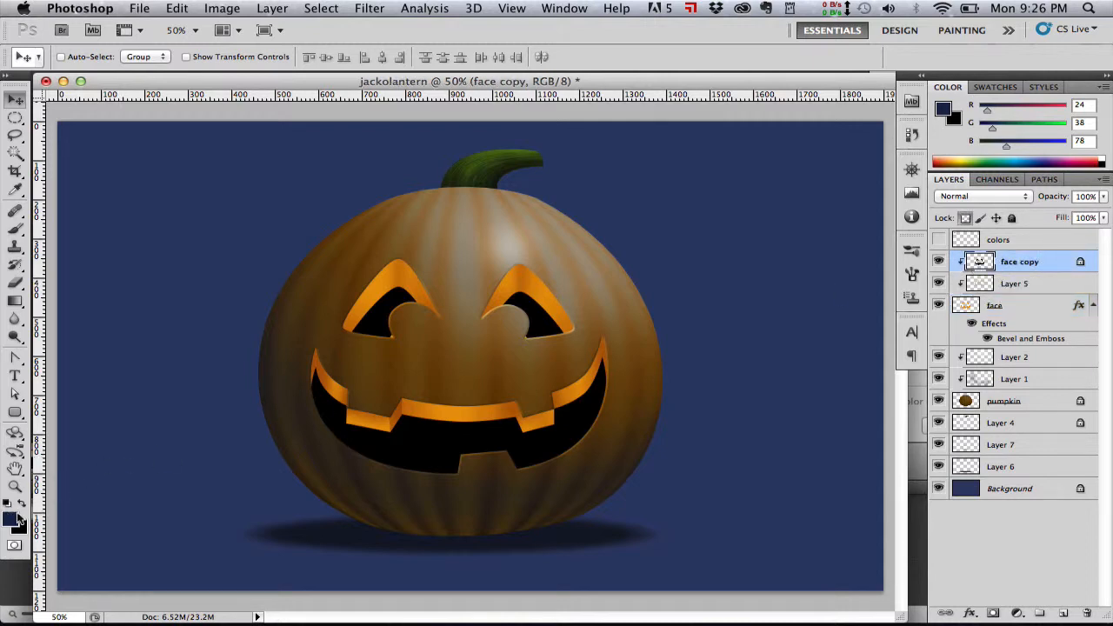
Fill the eye and mouth openings with yellow #ffec4e and load them as a selection.
{"action": "left_click", "coordinate": [12, 518]}
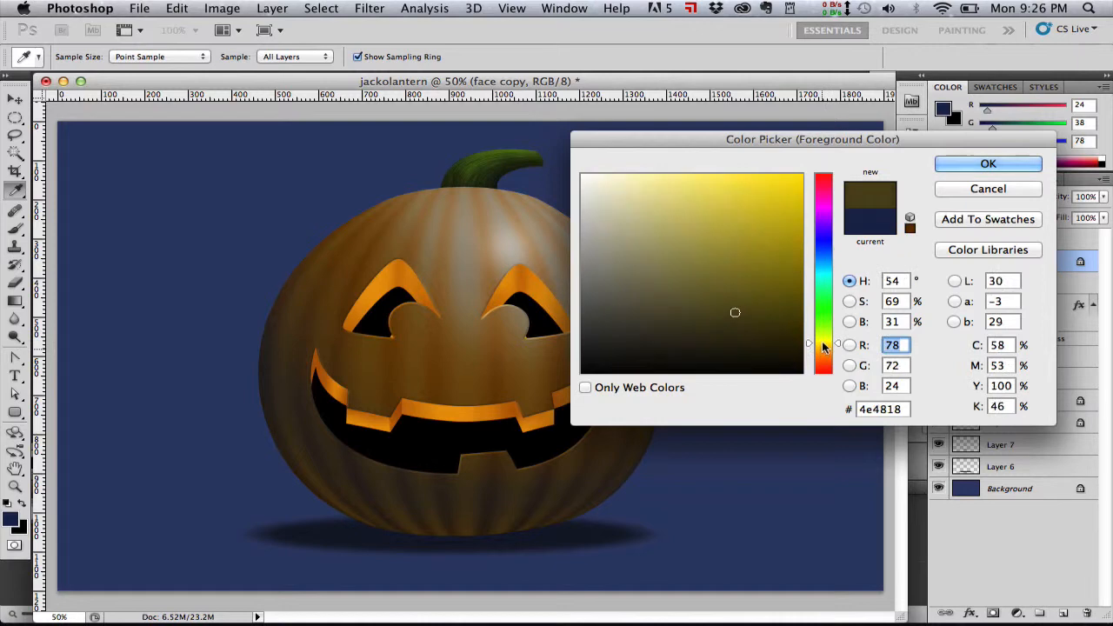
{"action": "left_click", "coordinate": [779, 174]}
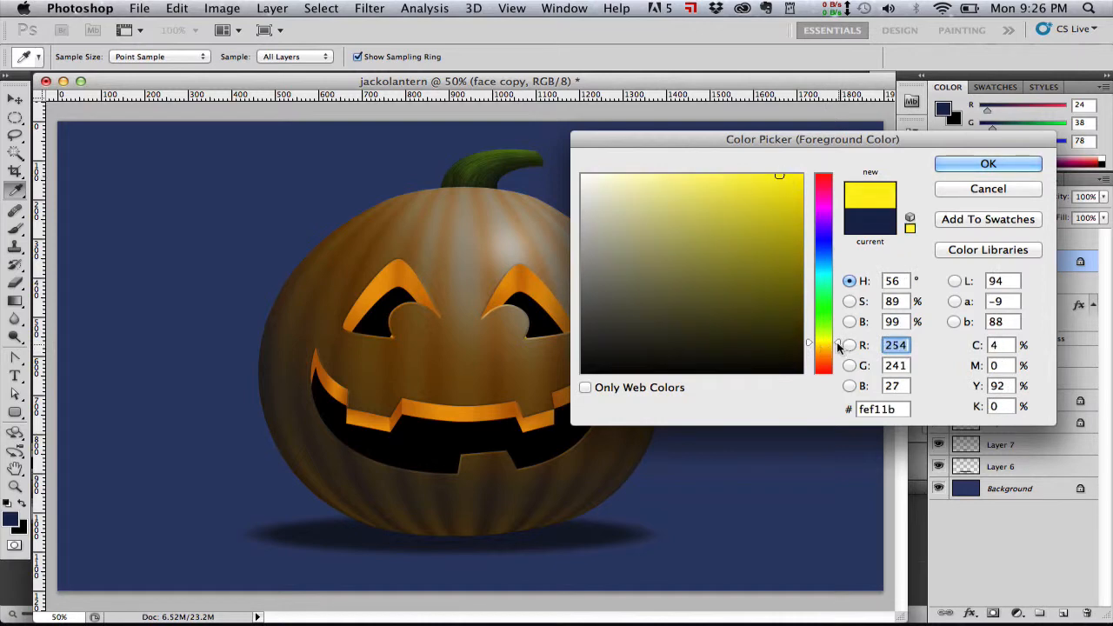
{"action": "left_click", "coordinate": [735, 177]}
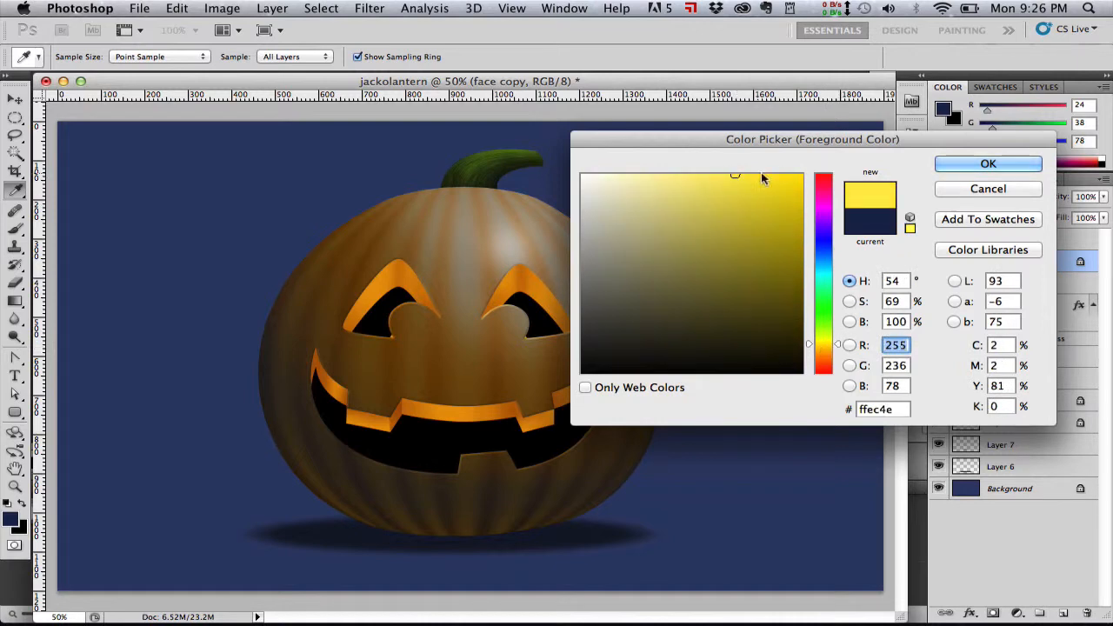
{"action": "left_click", "coordinate": [988, 163]}
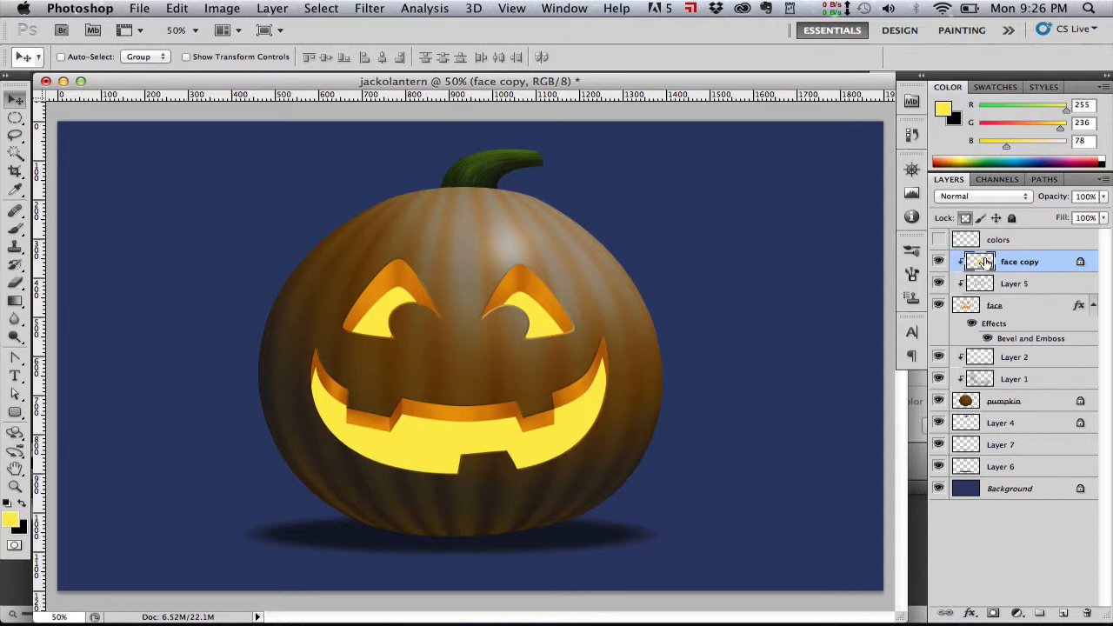
{"action": "mouse_move", "coordinate": [983, 265]}
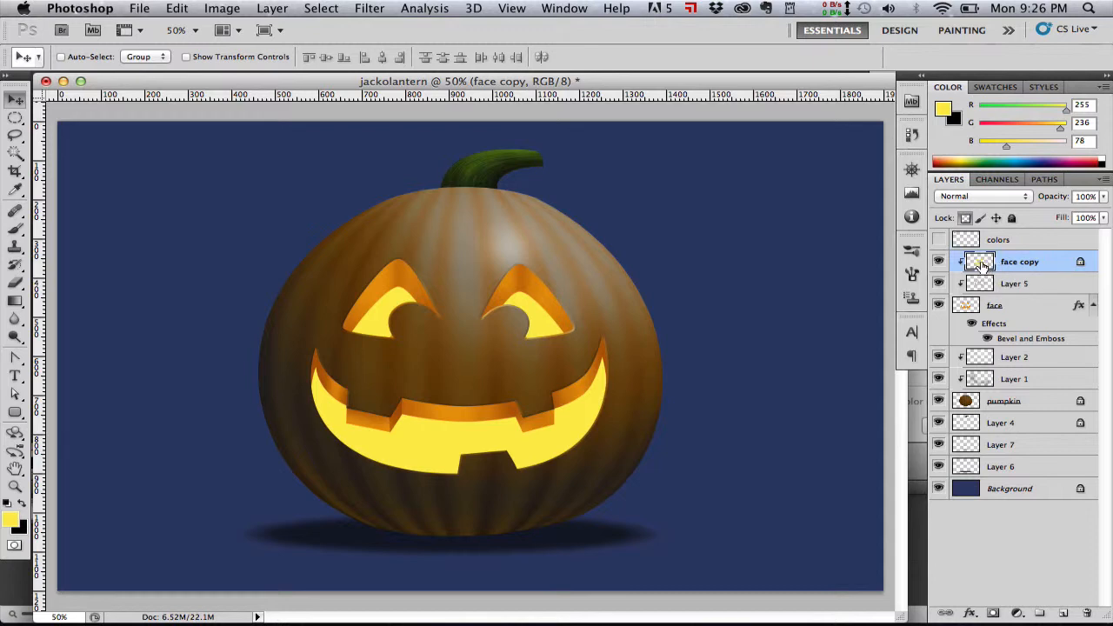
{"action": "left_click", "coordinate": [979, 261]}
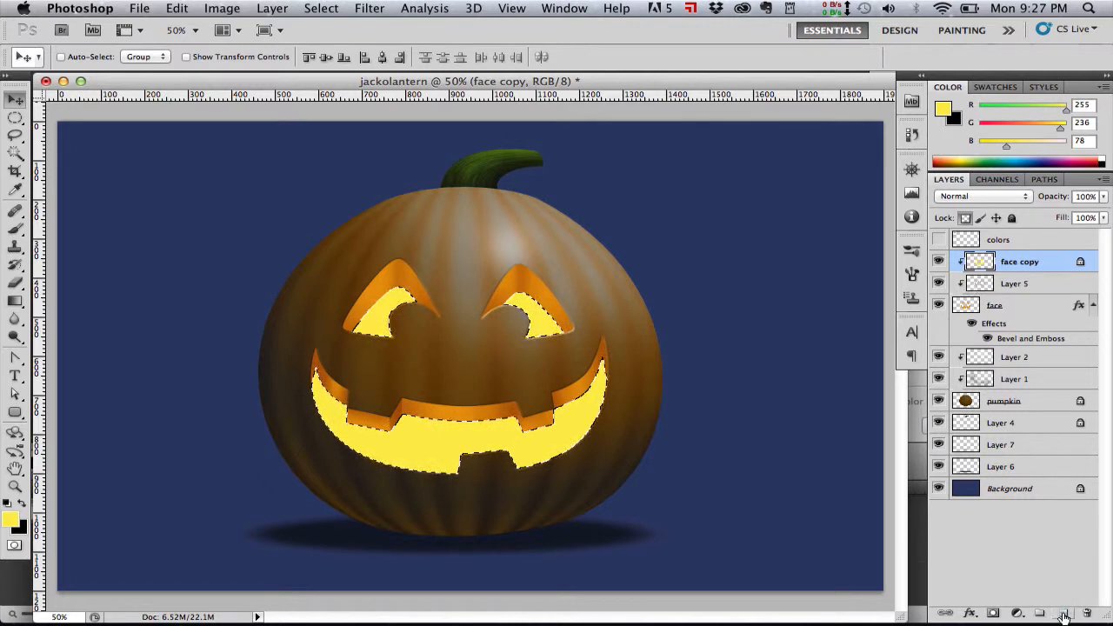
Add a yellow glow layer over the openings, Gaussian-blur it, and set it to Screen.
{"action": "left_click", "coordinate": [1064, 613]}
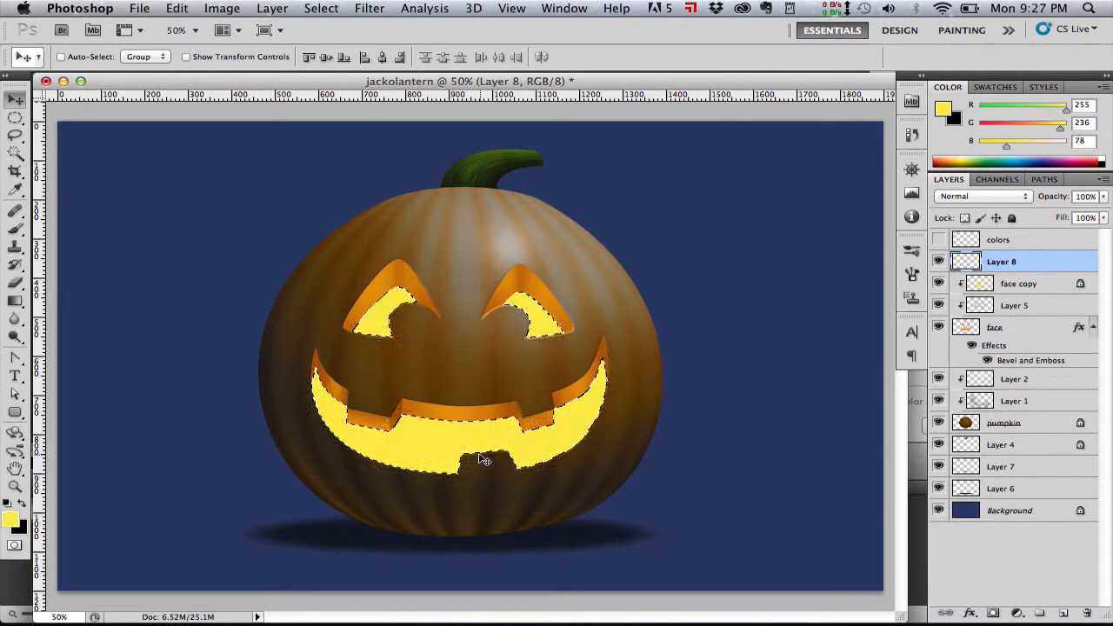
{"action": "left_click", "coordinate": [321, 8]}
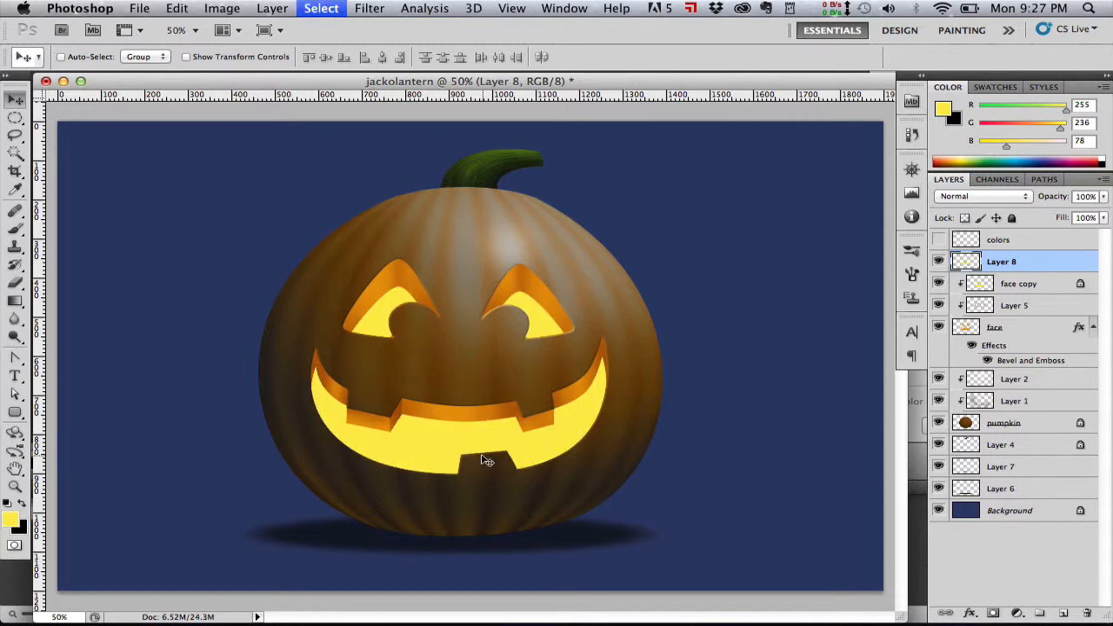
{"action": "left_click", "coordinate": [369, 8]}
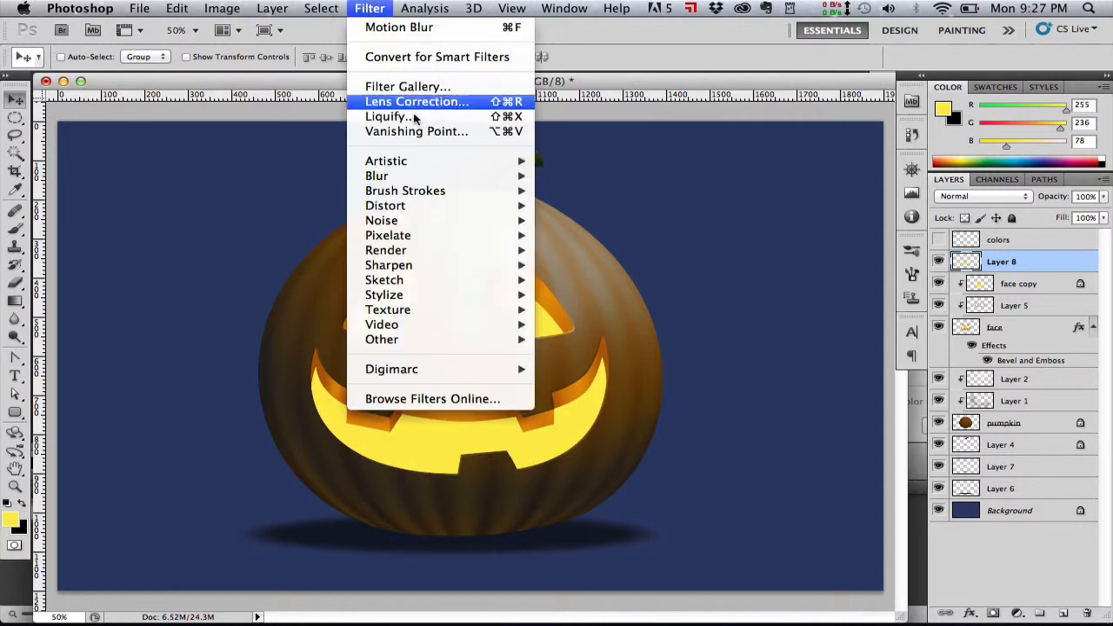
{"action": "left_click", "coordinate": [377, 175]}
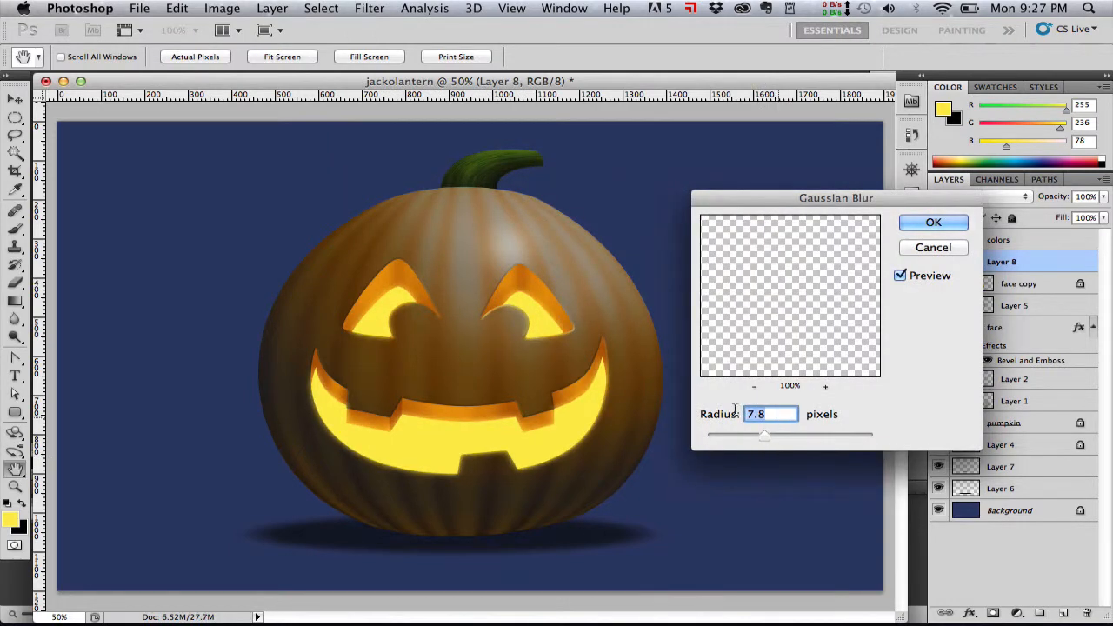
{"action": "type", "text": "10"}
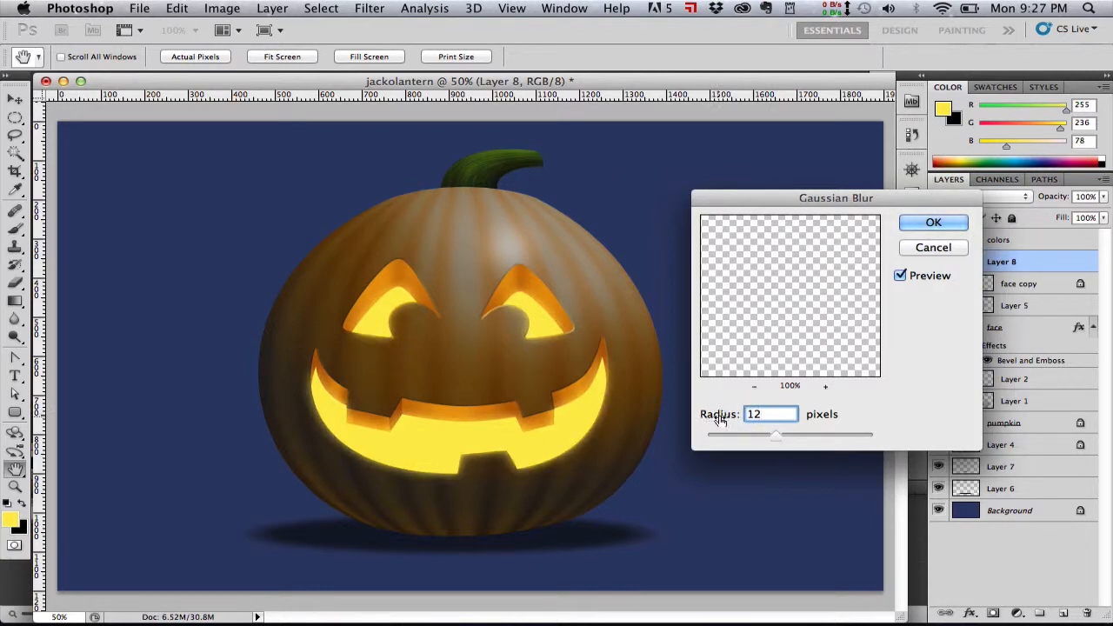
{"action": "left_click", "coordinate": [933, 222]}
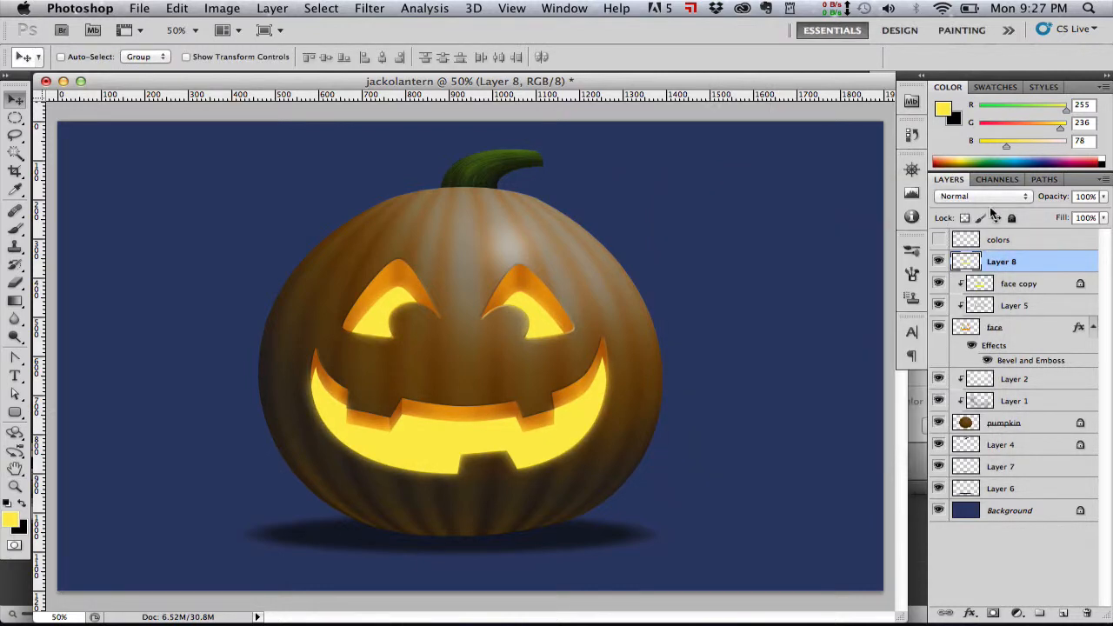
{"action": "left_click", "coordinate": [982, 195]}
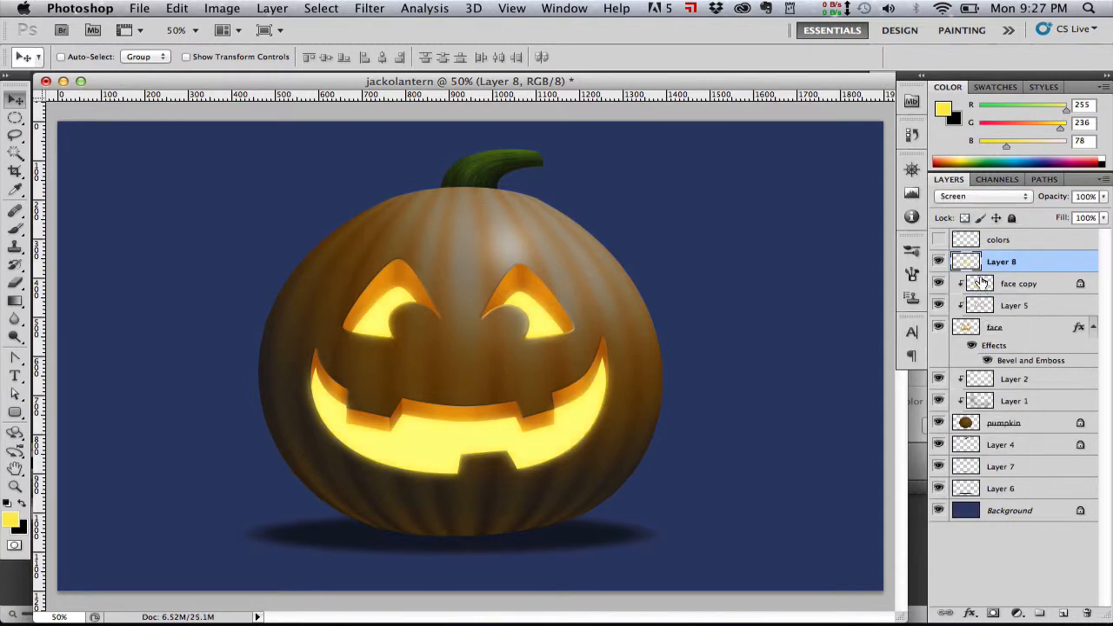
{"action": "left_click", "coordinate": [1018, 283]}
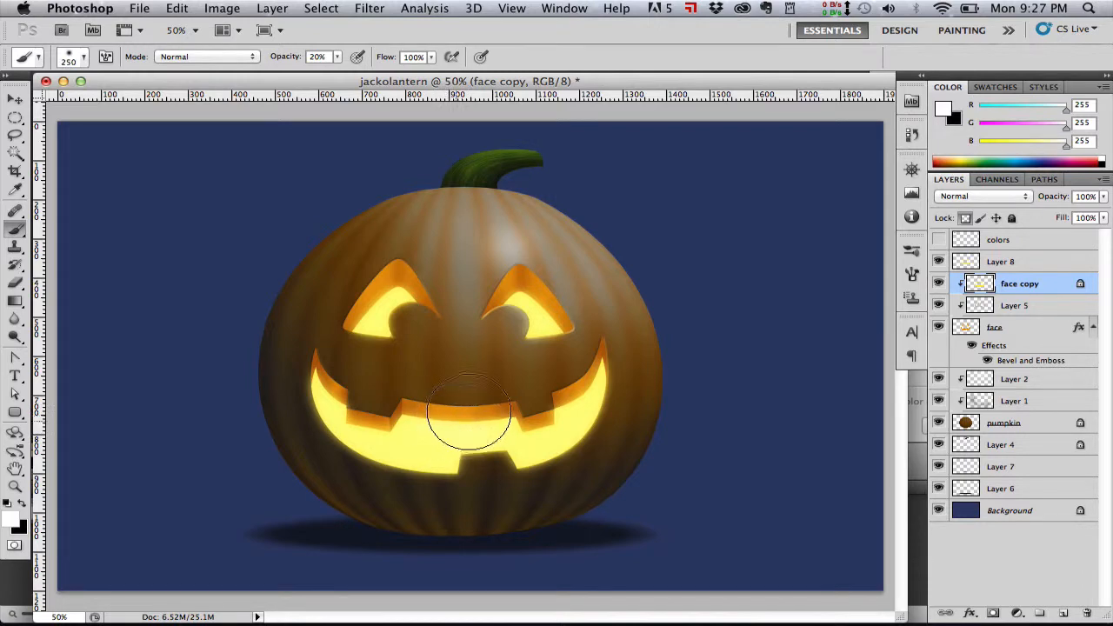
Brush soft white at 20% opacity over the centre of the grin on face copy.
{"action": "left_click_drag", "start_coordinate": [469, 413], "coordinate": [556, 474]}
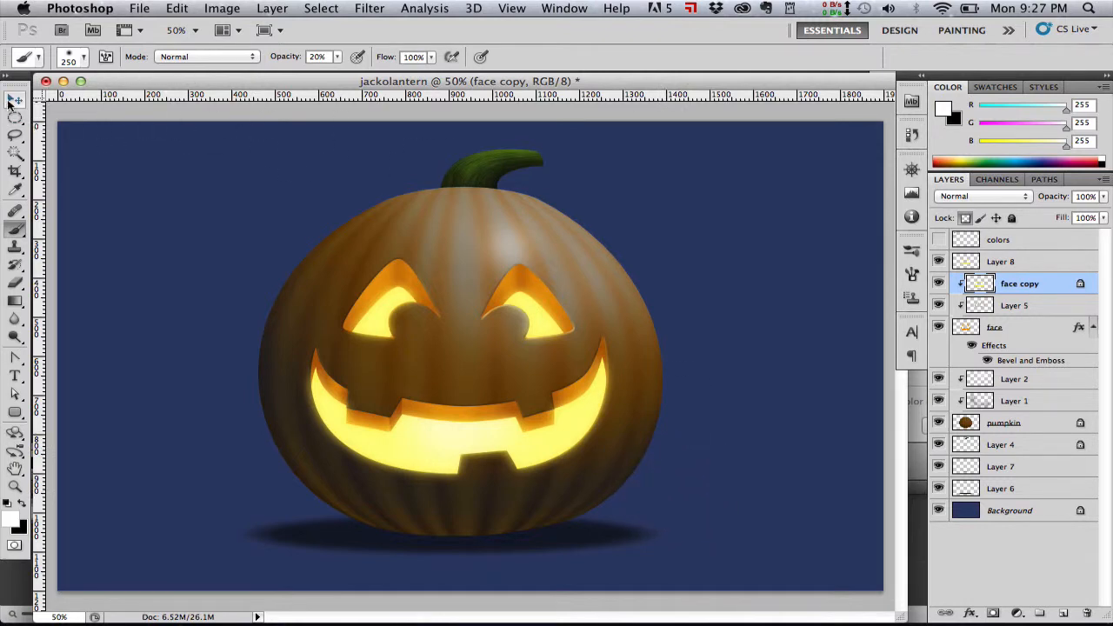
{"action": "left_click", "coordinate": [15, 98]}
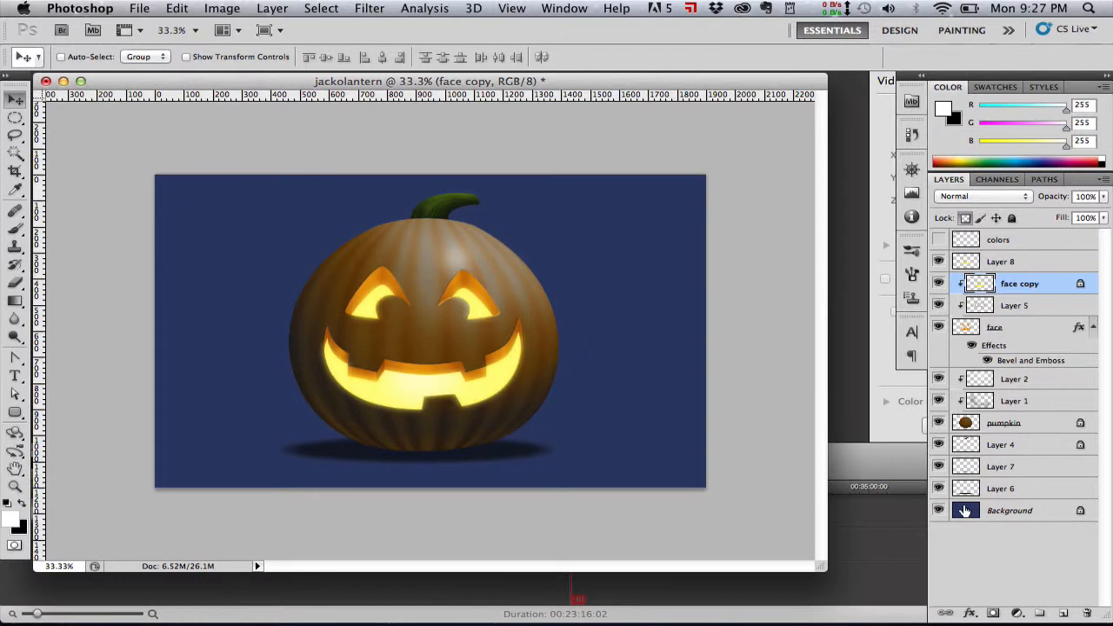
{"action": "left_click", "coordinate": [1009, 510]}
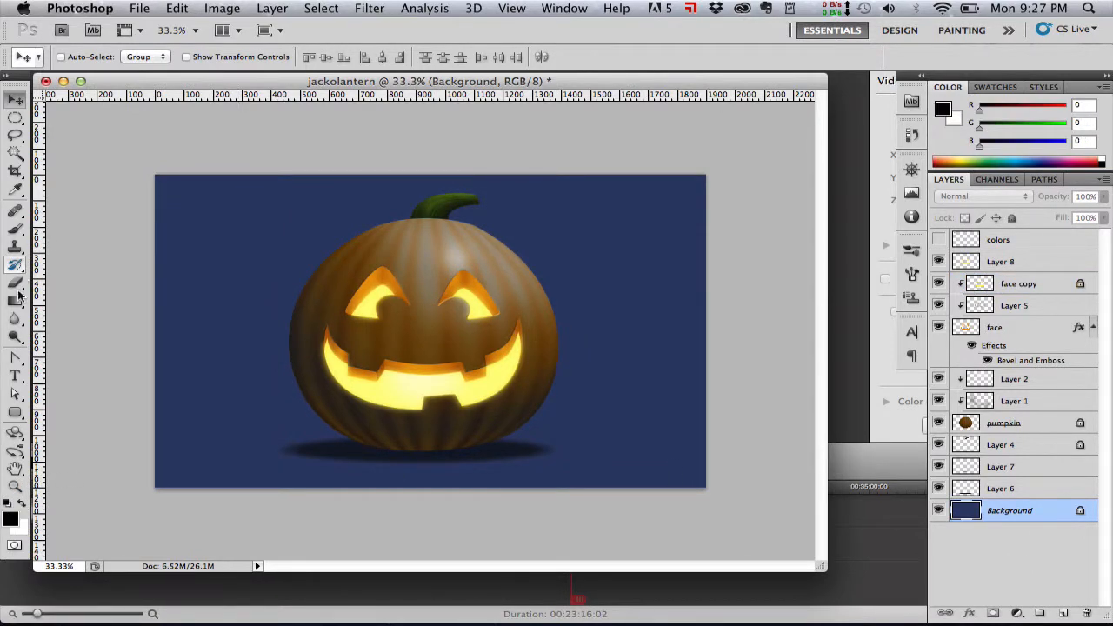
Add a black-to-white gradient layer in Overlay mode and slightly lighten the Background blue.
{"action": "left_click", "coordinate": [15, 302]}
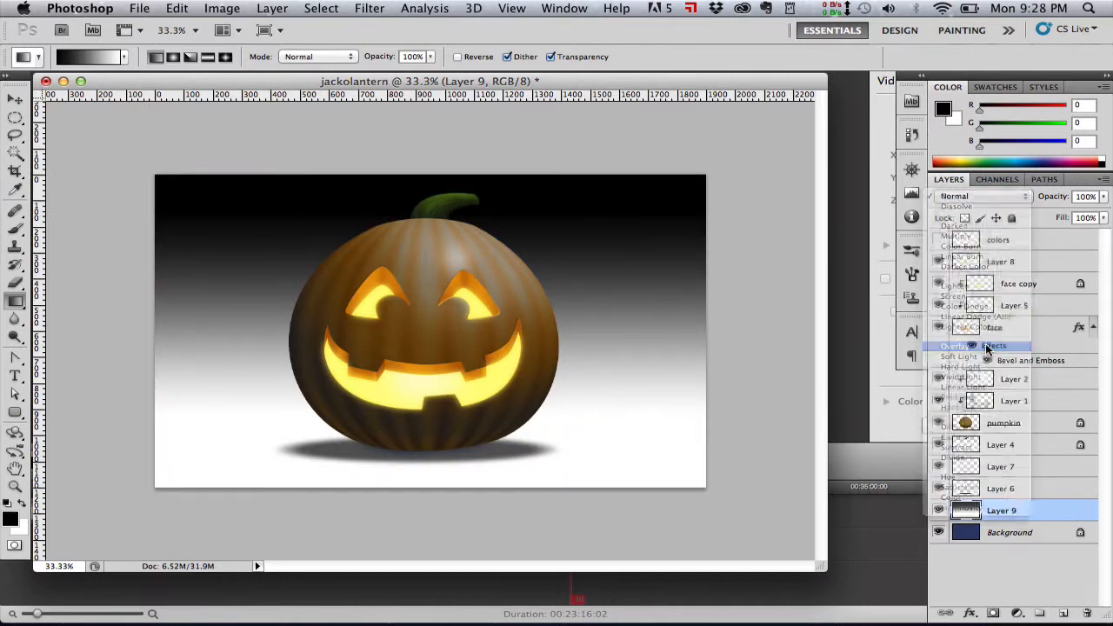
{"action": "left_click", "coordinate": [982, 196]}
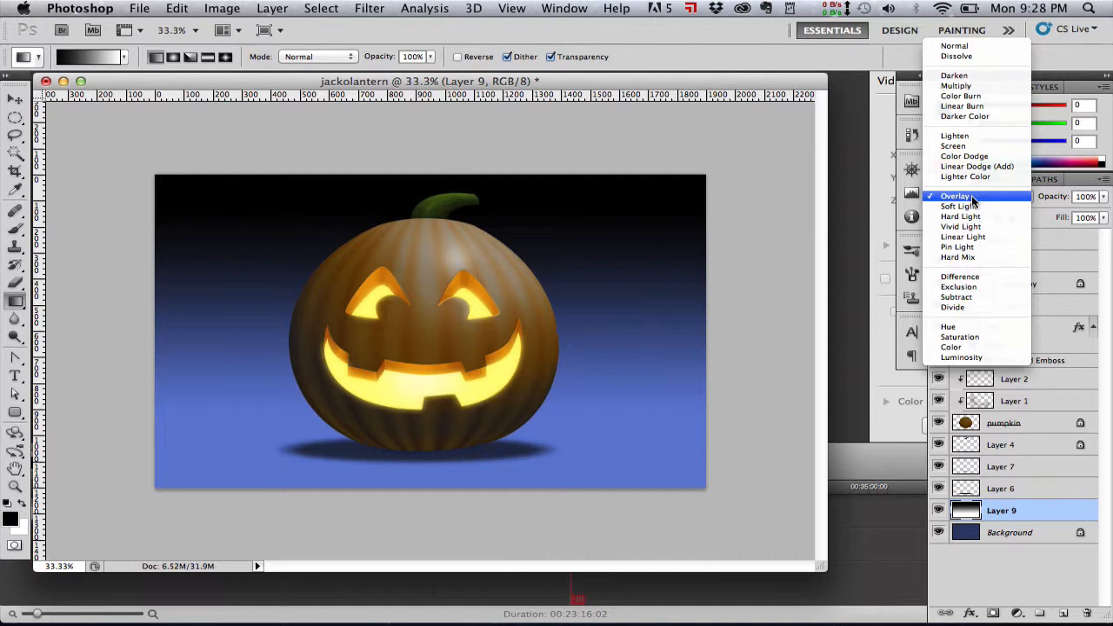
{"action": "left_click", "coordinate": [956, 86]}
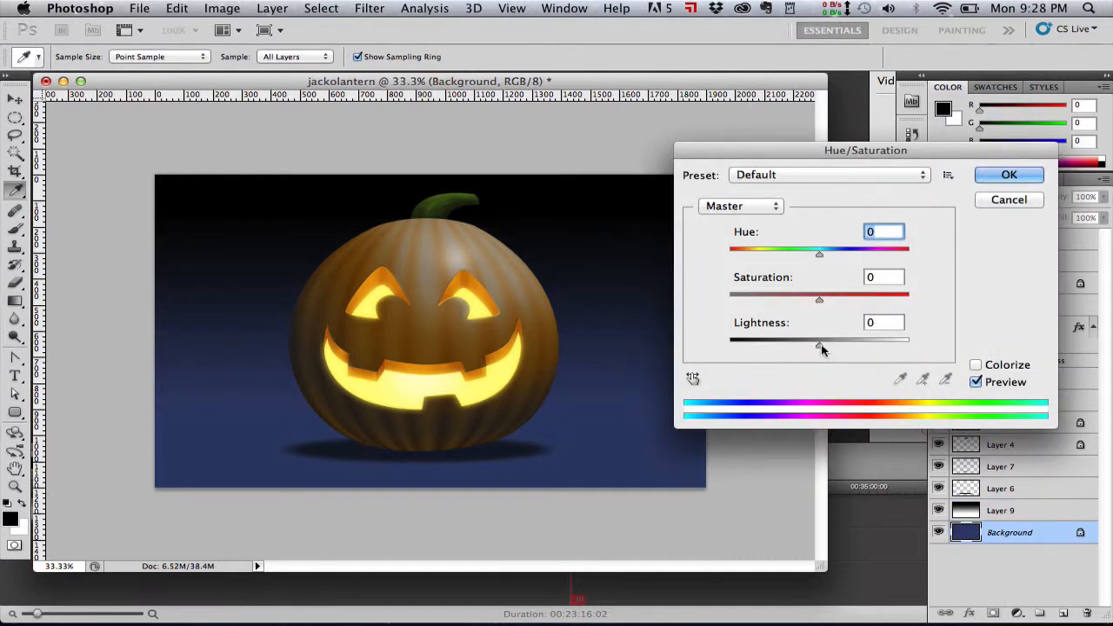
{"action": "left_click_drag", "start_coordinate": [819, 339], "coordinate": [831, 339]}
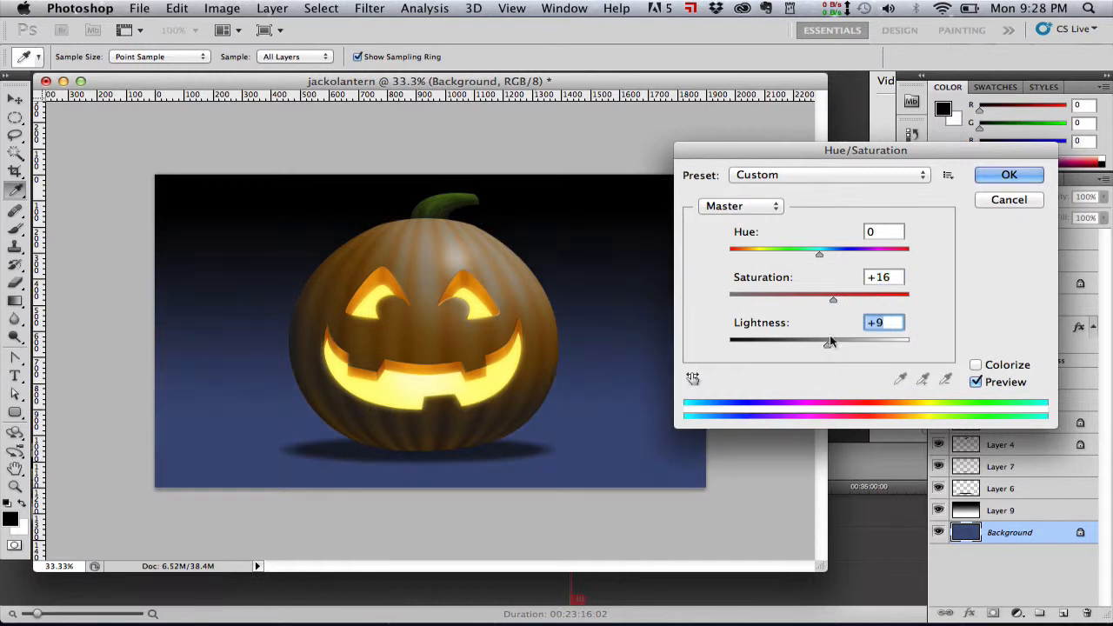